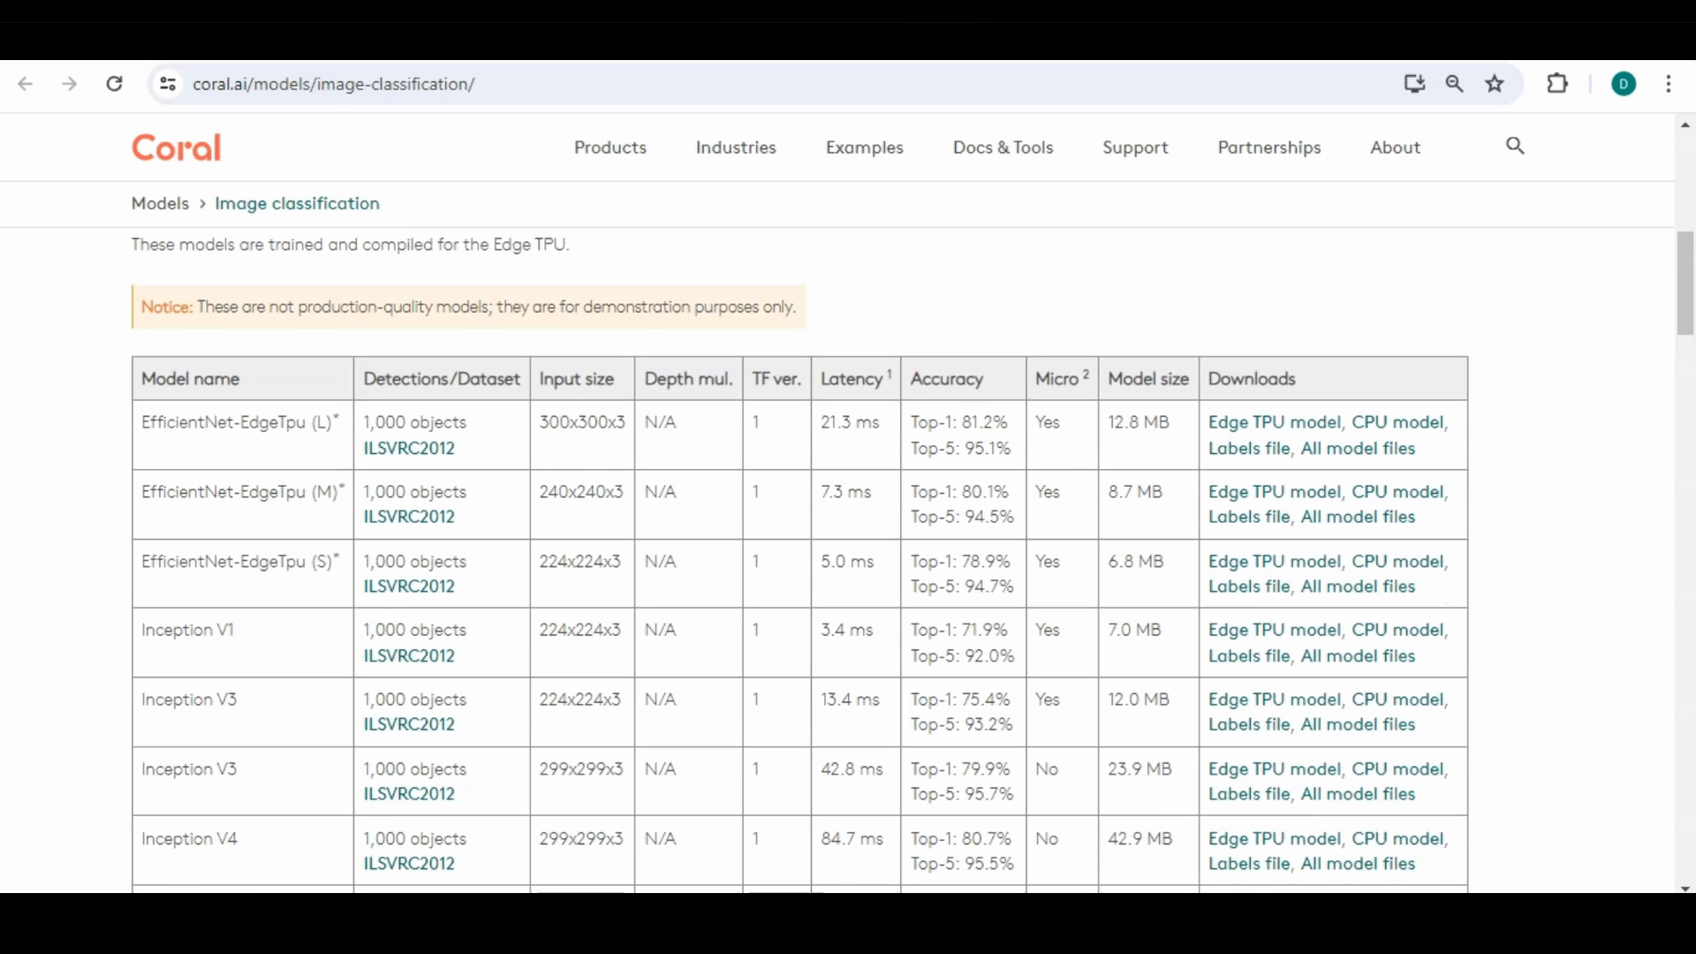
Handwrite '+ Python 3.9' in red under the Docker logo and draw a curly brace
scroll("down", 3)
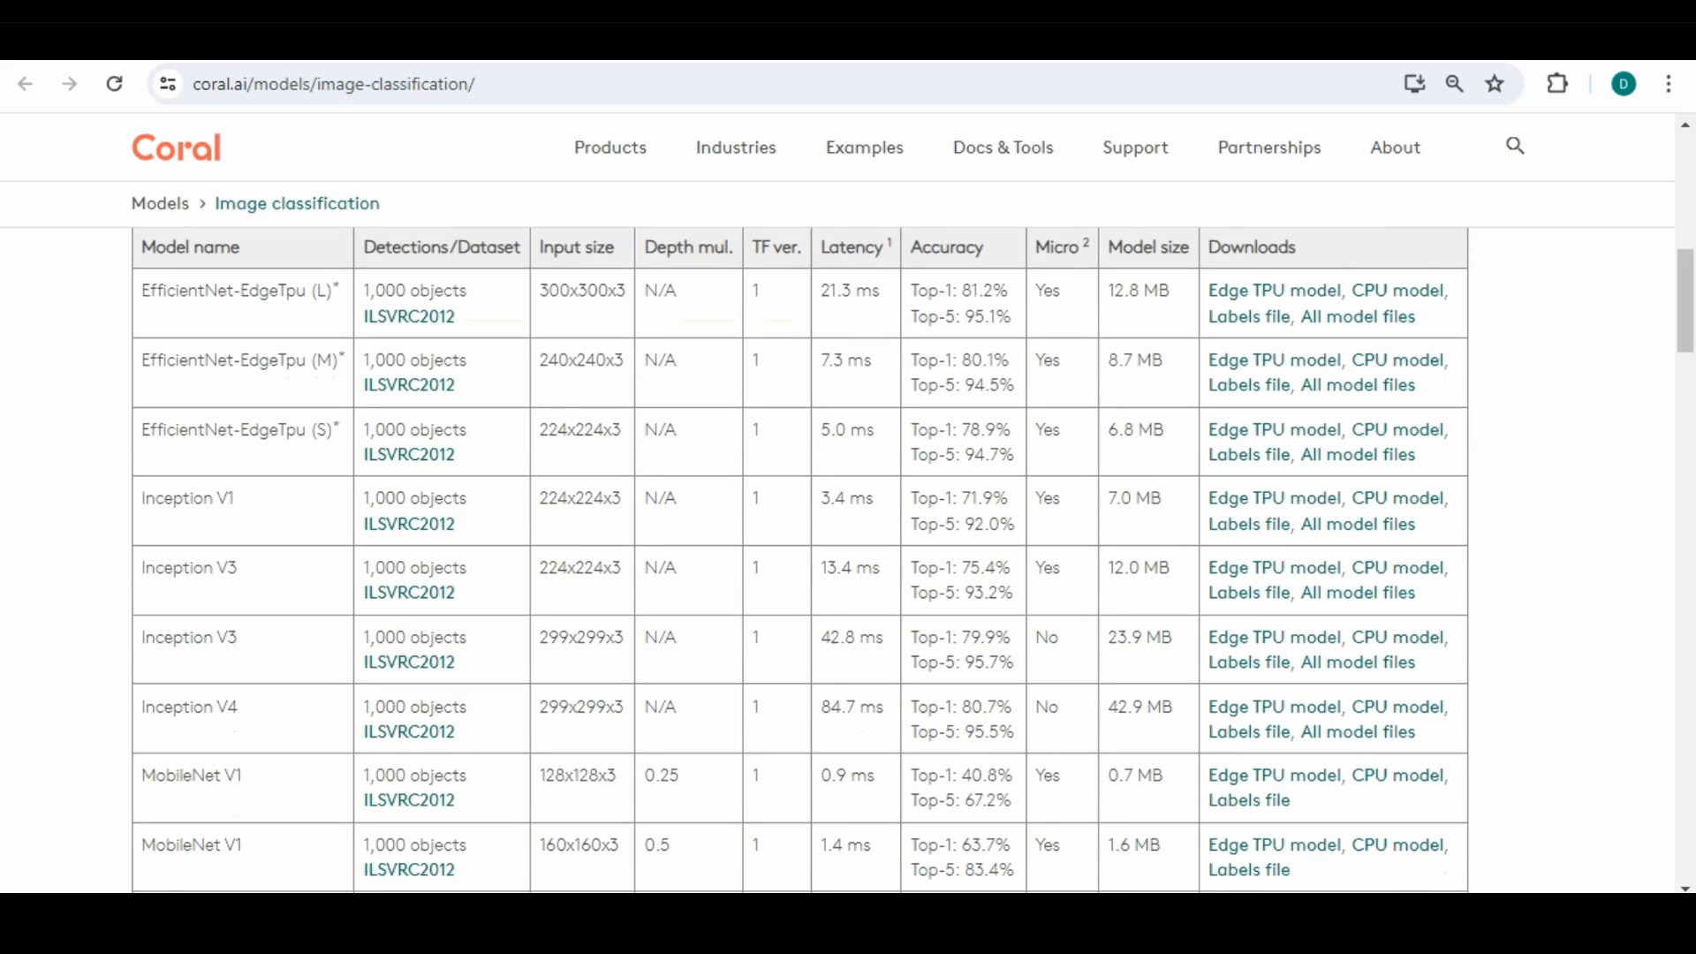
scroll("up", 3)
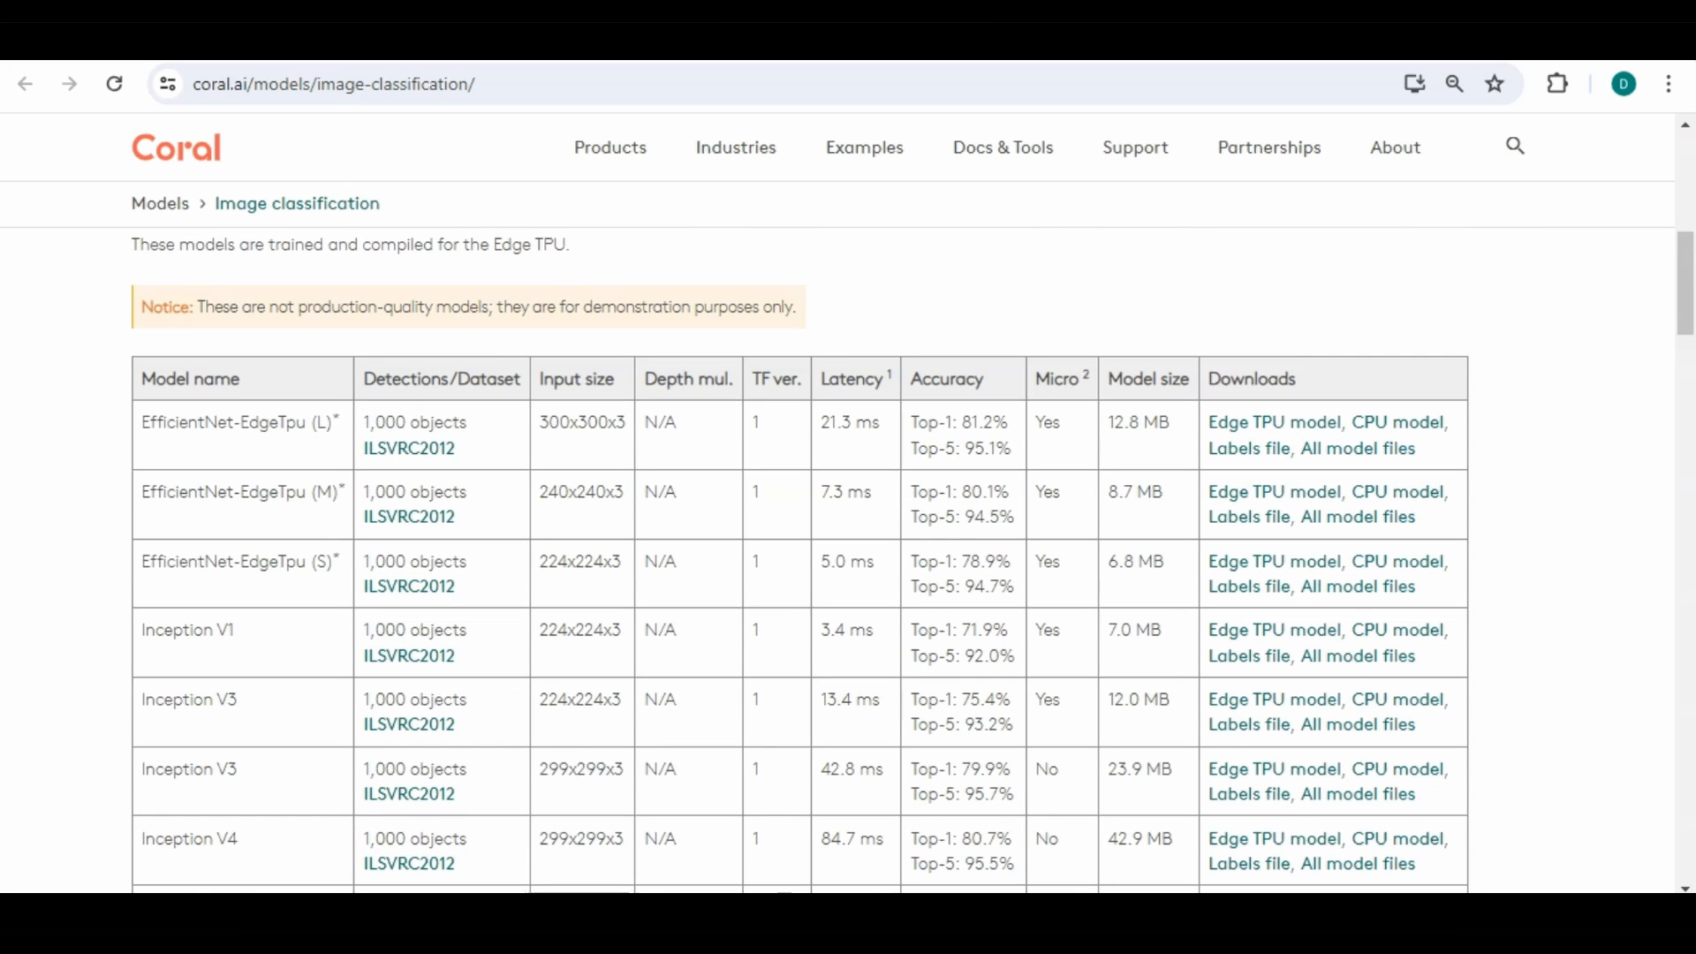
scroll("down", 3)
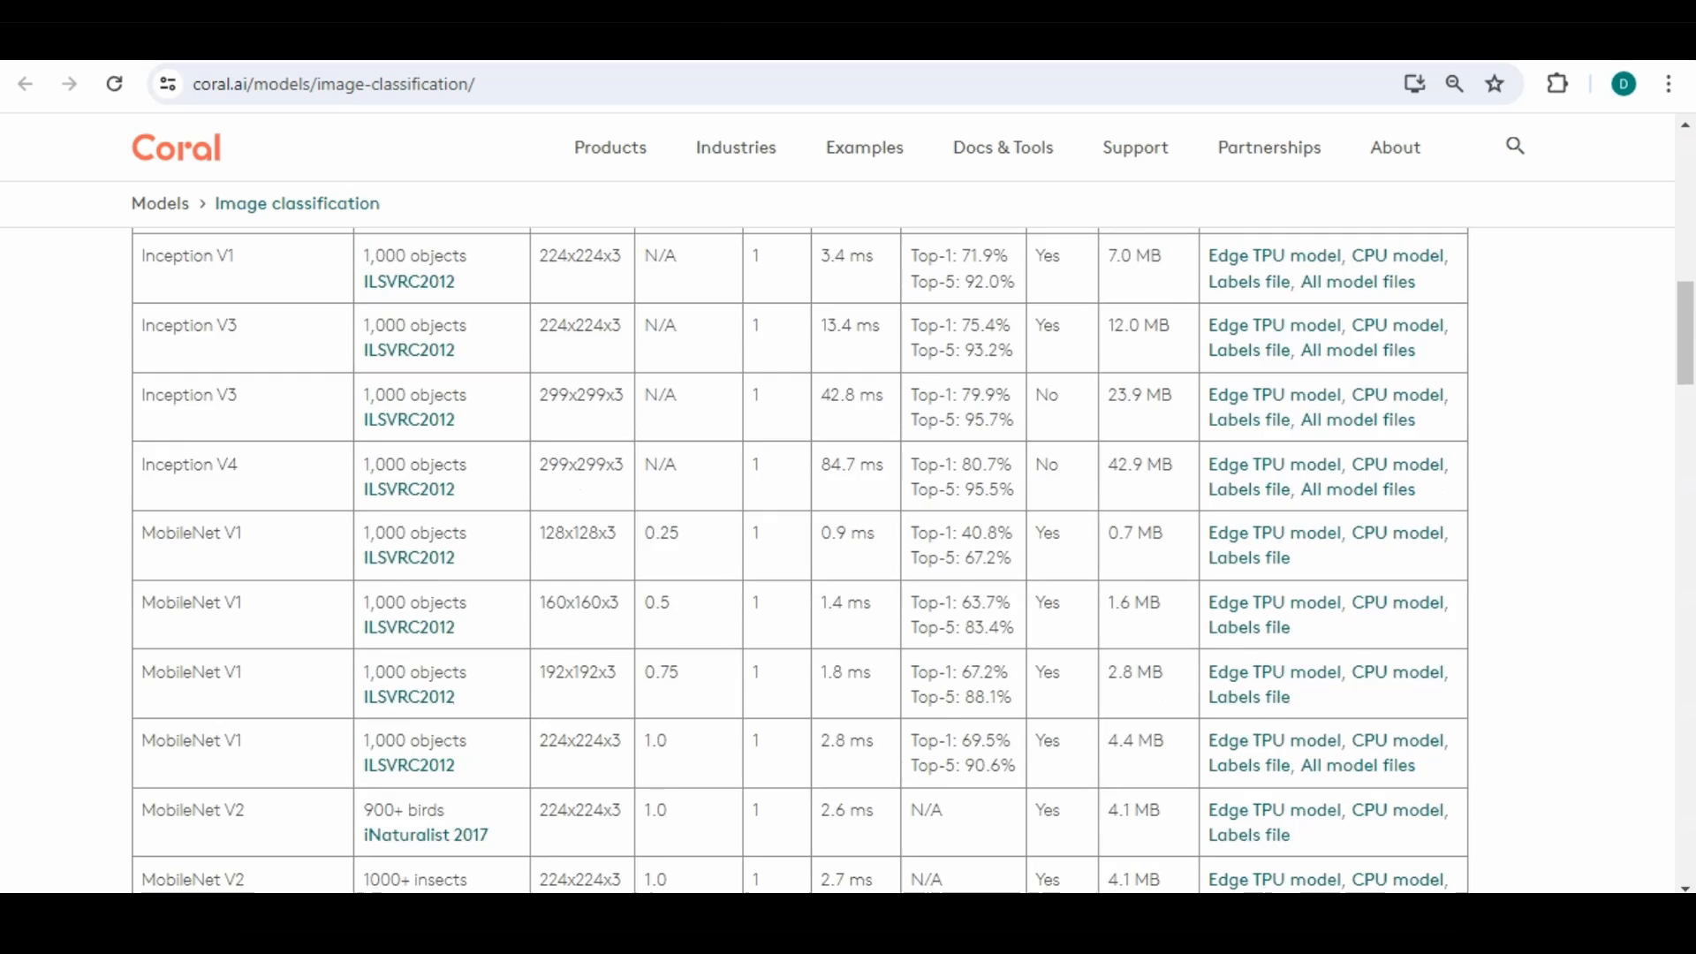
scroll("down", 3)
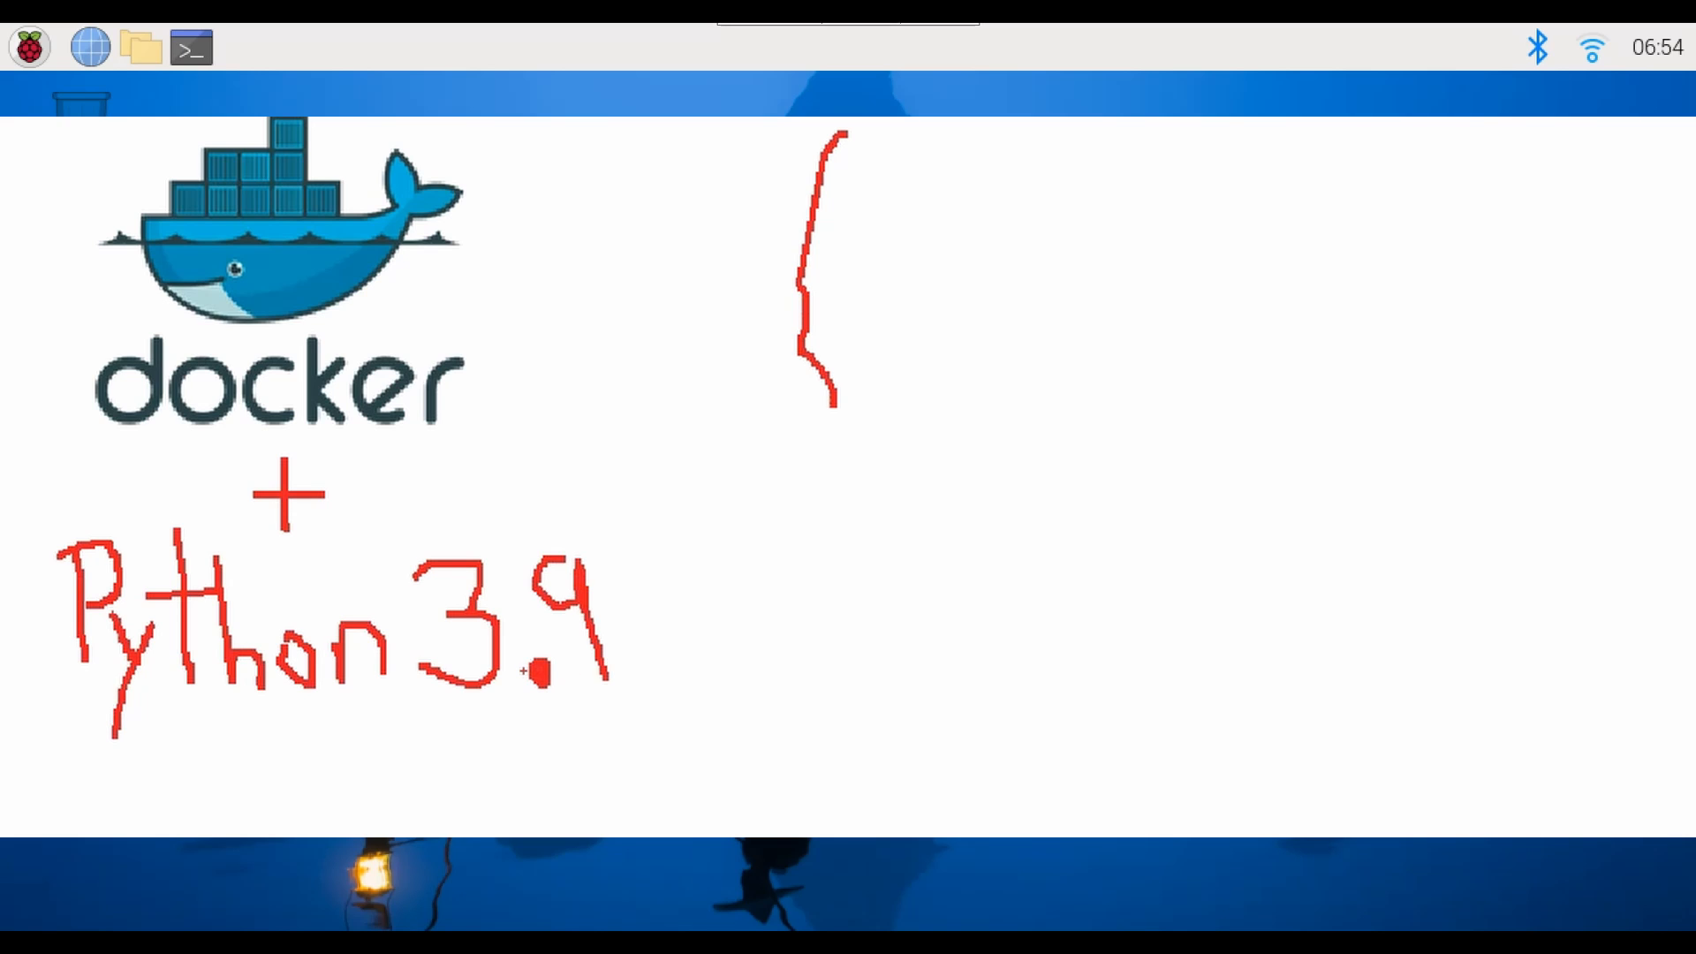
left_click_drag(823, 389, 779, 779)
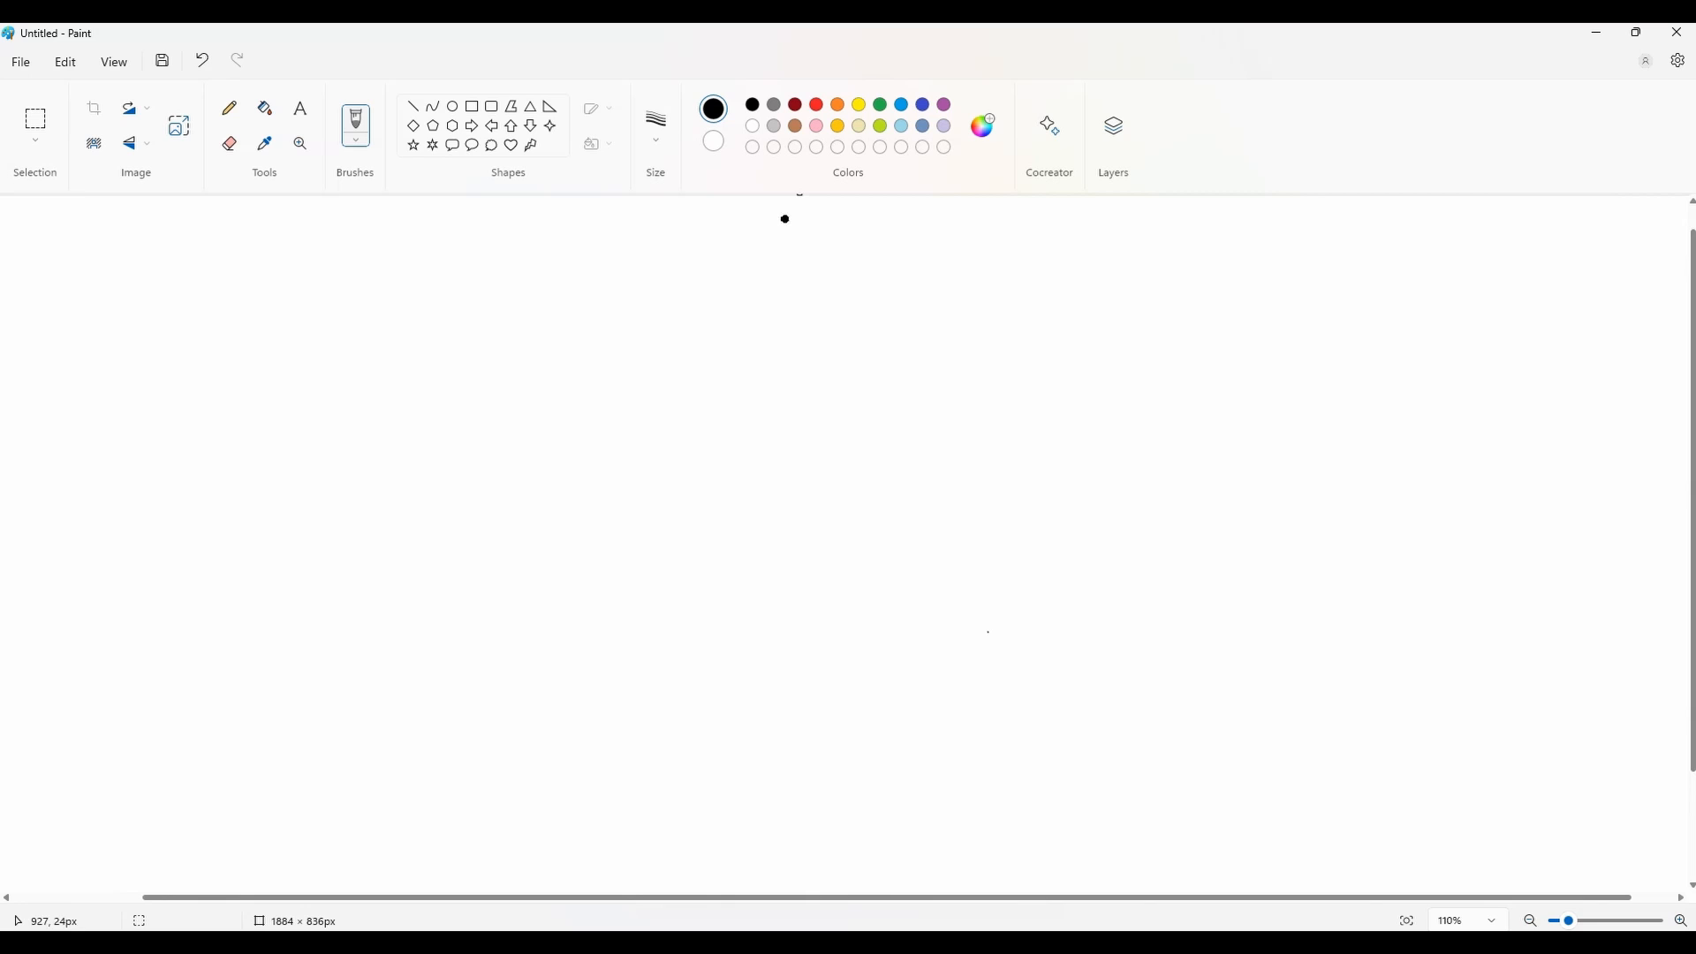
Draw the stacked layers: a red Pi 5 box, black Pi OS 12 and blue Docker
left_click(815, 104)
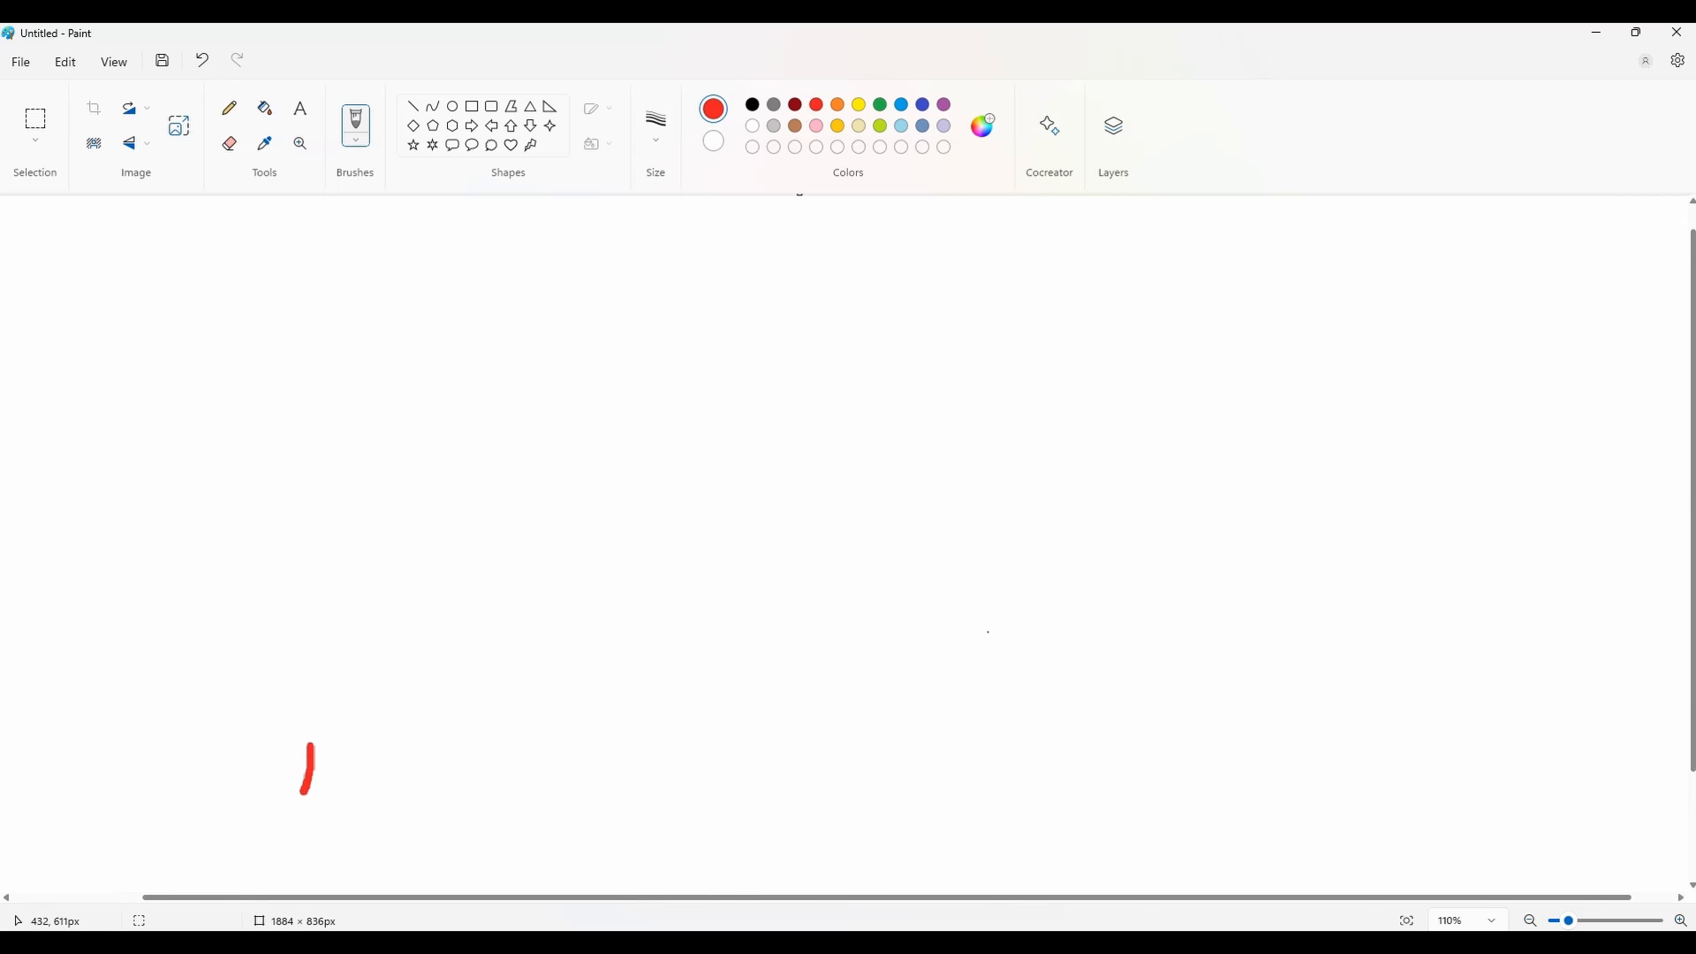
left_click_drag(309, 800, 563, 795)
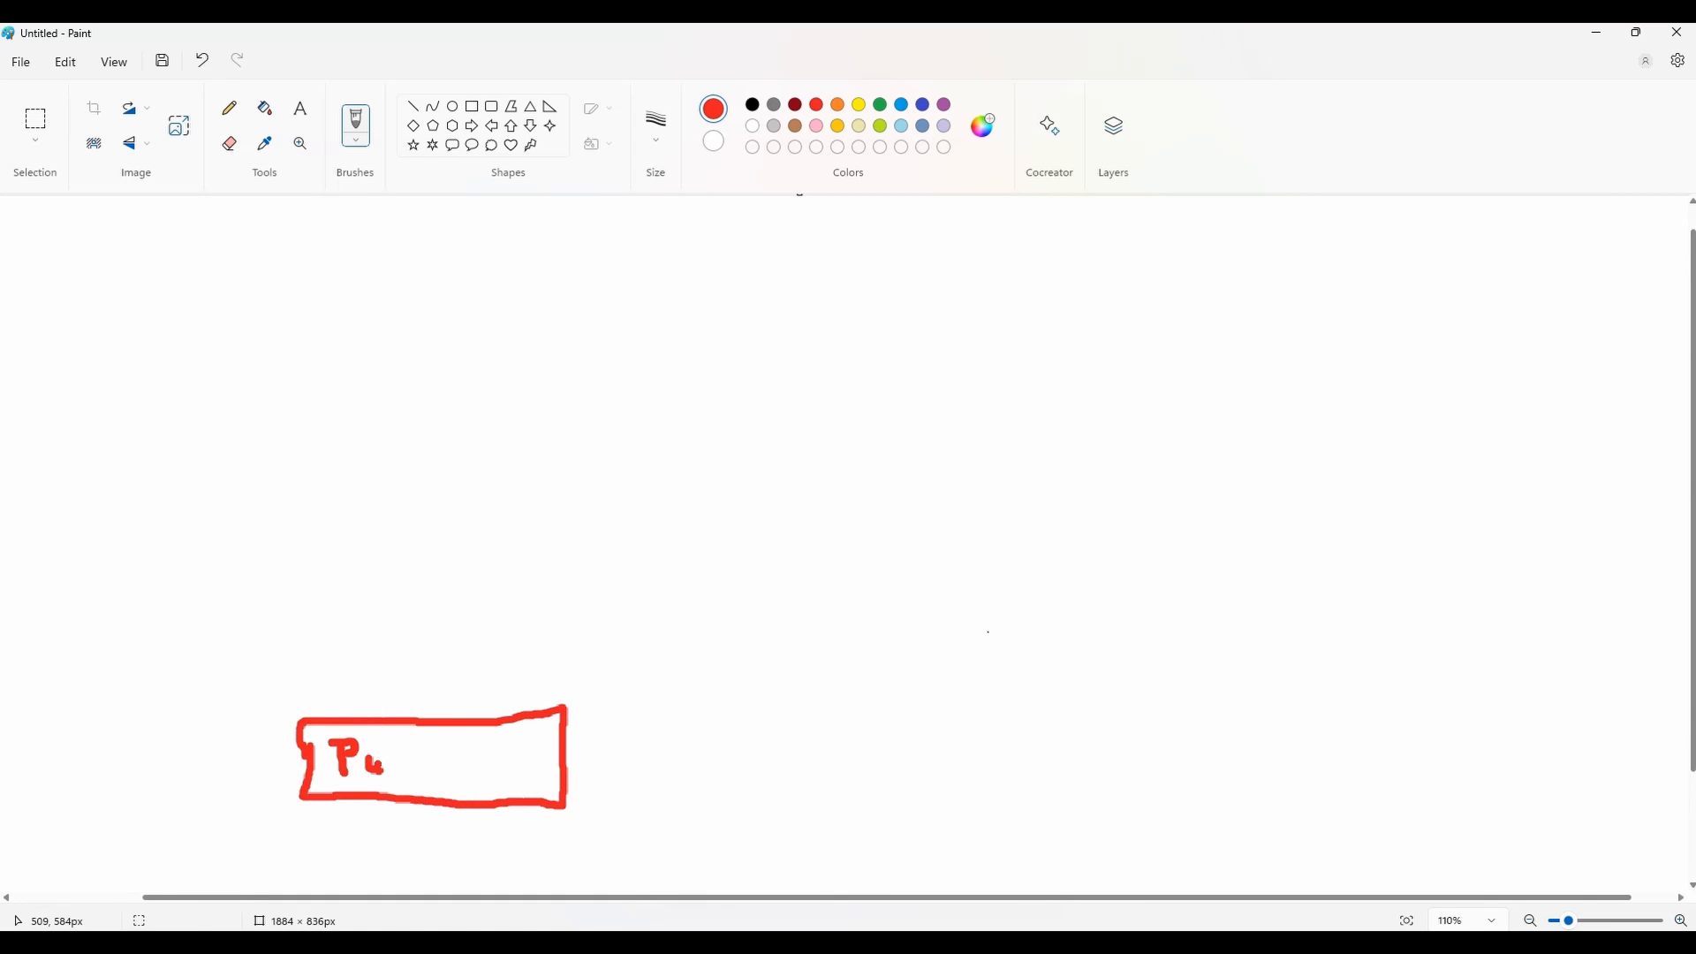
left_click(751, 104)
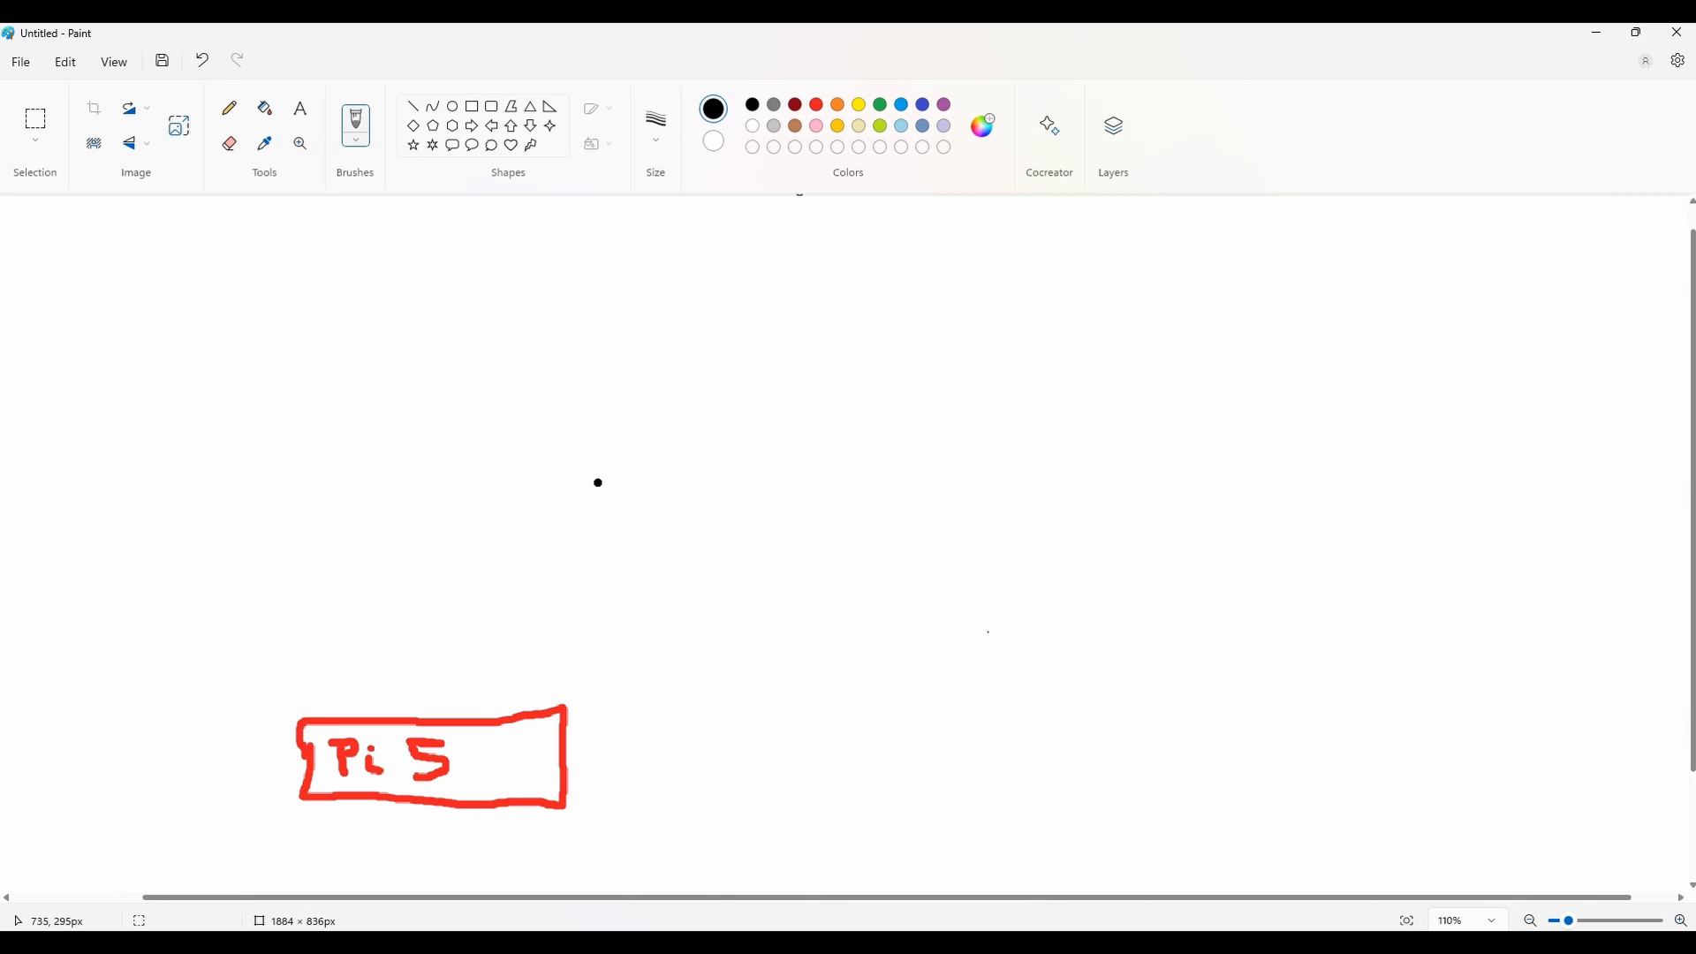
left_click_drag(307, 636, 563, 703)
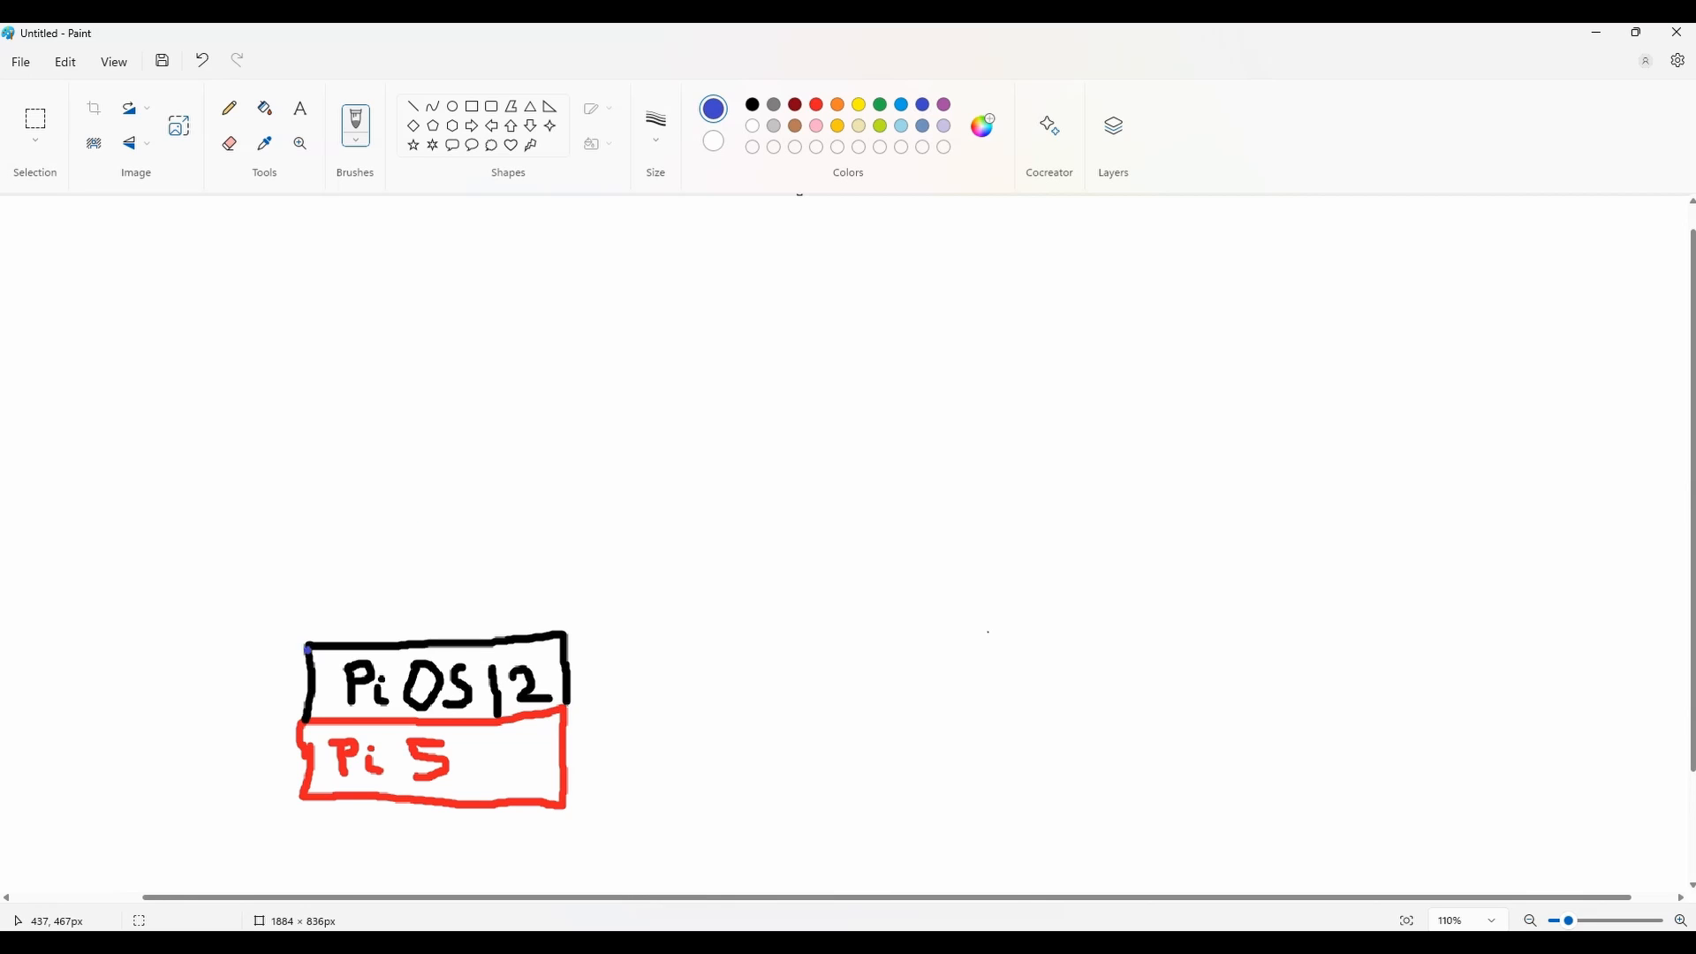
left_click_drag(303, 649, 562, 564)
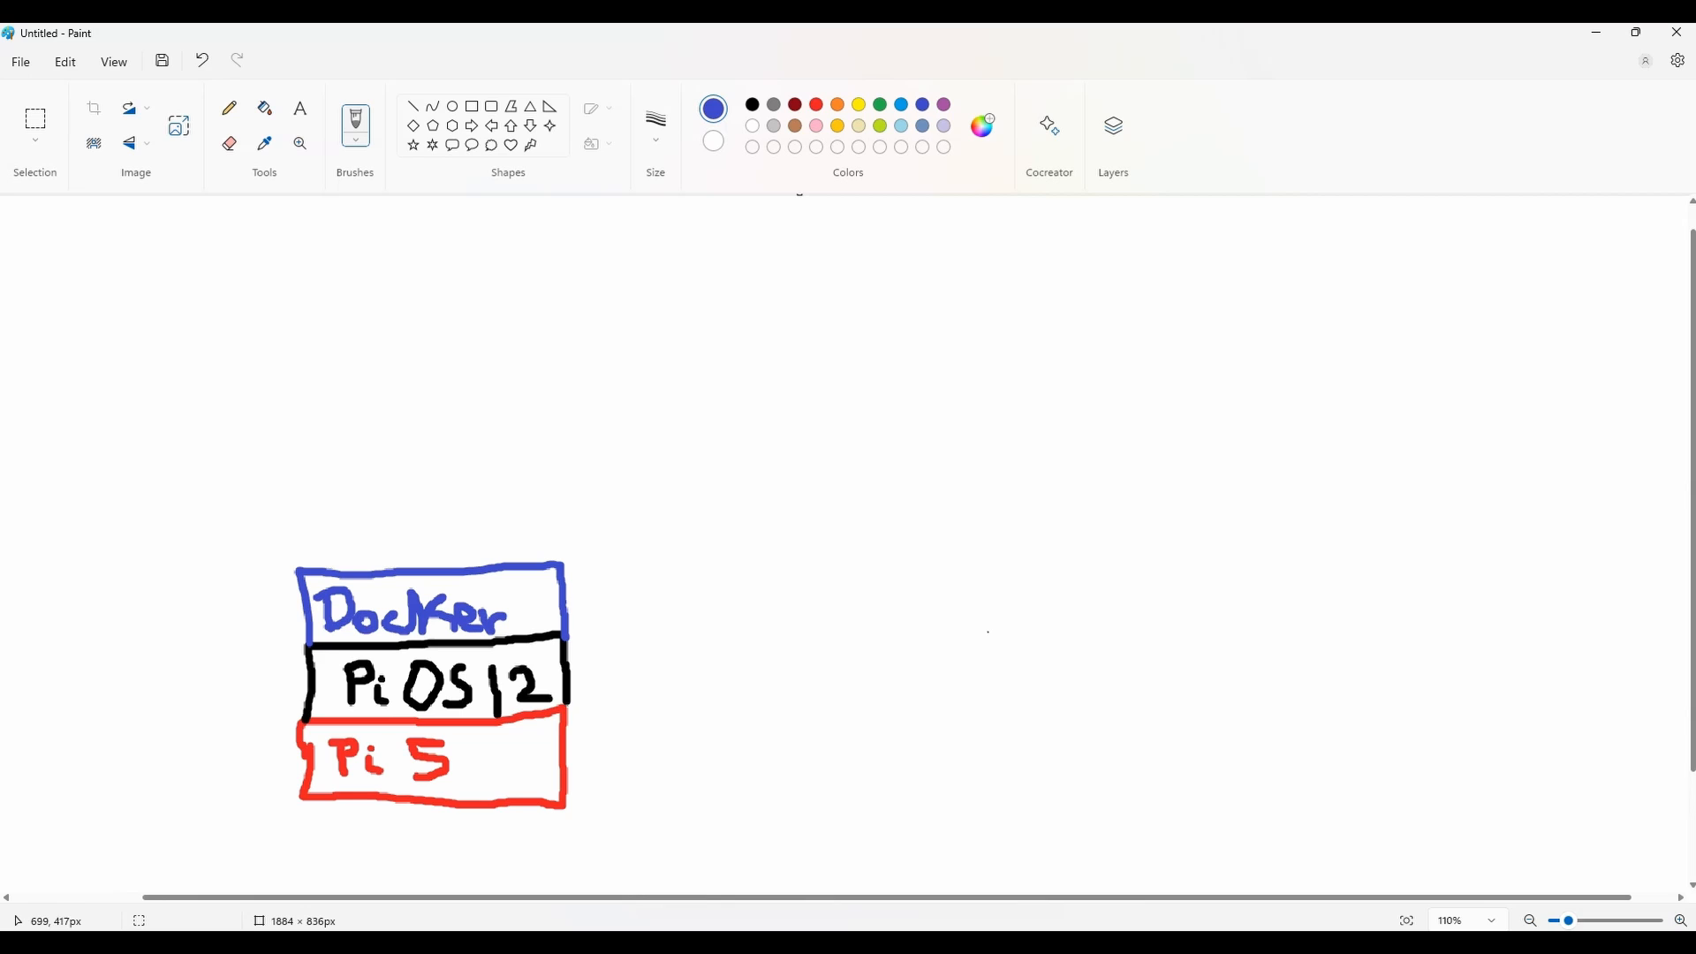
Draw a purple container with an arrow above Docker, labelled Debian 10 and Python 3.9
left_click(943, 104)
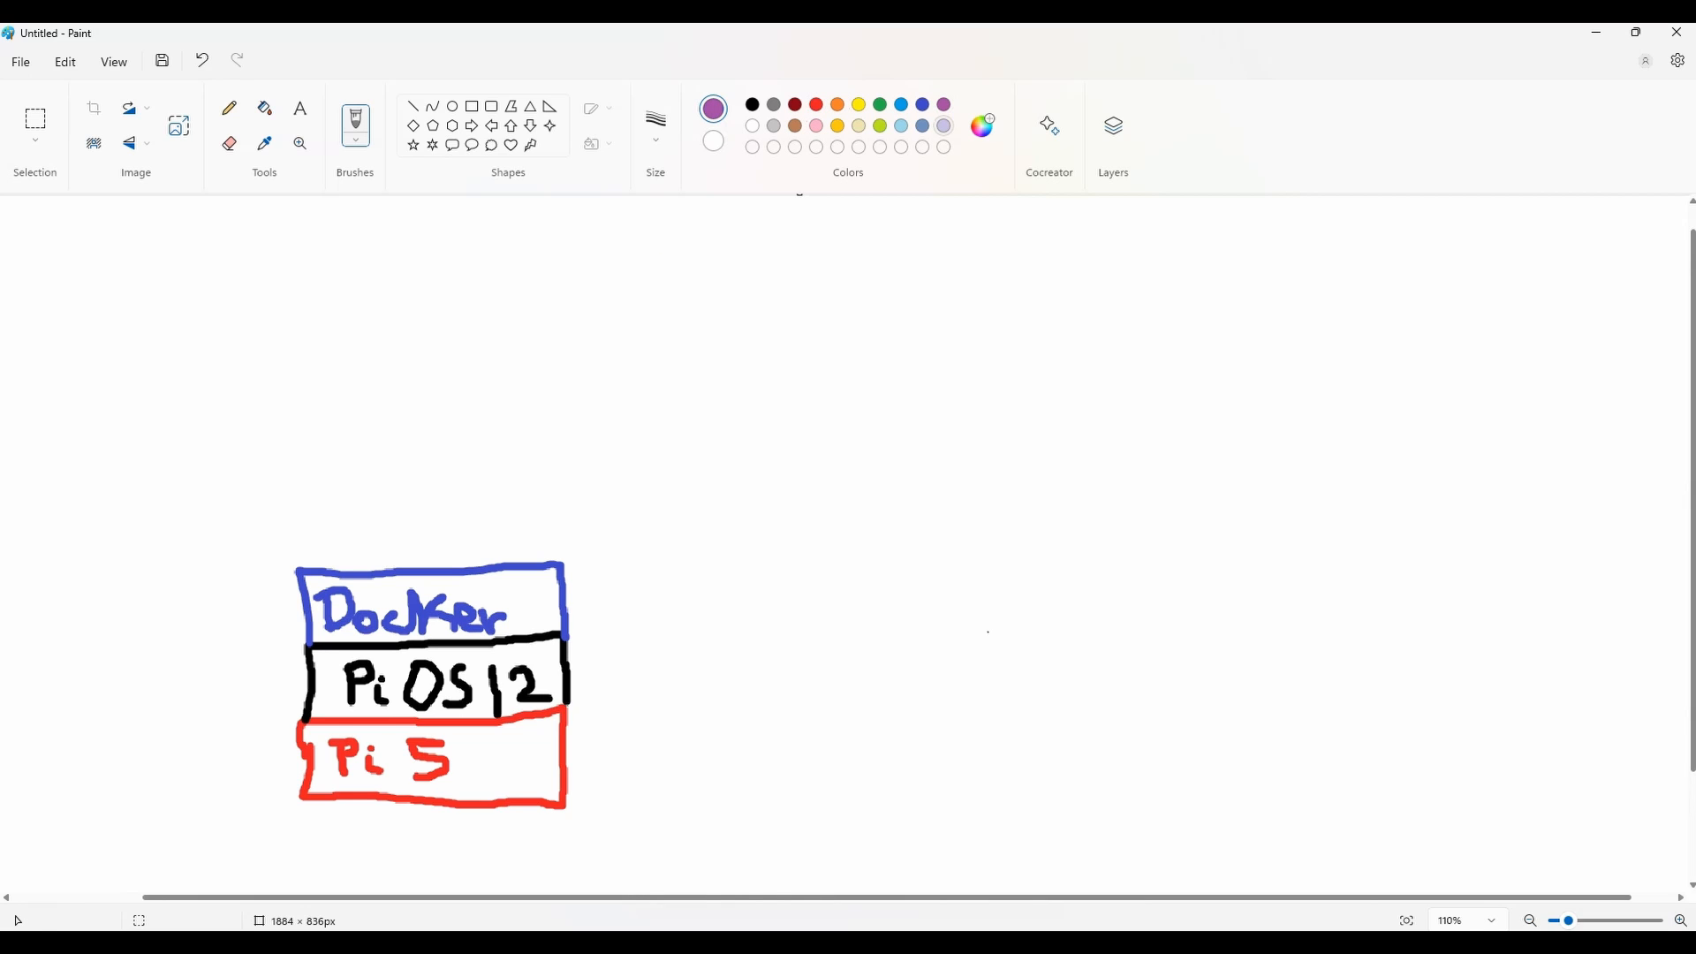
left_click_drag(306, 562, 376, 392)
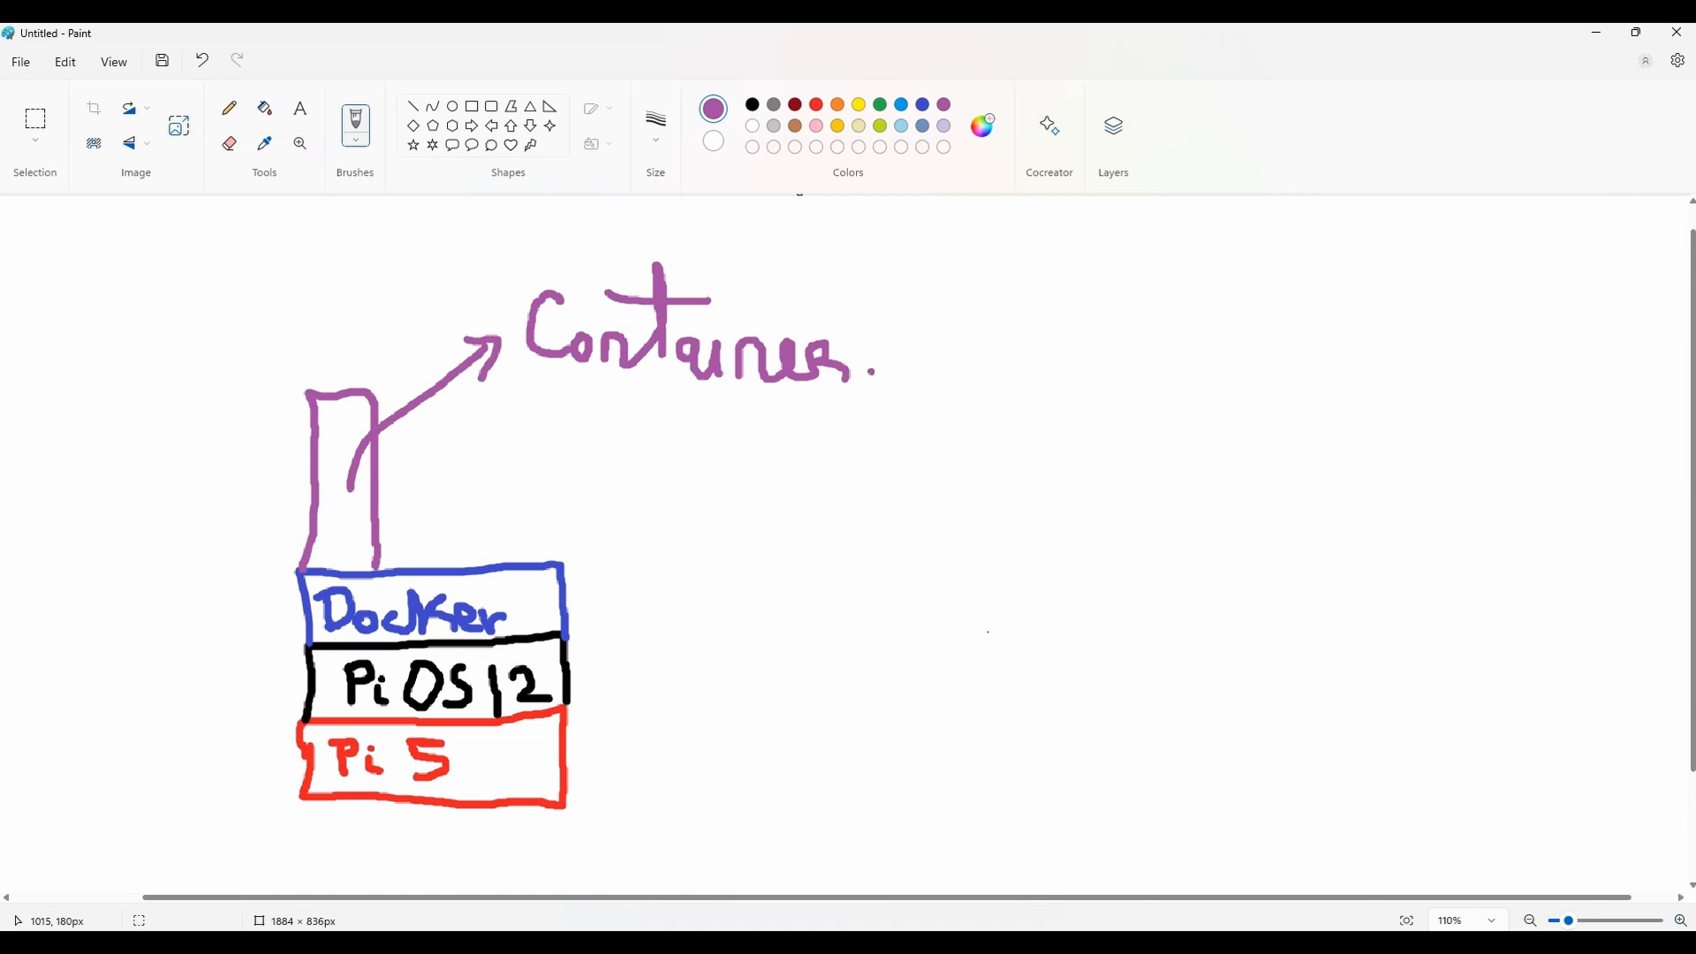
left_click(656, 140)
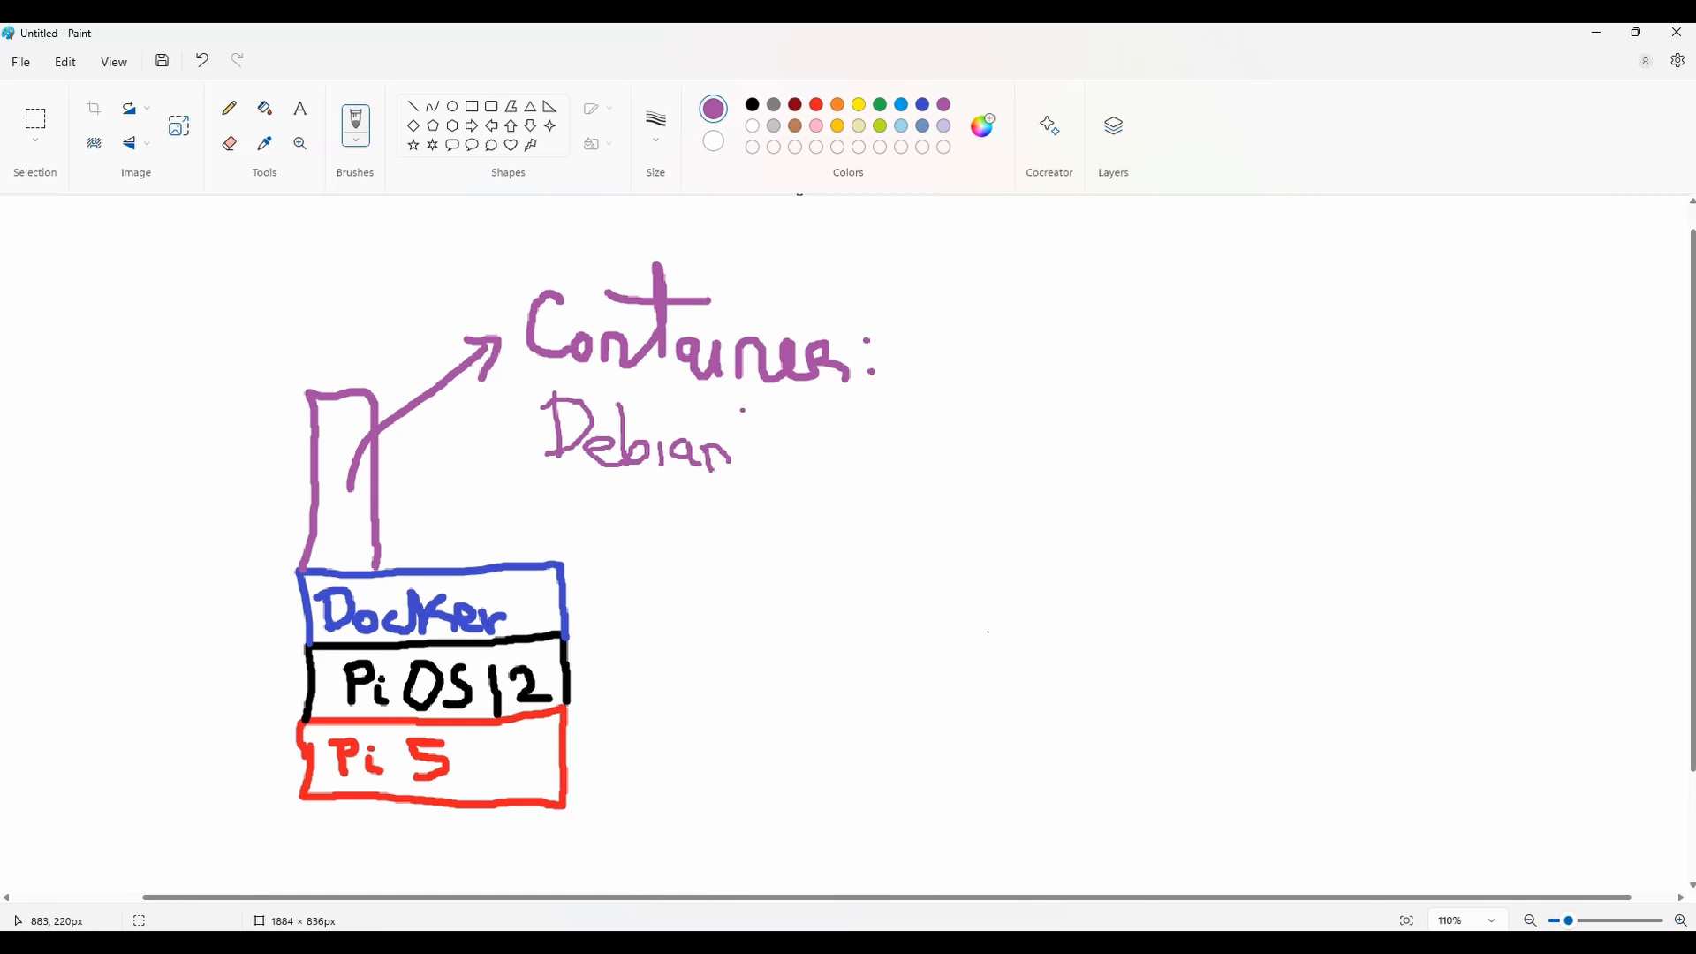
left_click_drag(746, 432, 627, 562)
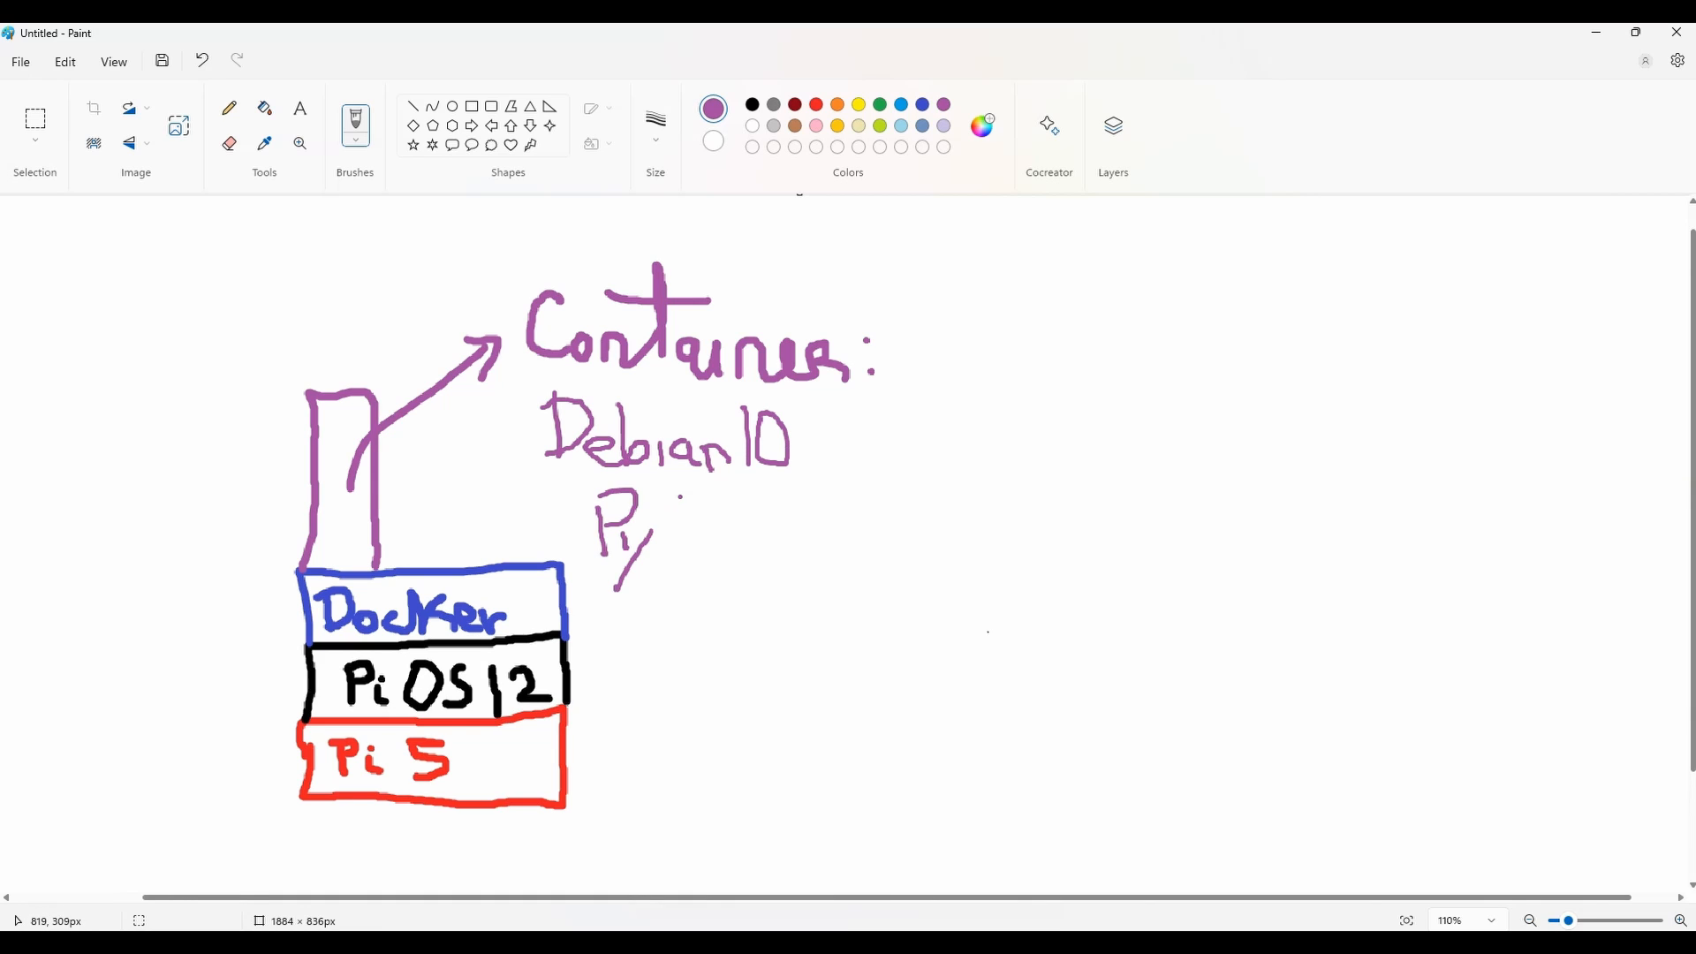
left_click_drag(606, 541, 887, 551)
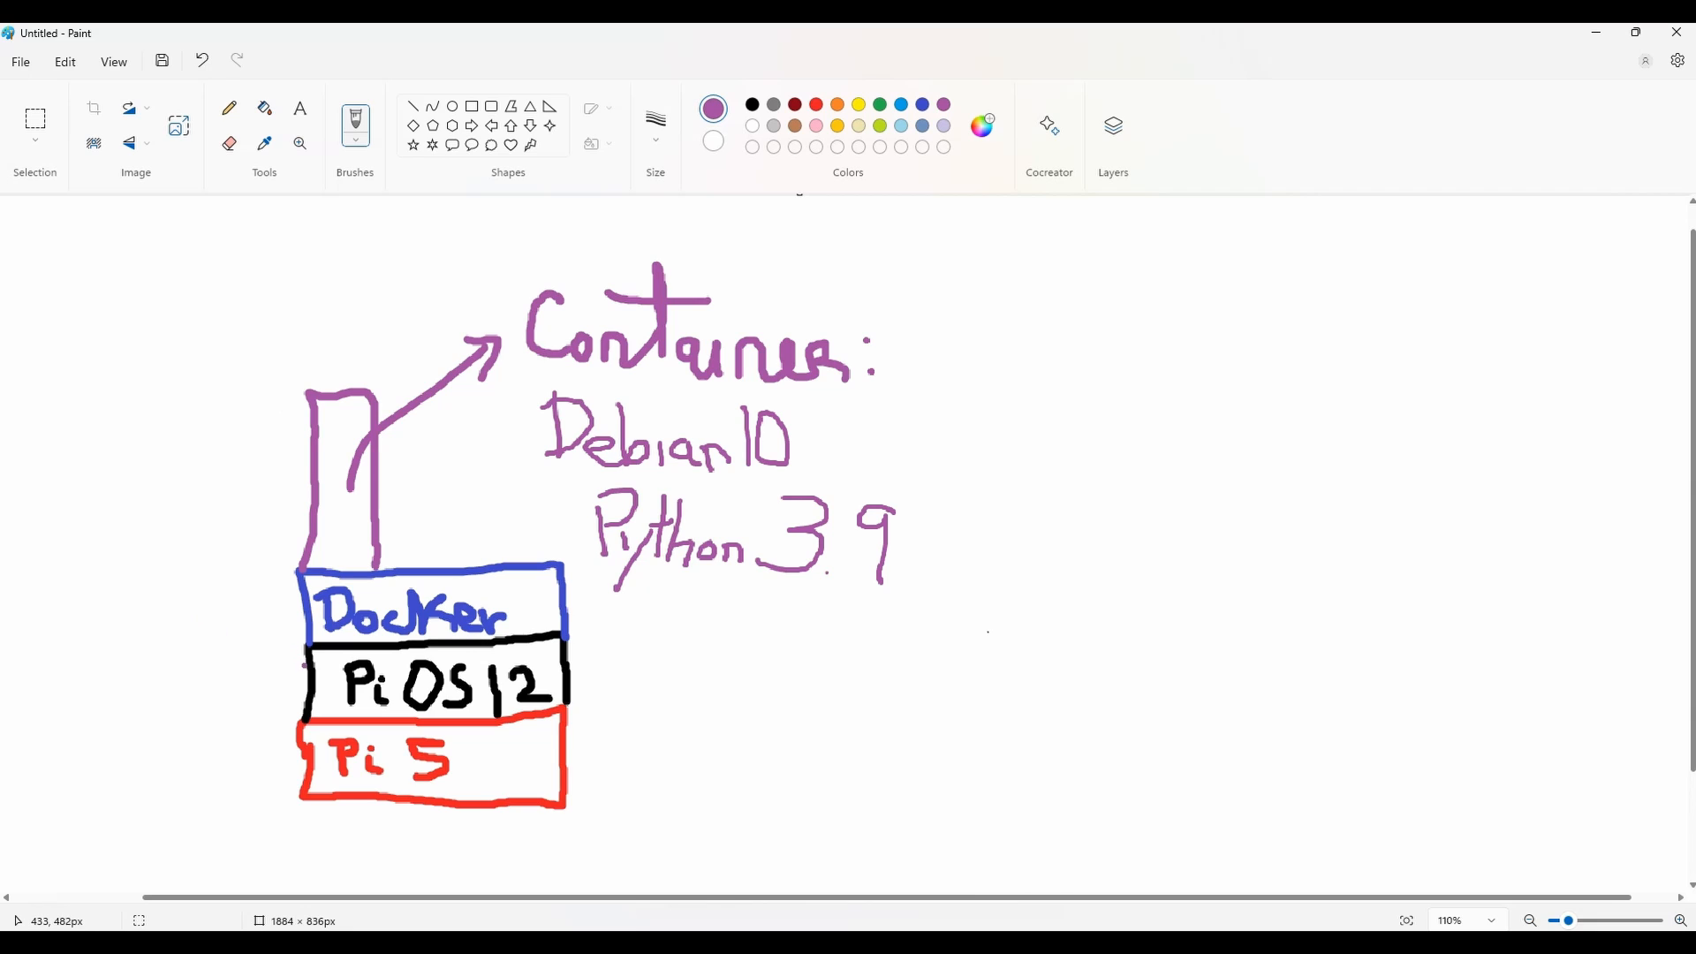
mouse_move(754, 531)
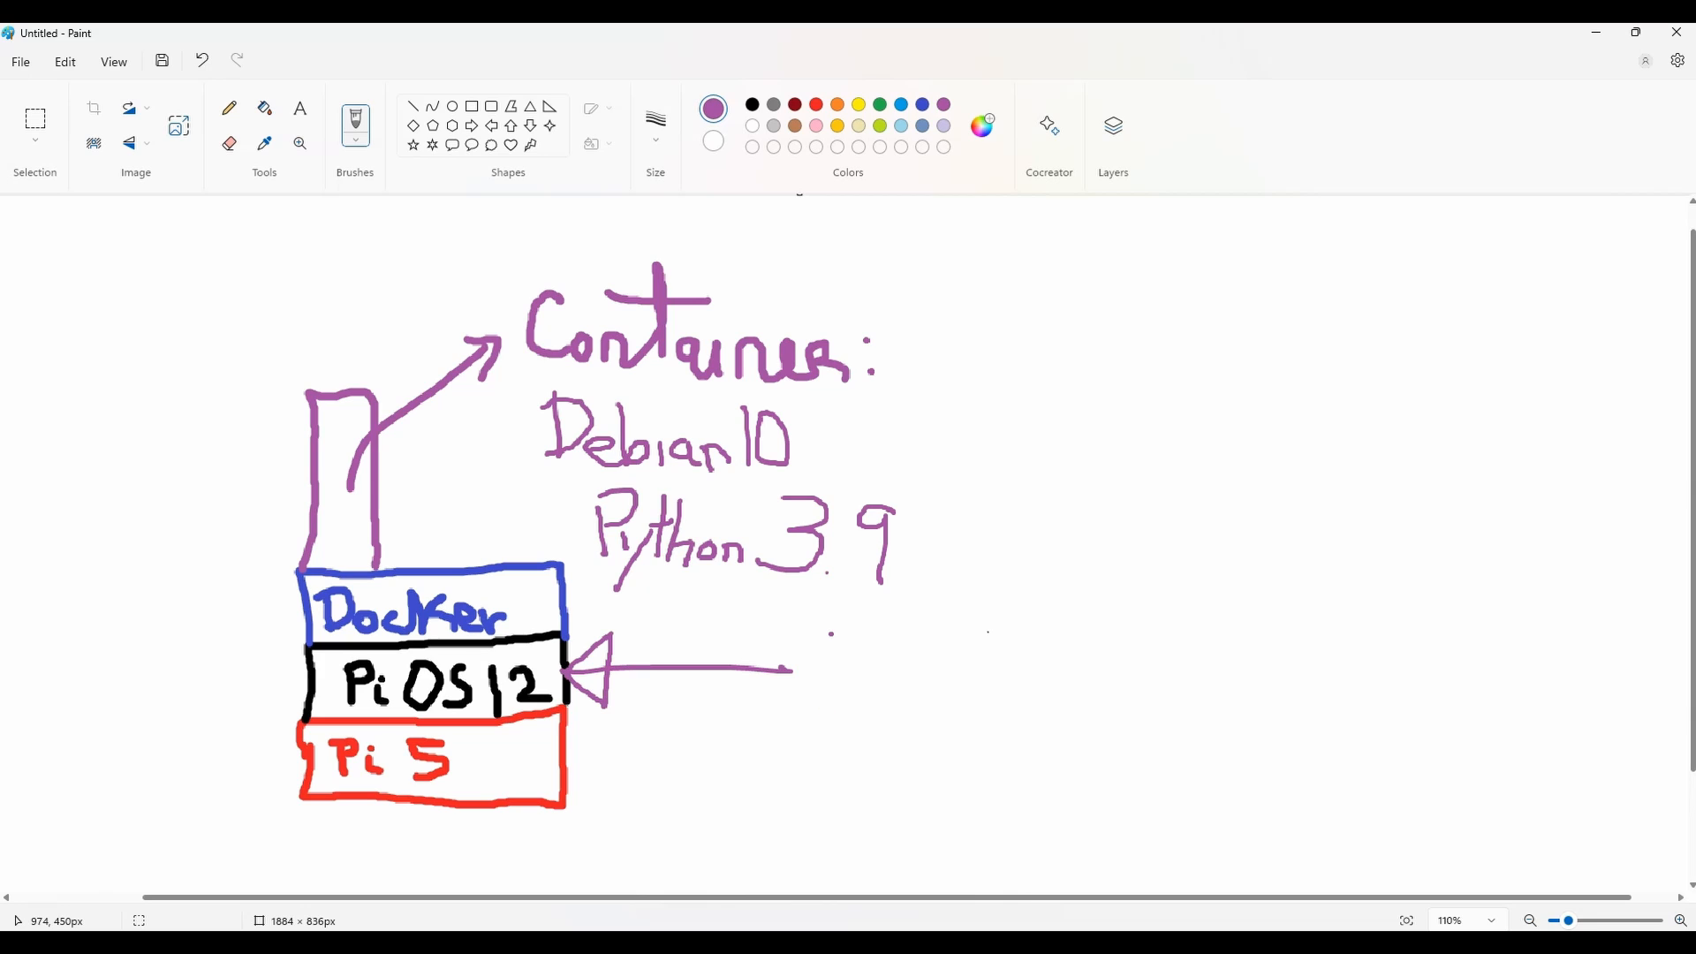
mouse_move(828, 623)
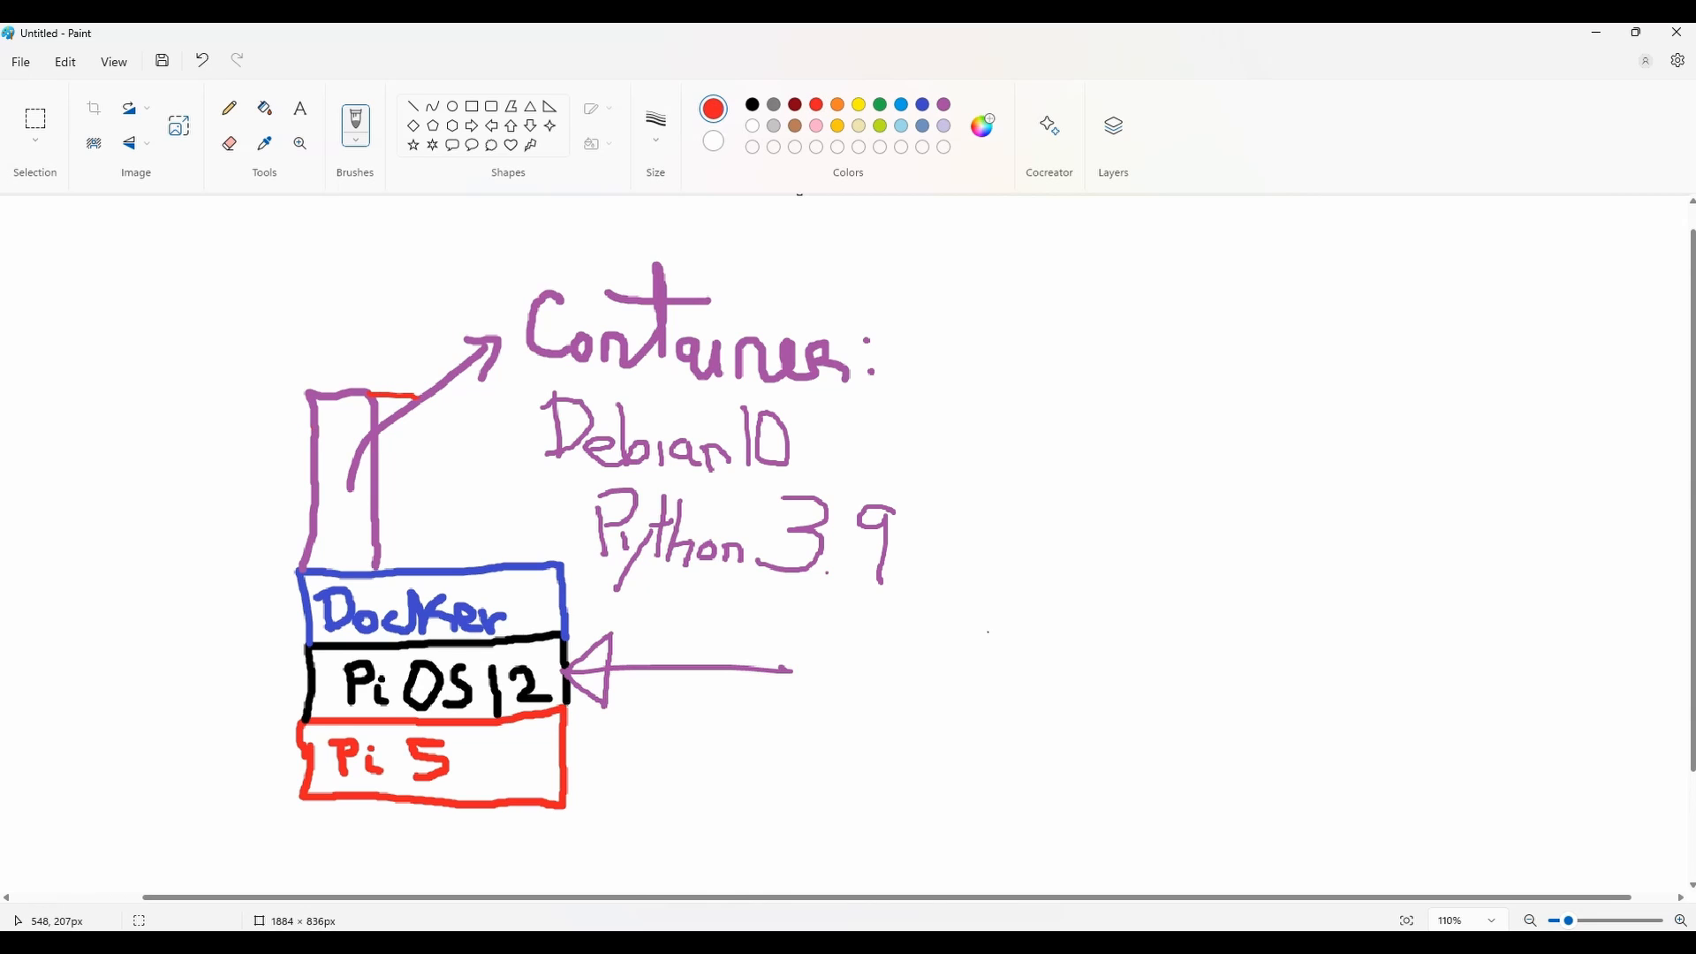
Brush-draw red, blue and gray container outlines beside the purple container on Docker
left_click_drag(425, 390, 424, 563)
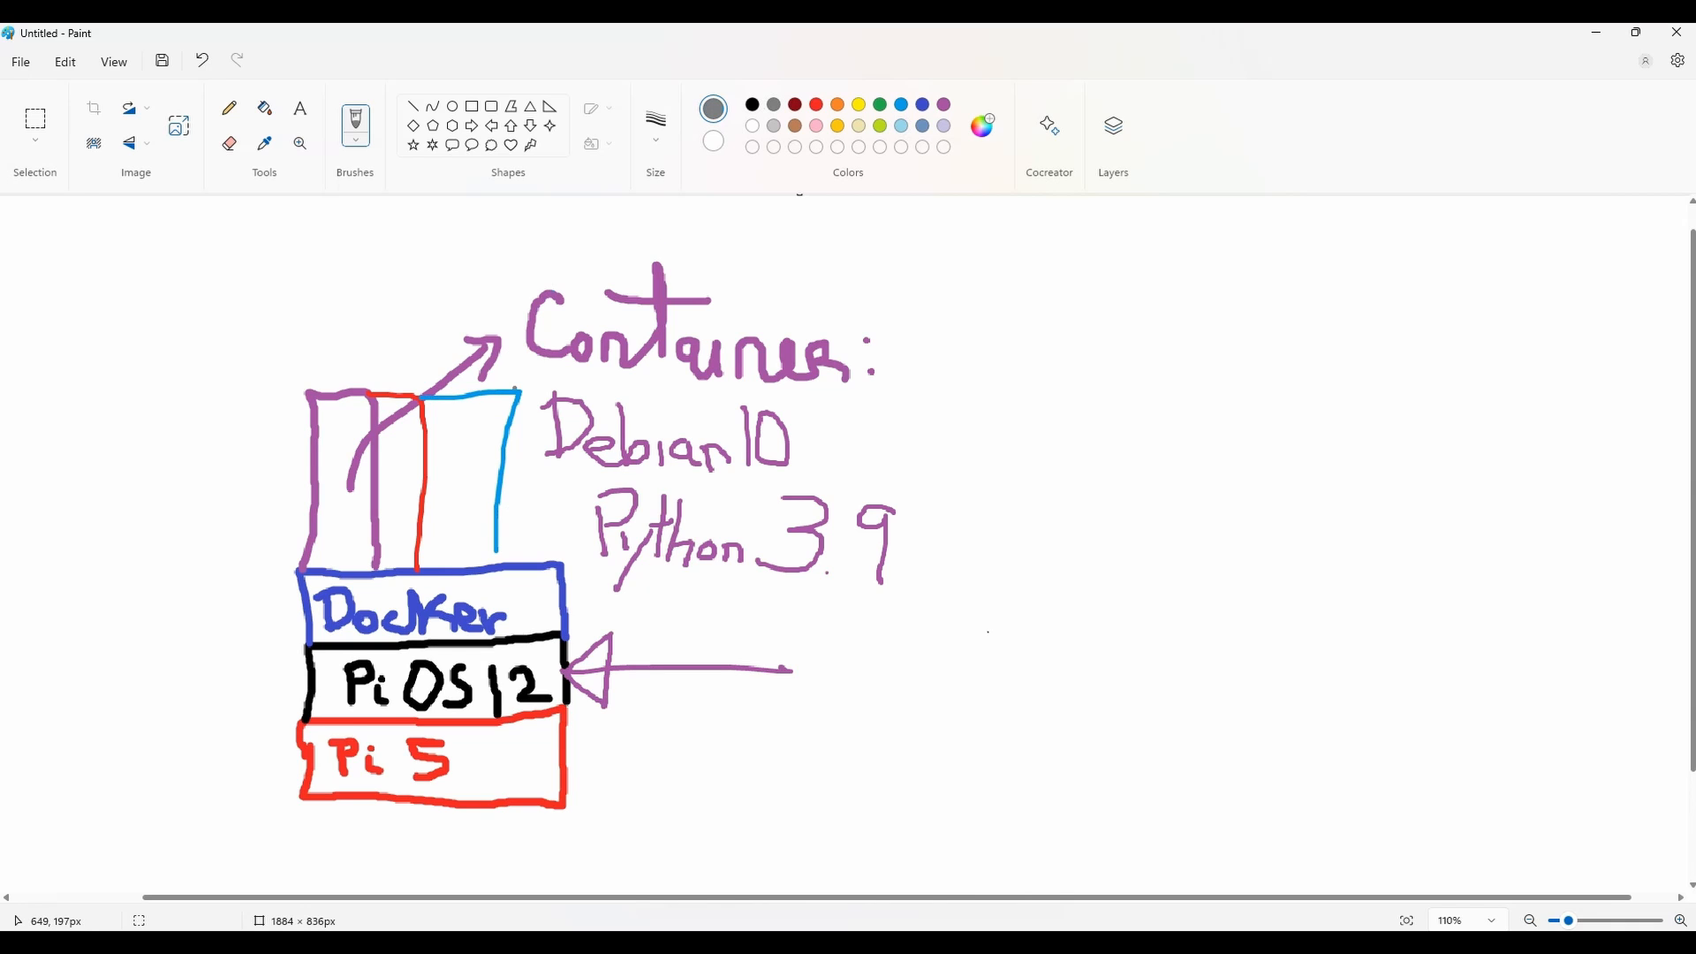
left_click_drag(552, 390, 552, 563)
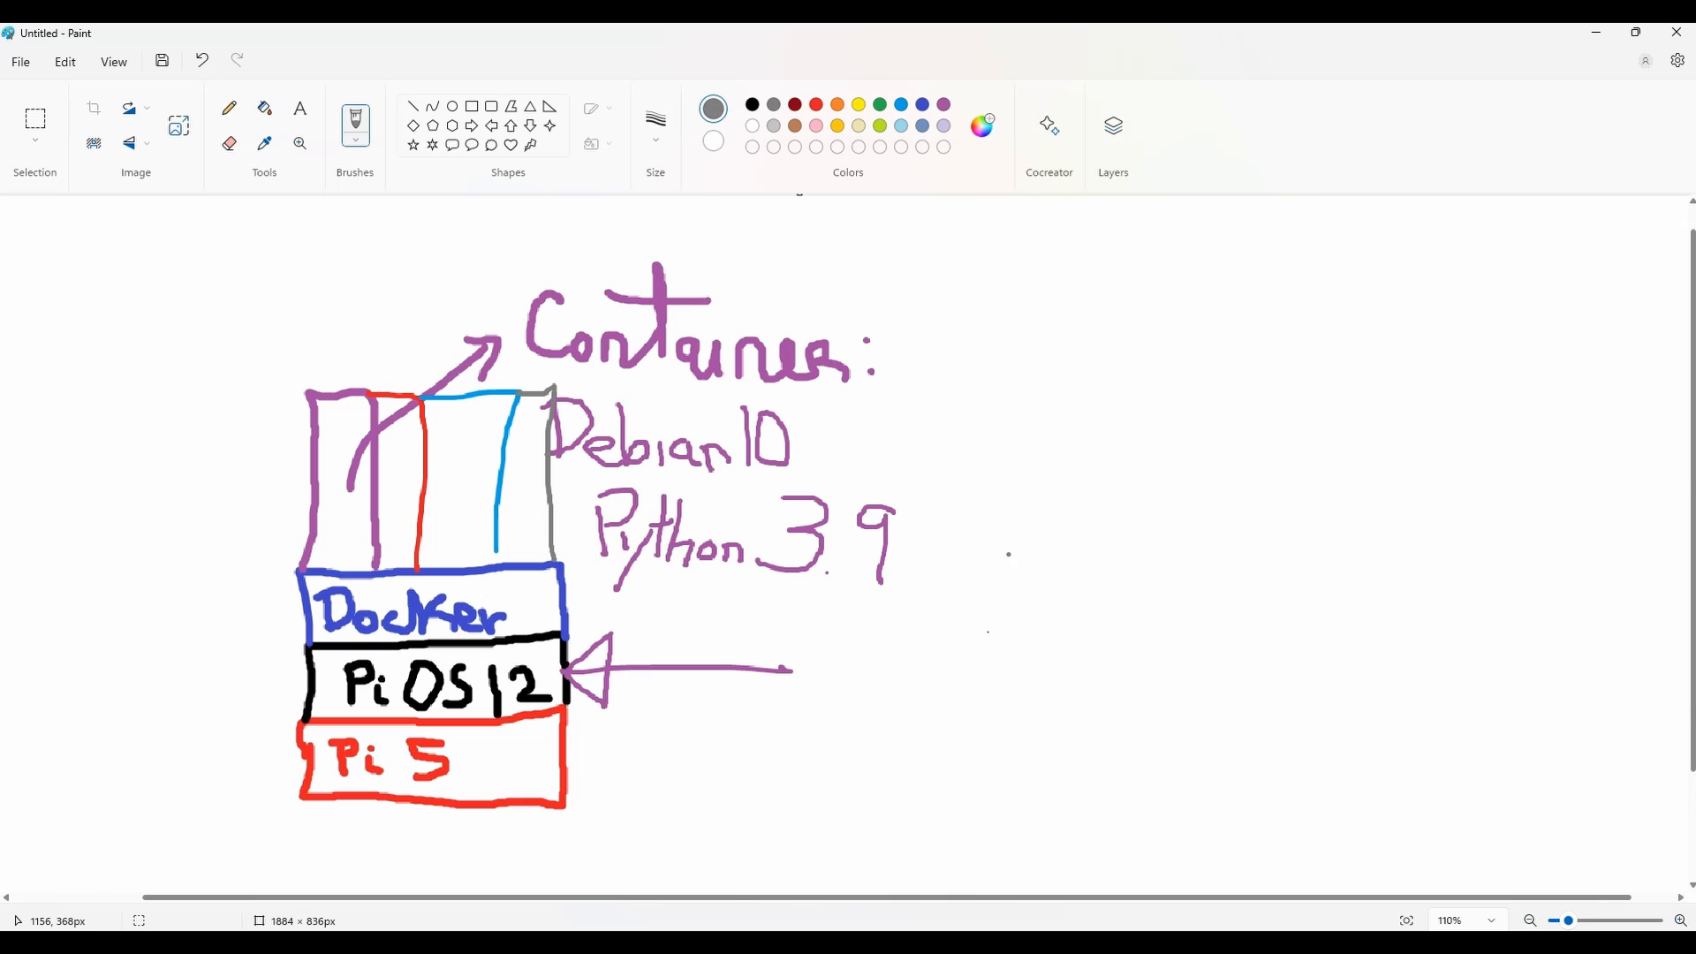
mouse_move(1065, 456)
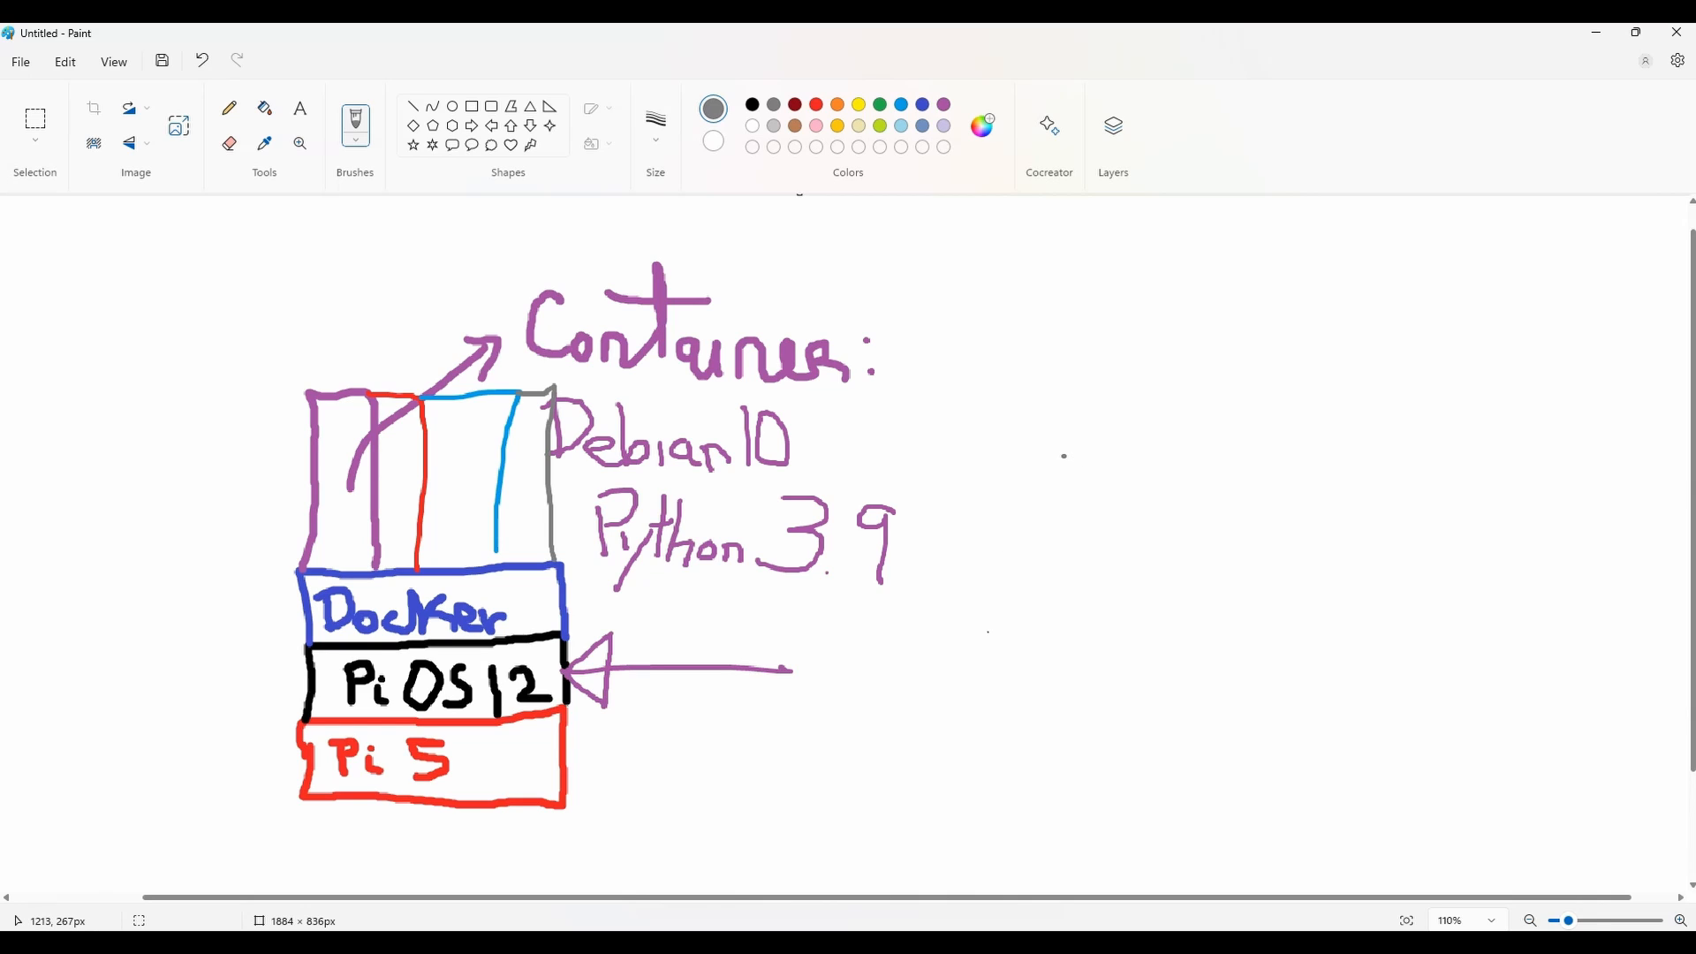
mouse_move(1054, 451)
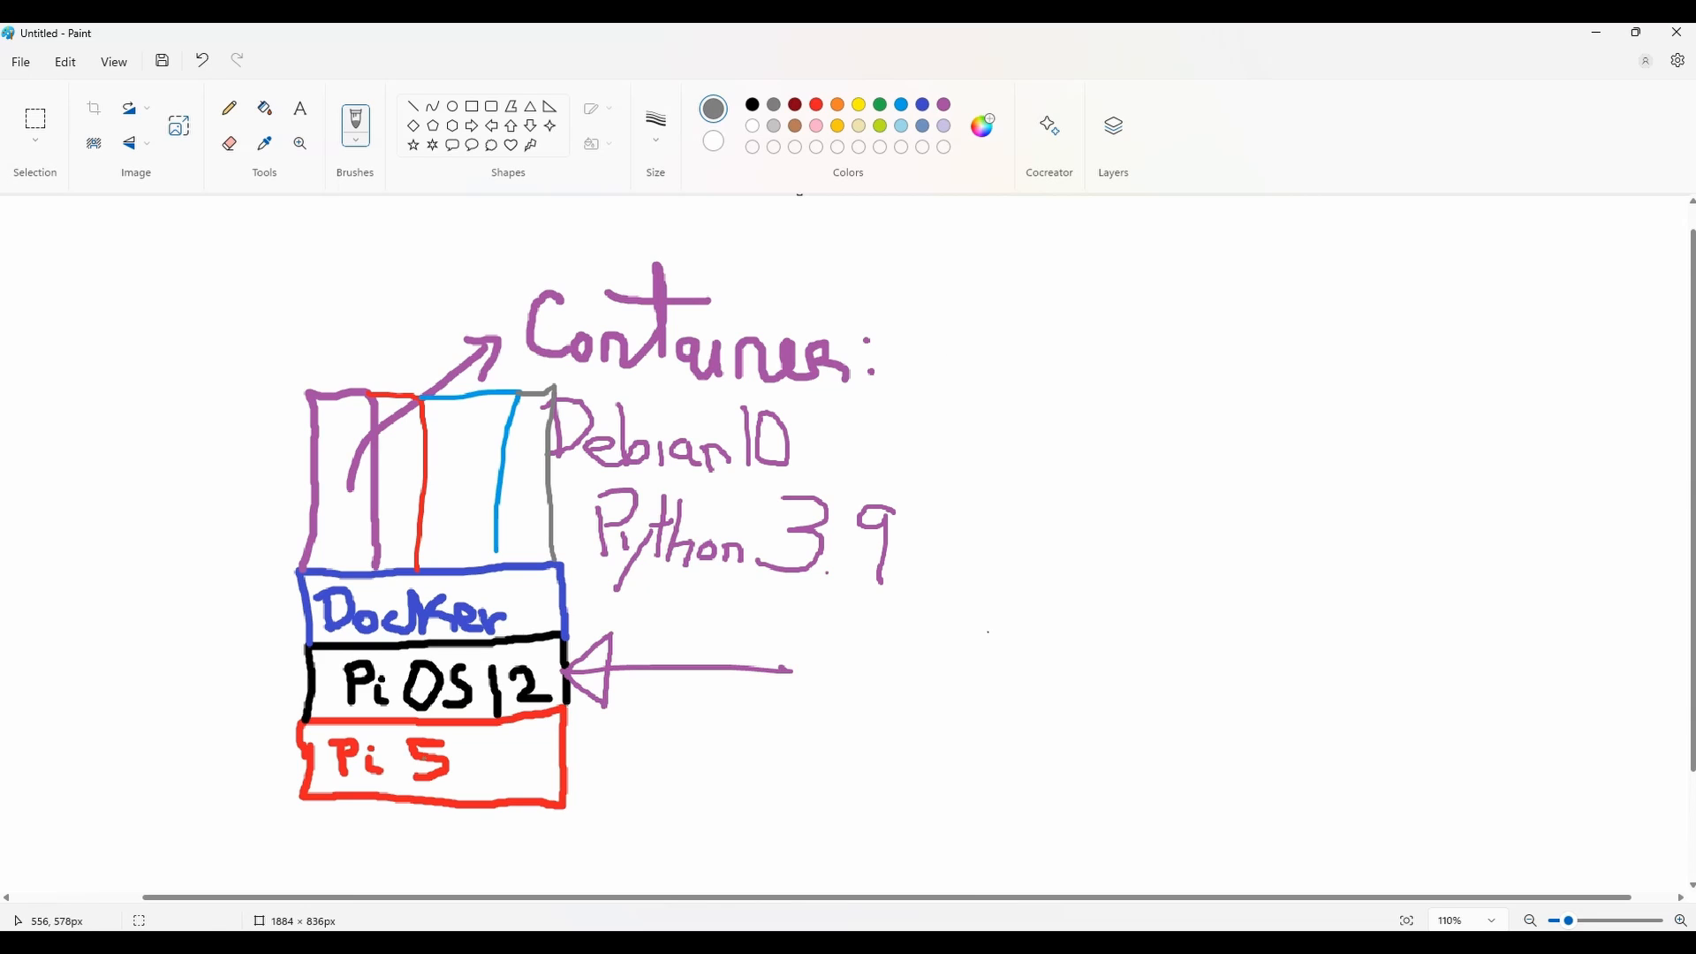
left_click(36, 119)
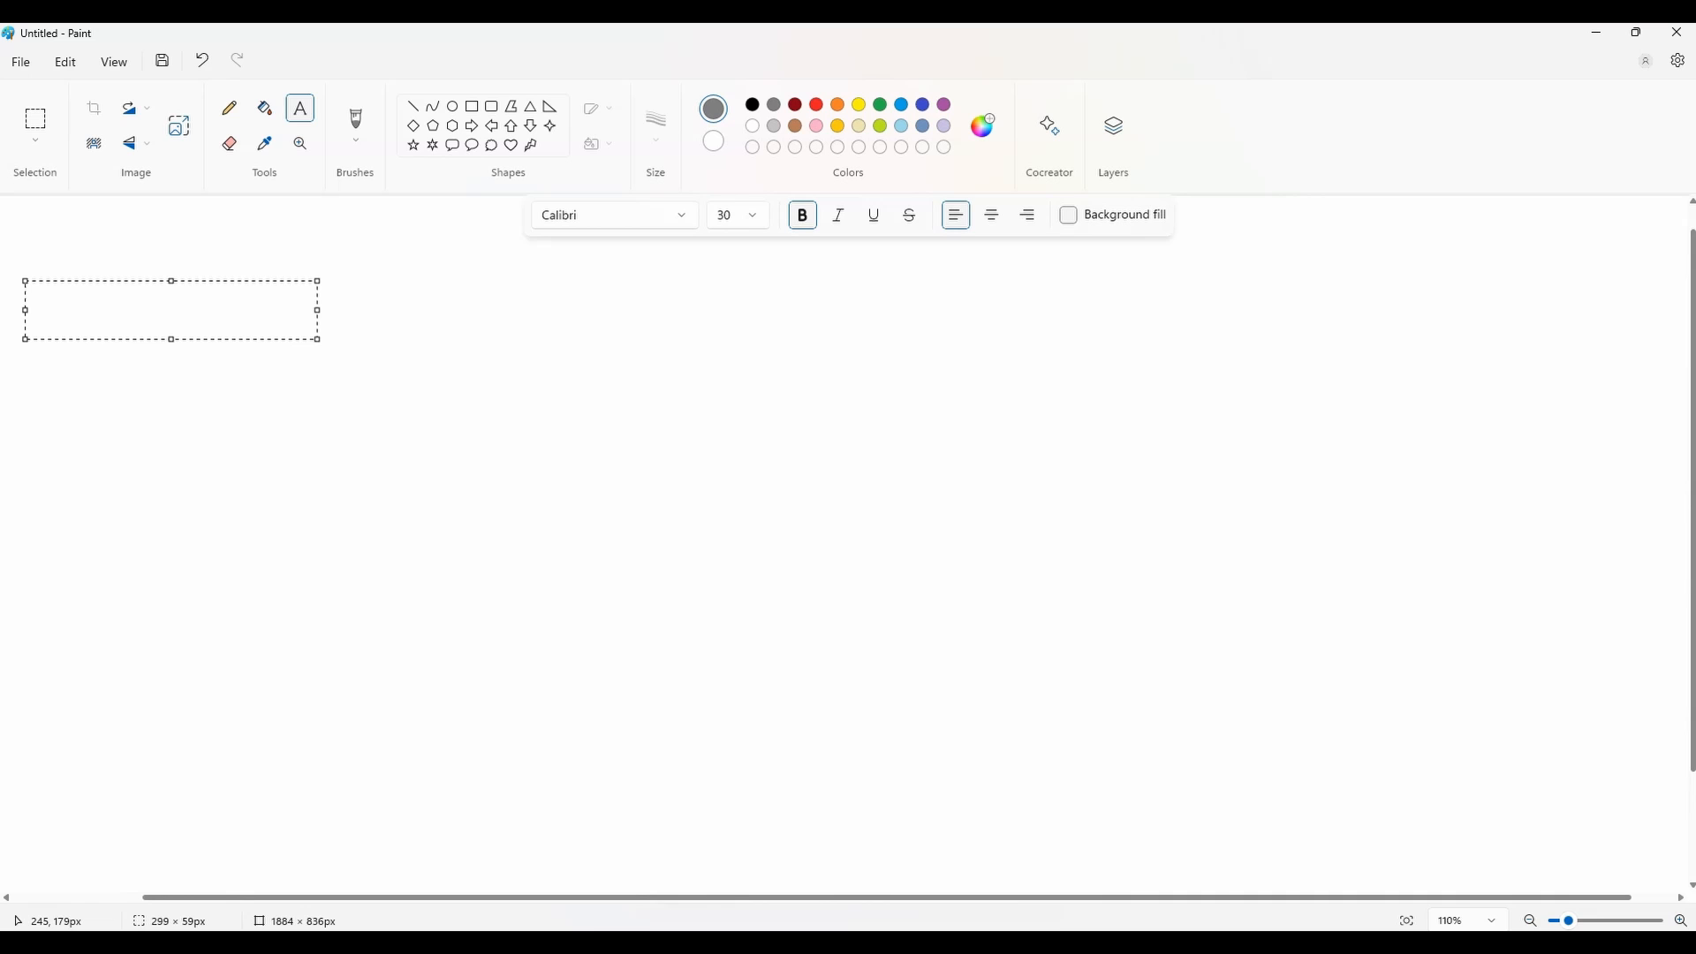
Type red notes: Install Docker, Install Edge TPU Runtime, Check USB Devices, Create Docker File
type("Install Docke")
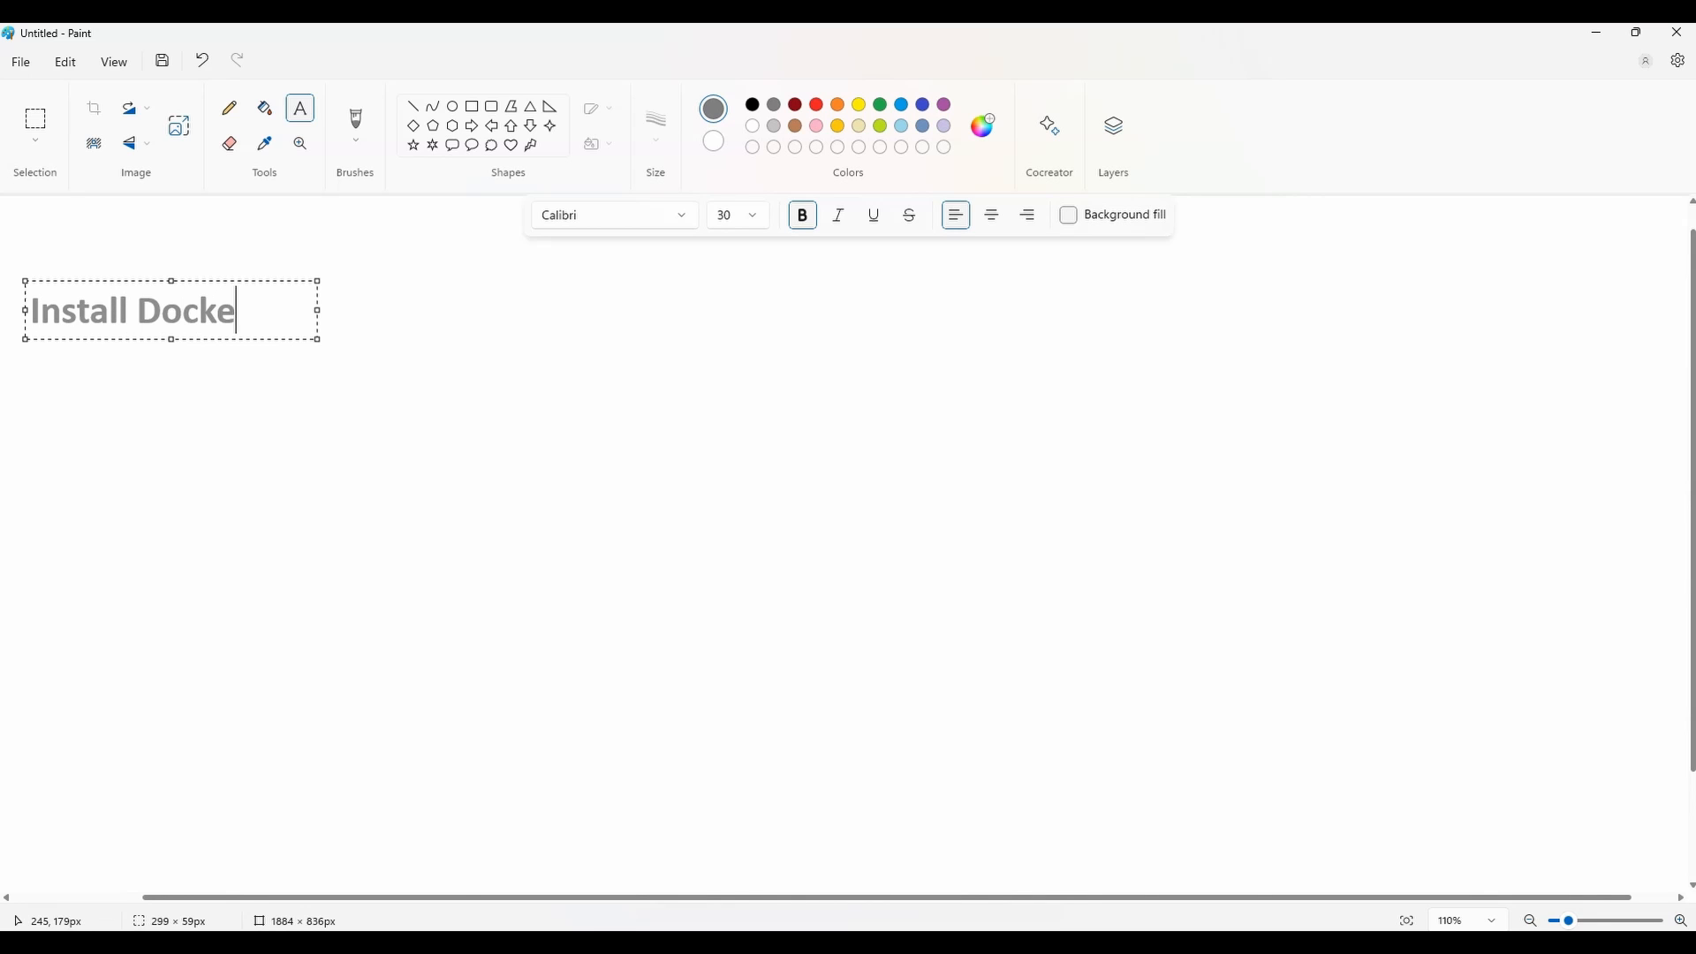
type("Install the Edge TPU Runtime on your Pi")
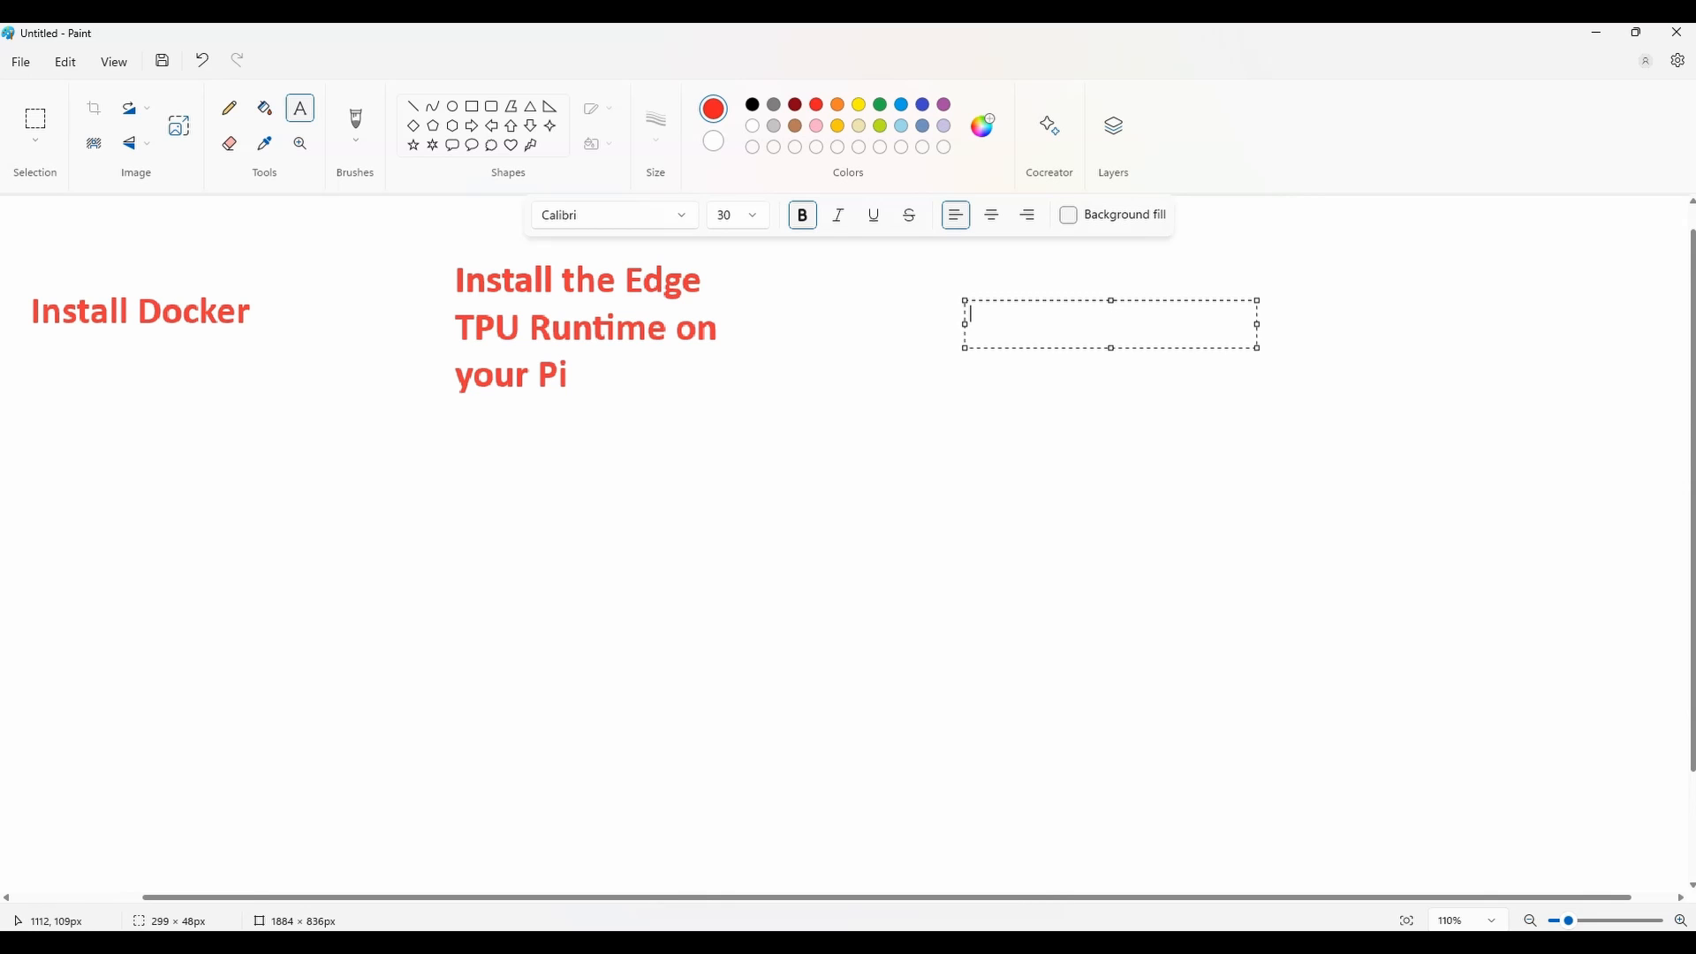
type("Check the parameters of connected USB Devices")
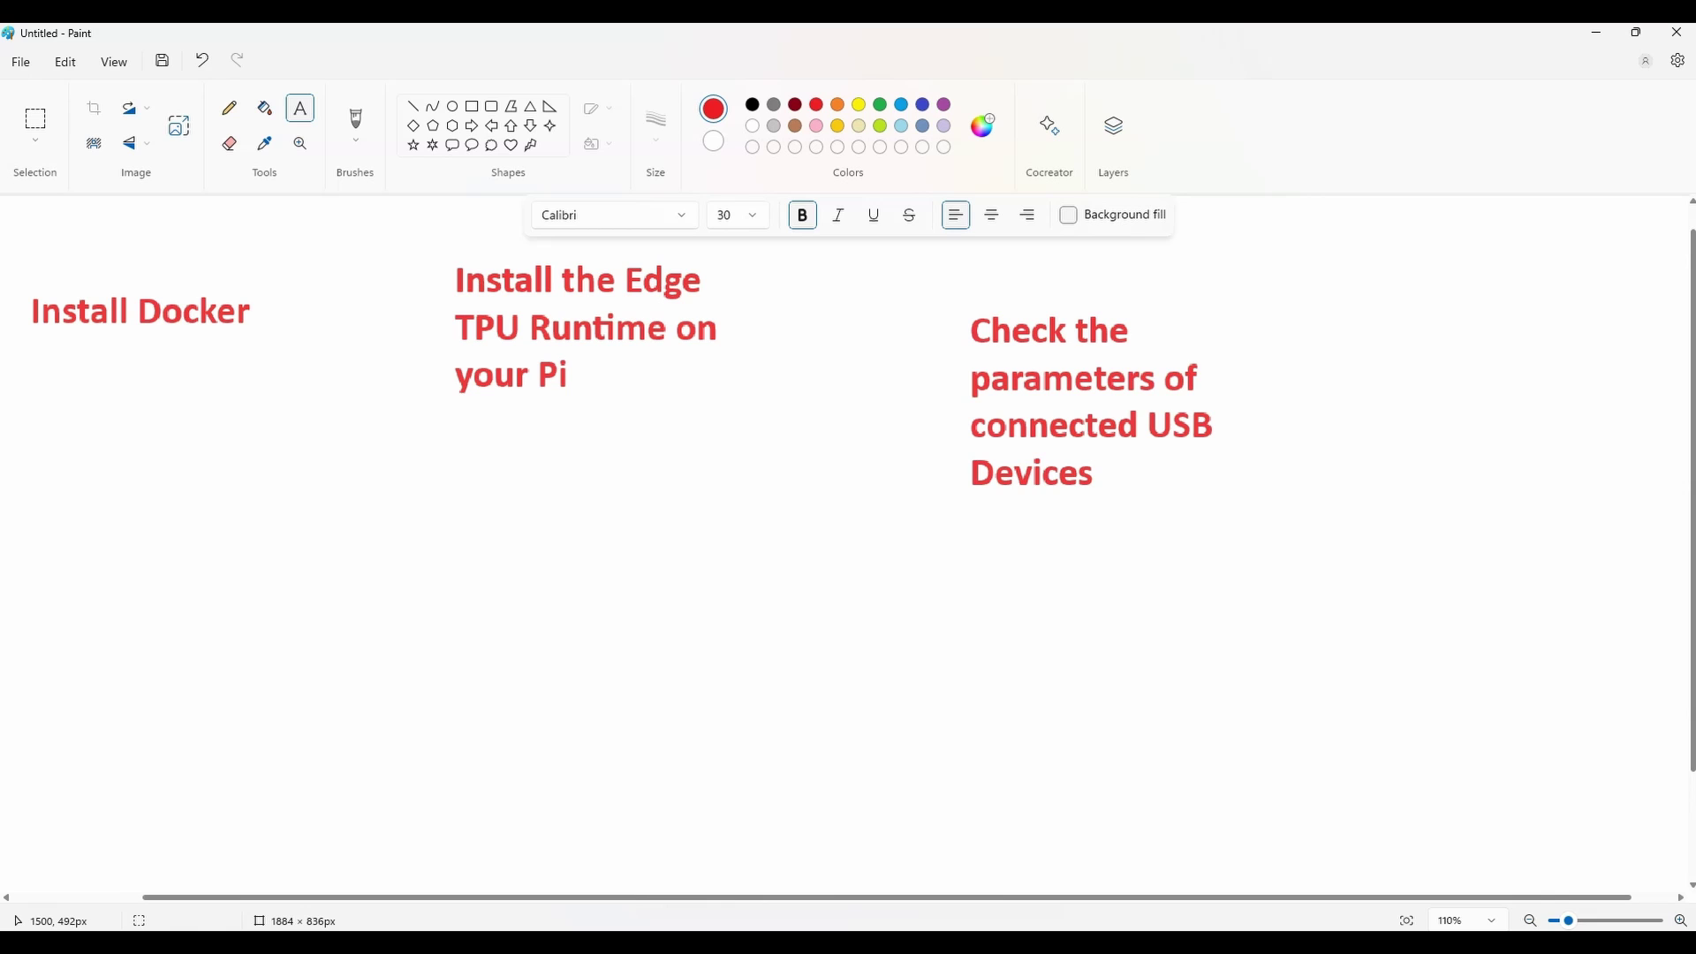
type("Create and Build the Docker File")
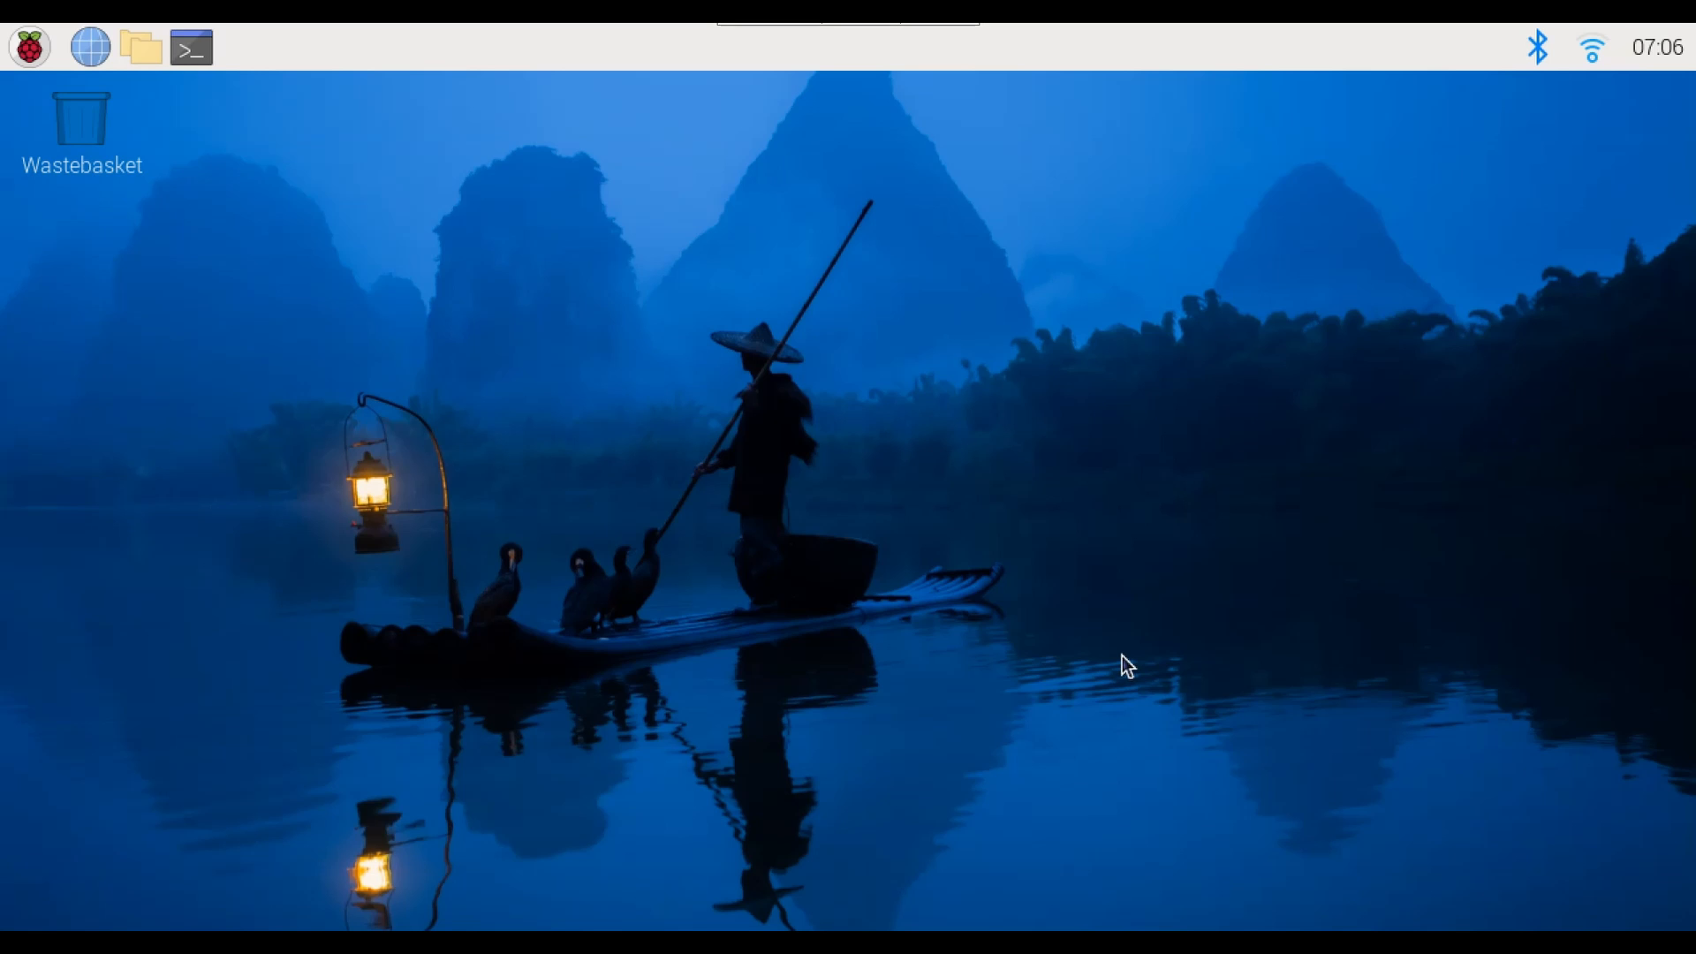
Close the Paint drawing and return to the Raspberry Pi OS desktop
left_click(190, 48)
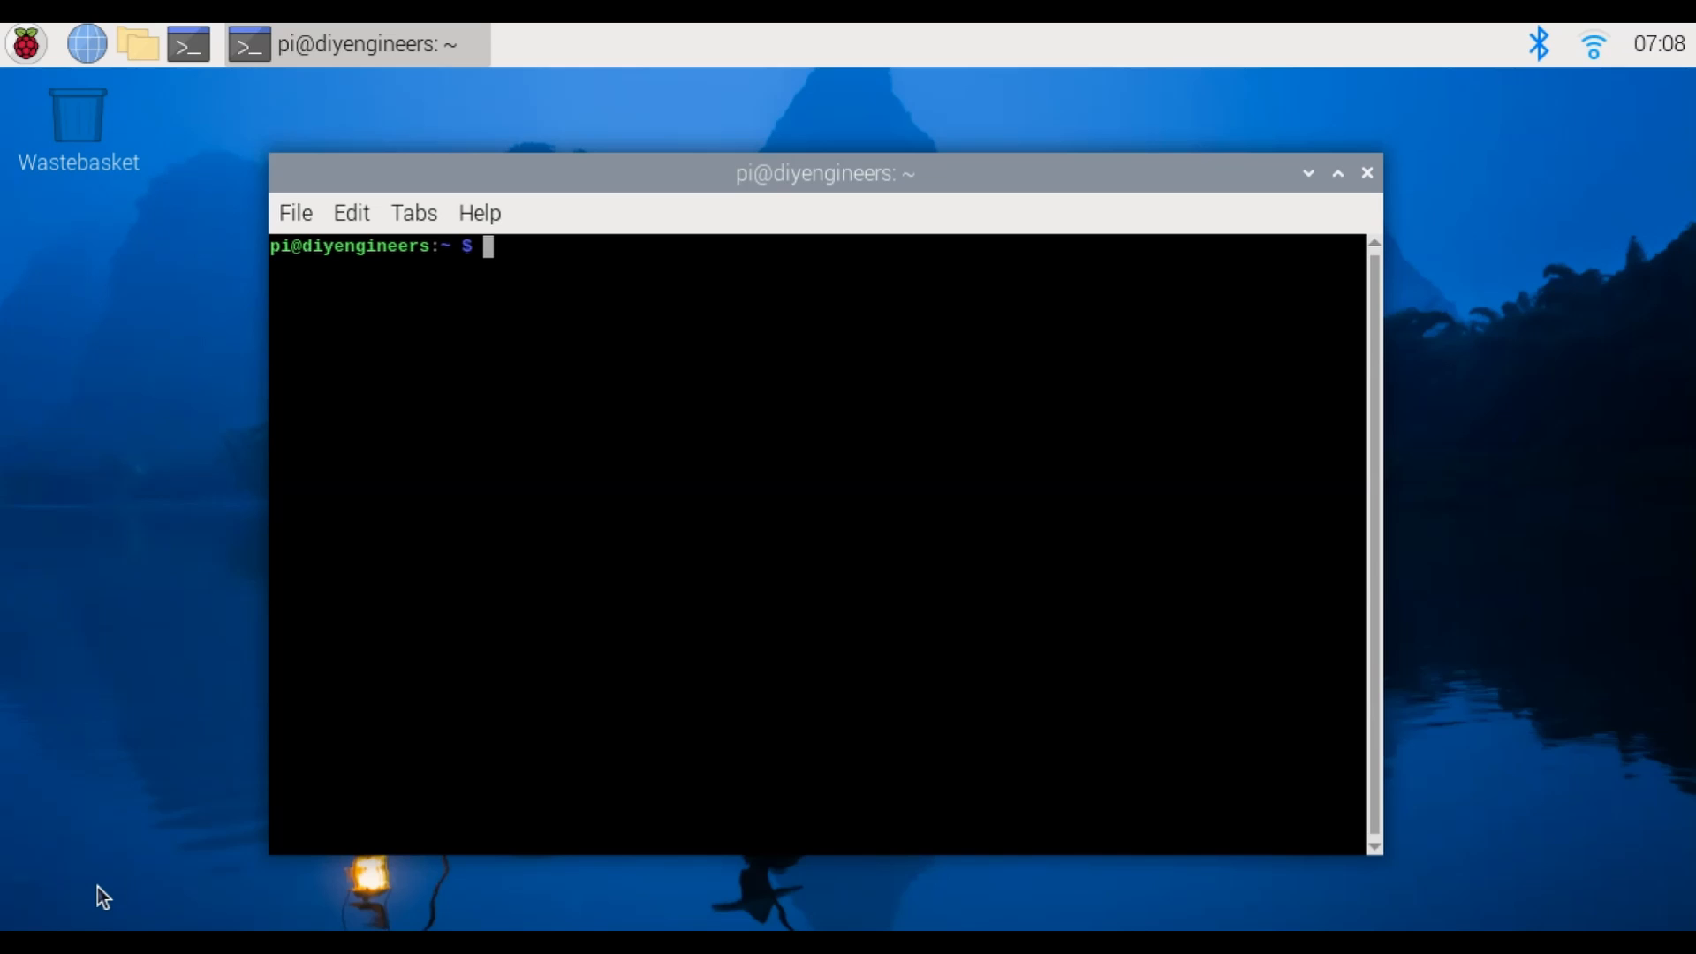
Run sudo apt-get update and paste Docker's repository setup commands
type("sudo apt-get update")
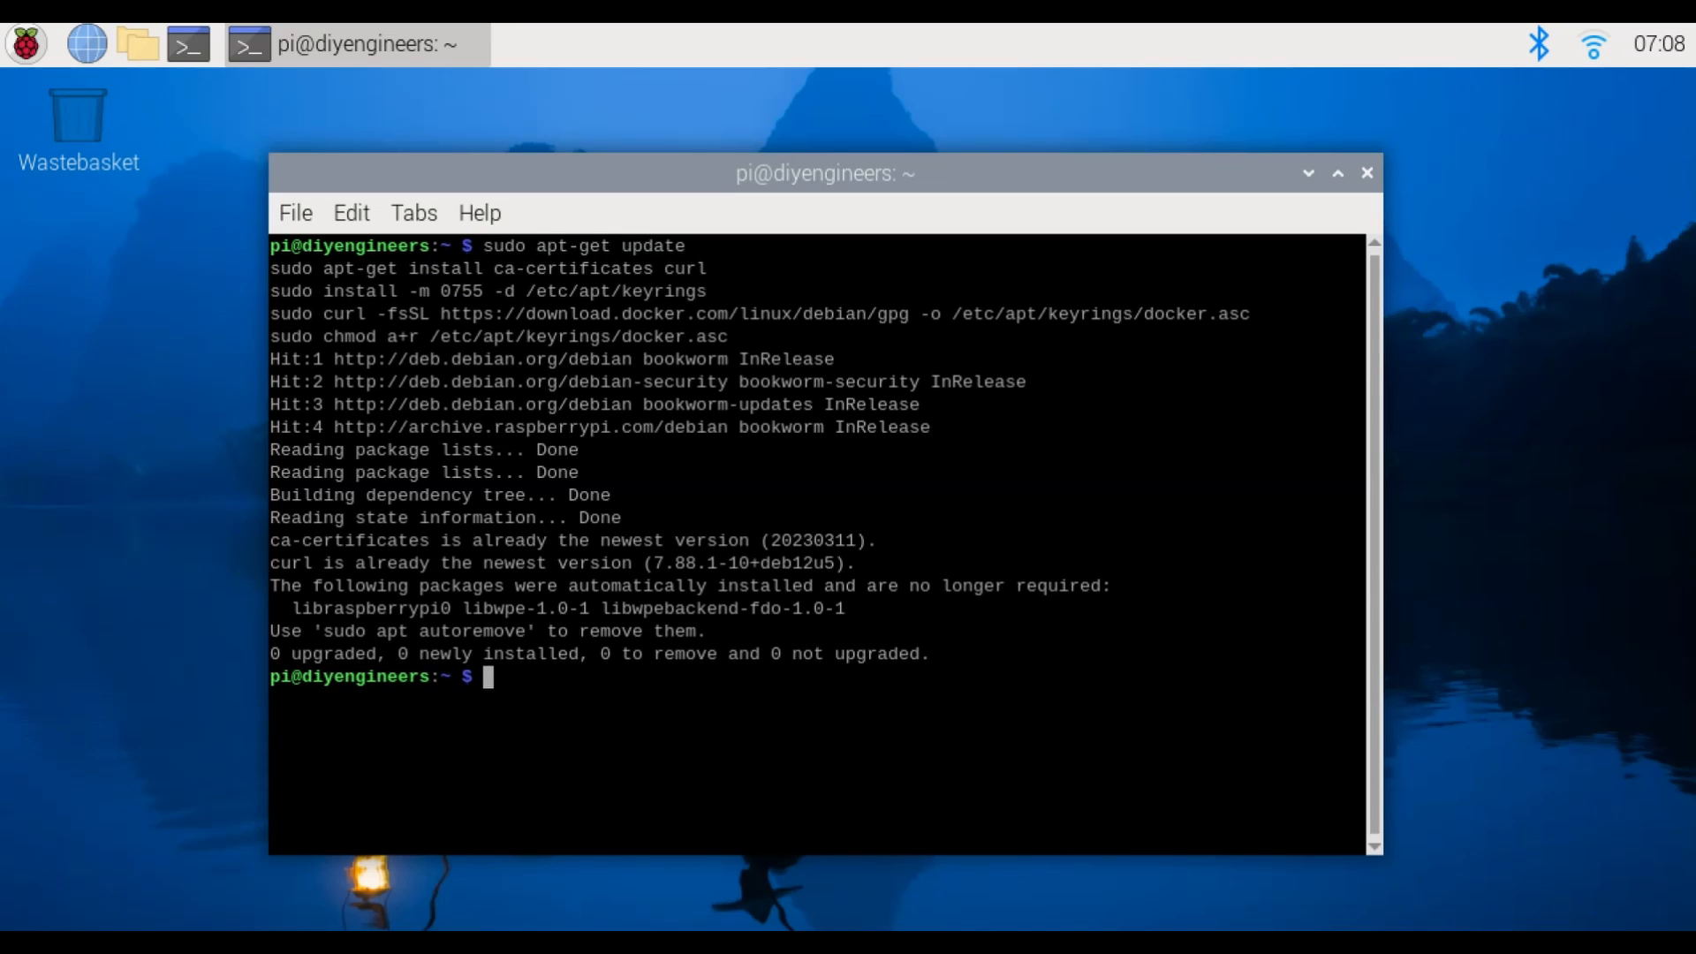
right_click(724, 357)
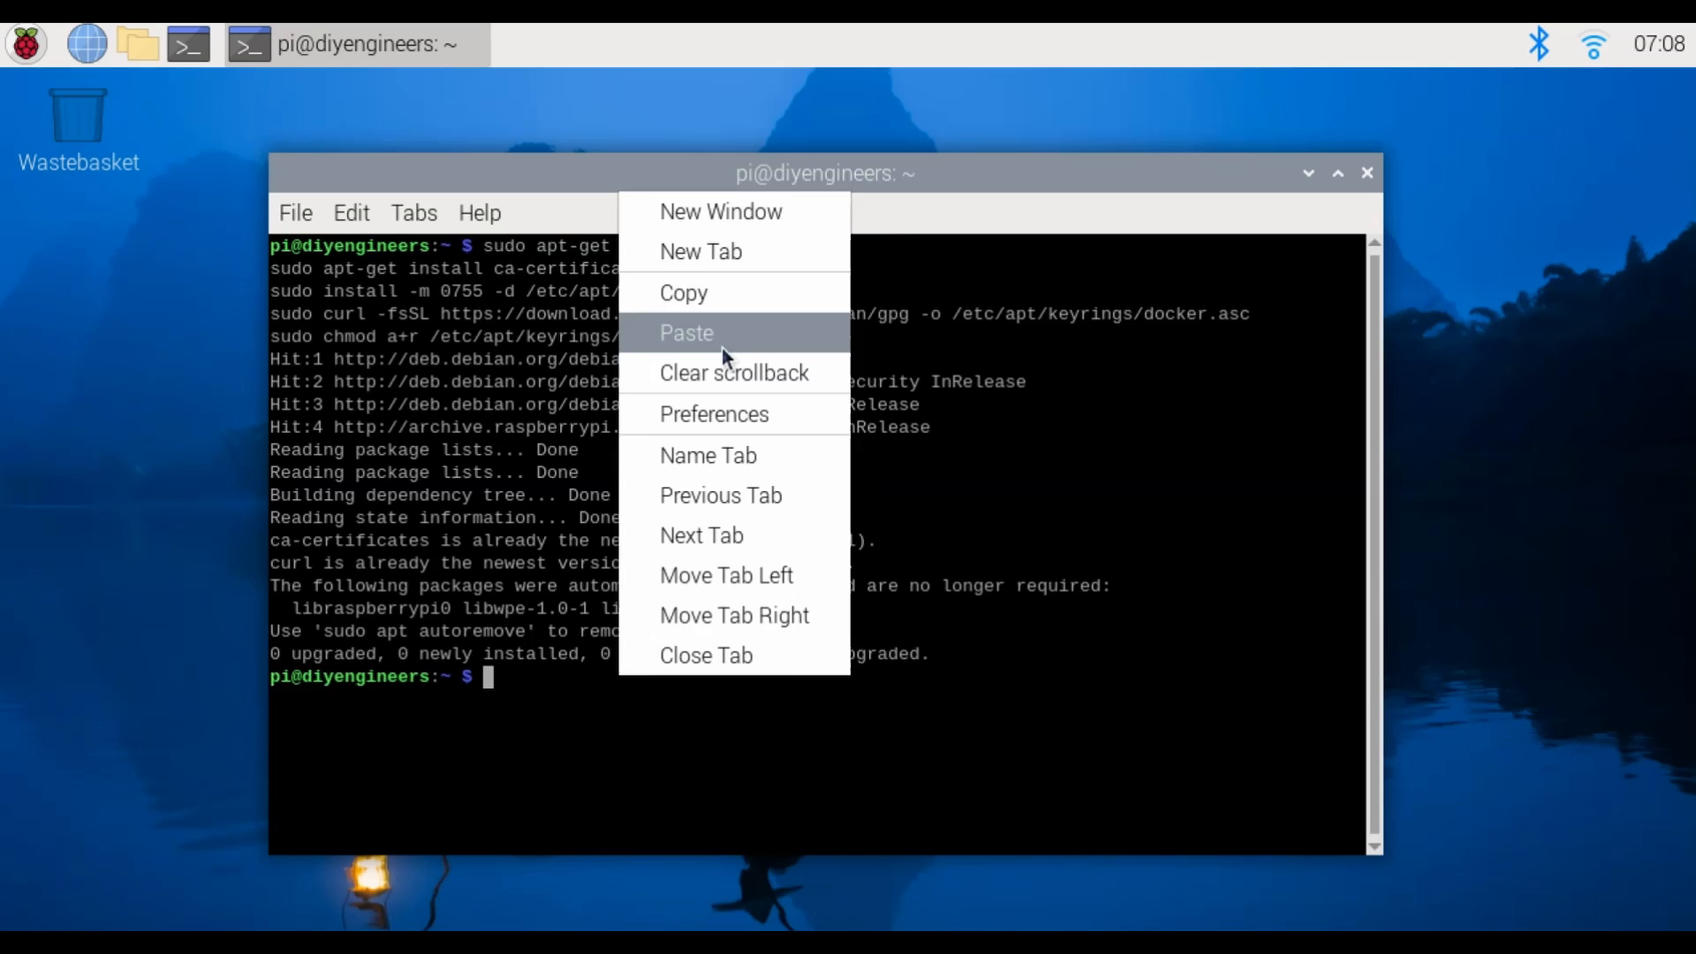
left_click(687, 333)
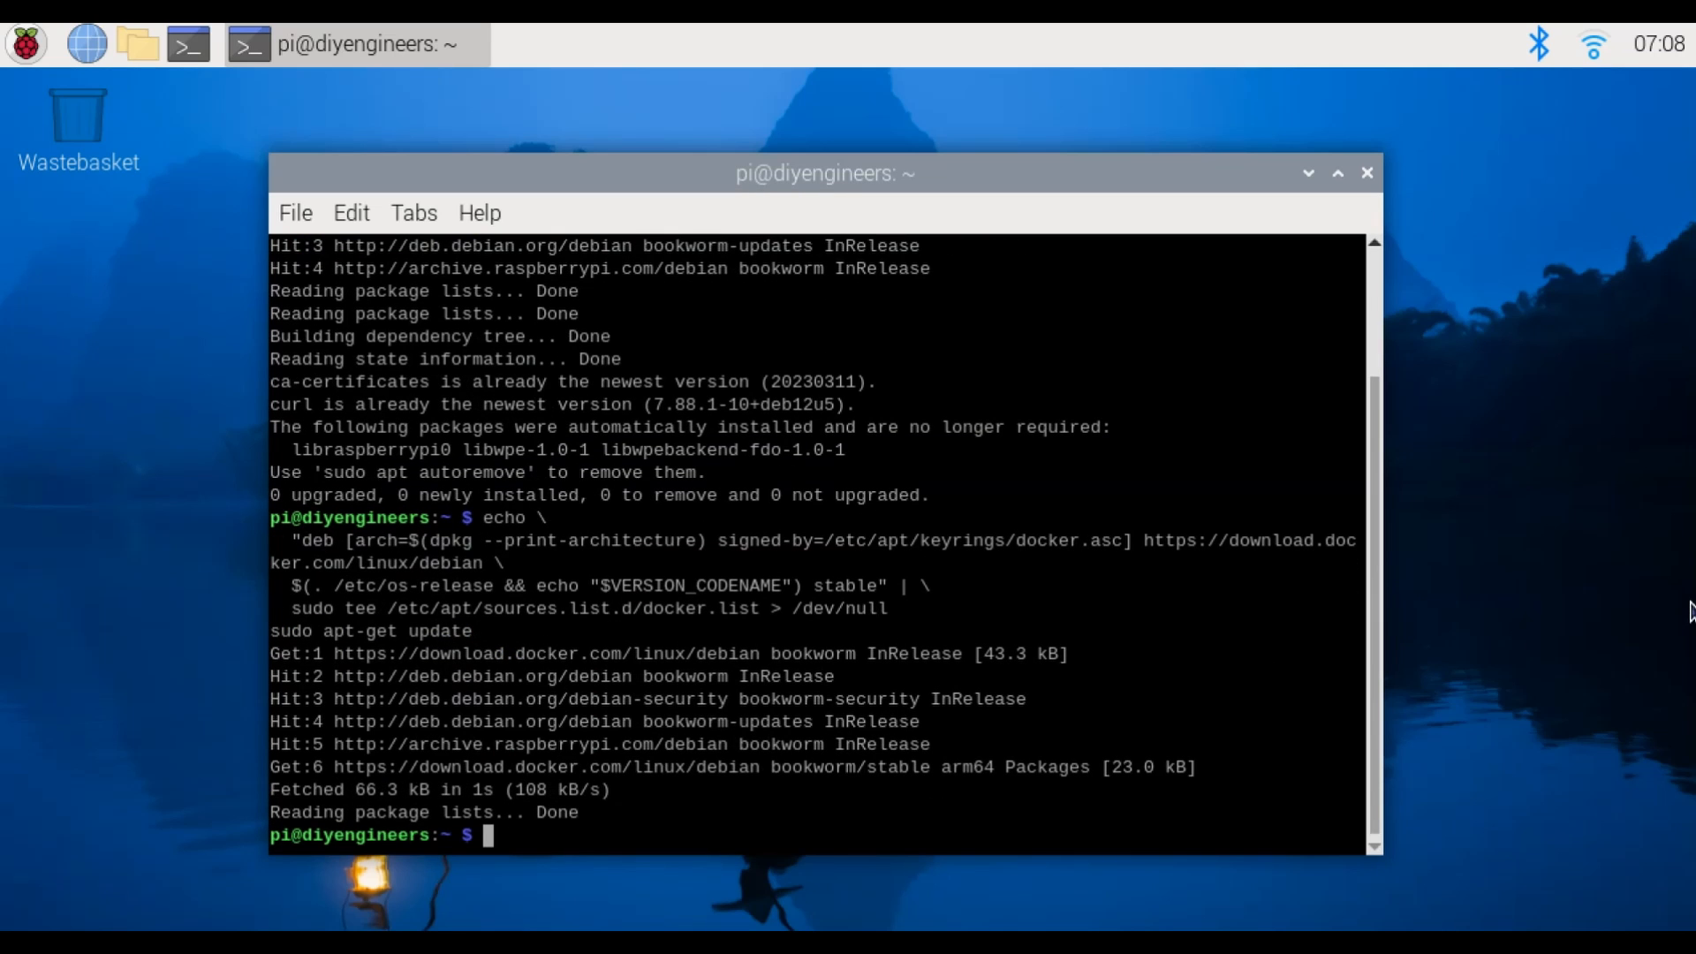
Install docker-ce, docker-ce-cli, containerd.io and the buildx/compose plugins, answering Y
right_click(556, 500)
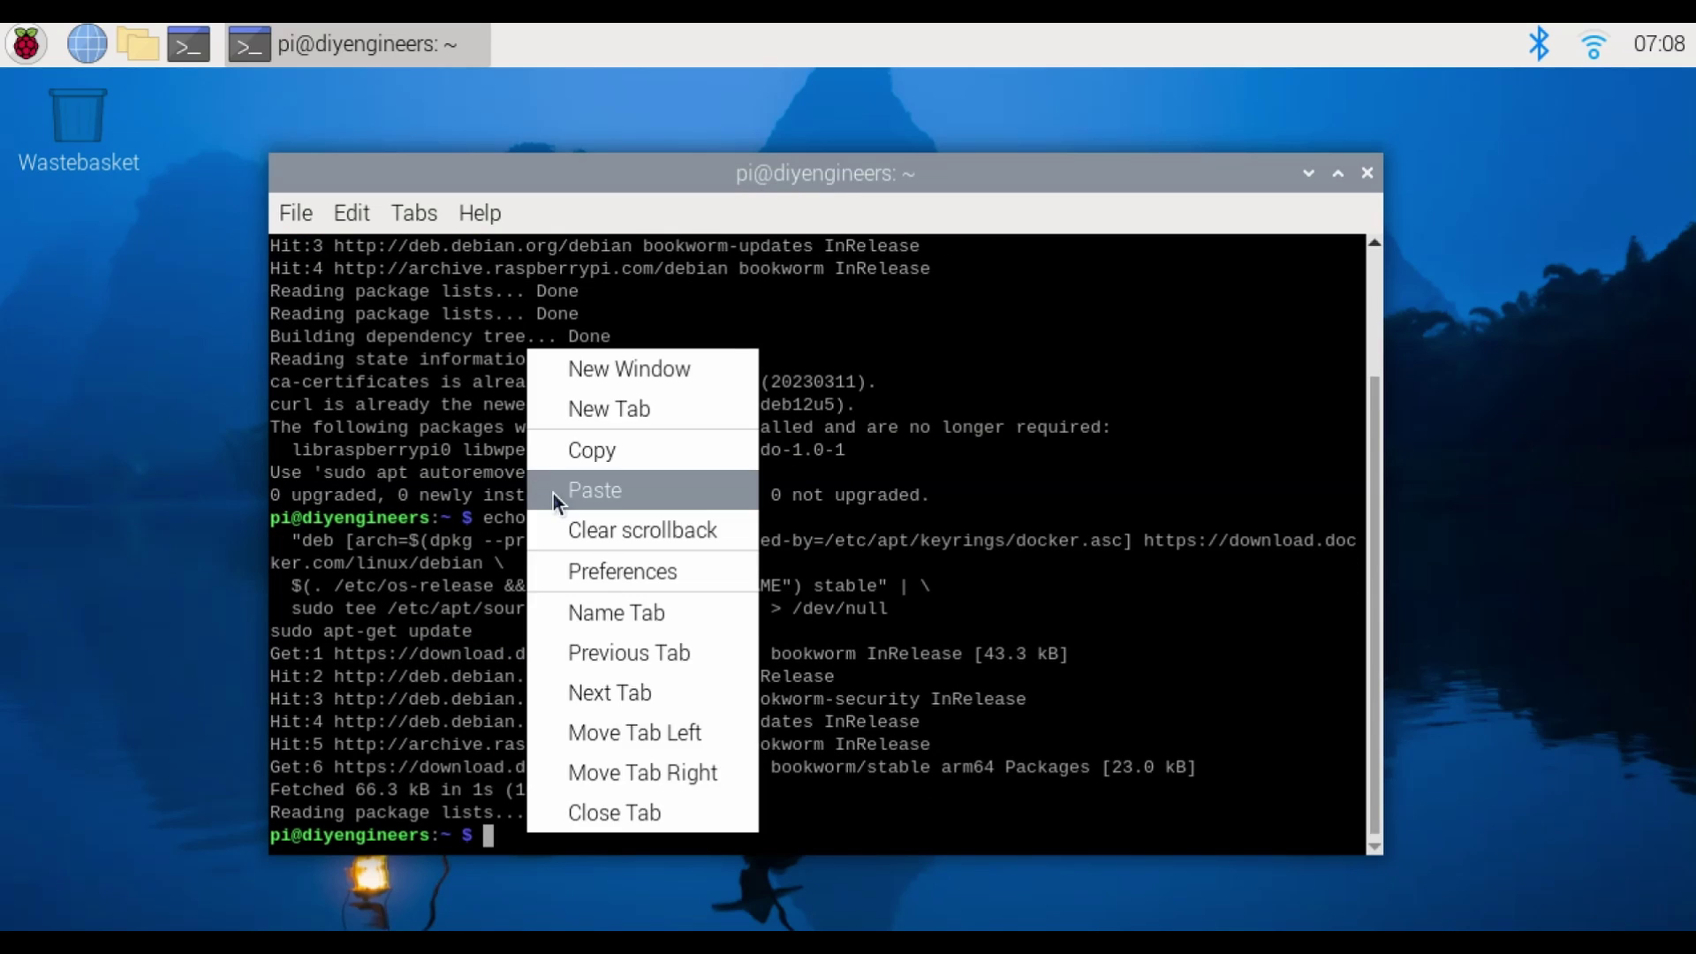
left_click(594, 490)
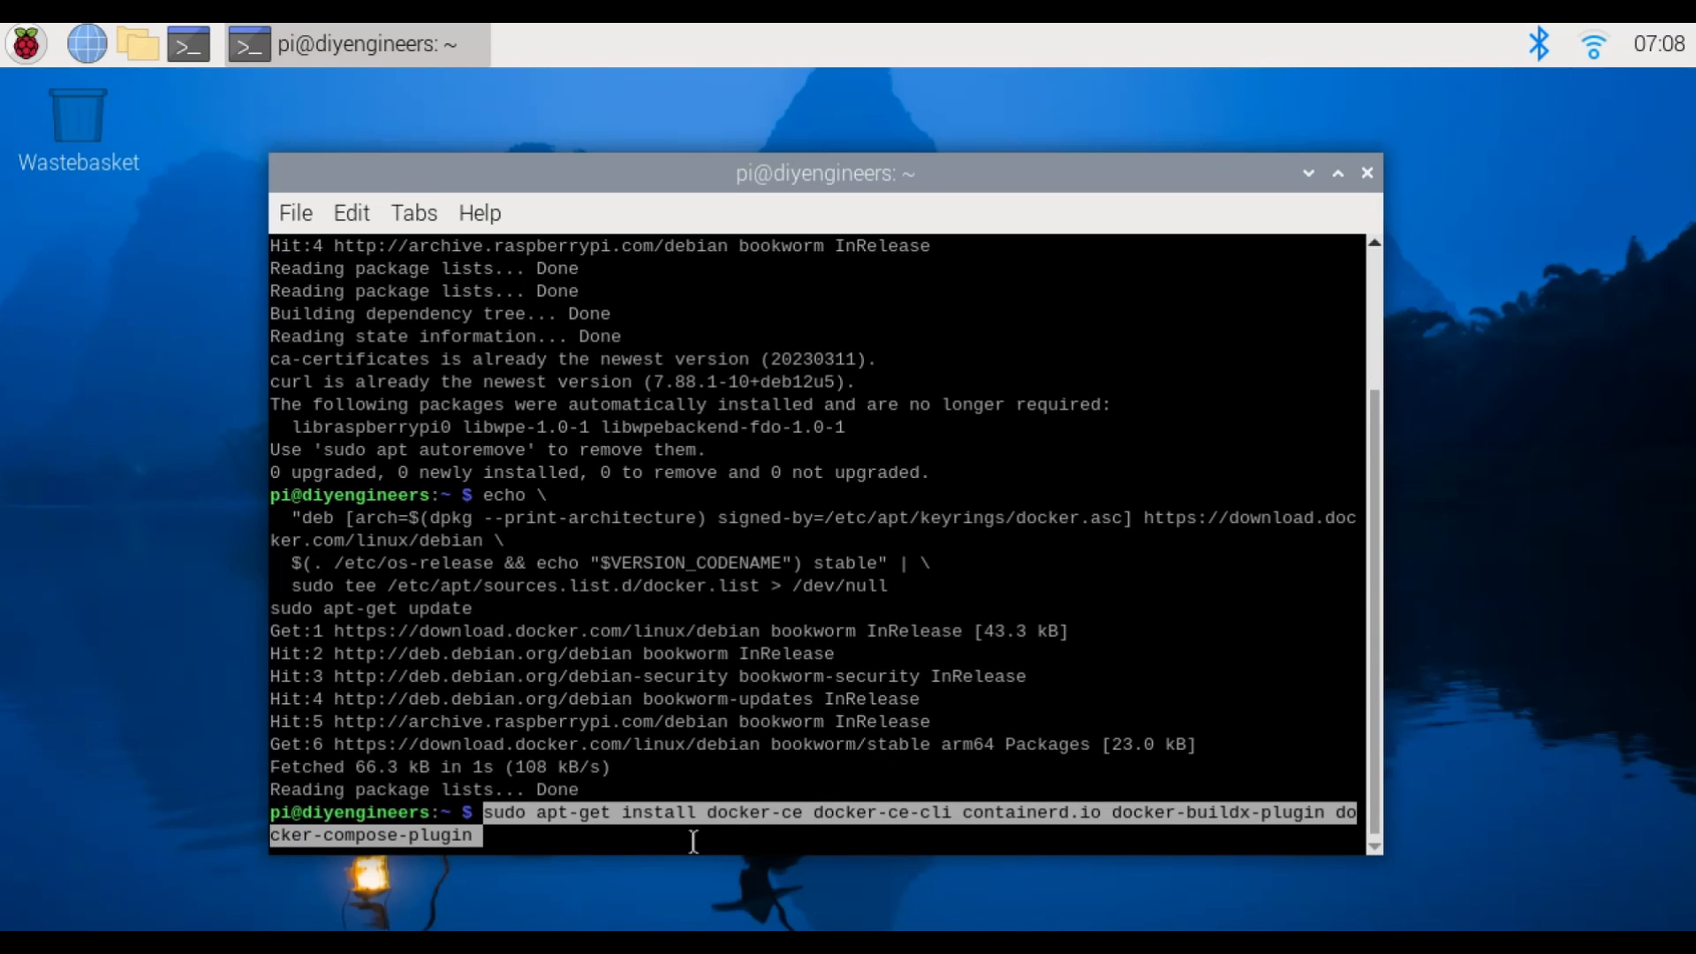
key("Return")
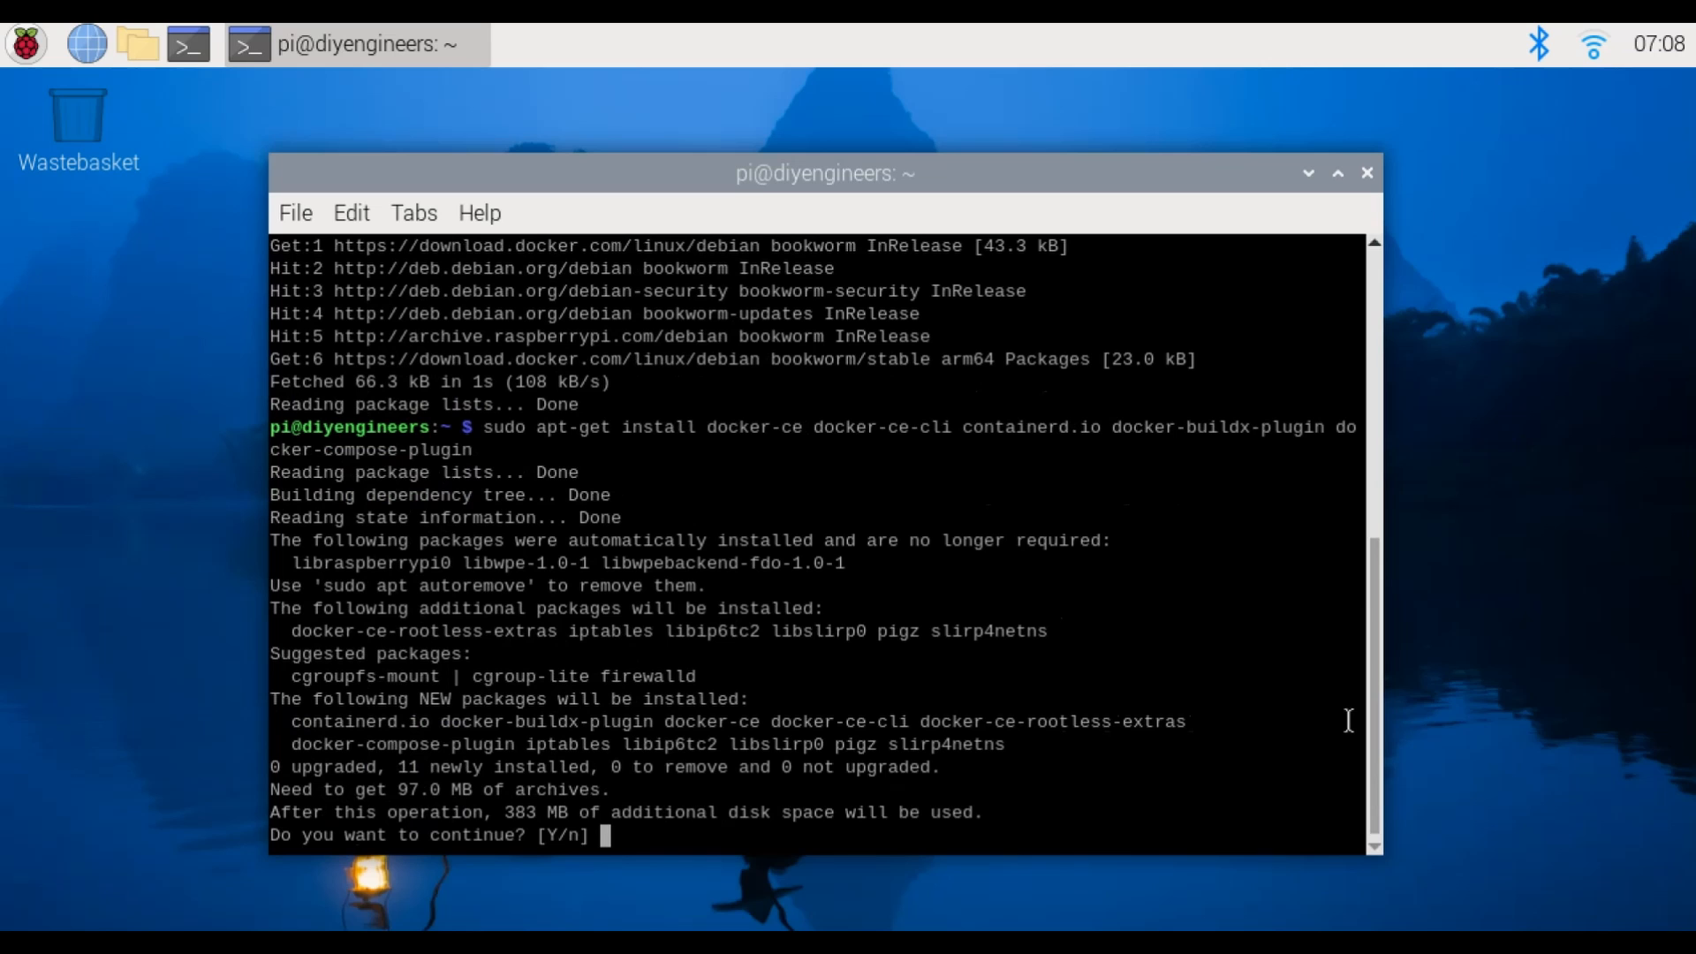
type("Y")
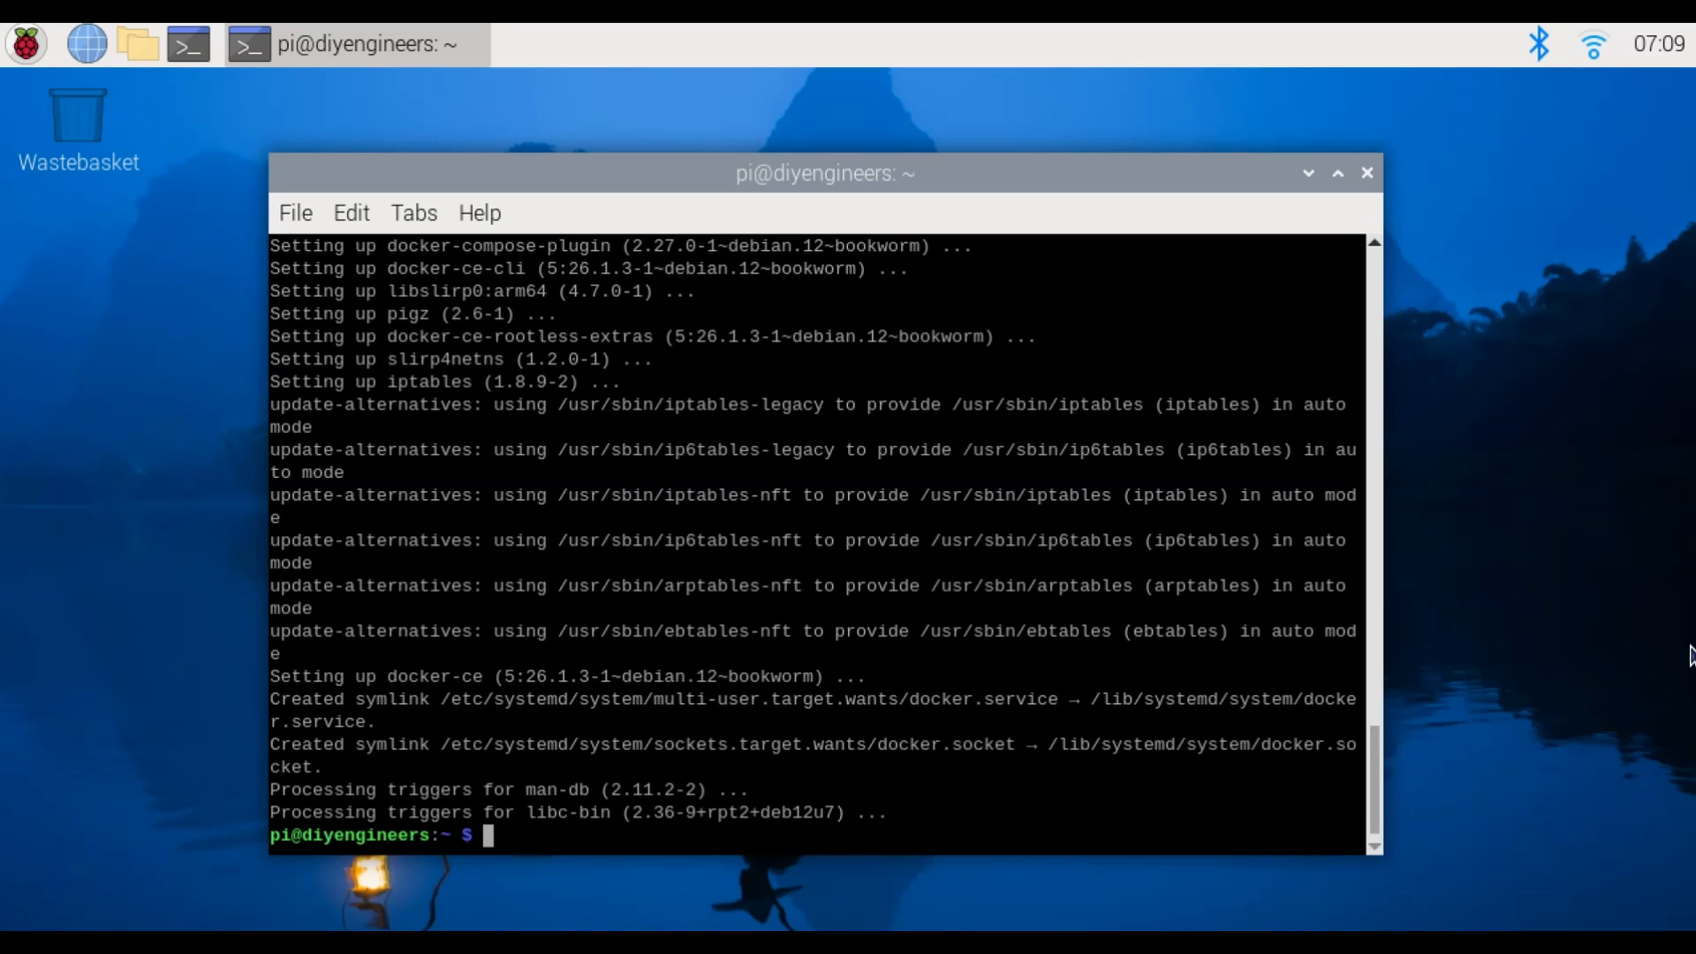
right_click(506, 850)
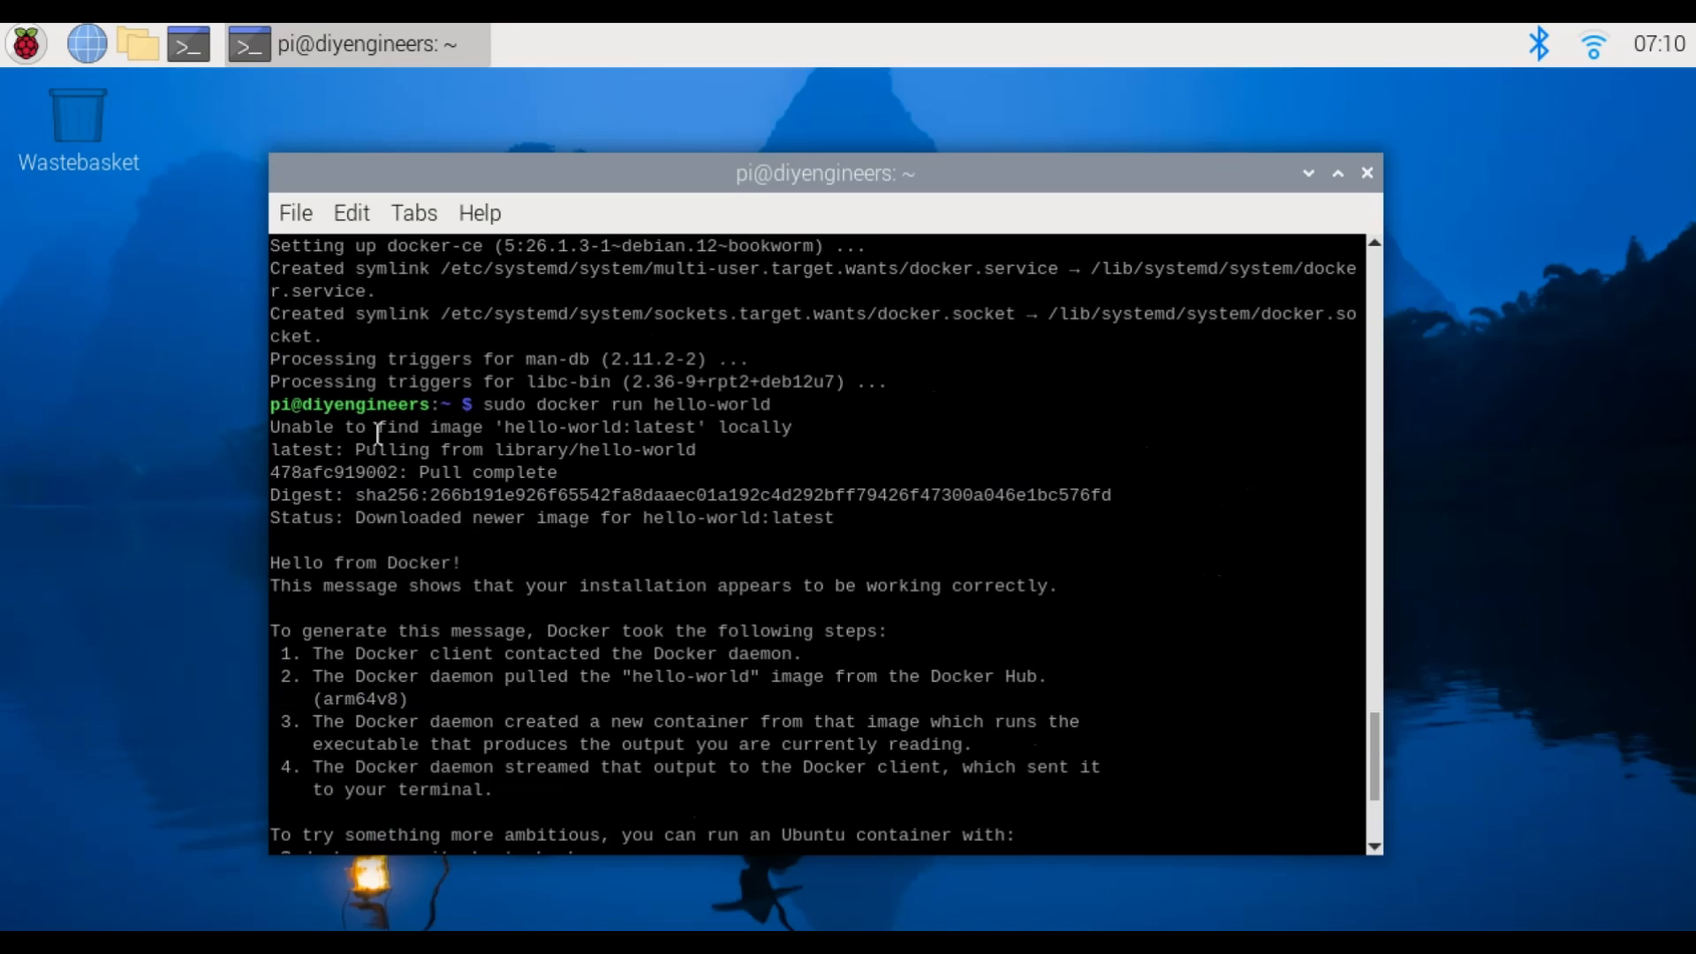
mouse_move(450, 449)
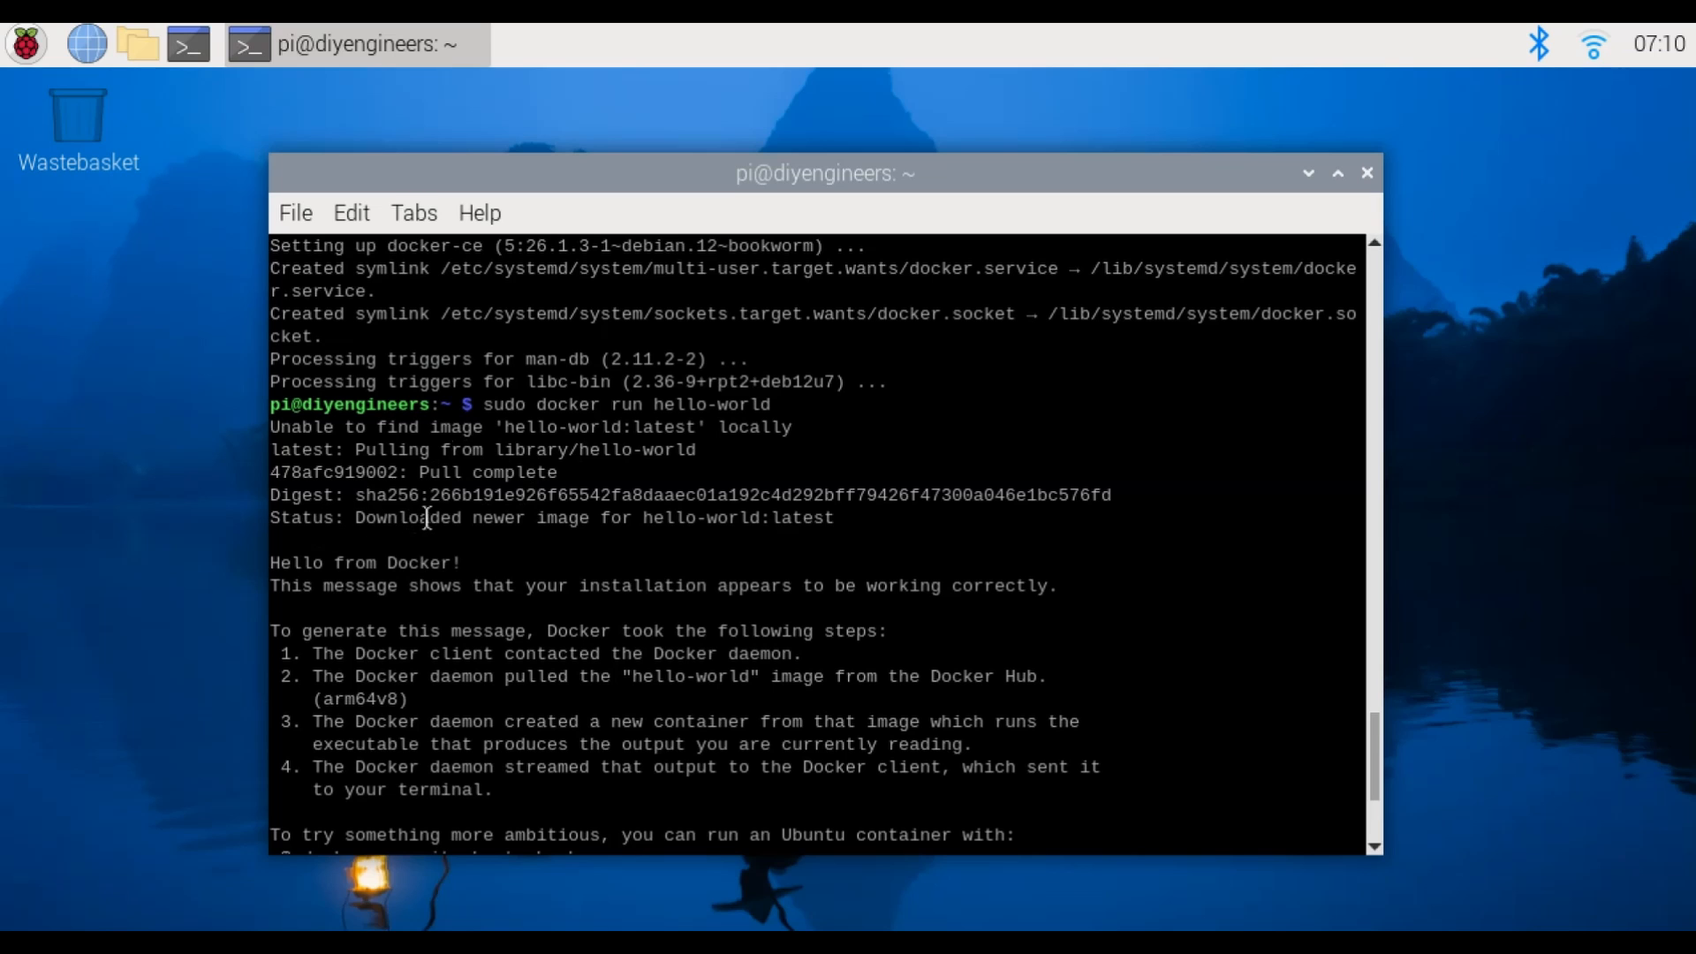
mouse_move(710, 524)
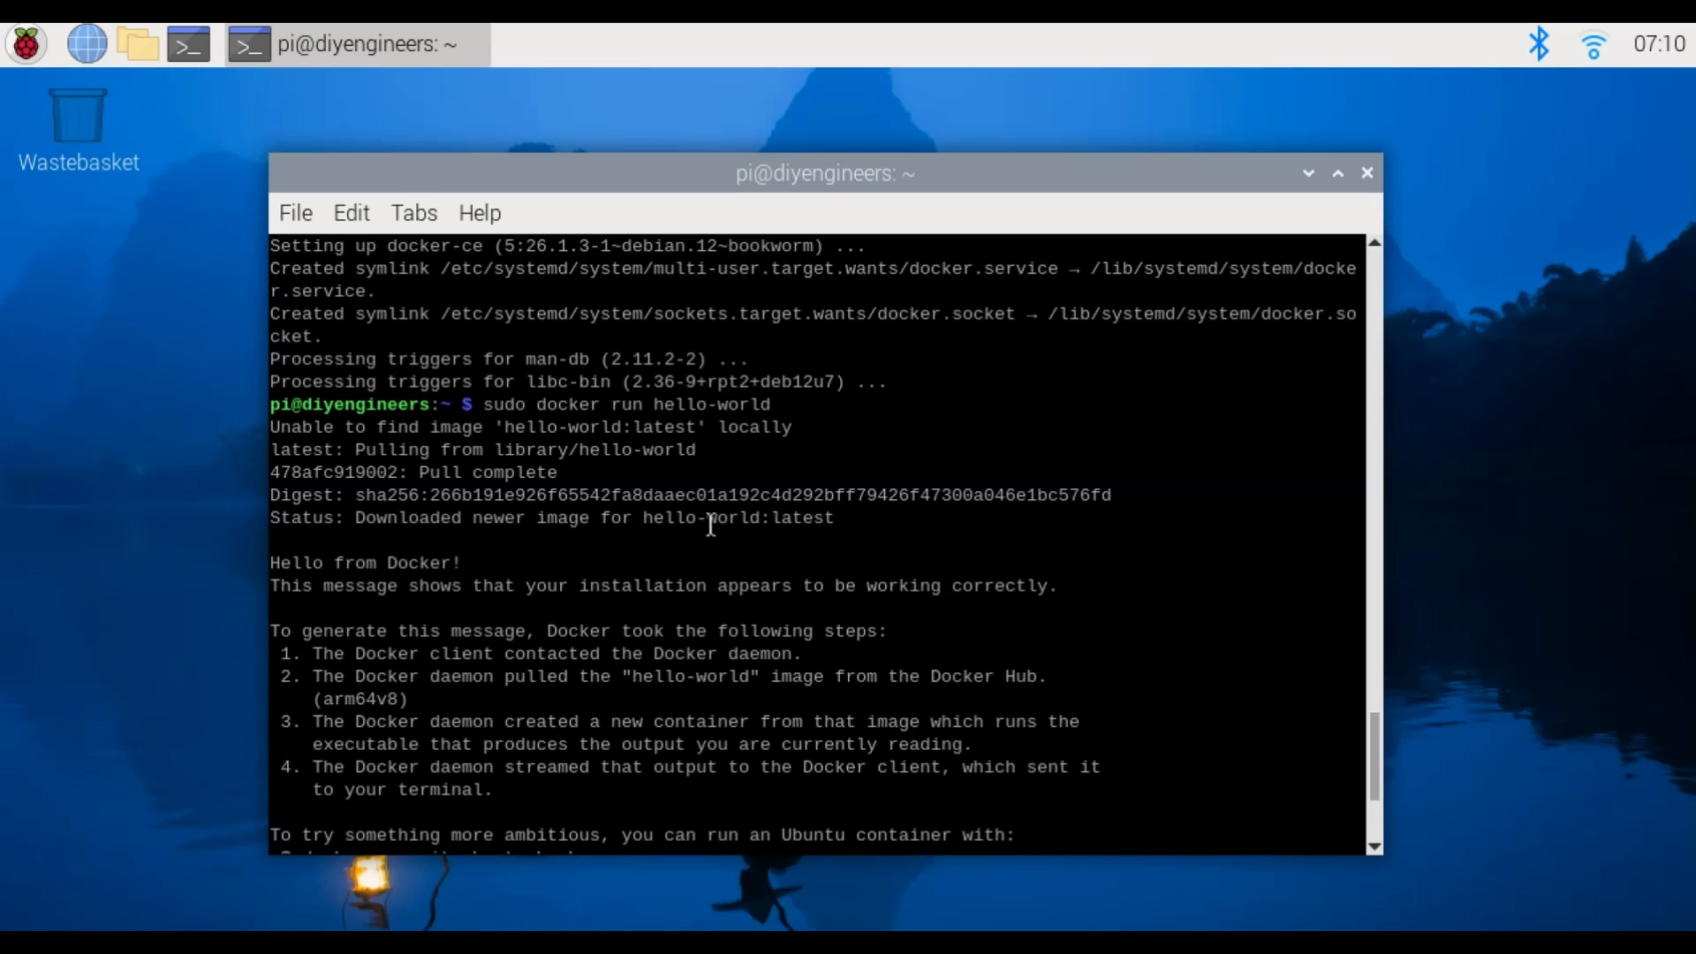
Scroll through the hello-world output confirming 'Hello from Docker'
scroll("down", 3)
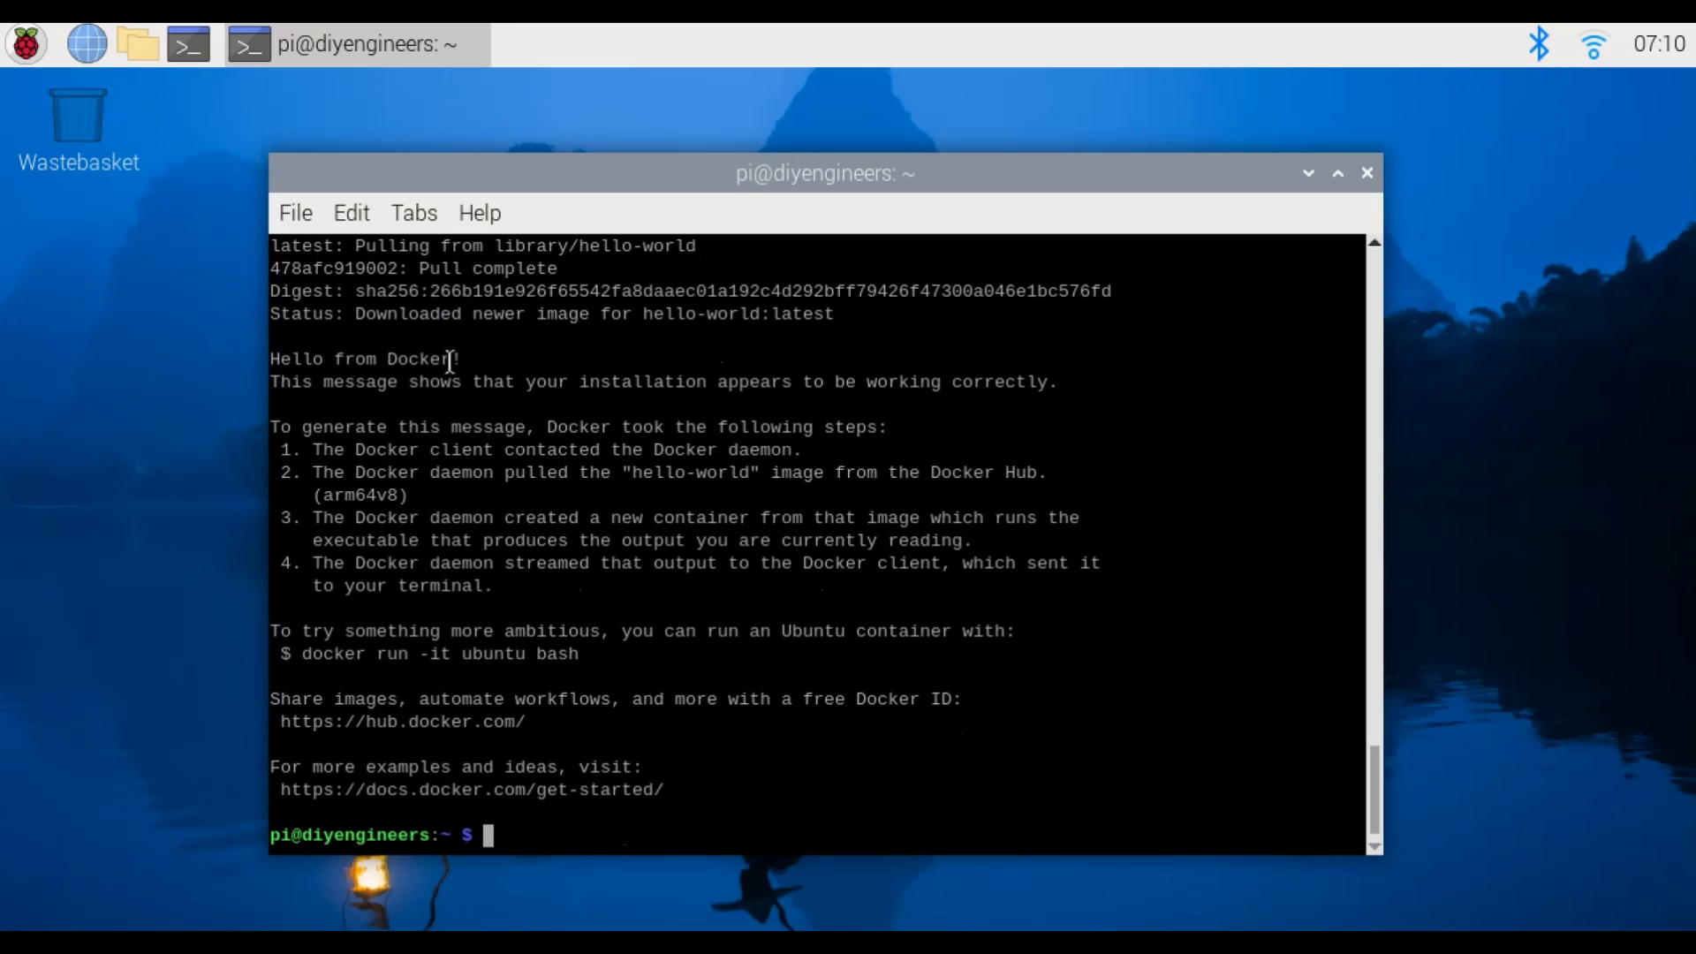
mouse_move(1233, 767)
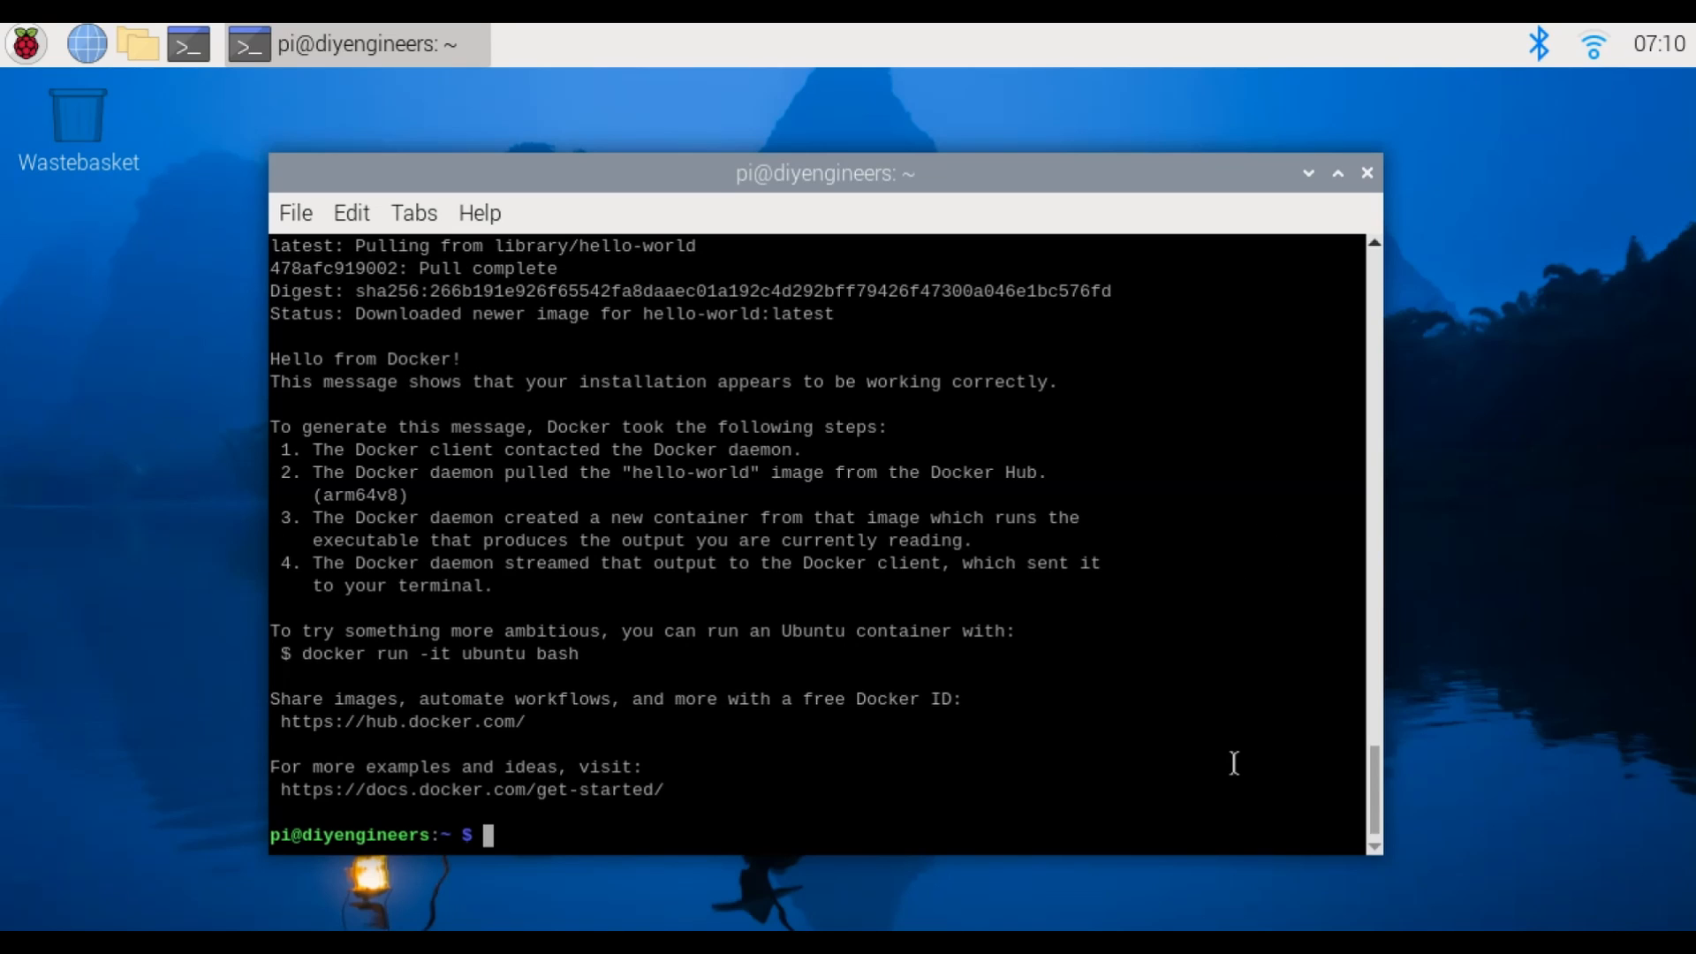
mouse_move(1219, 773)
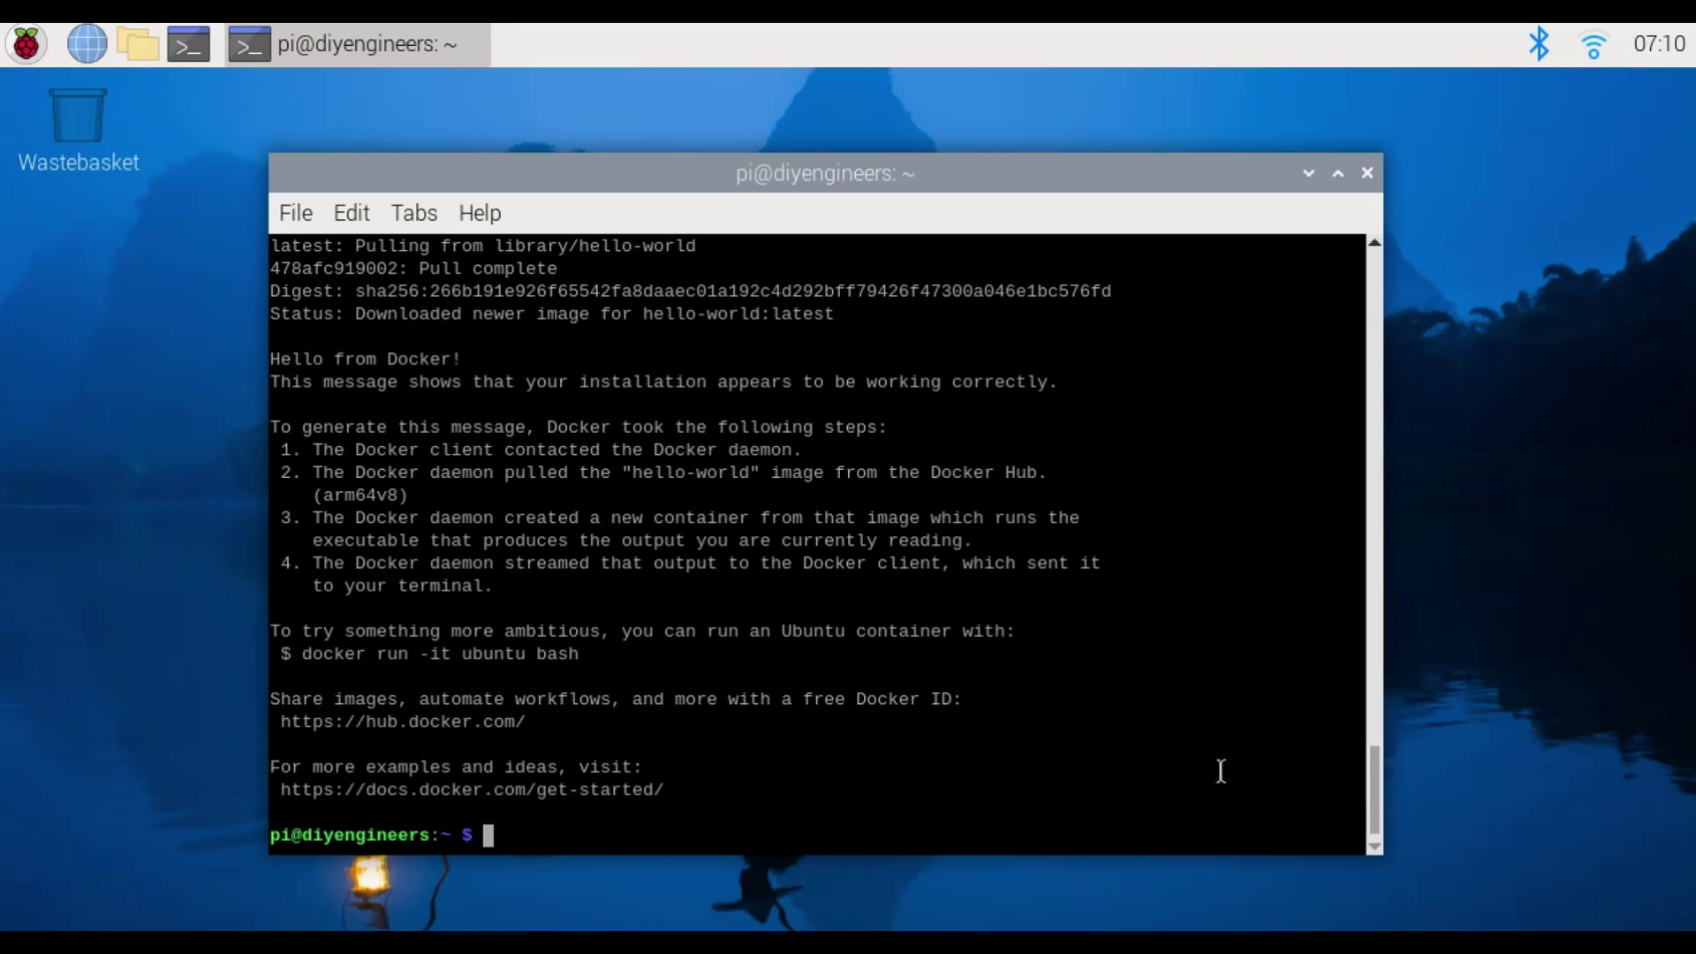
mouse_move(1050, 765)
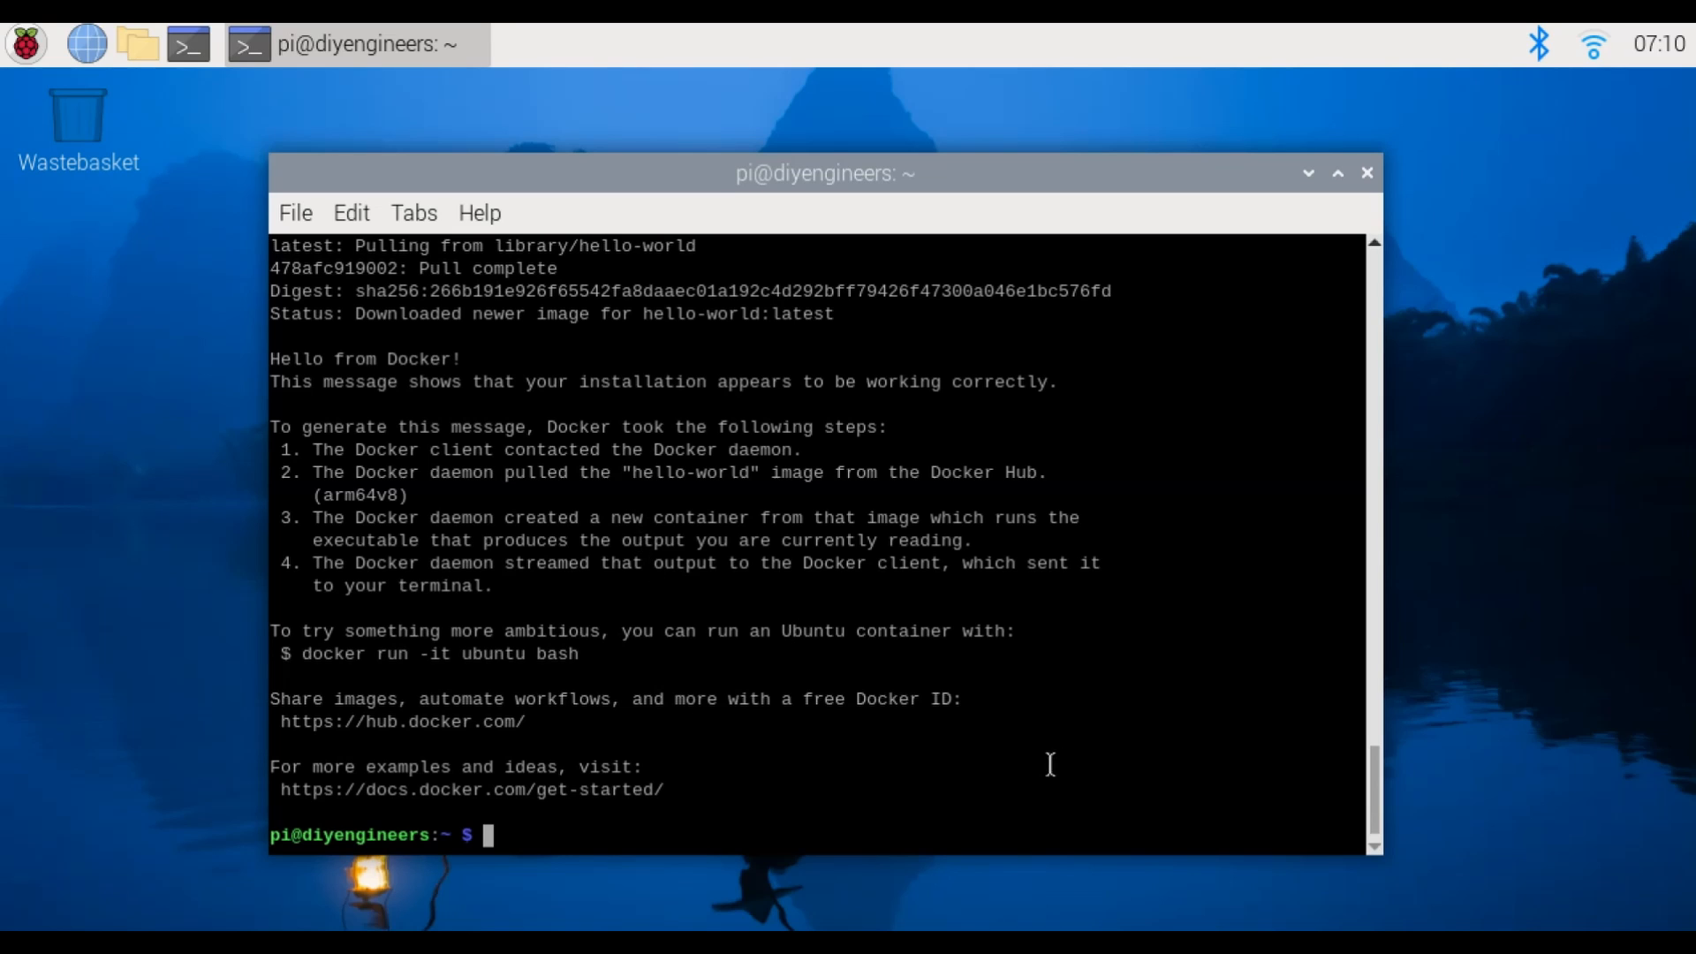
mouse_move(687, 631)
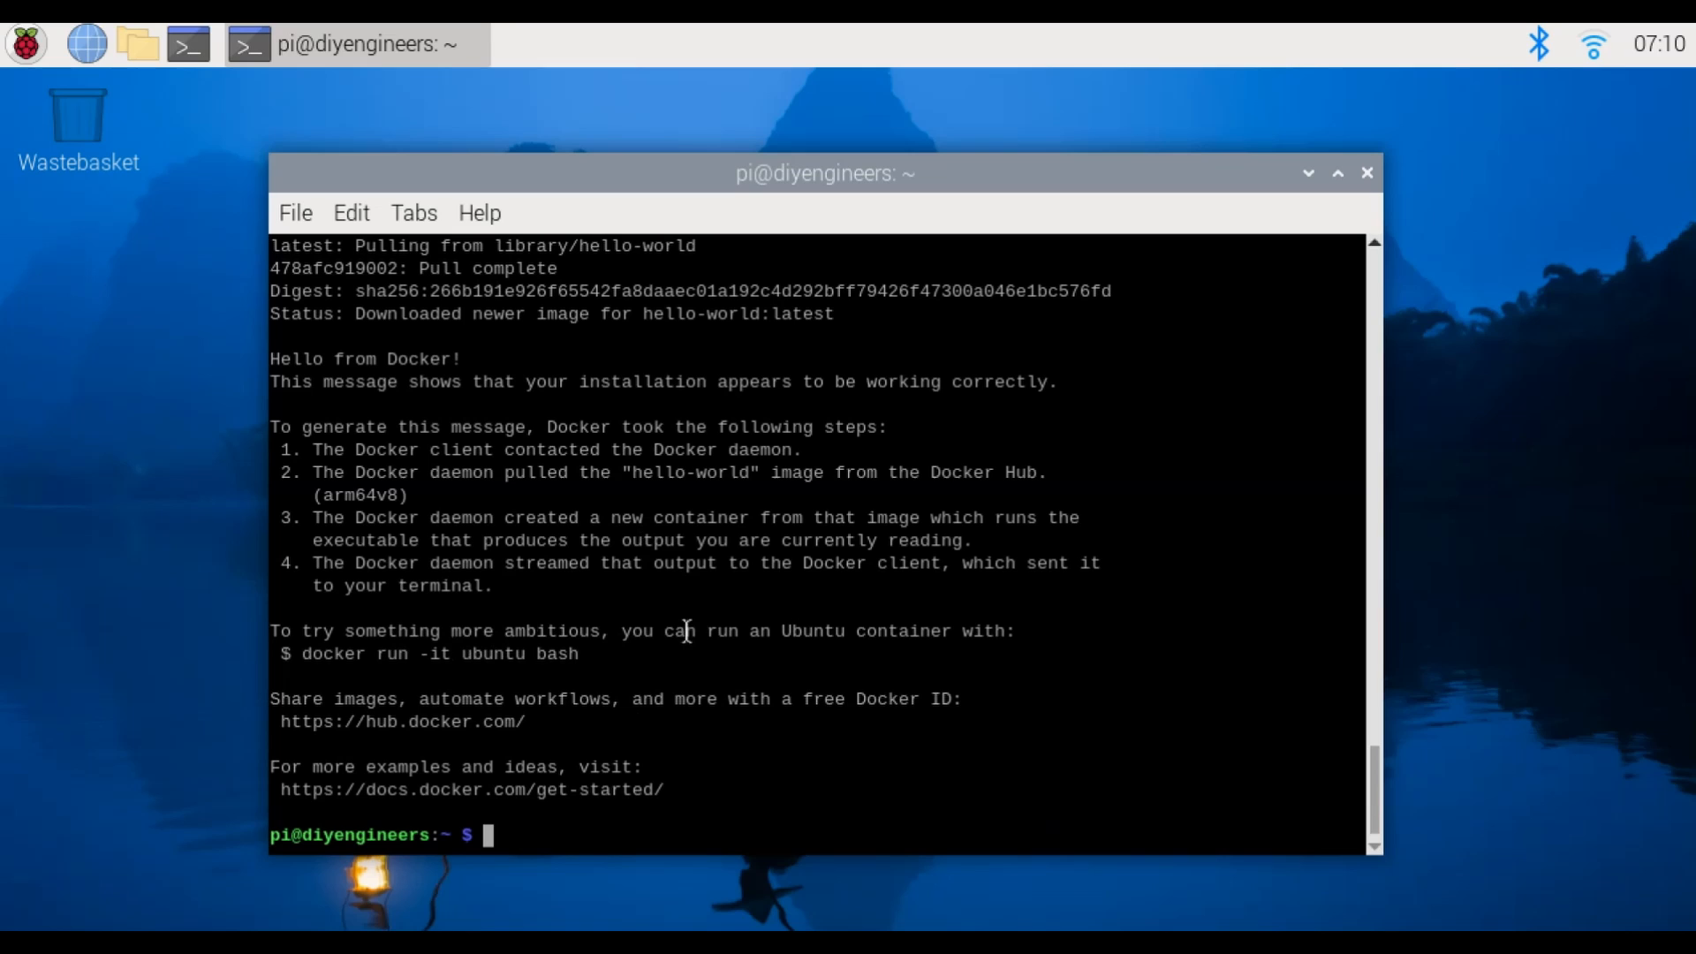
mouse_move(421, 676)
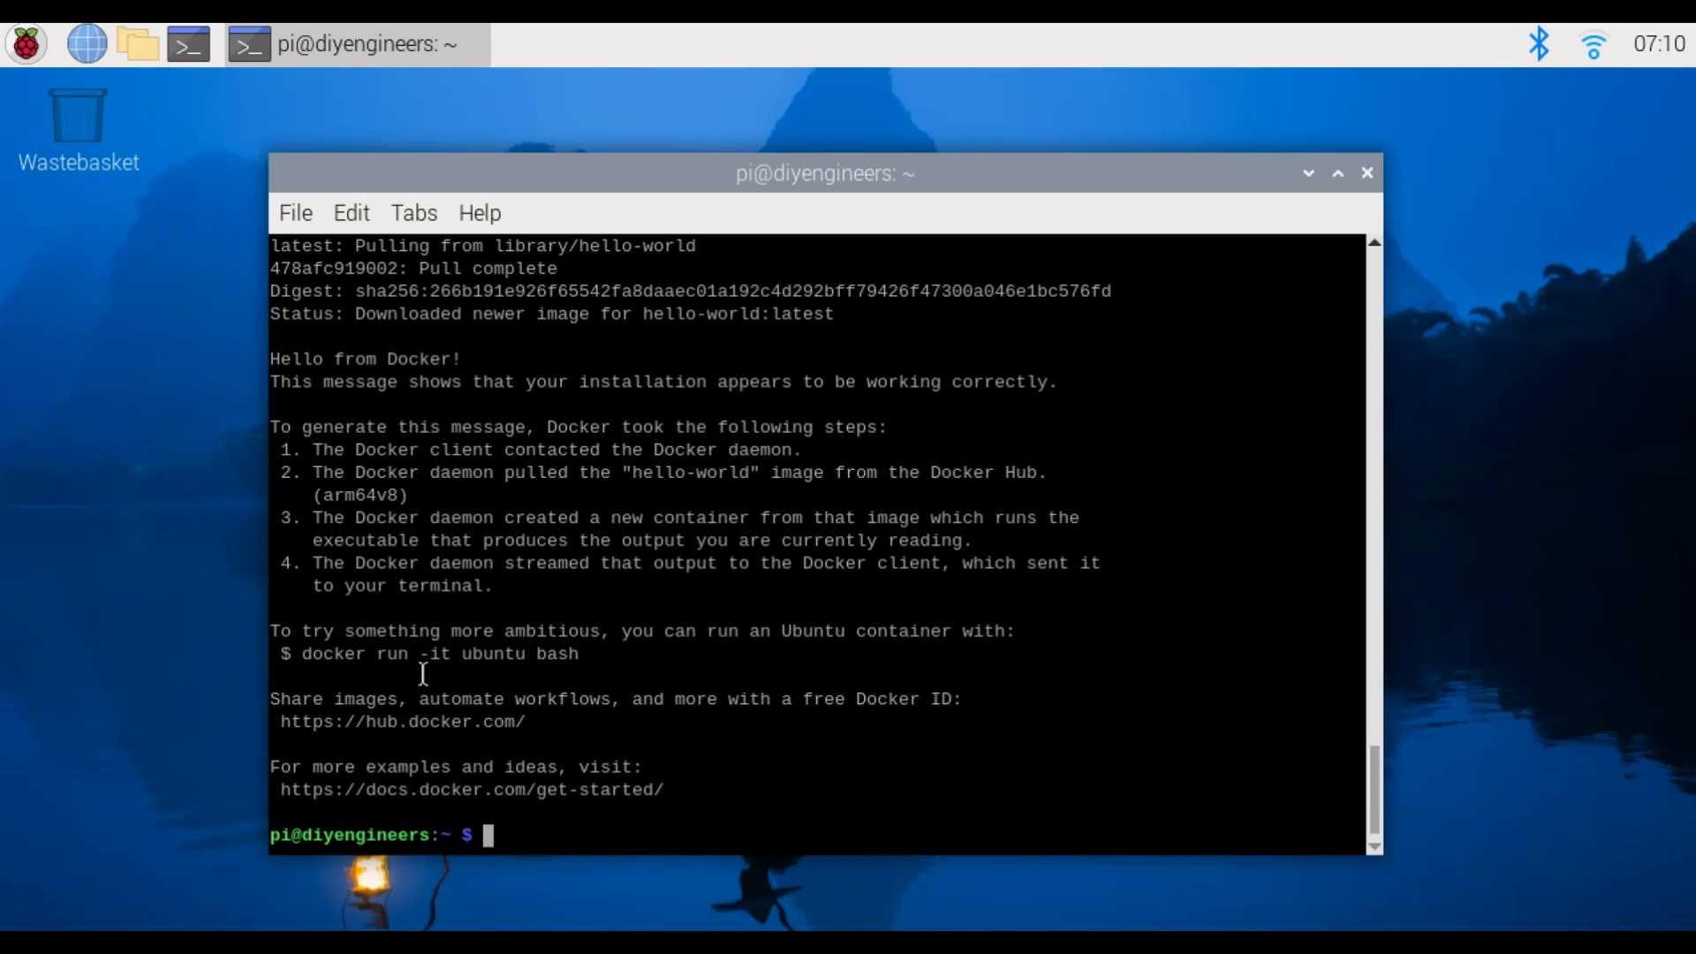
mouse_move(472, 698)
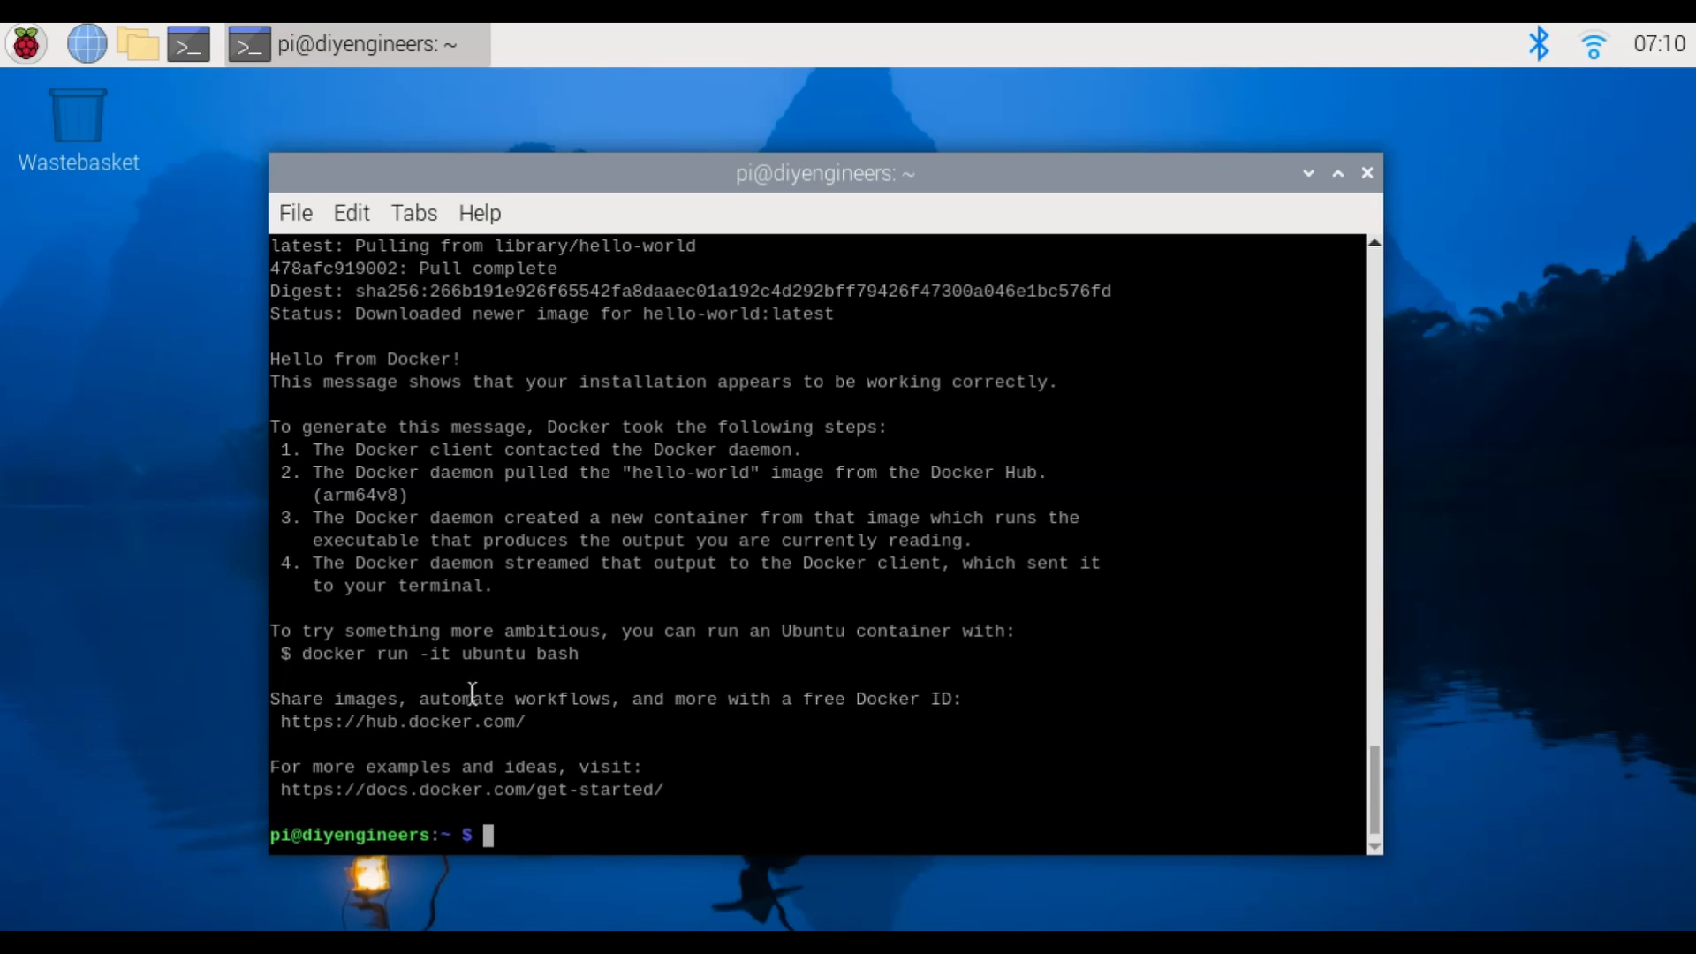
mouse_move(834, 724)
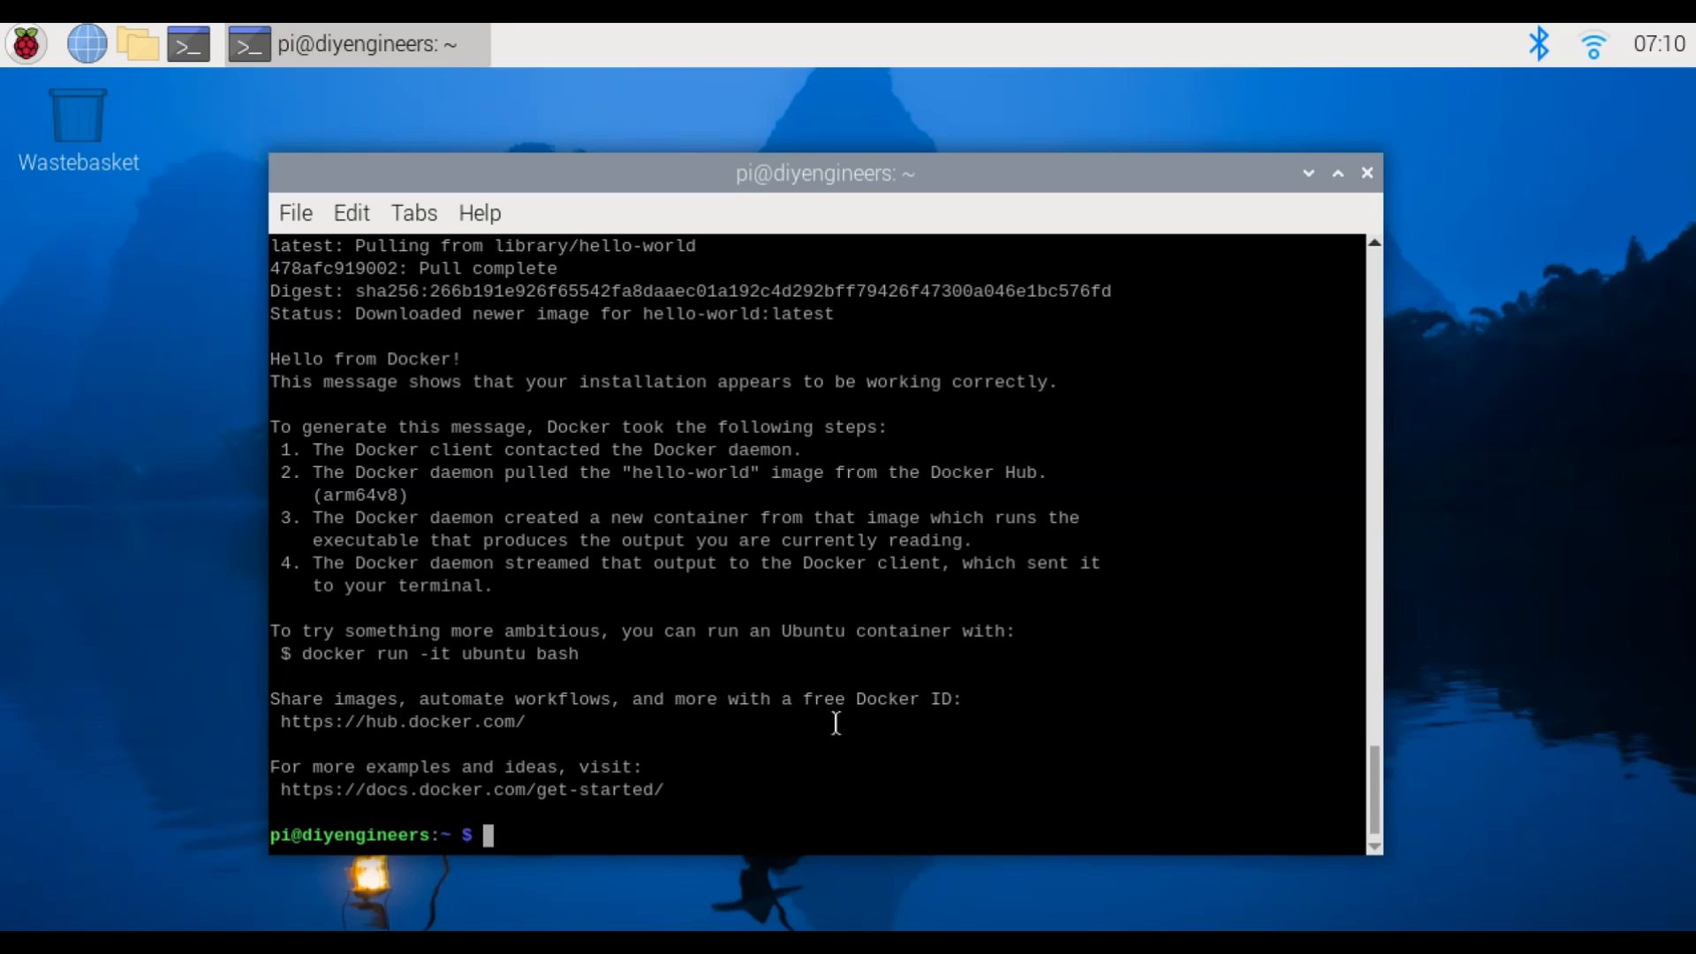
mouse_move(601, 820)
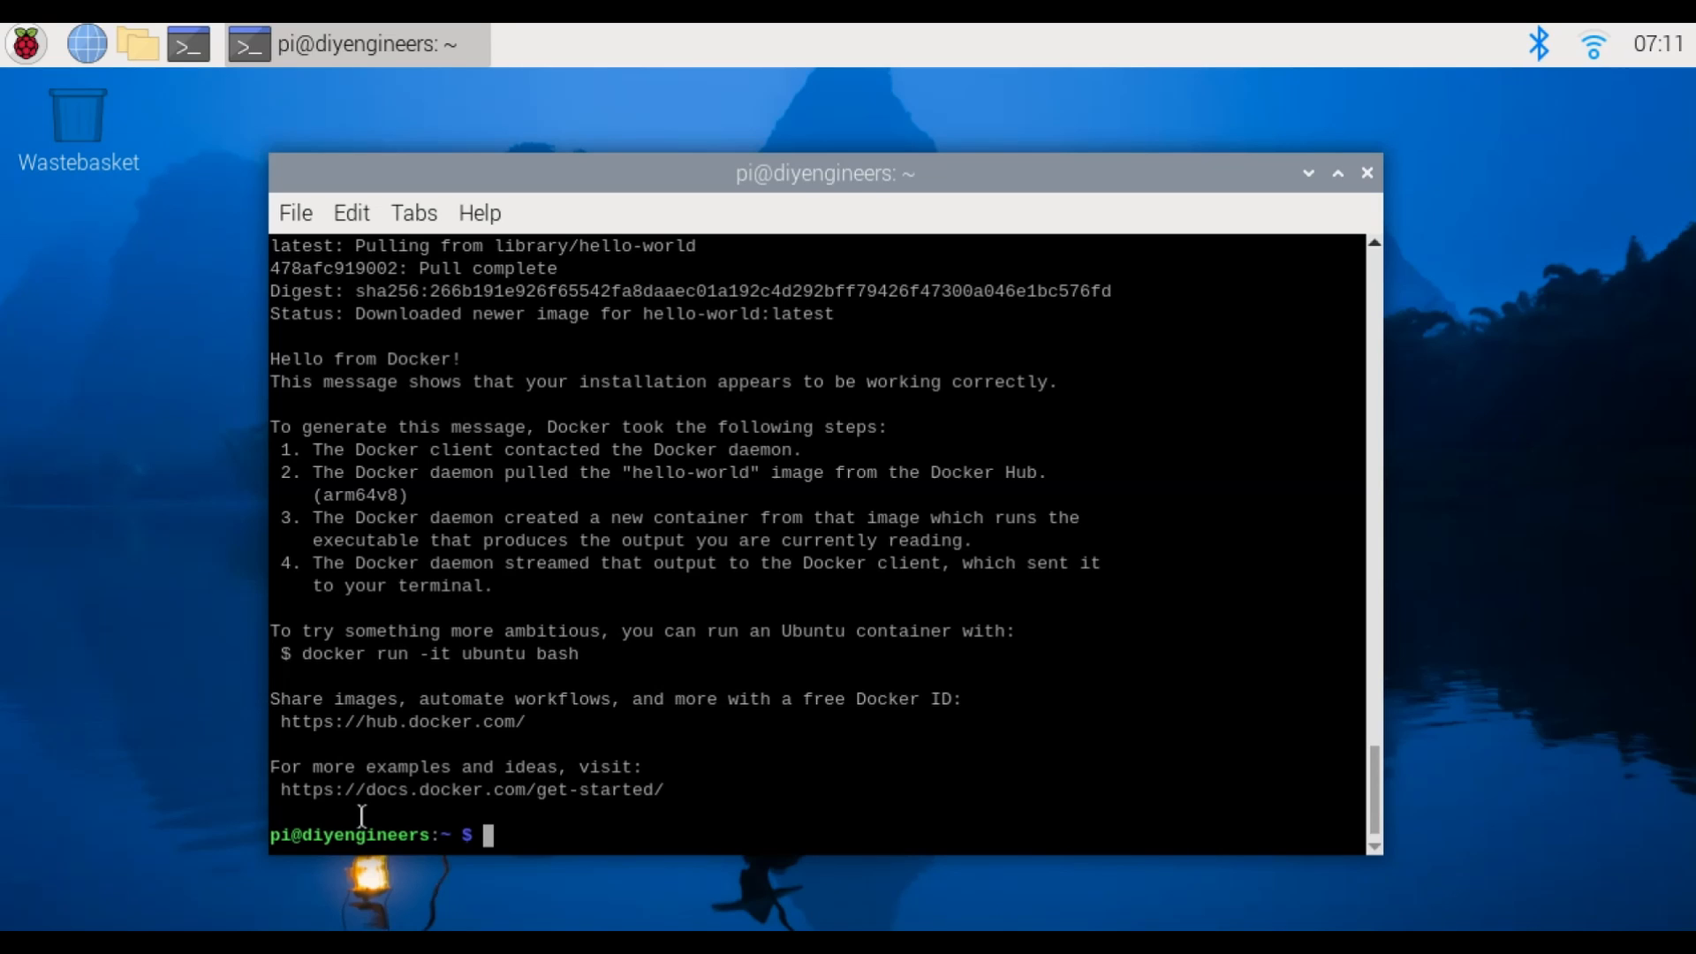
mouse_move(621, 494)
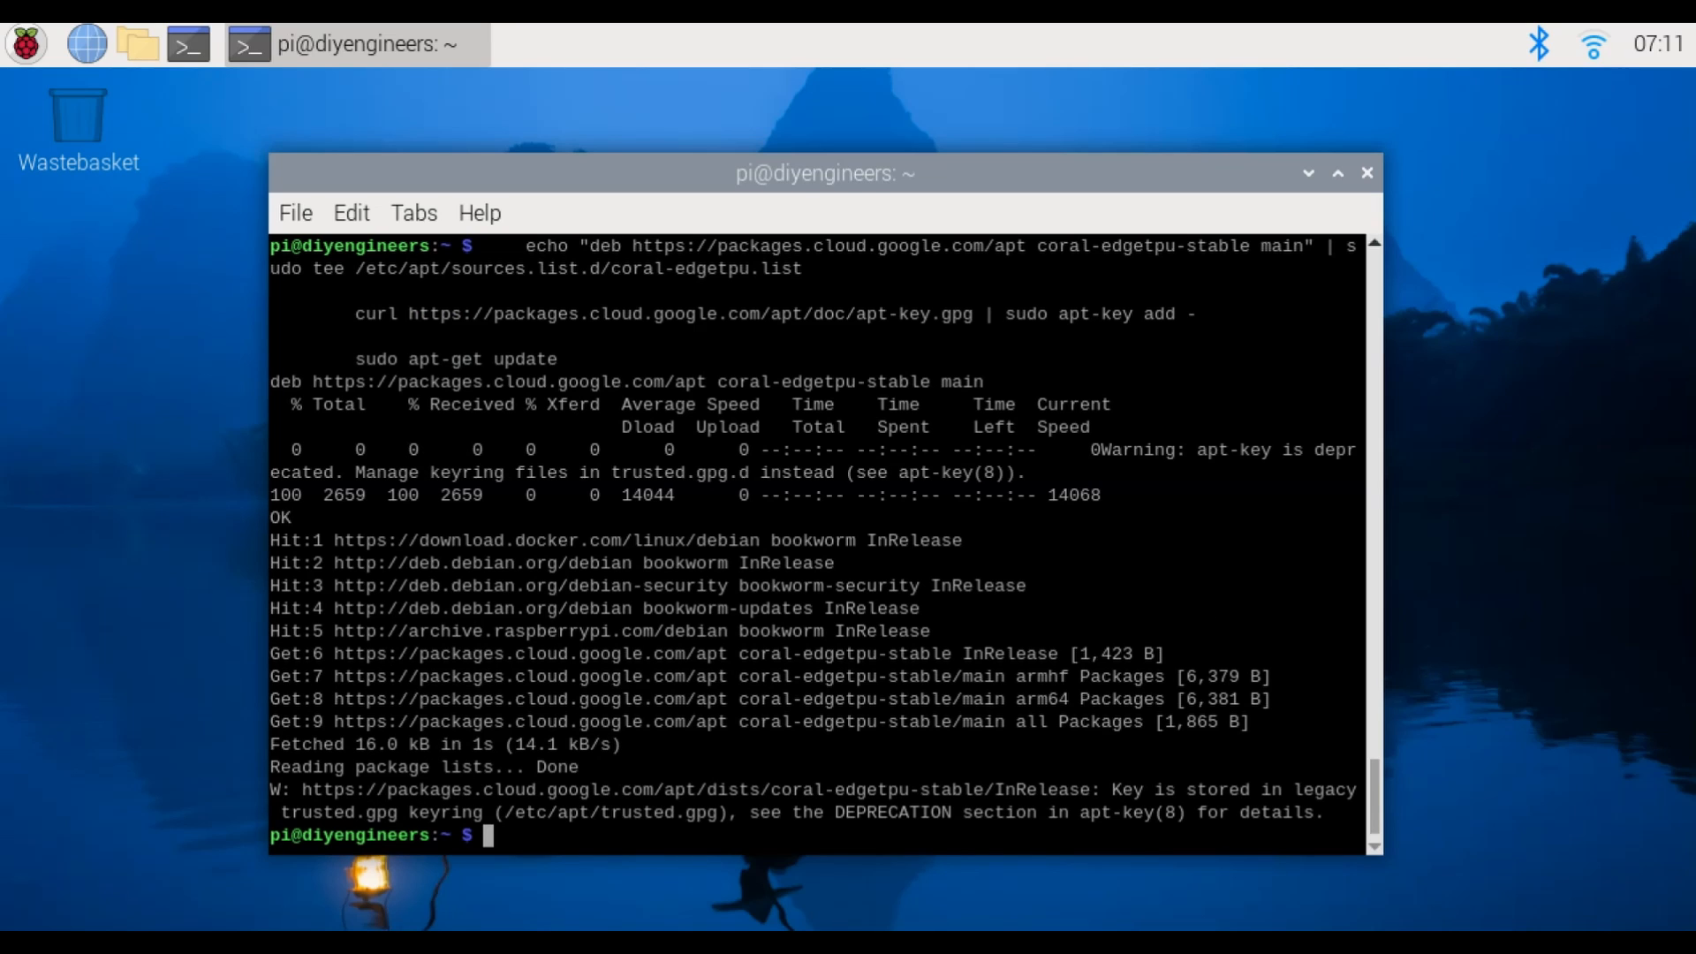
Paste the Coral apt source commands and install libedgetpu1-std
right_click(635, 523)
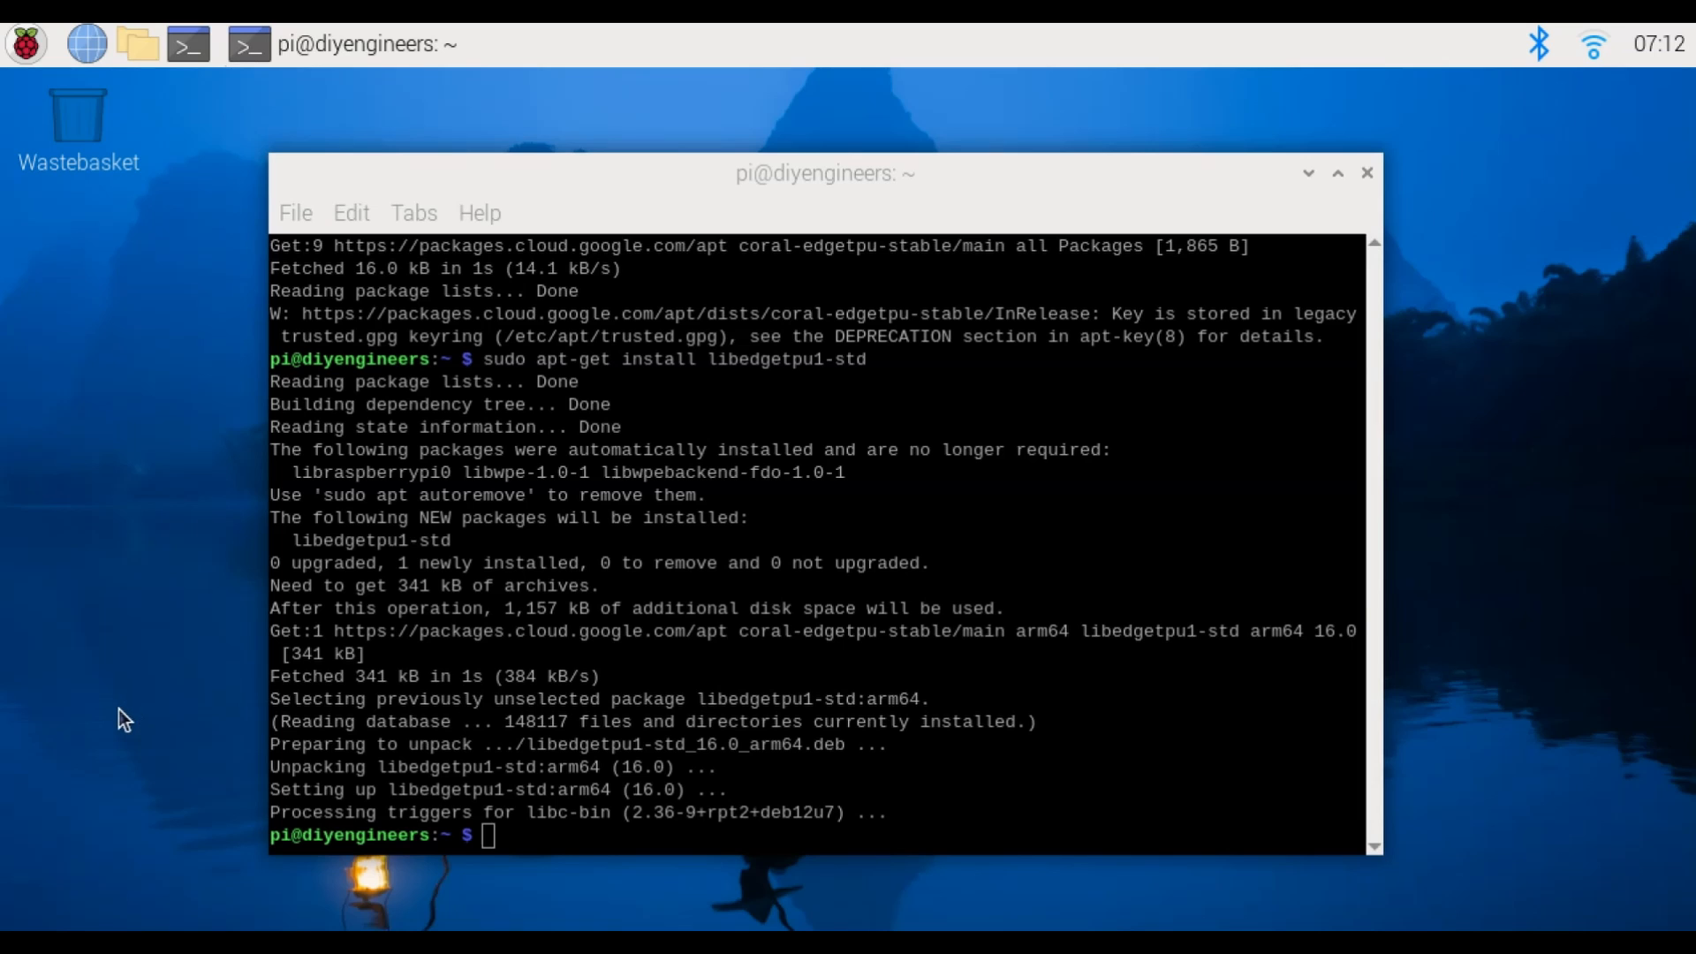
mouse_move(1358, 199)
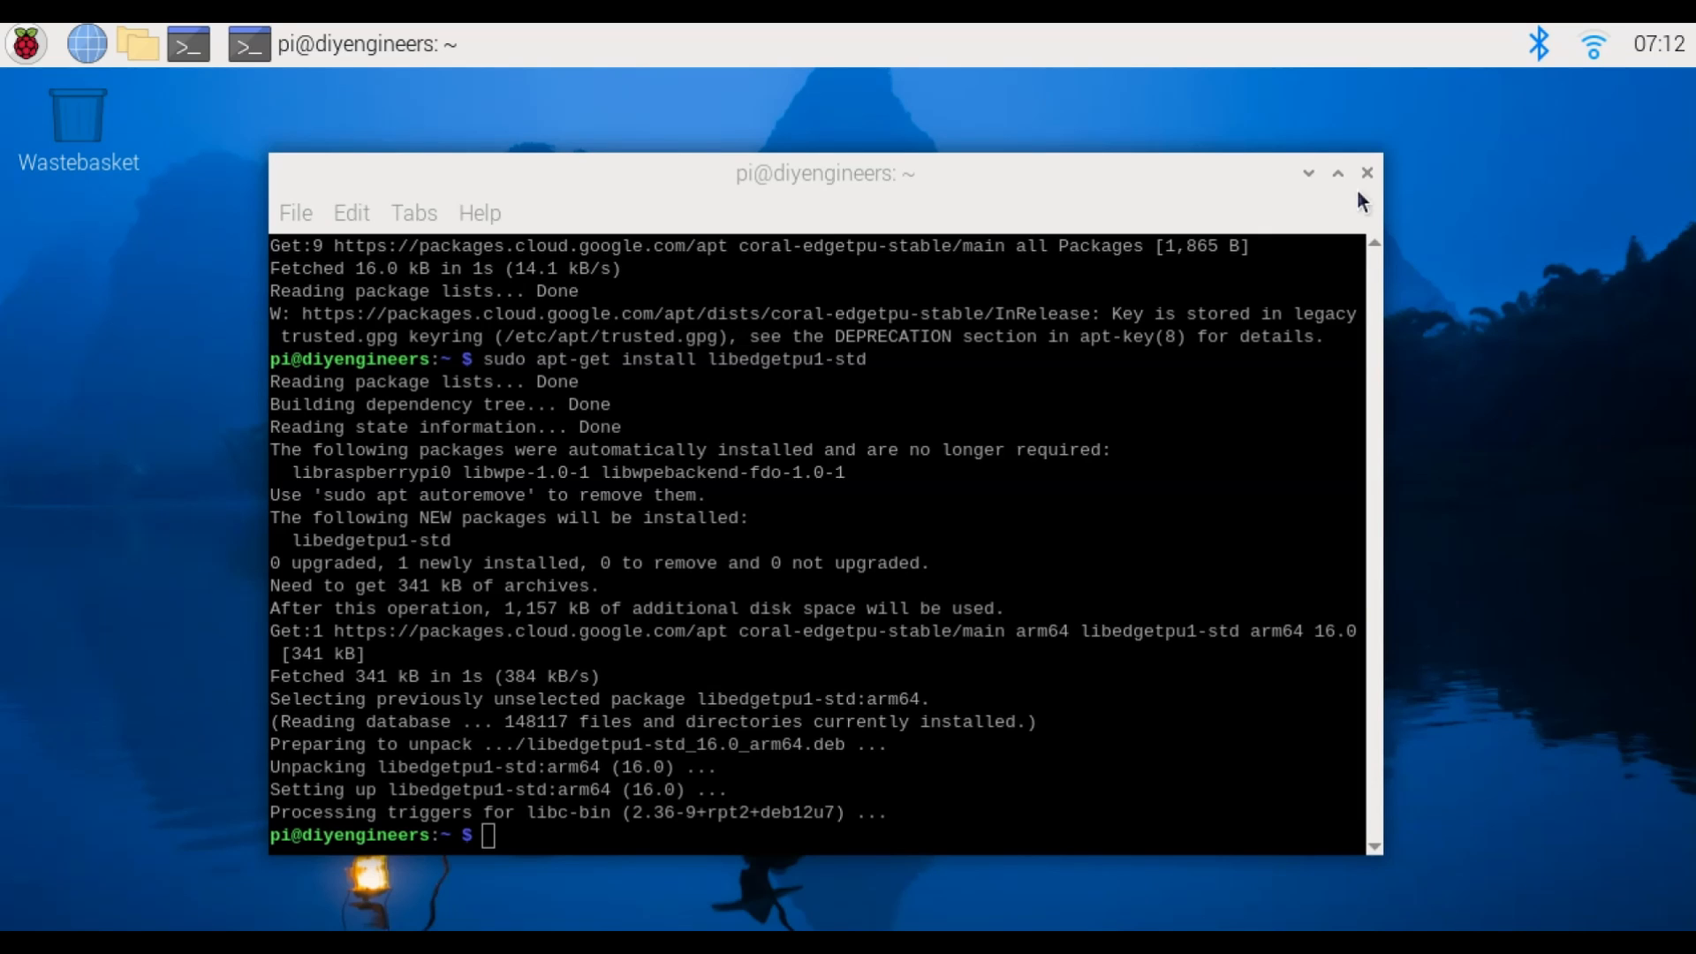
left_click(1368, 172)
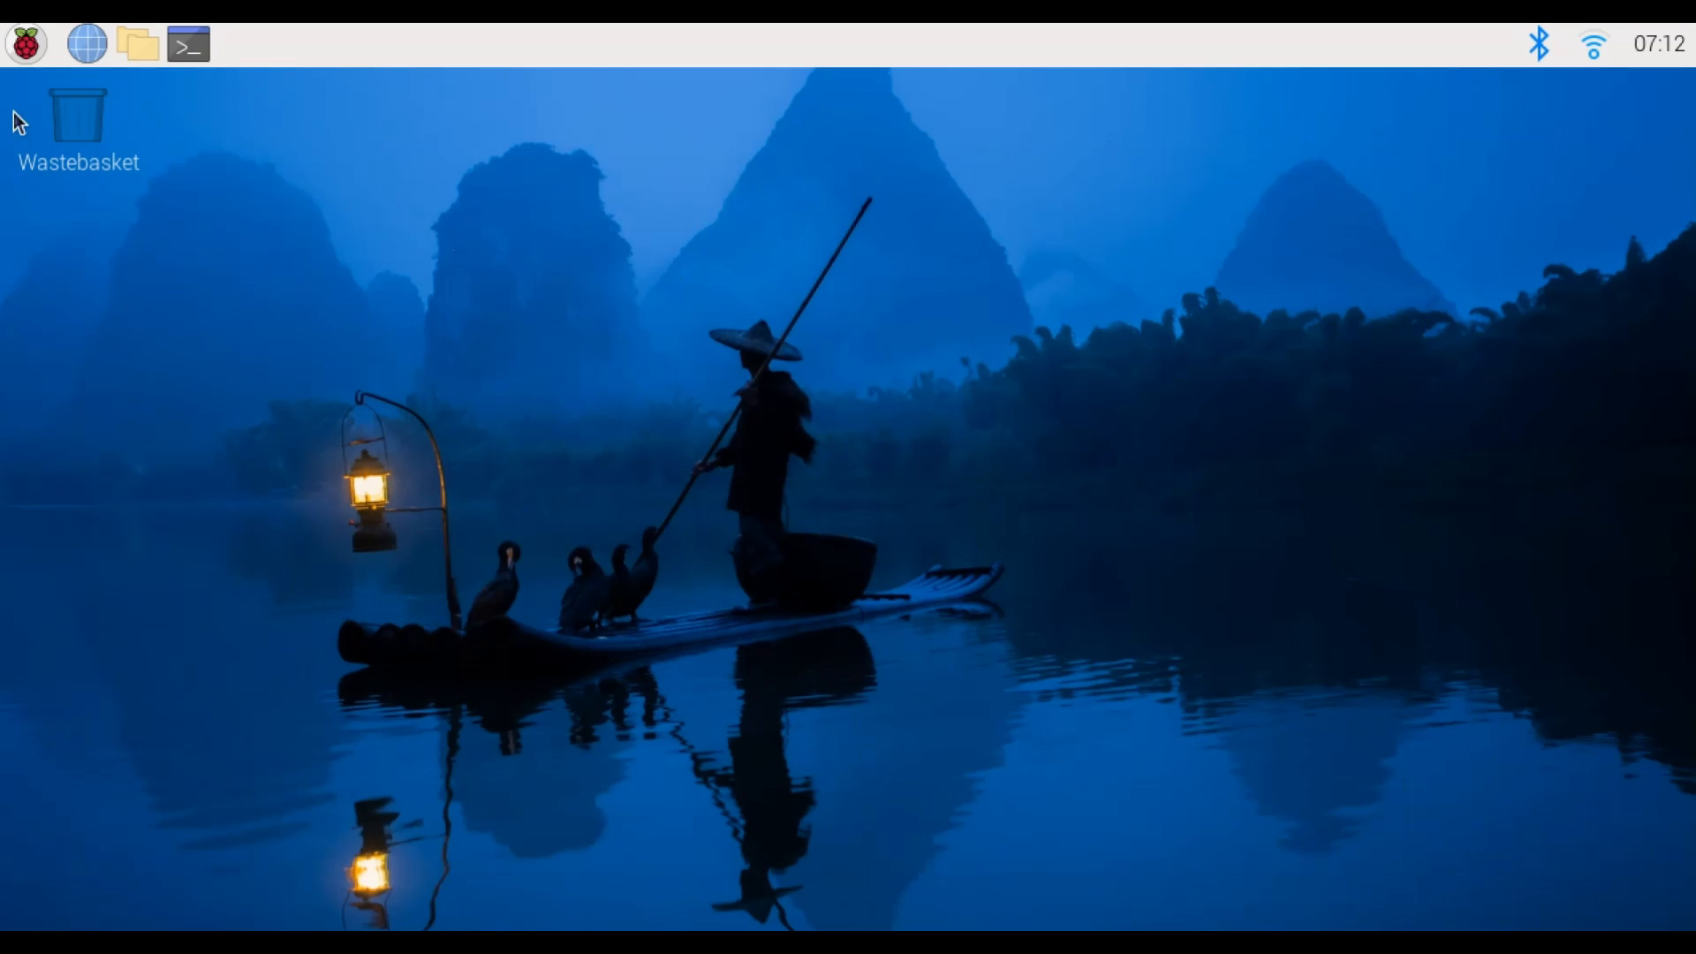
left_click(27, 42)
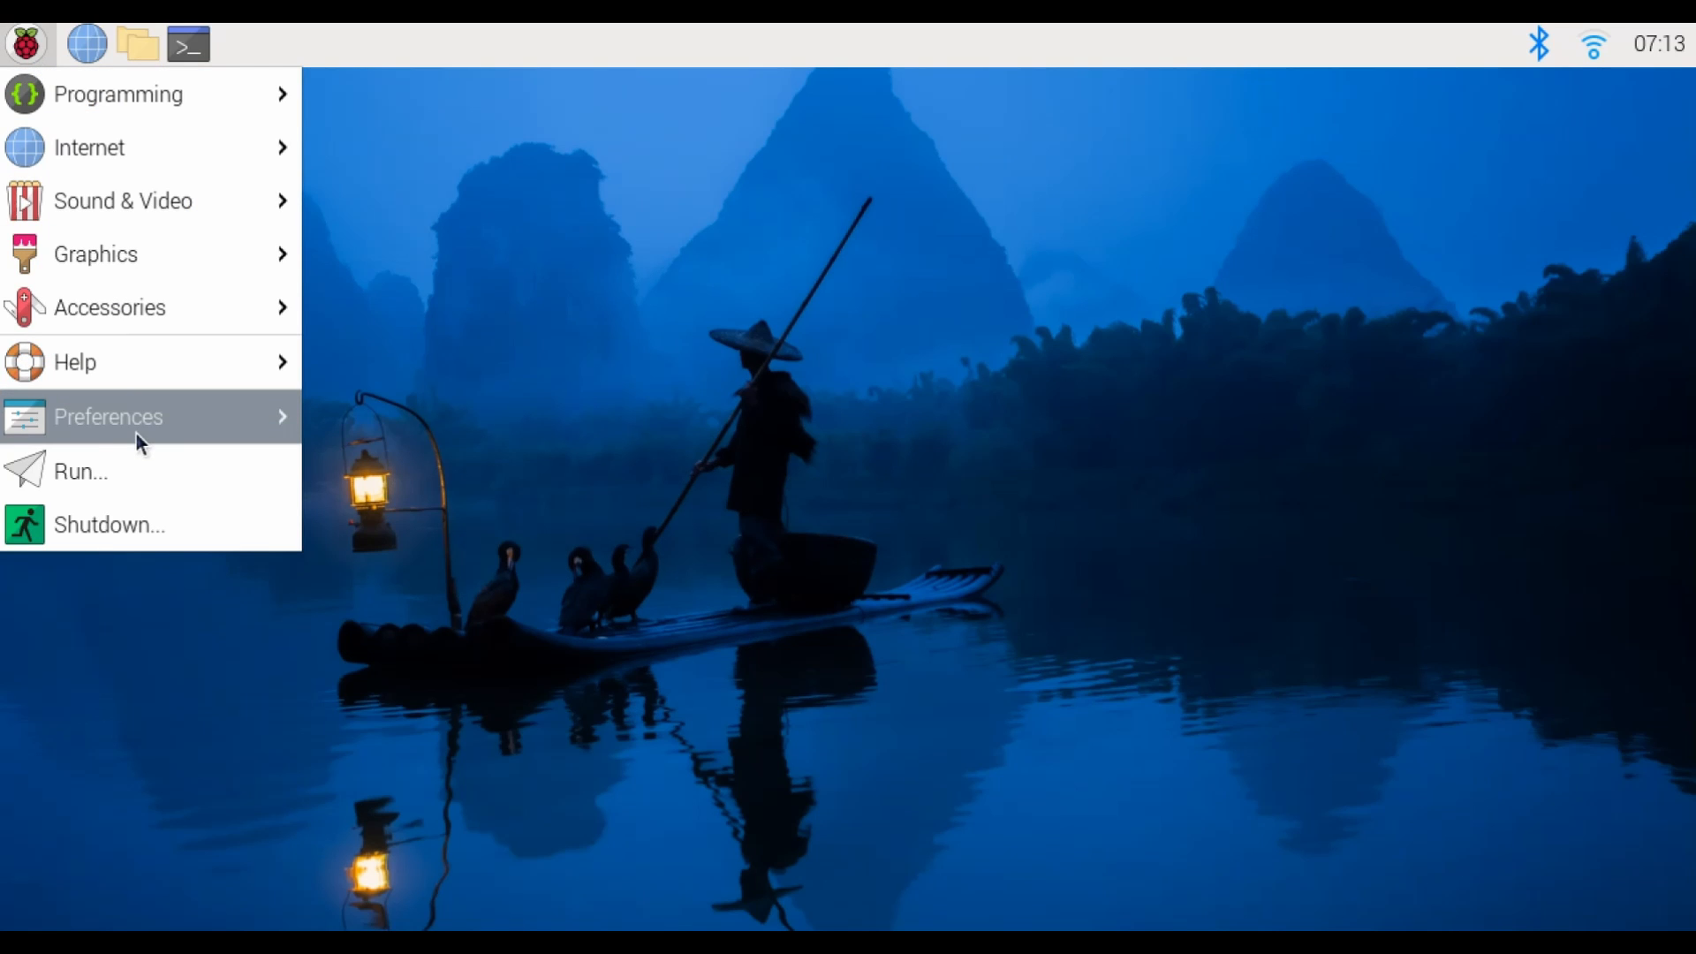
left_click(110, 525)
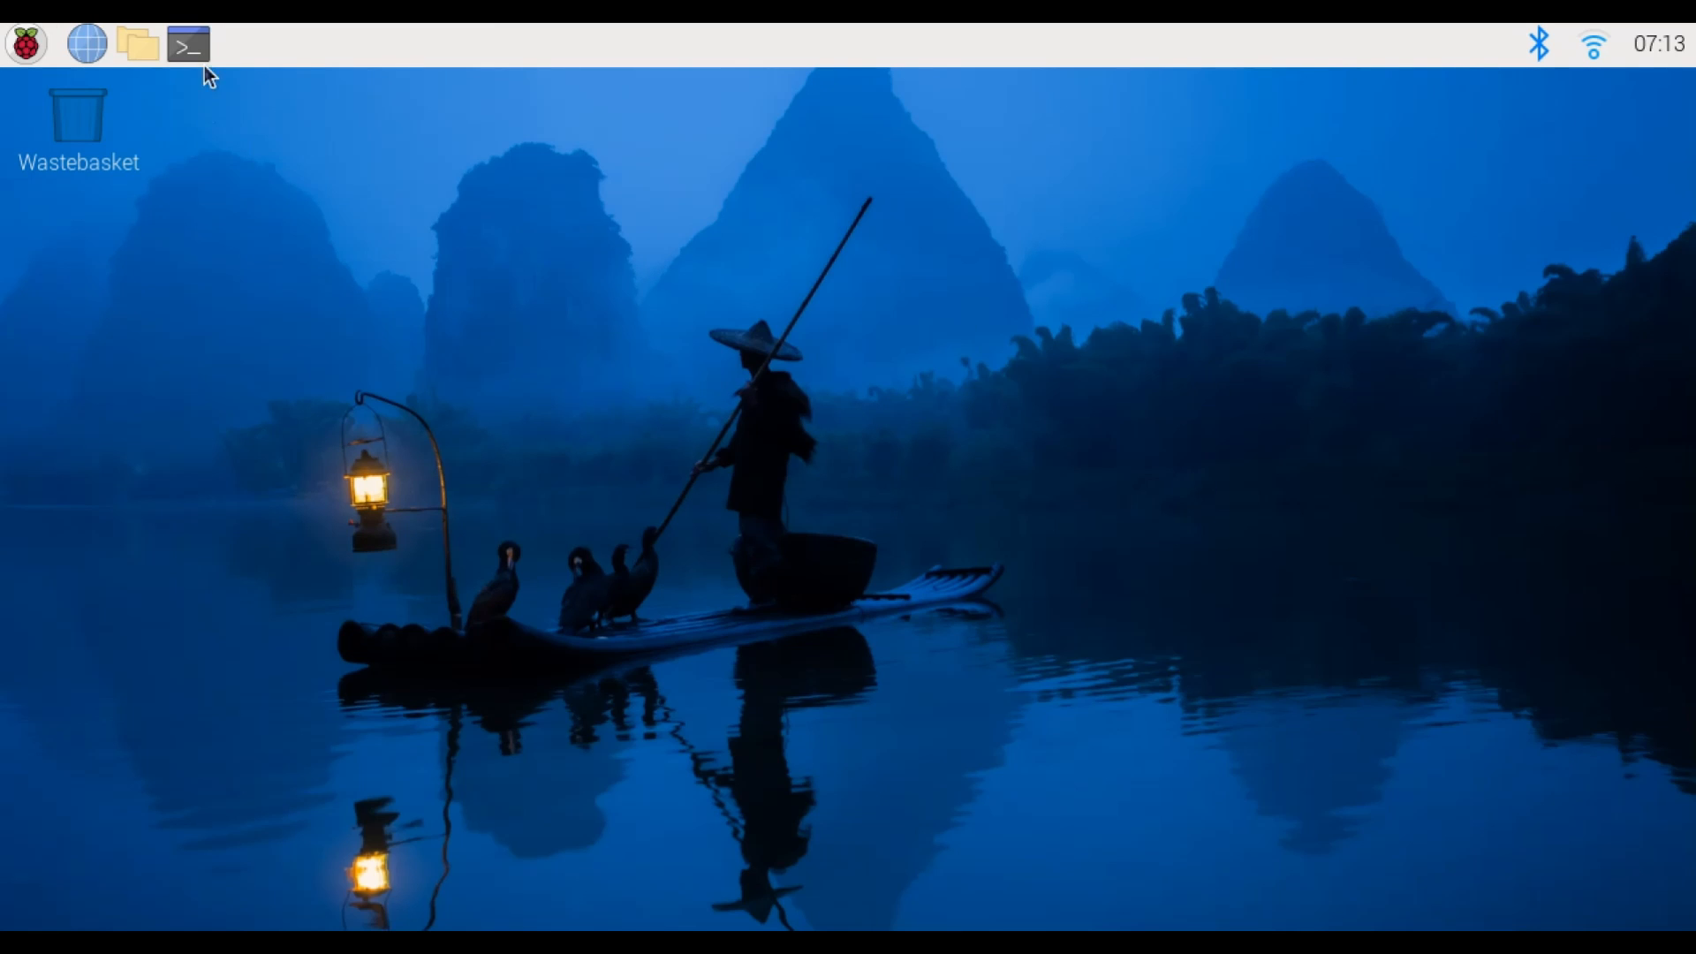
left_click(190, 45)
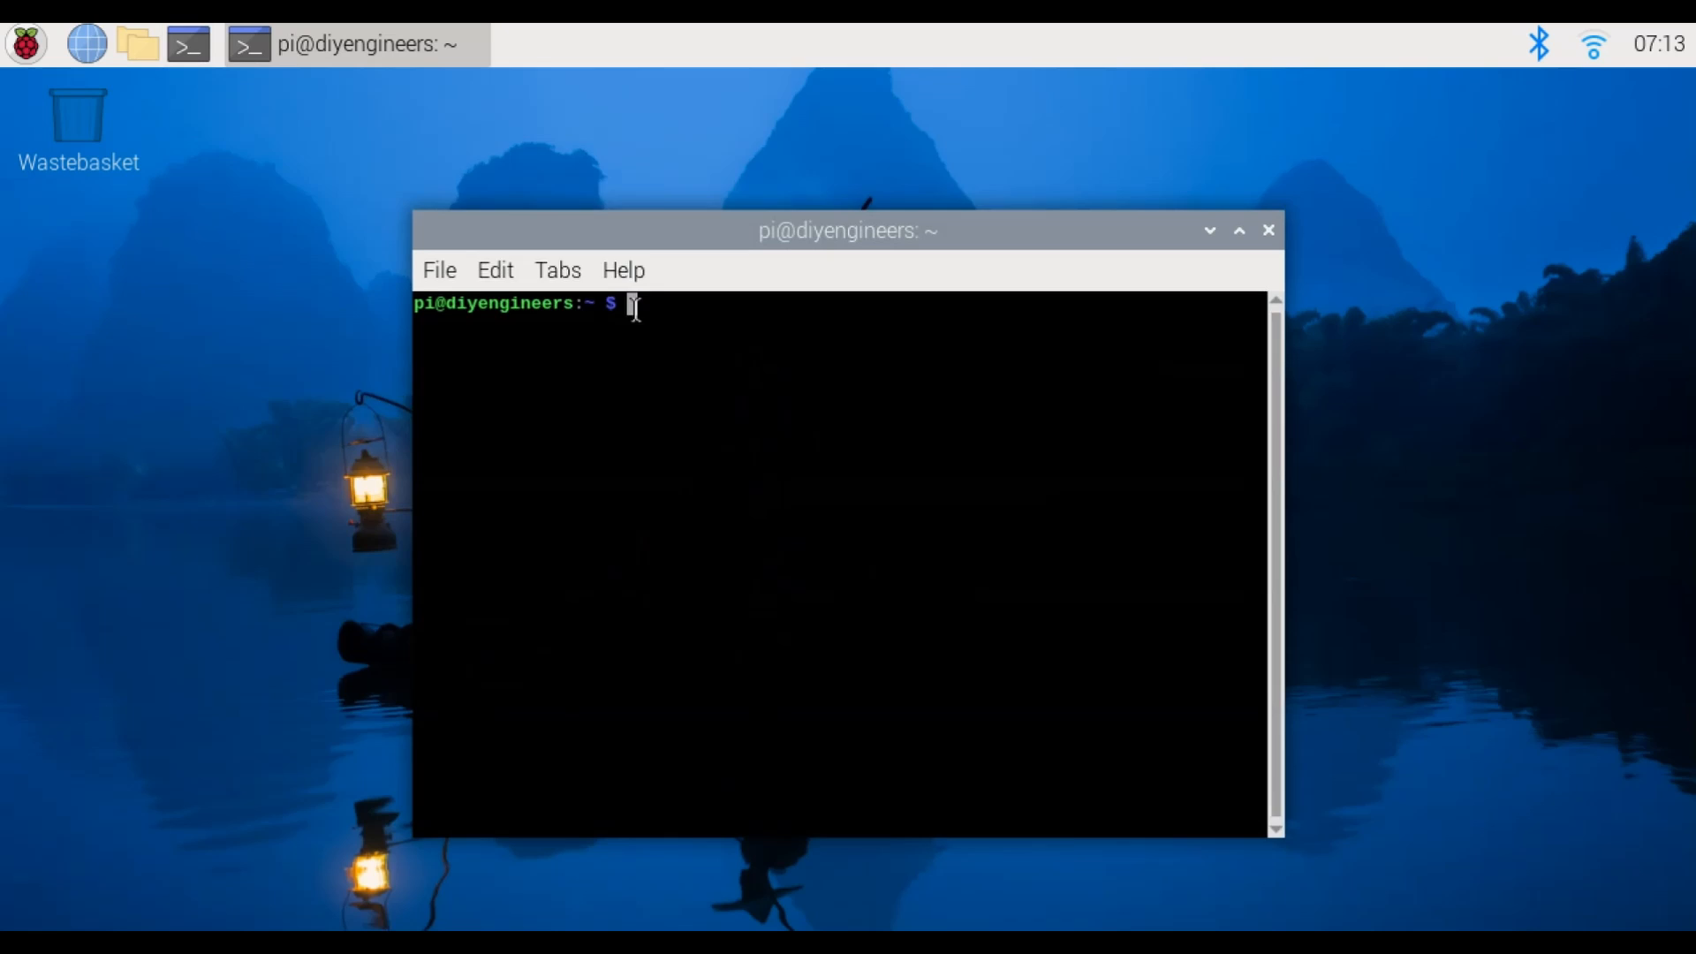
left_click_drag(847, 230, 805, 153)
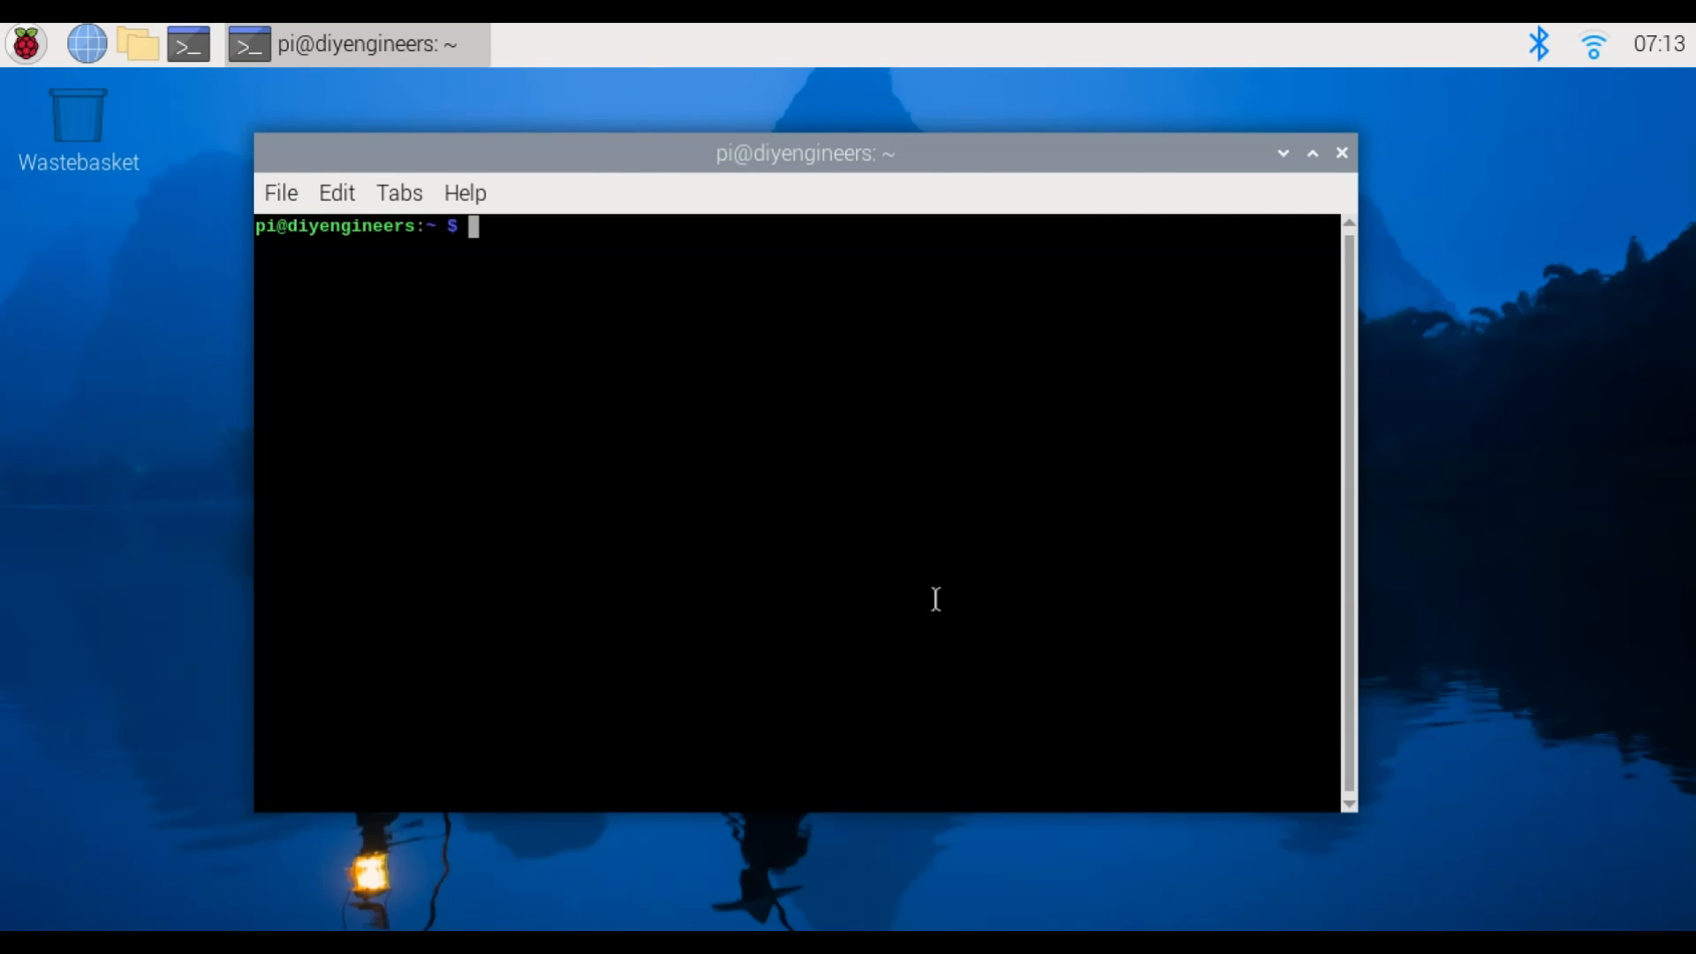
mouse_move(883, 568)
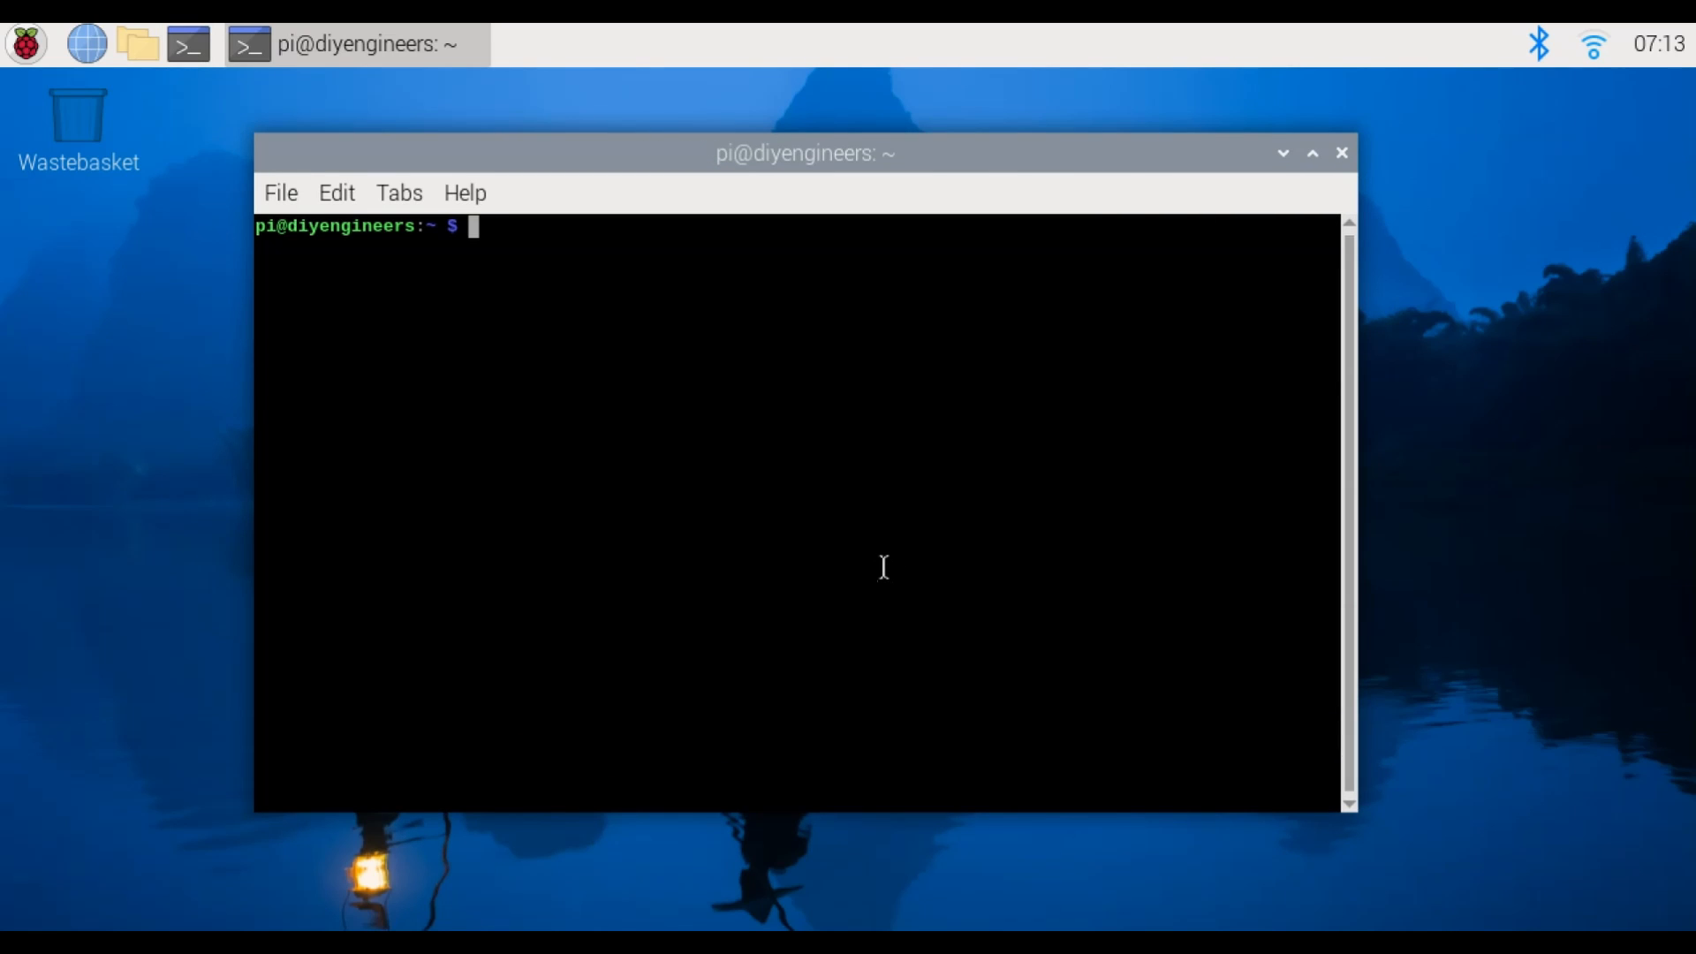
Run lsusb to list USB devices, including the Global Unichip Corp. accelerator
type("lsusb")
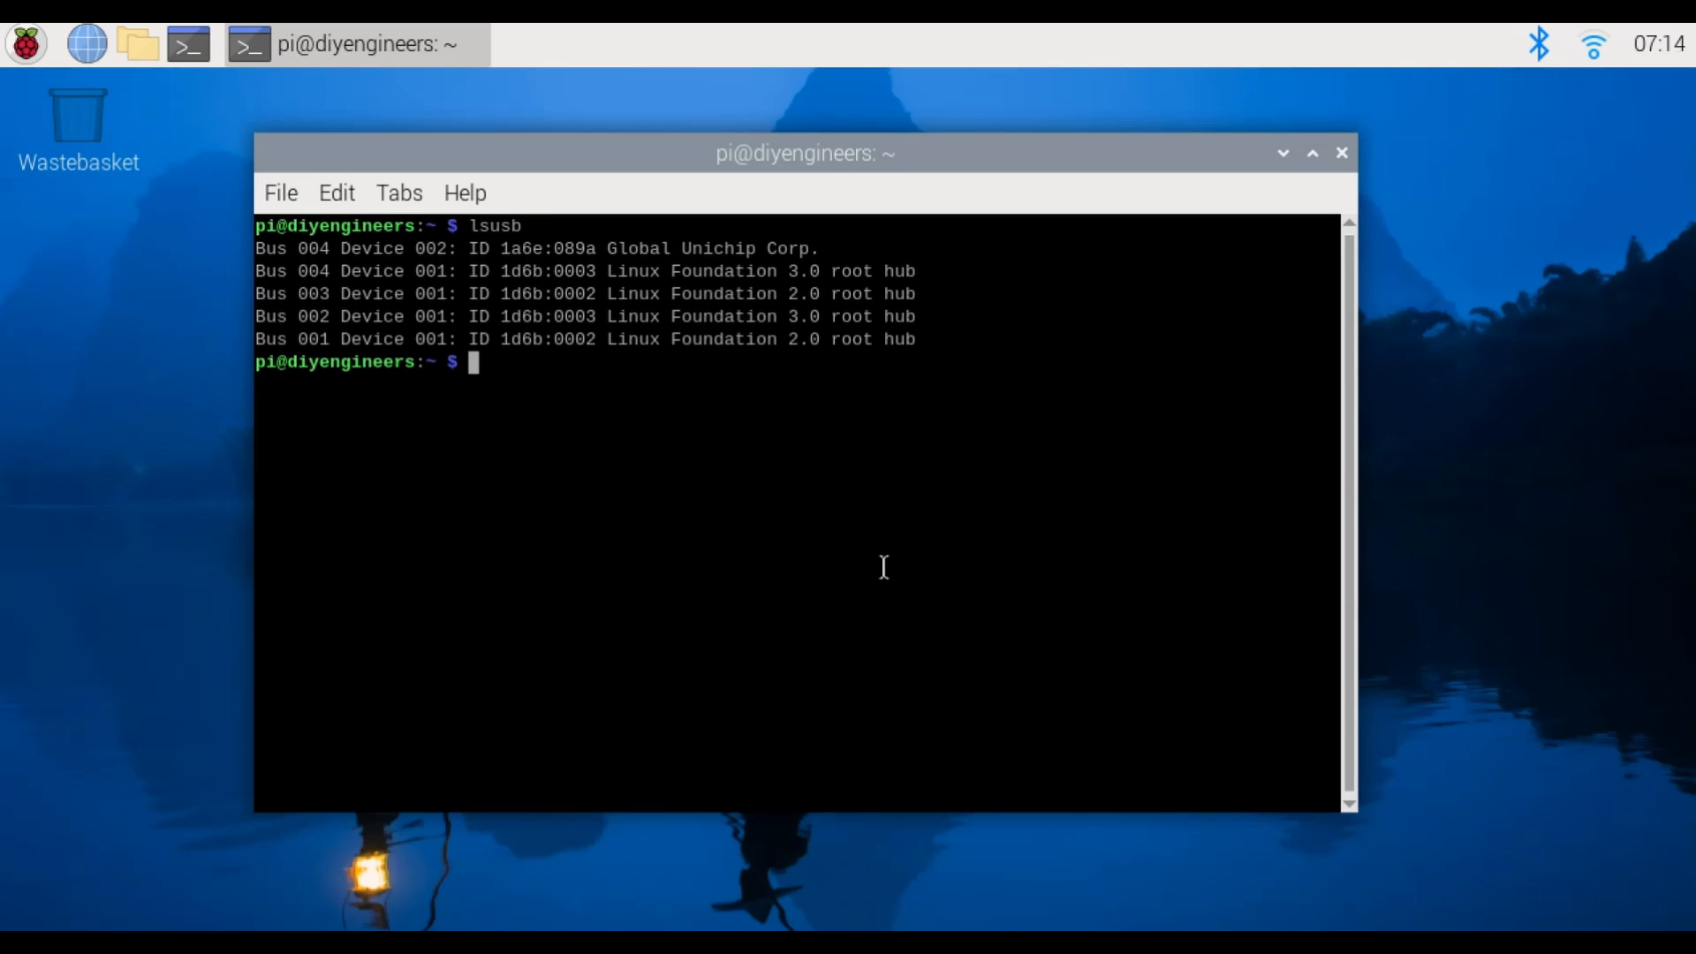
mouse_move(913, 378)
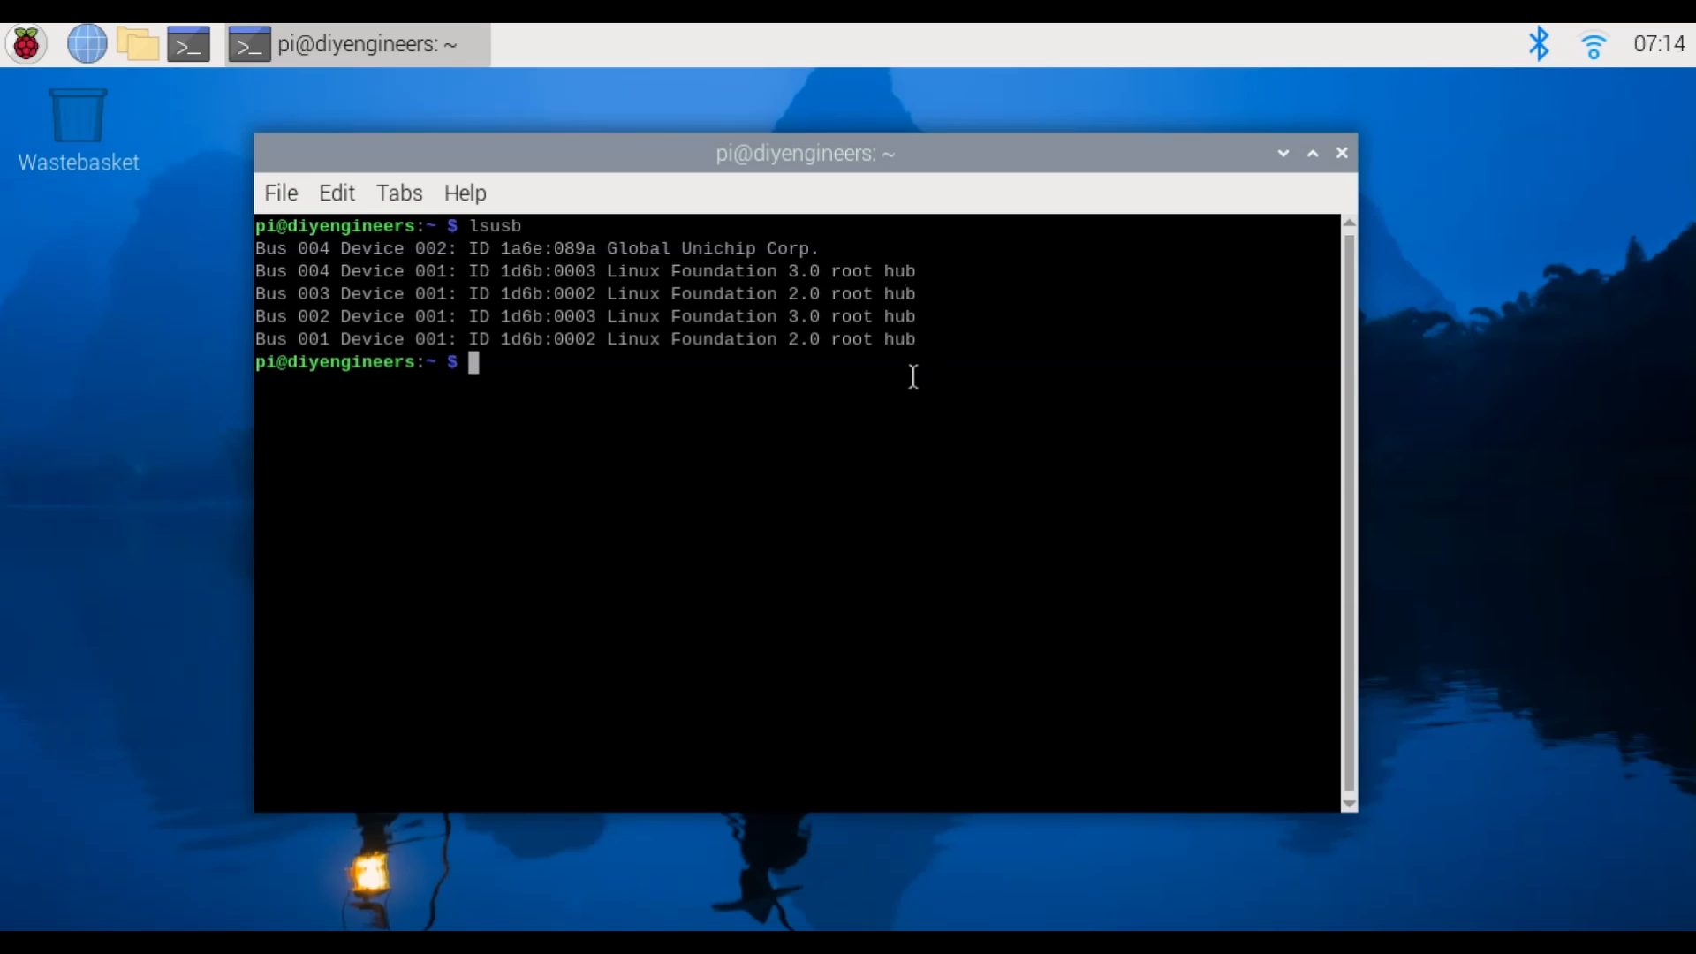
mouse_move(769, 291)
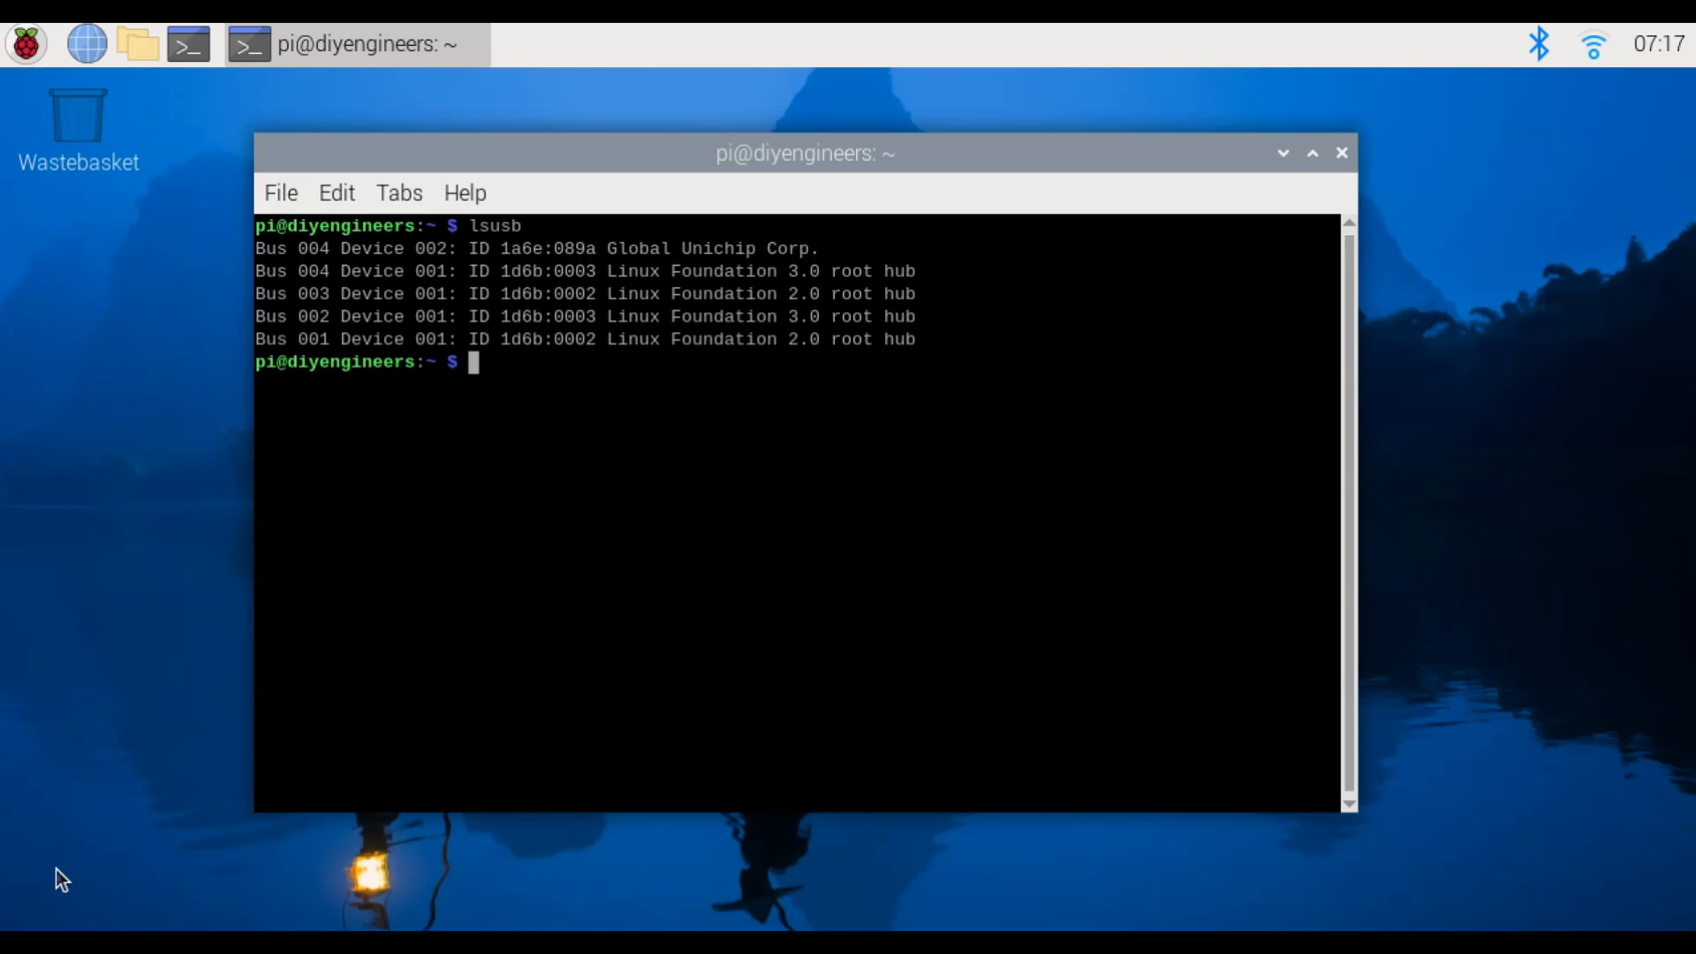
Create nested folders Docker, customimgs and Deb10 in the home folder
left_click(127, 42)
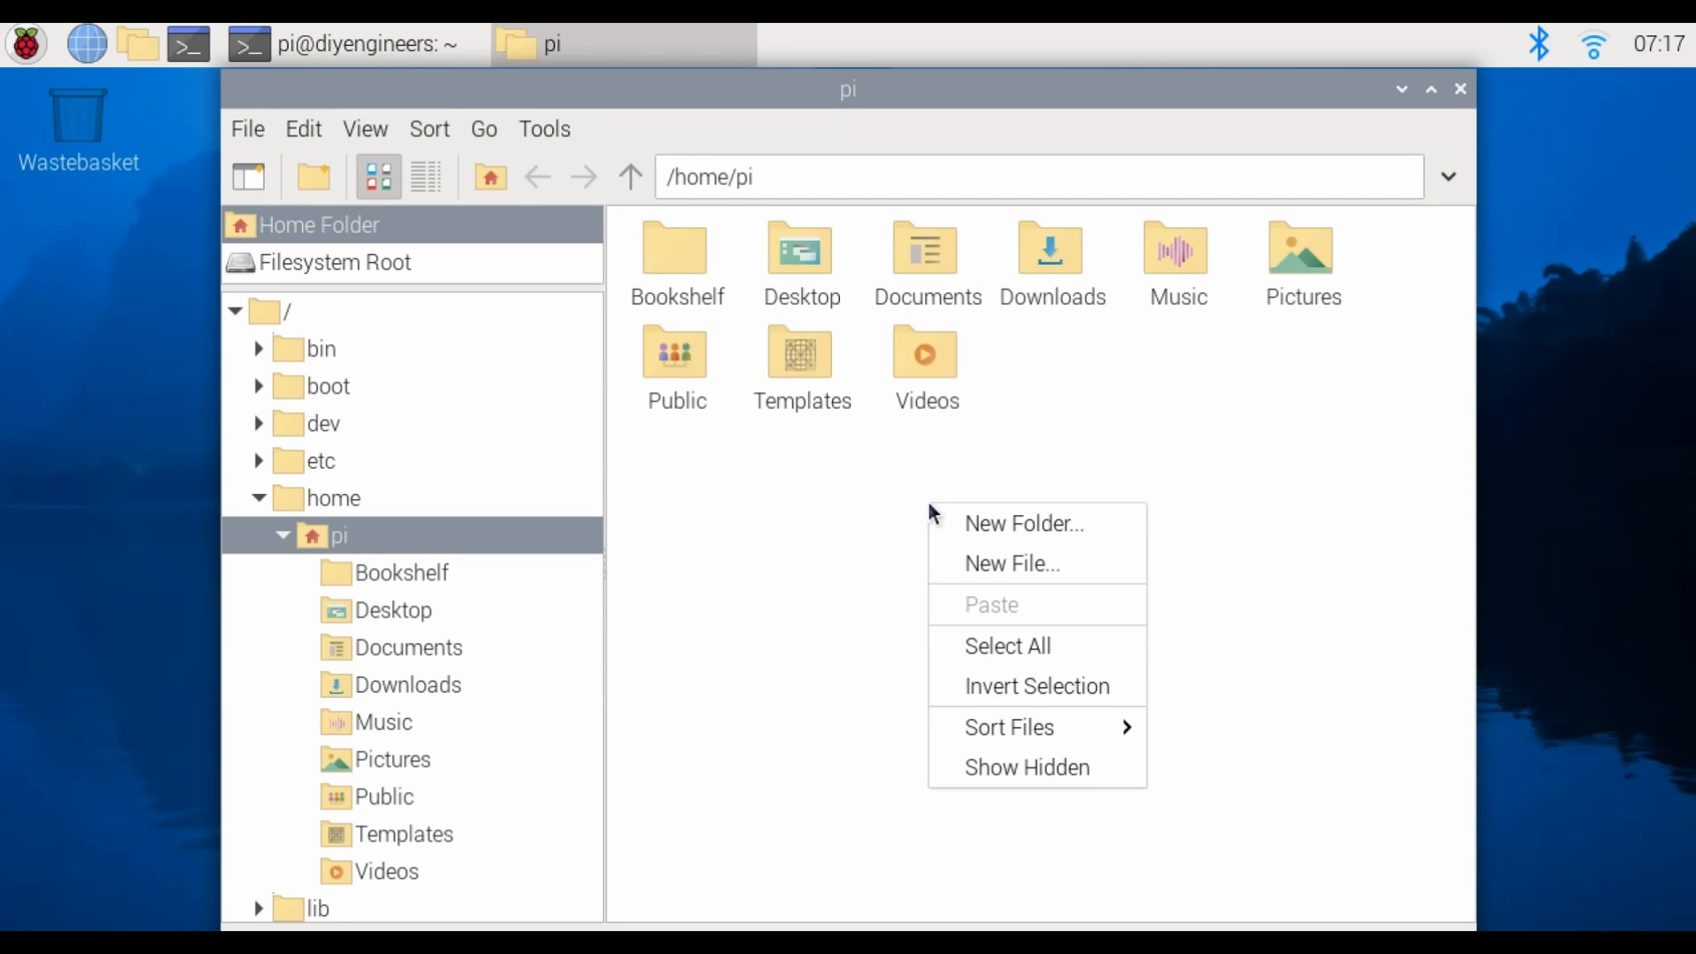
left_click(1024, 524)
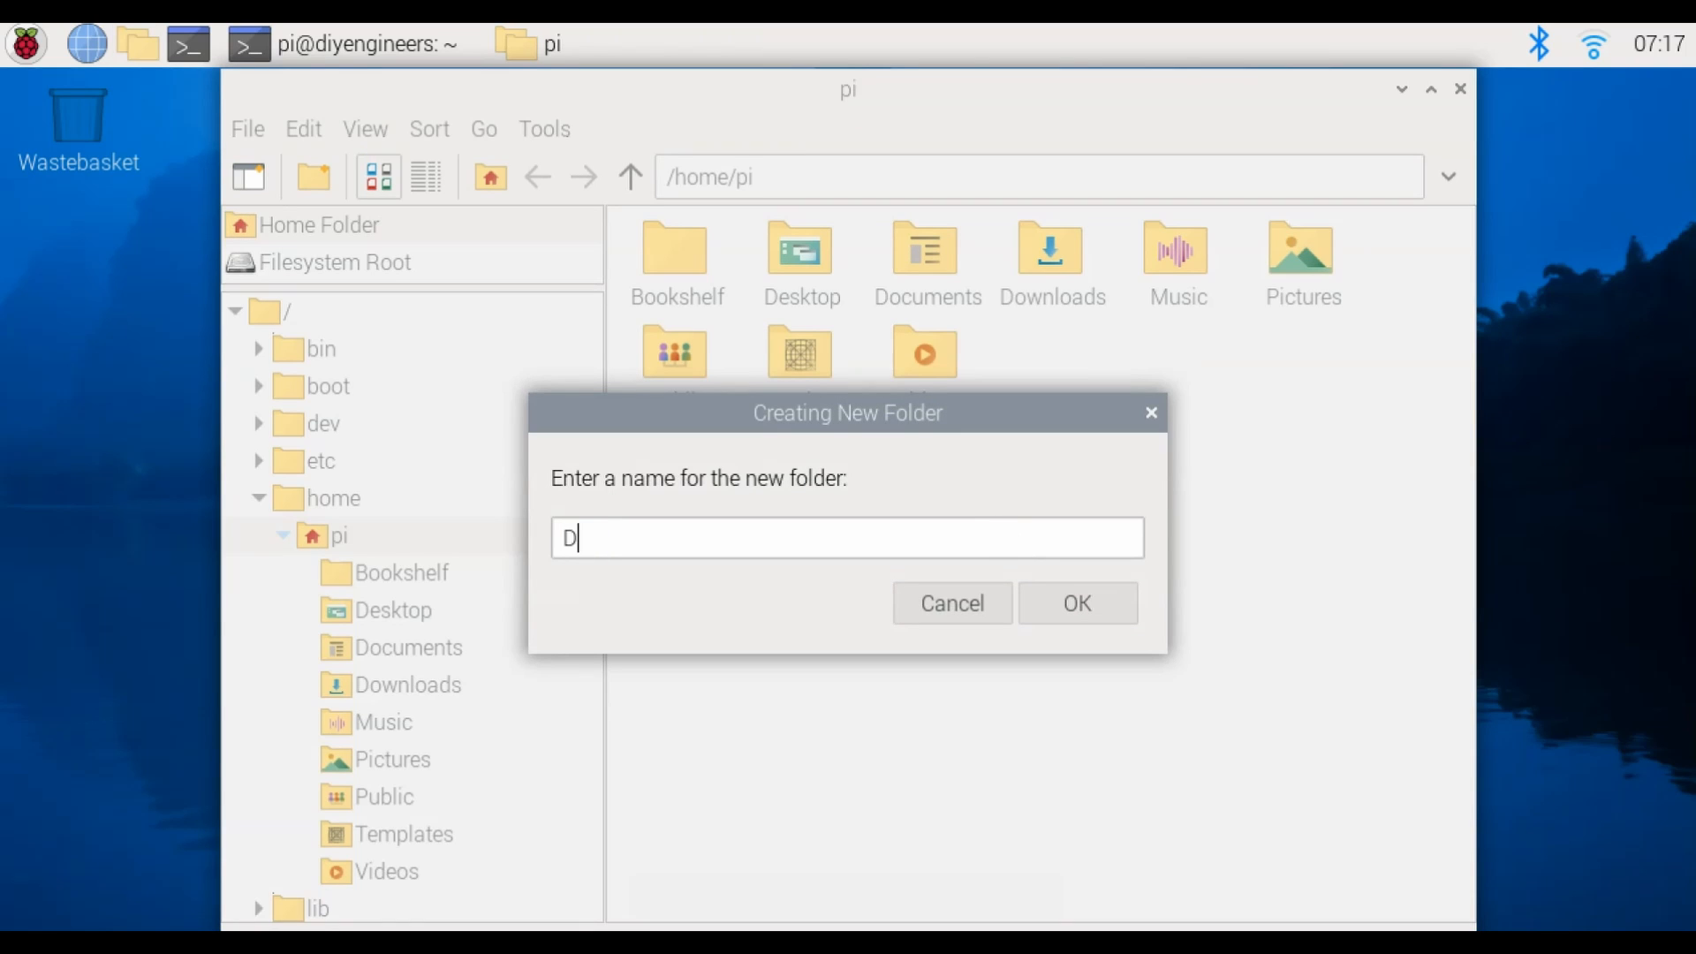
left_click(1077, 603)
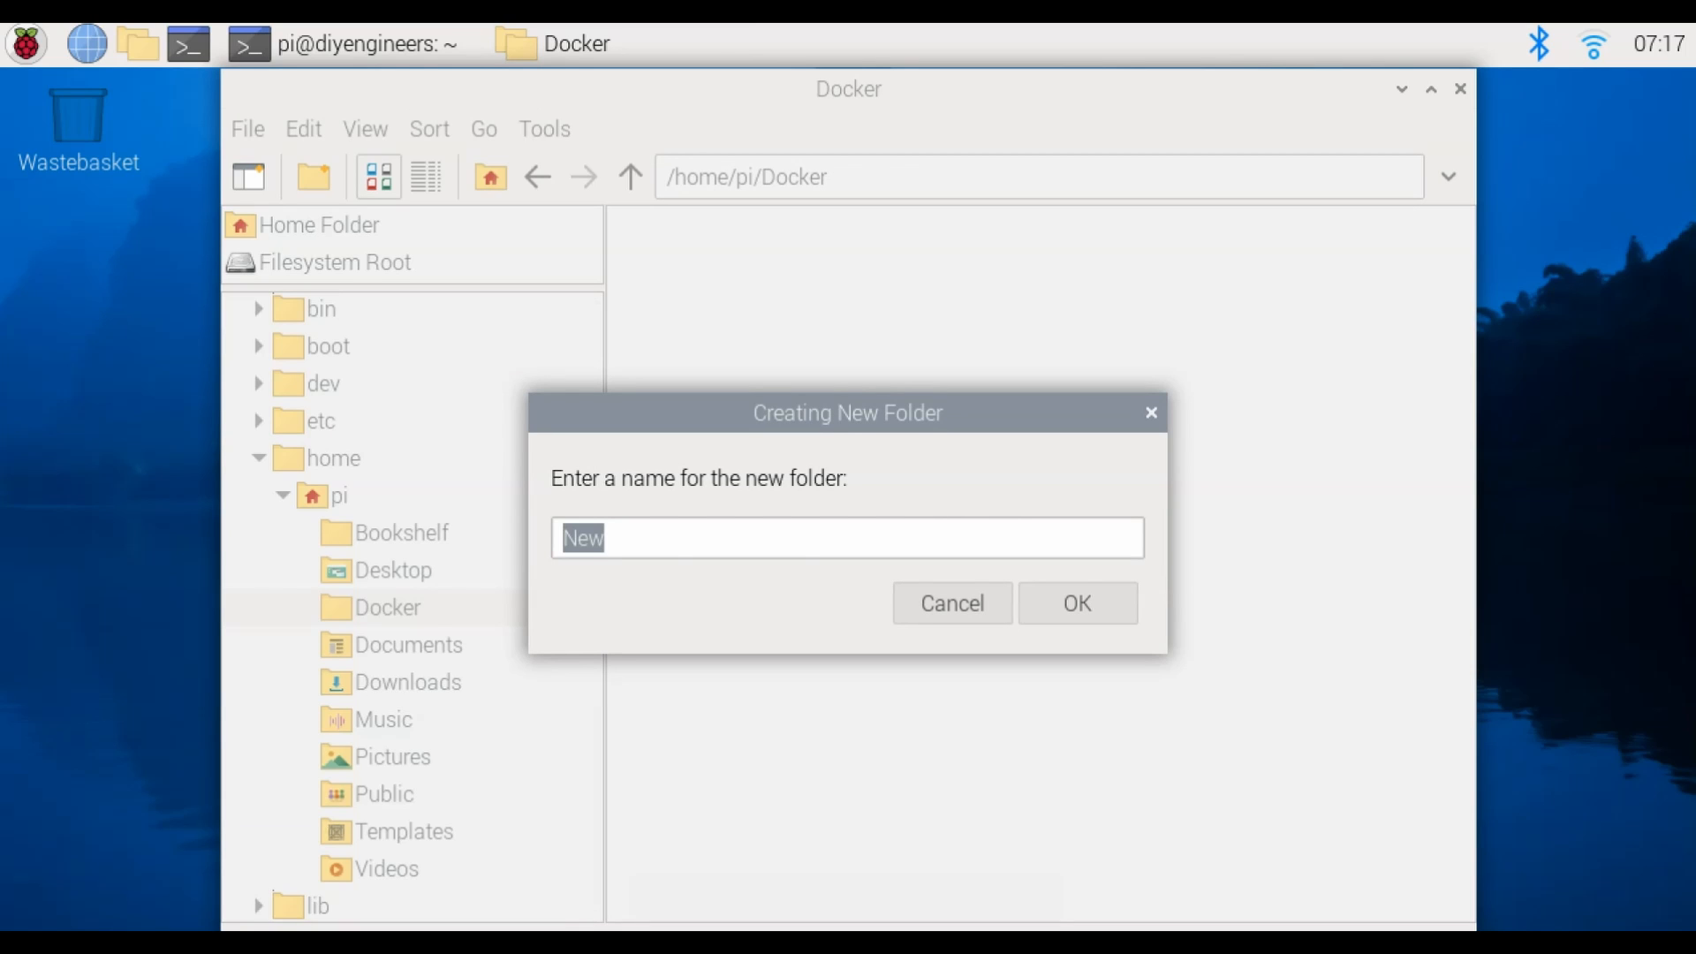
left_click(1077, 603)
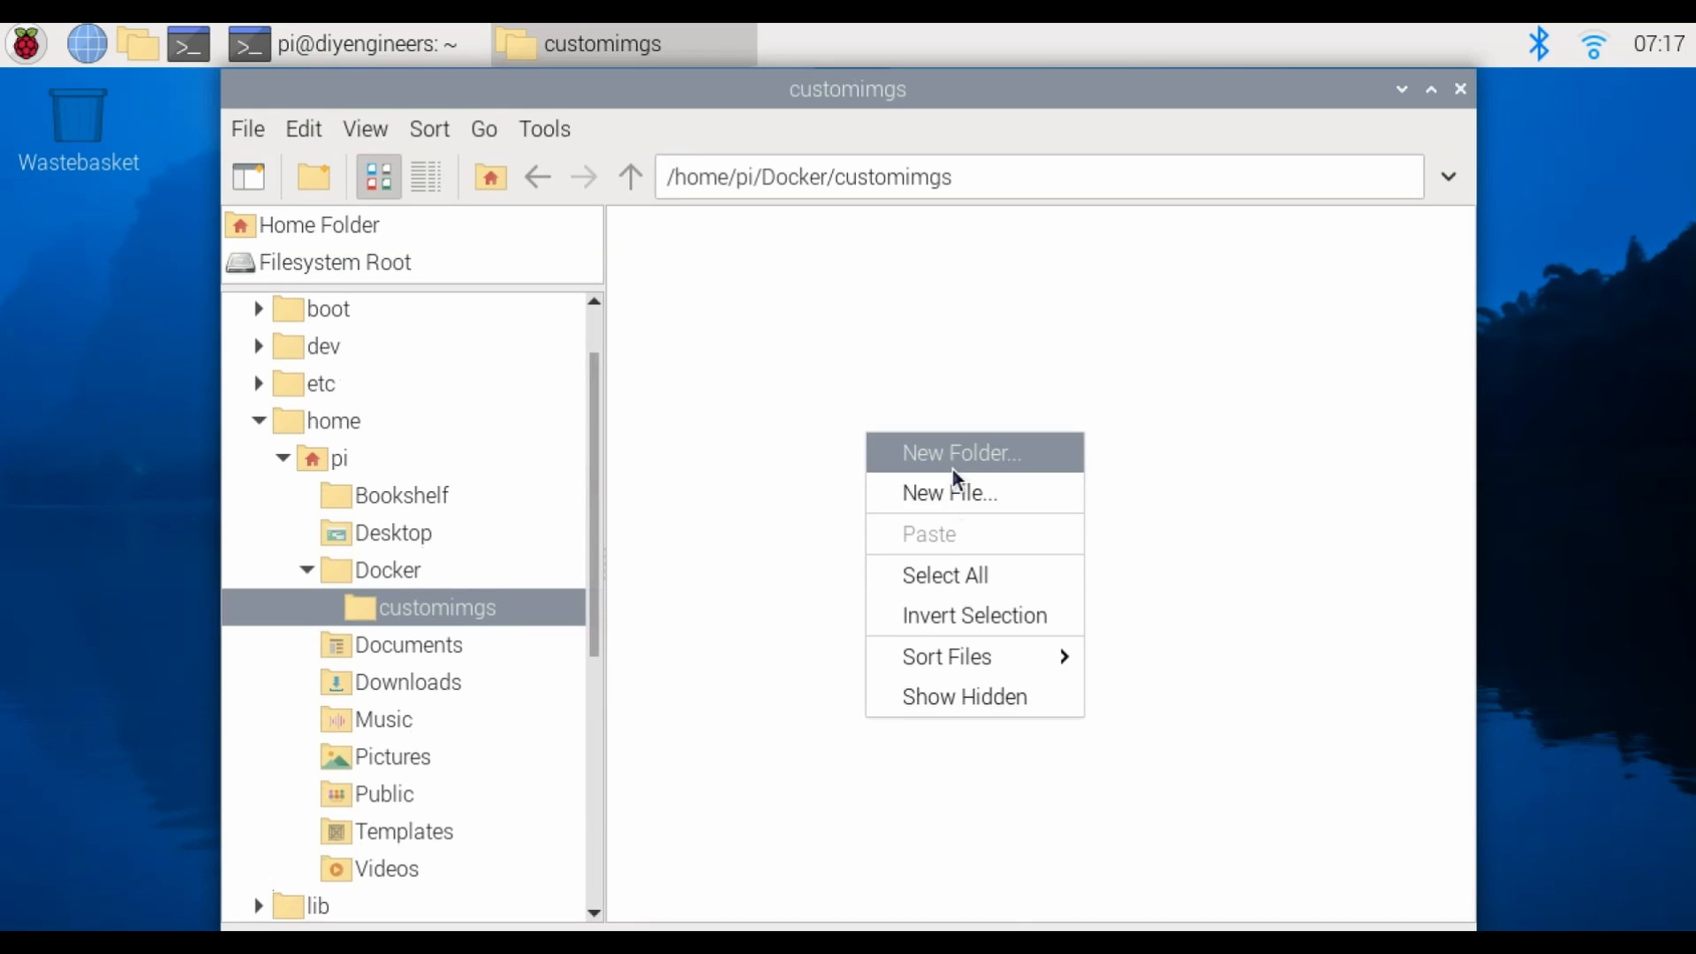
left_click(961, 452)
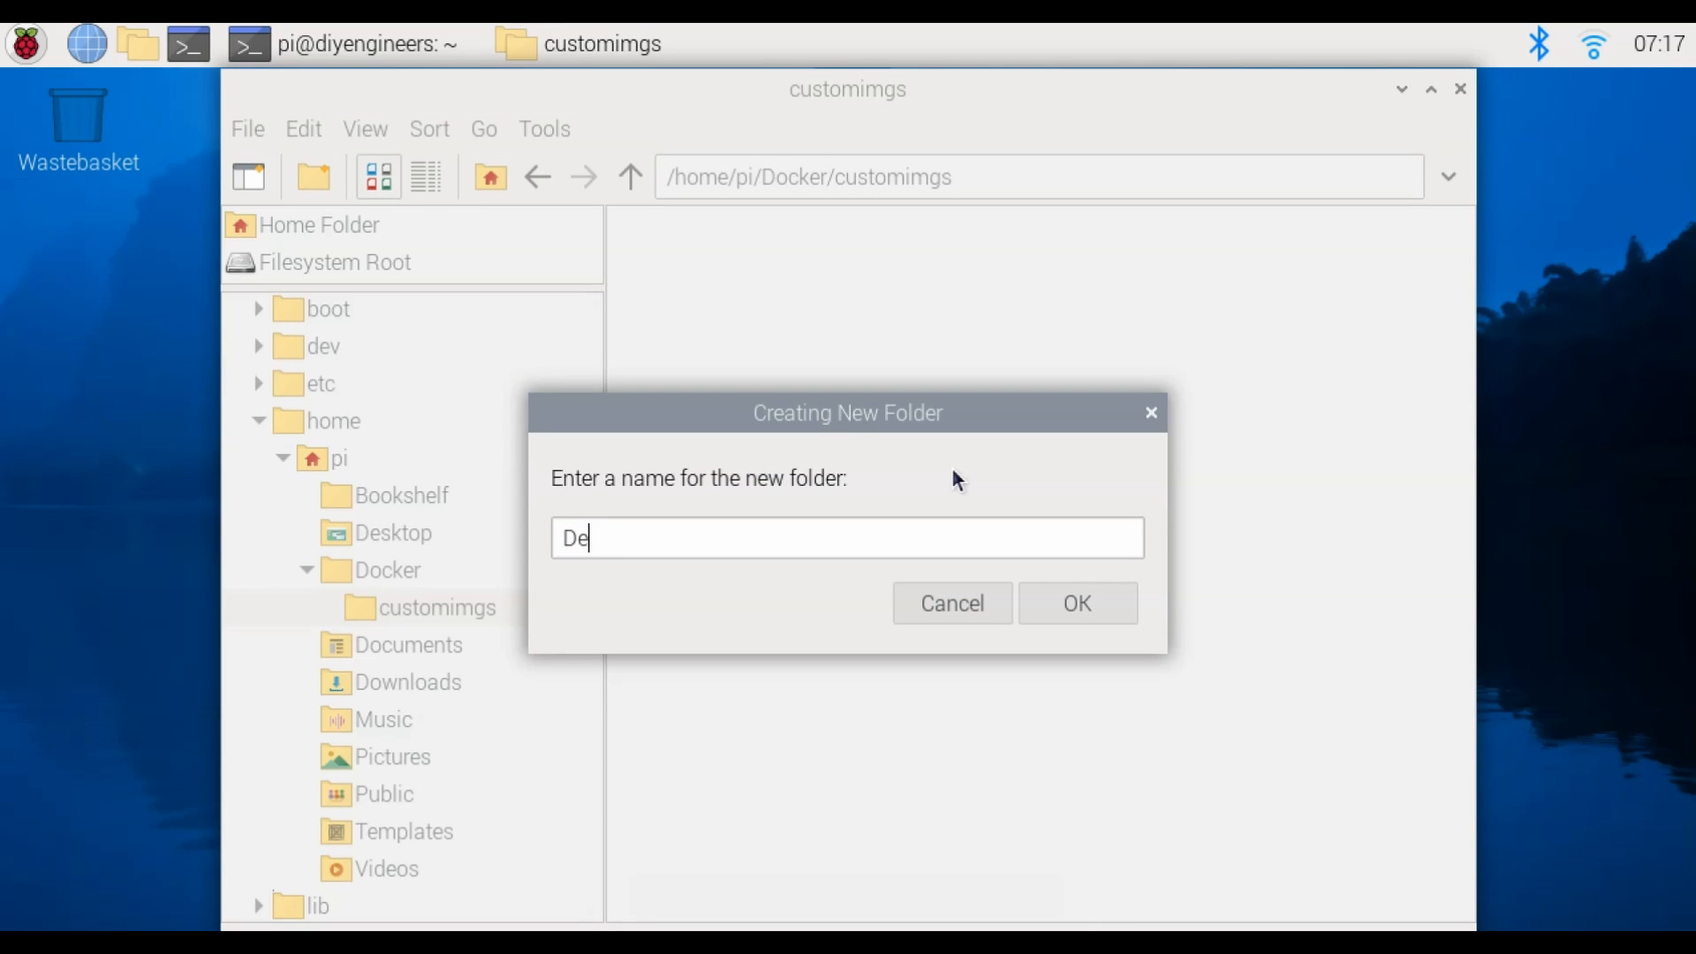
left_click(1077, 603)
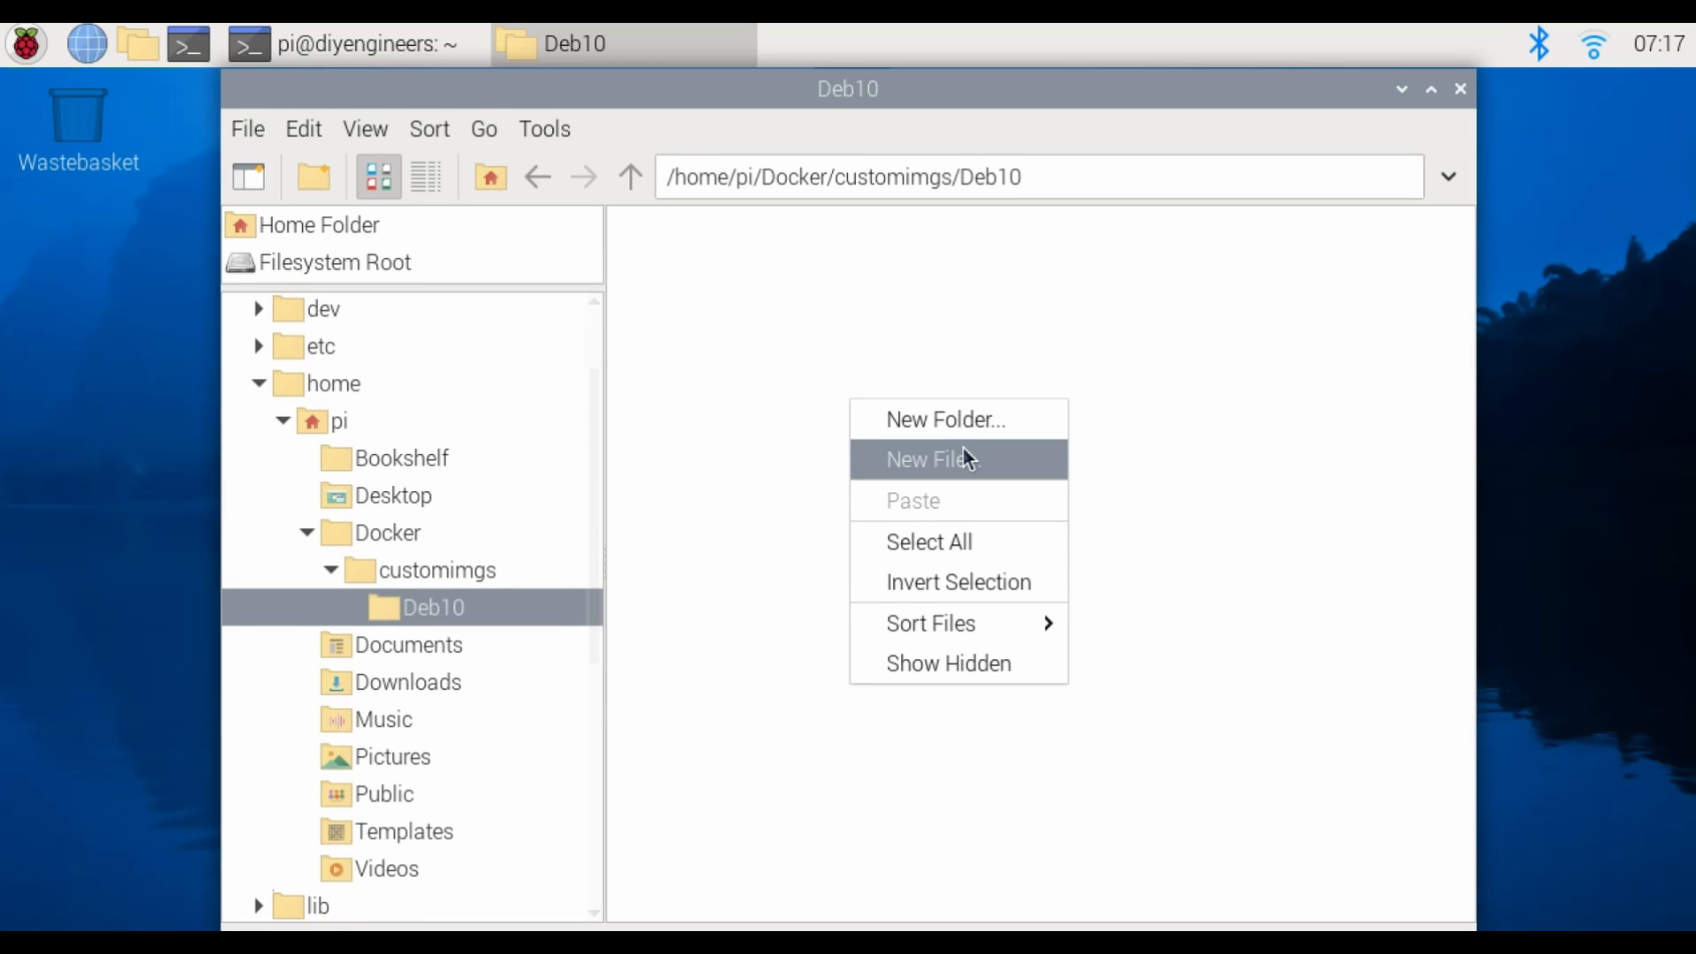
Create an empty file named Dockerfile inside Deb10
left_click(958, 458)
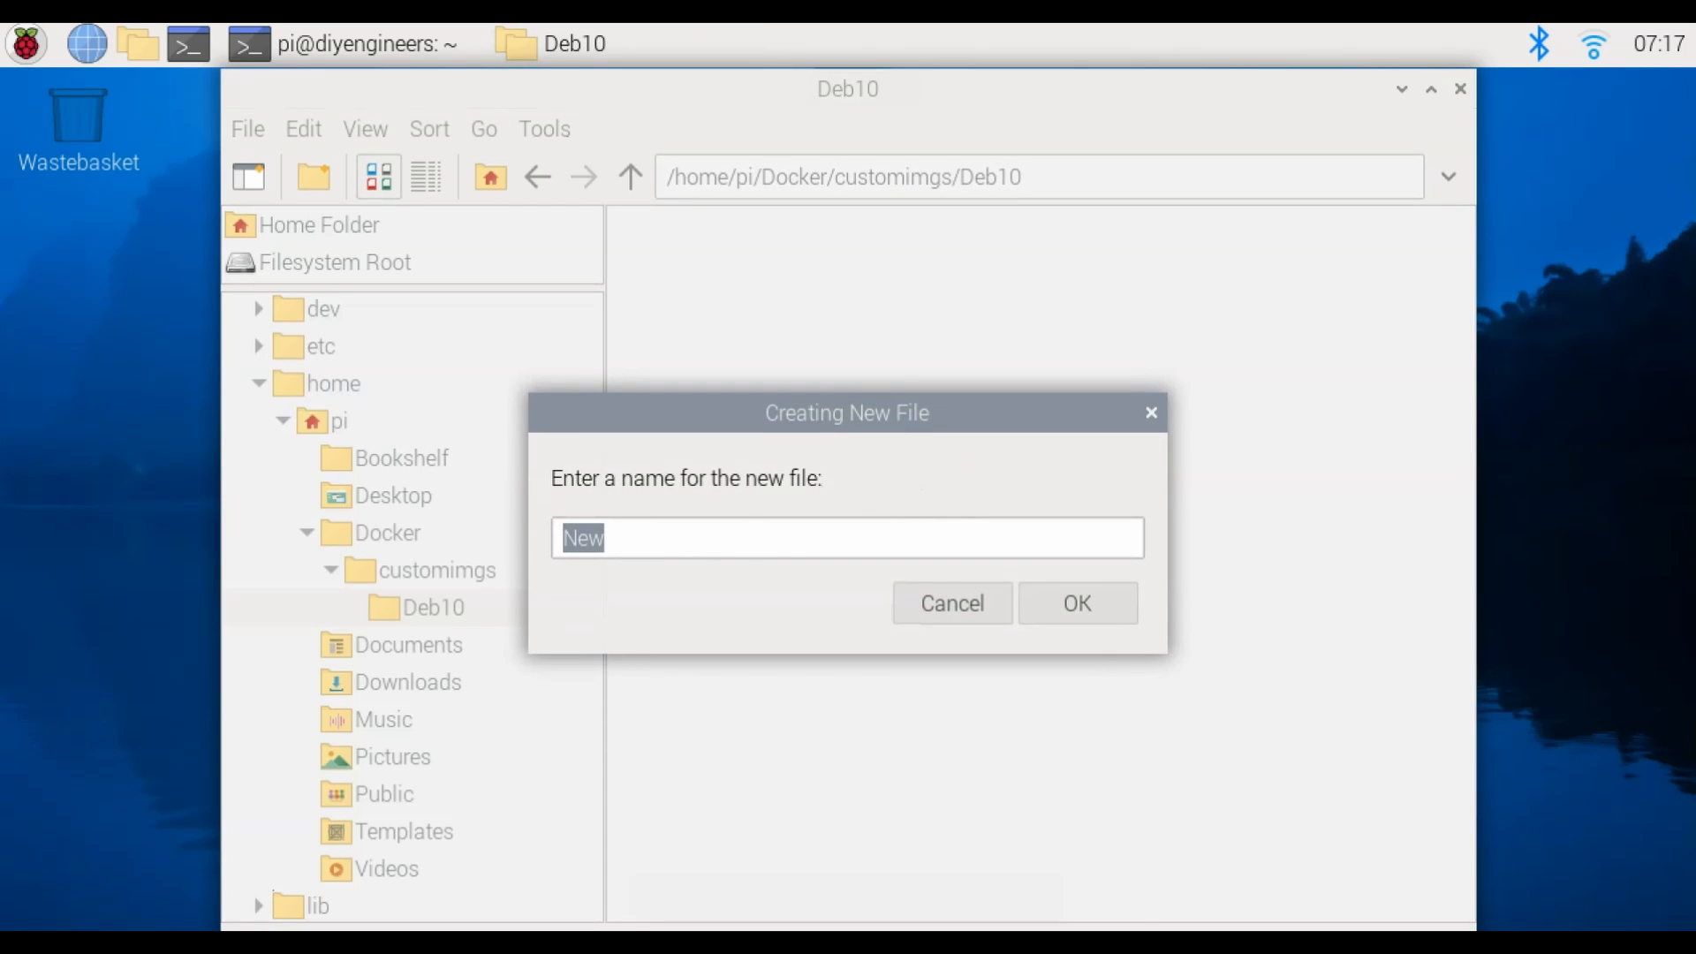
type("Do")
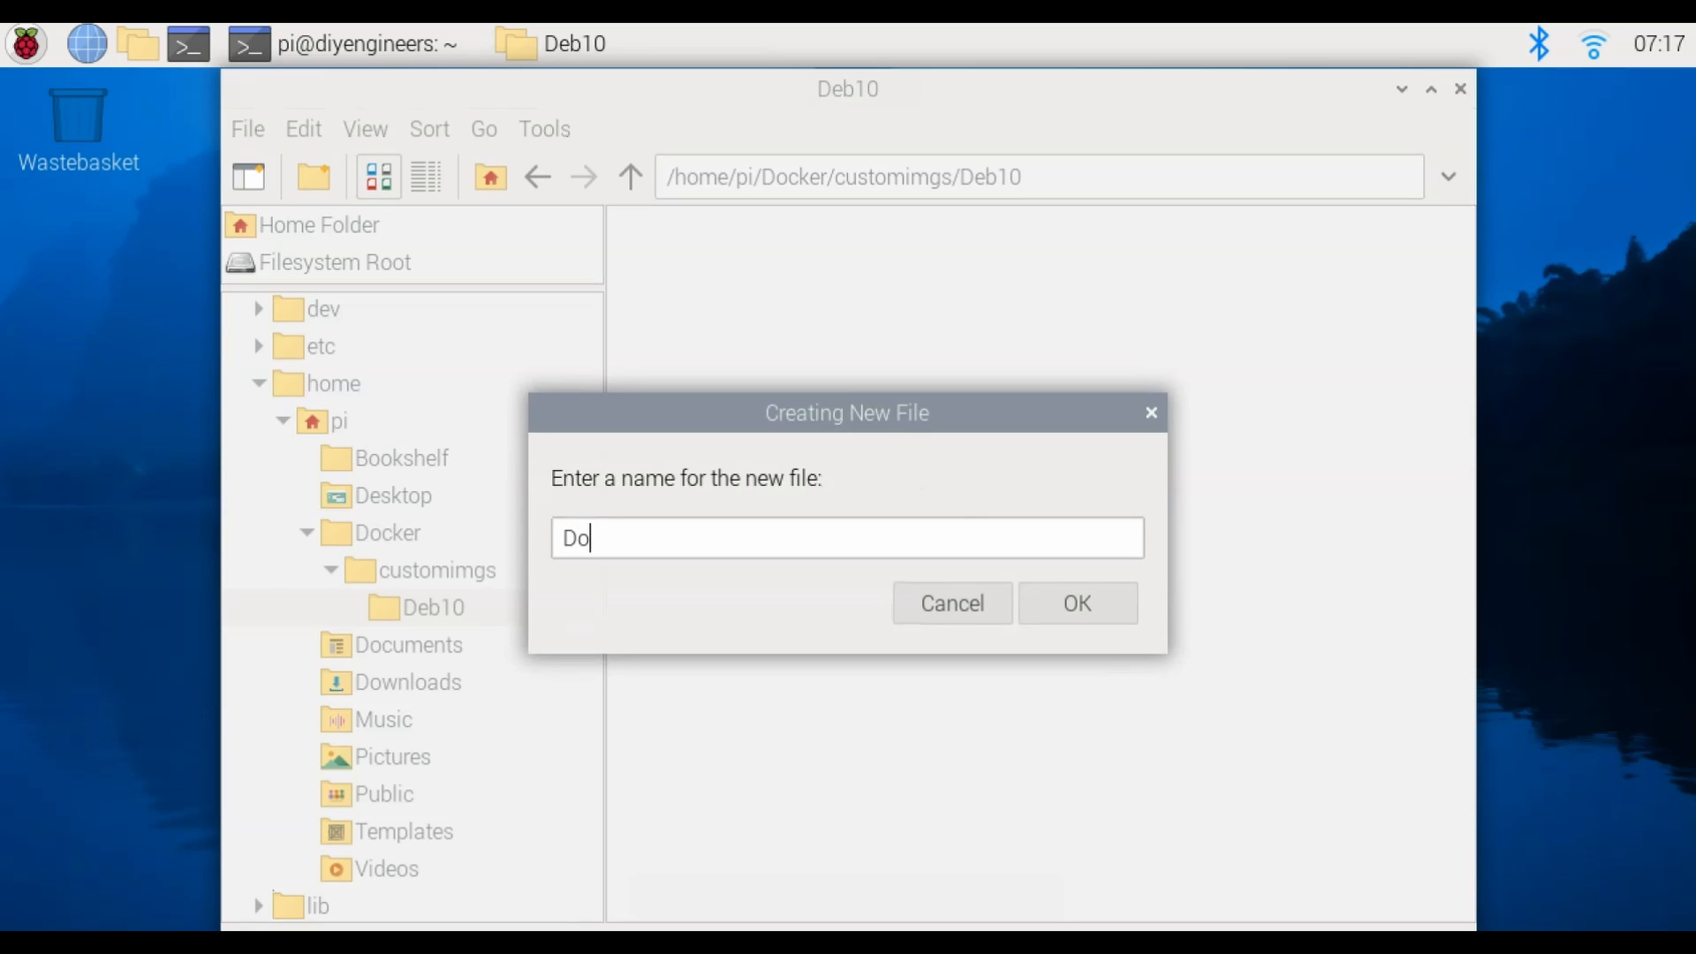
type("ckerfile")
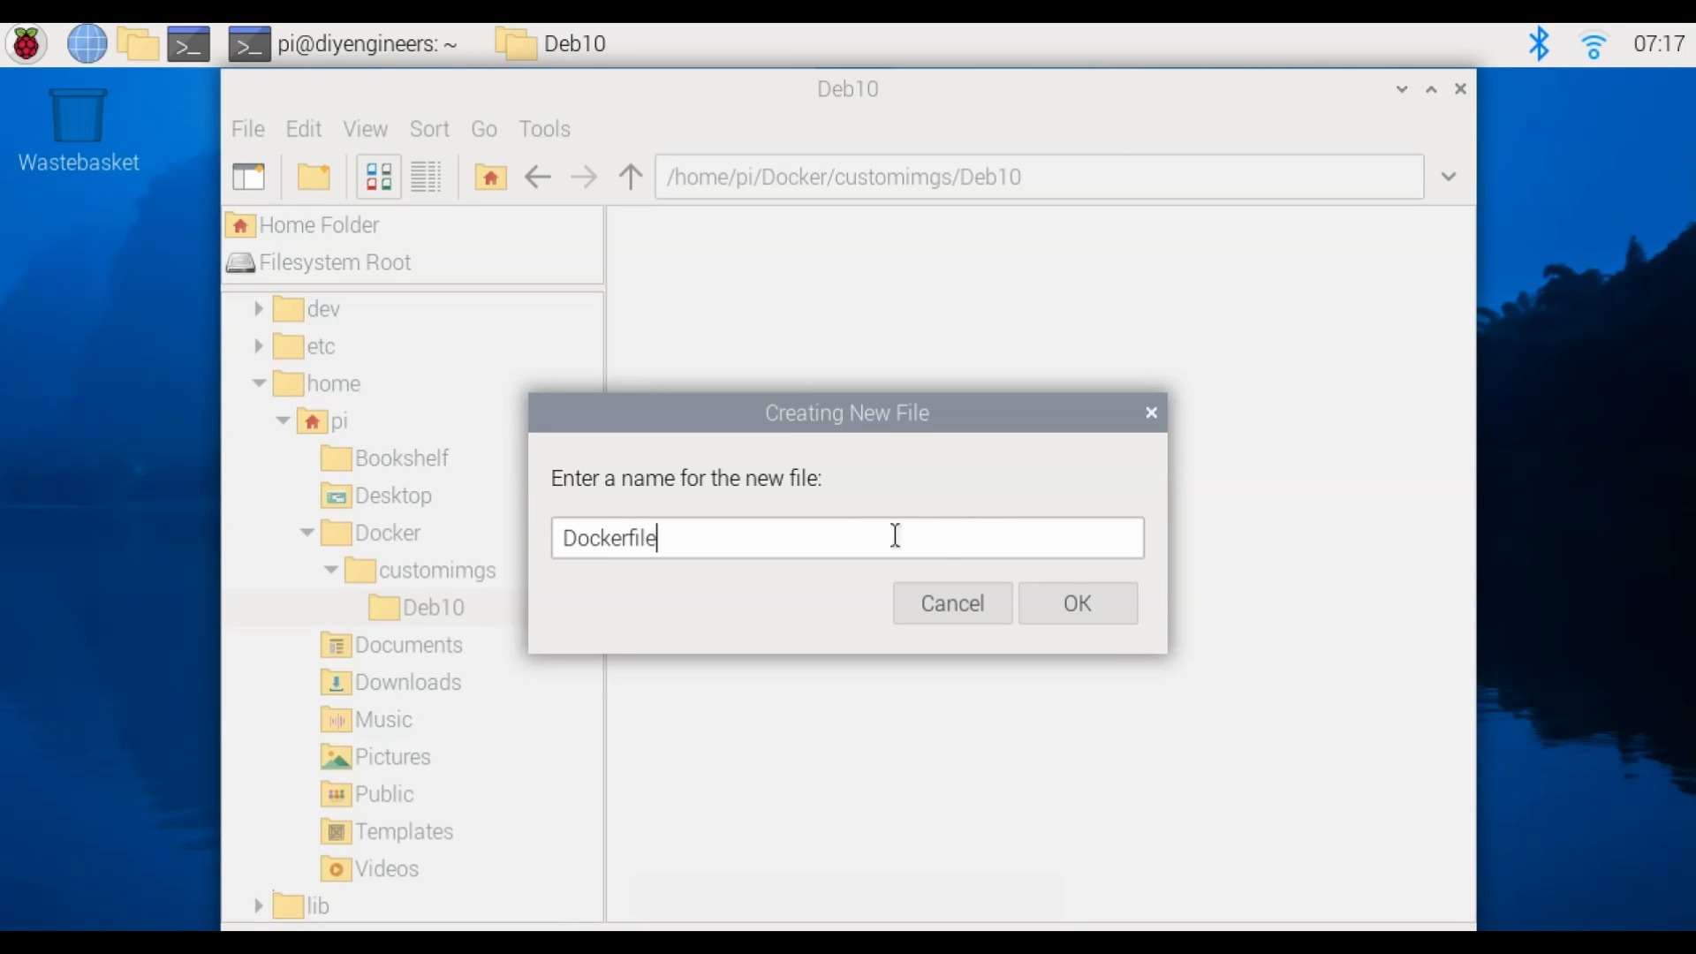
left_click(1078, 604)
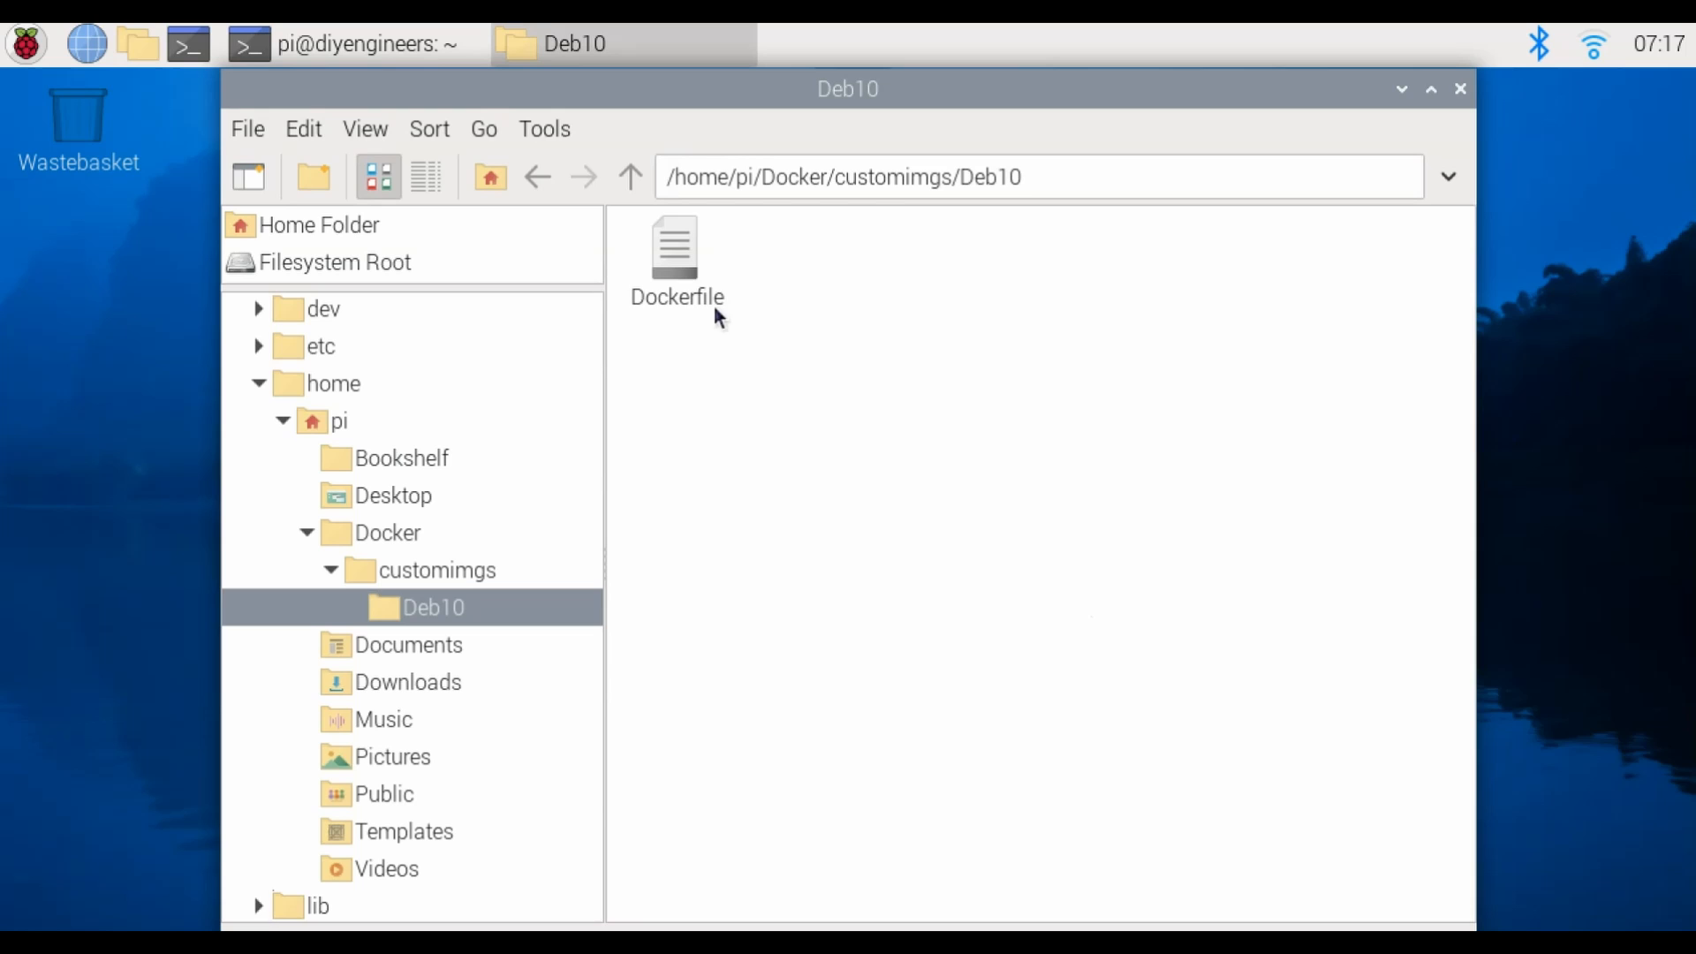
Open the Dockerfile in Mousepad, enlarge the window, and enter the Debian 10 build instructions
double_click(675, 248)
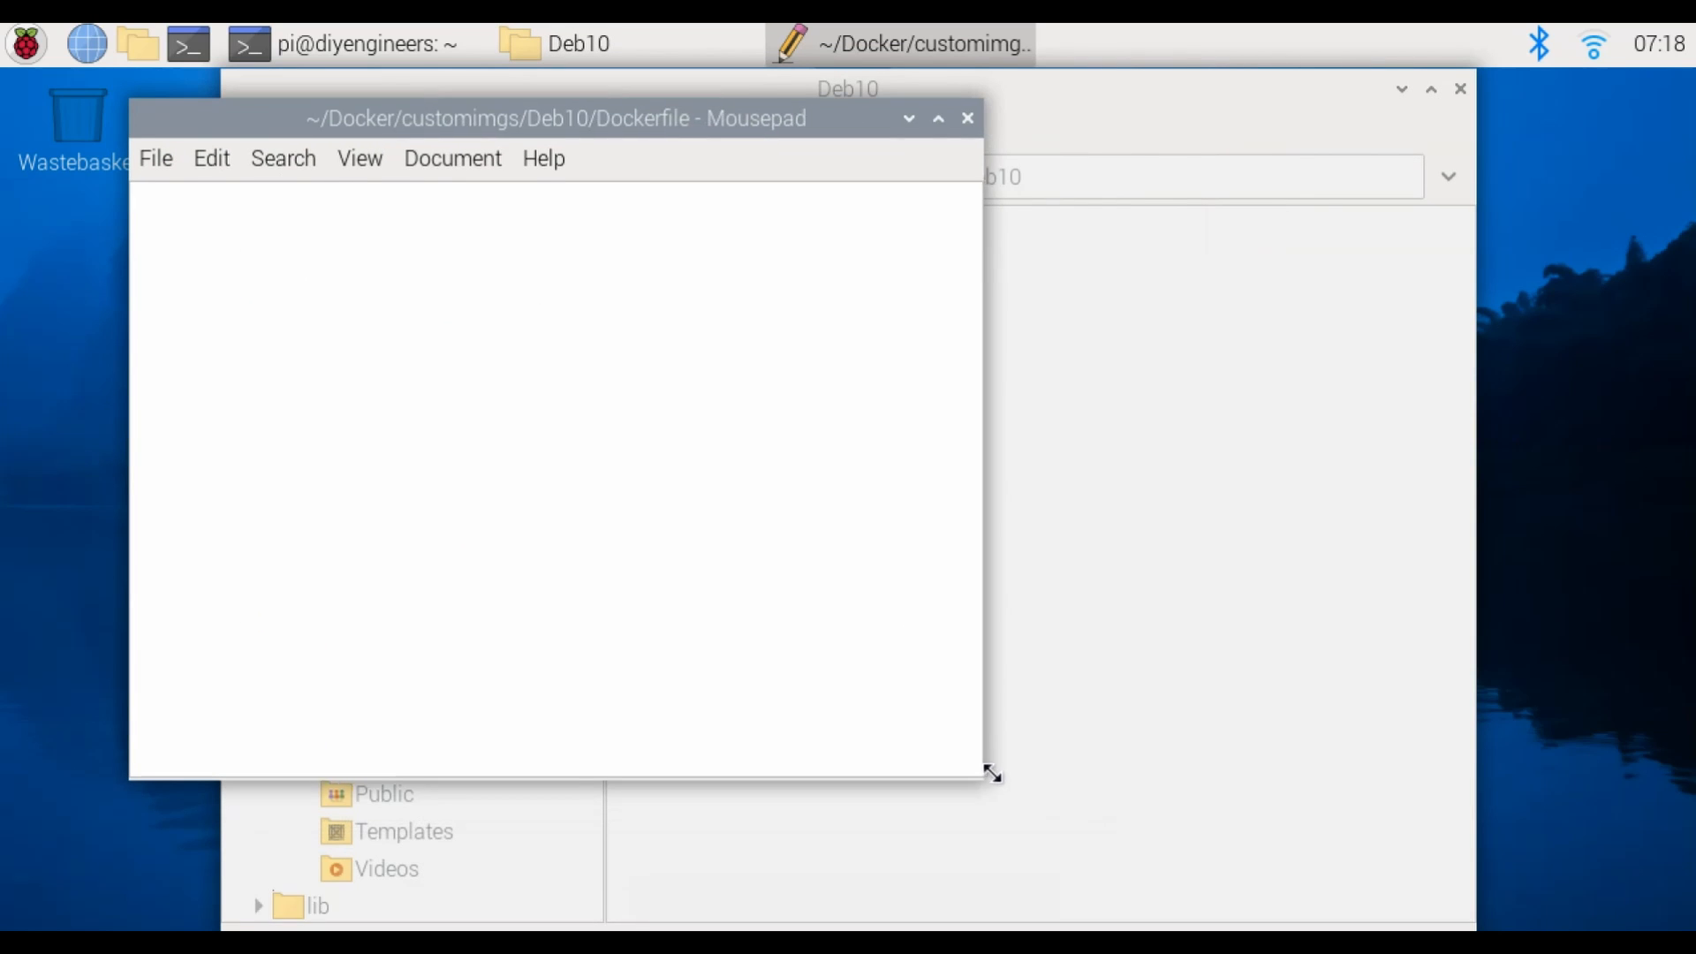
left_click_drag(989, 774, 1306, 840)
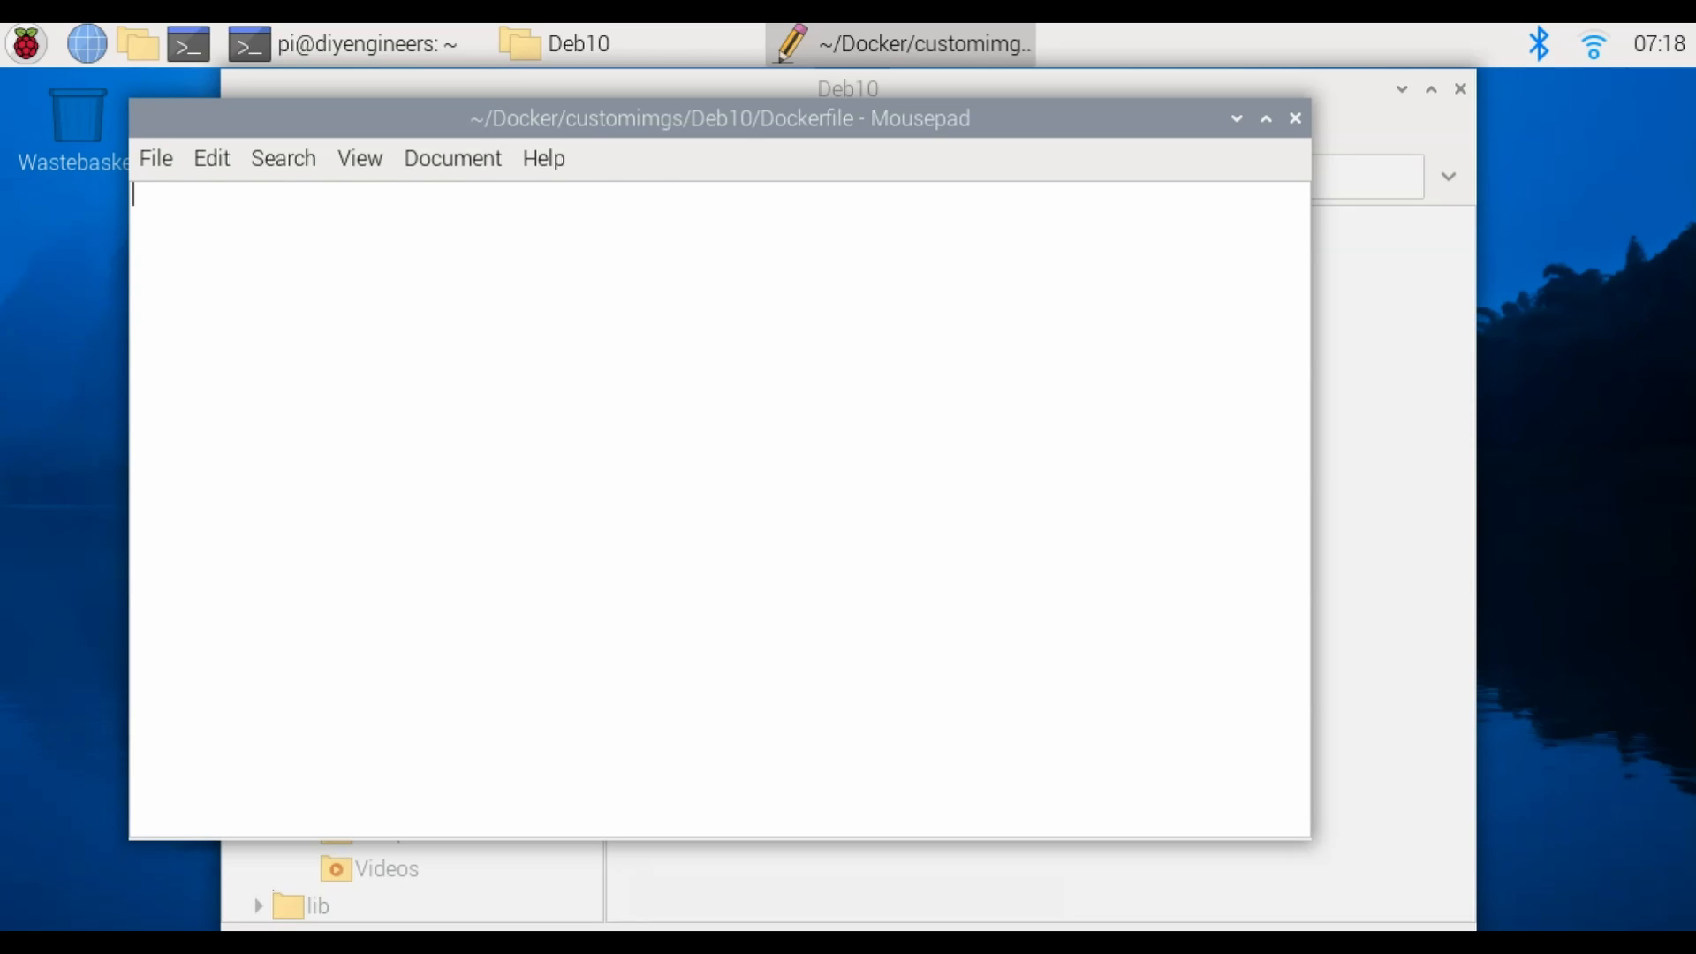
mouse_move(706, 387)
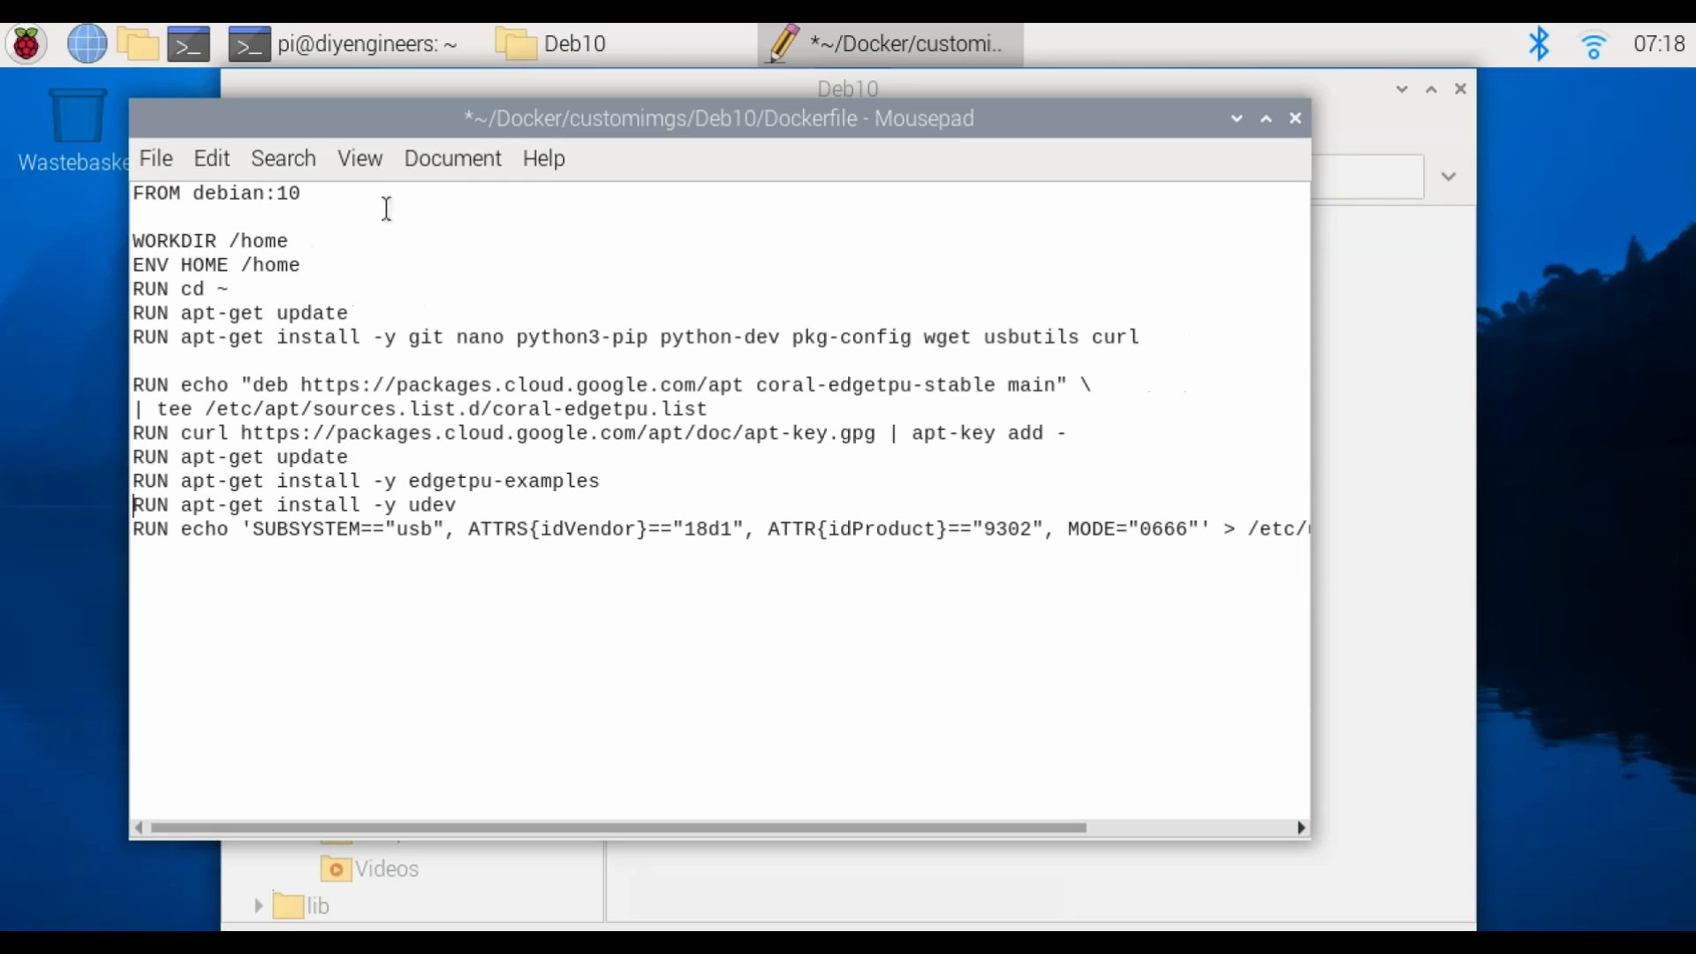
left_click(156, 159)
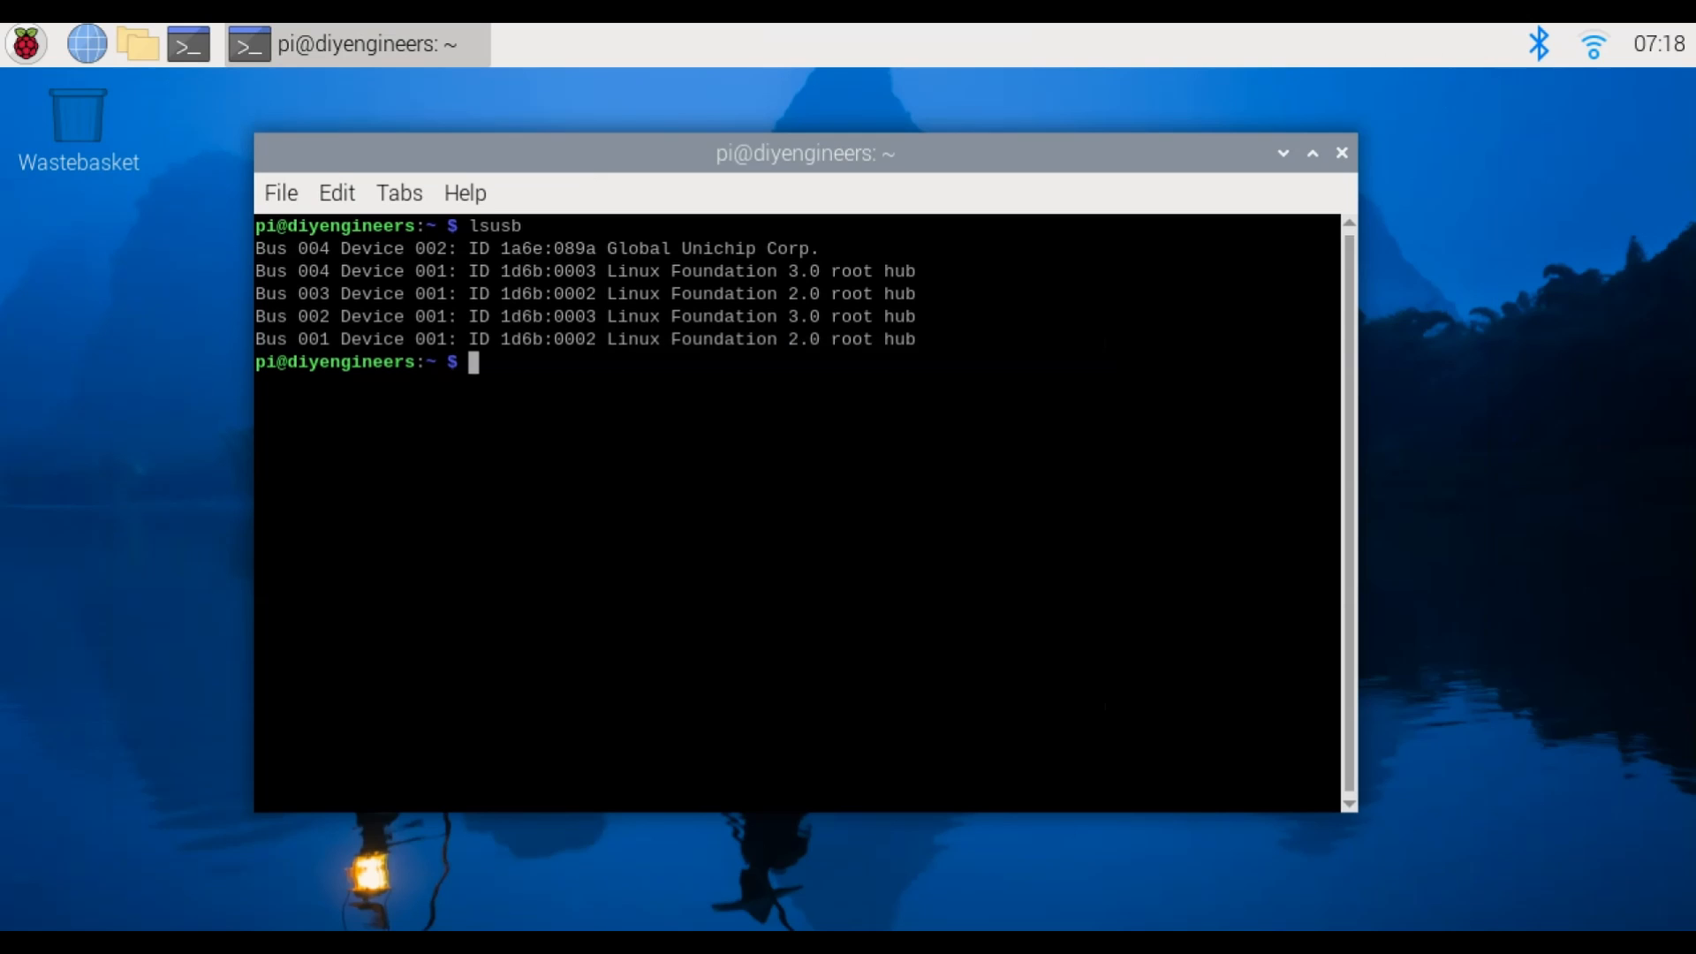
mouse_move(542, 374)
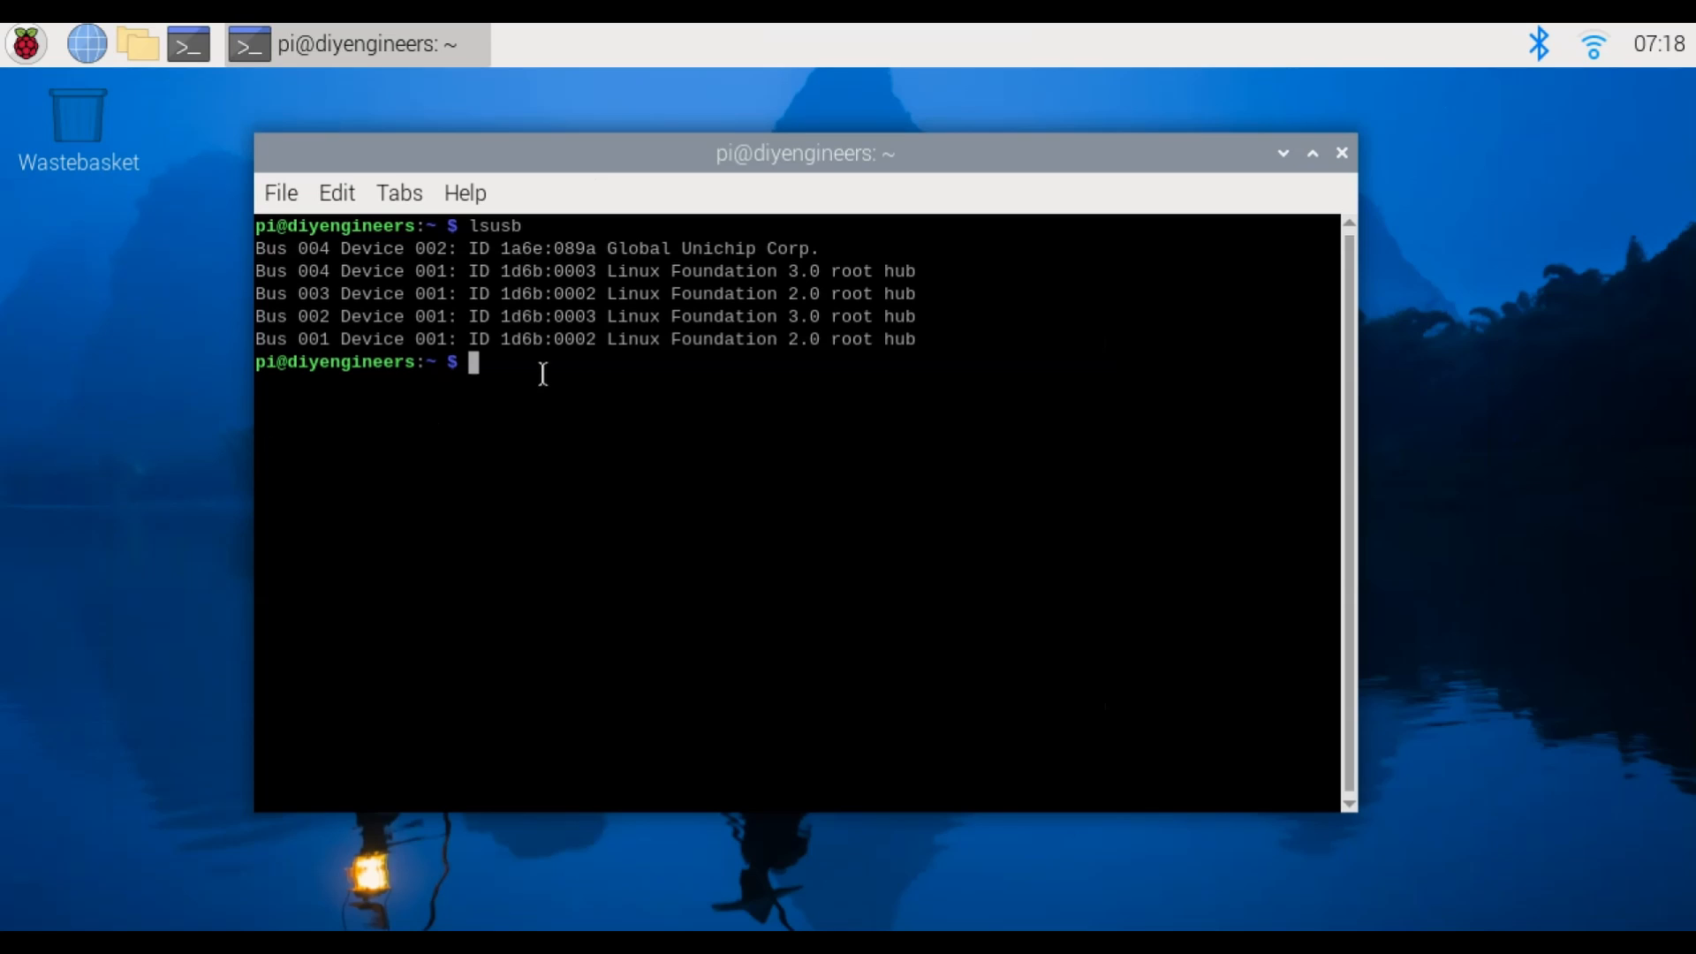
Change into the Docker/customimgs/Deb10 folder
type("cd Docker/")
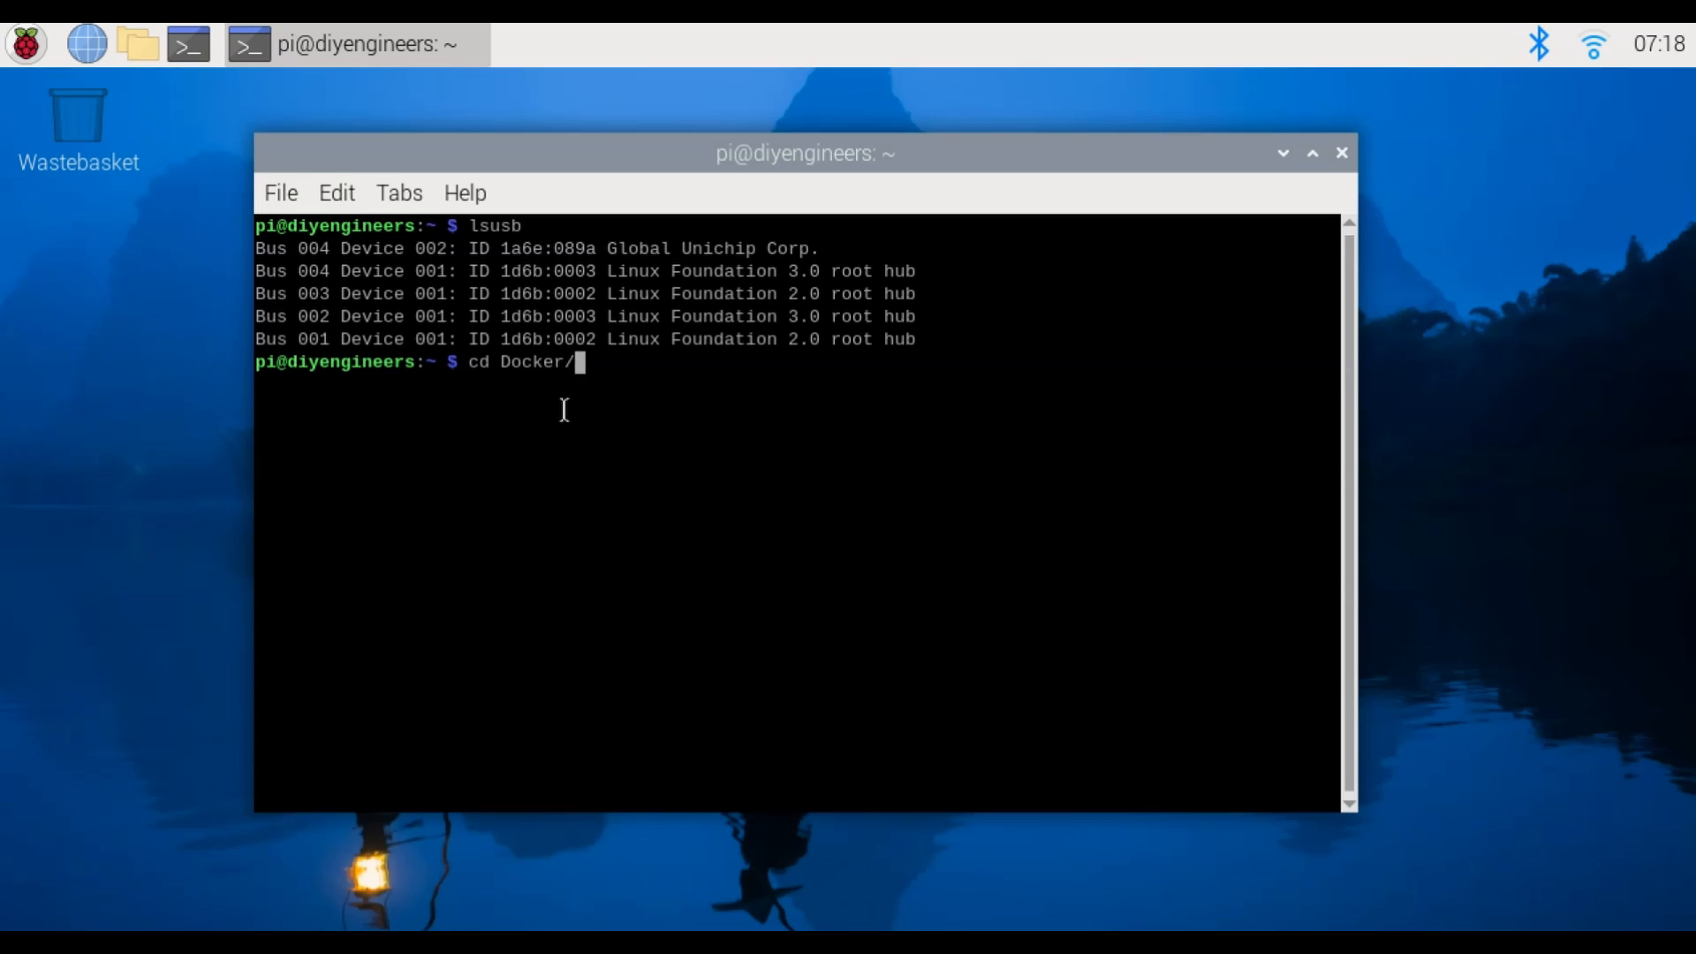
type("customim")
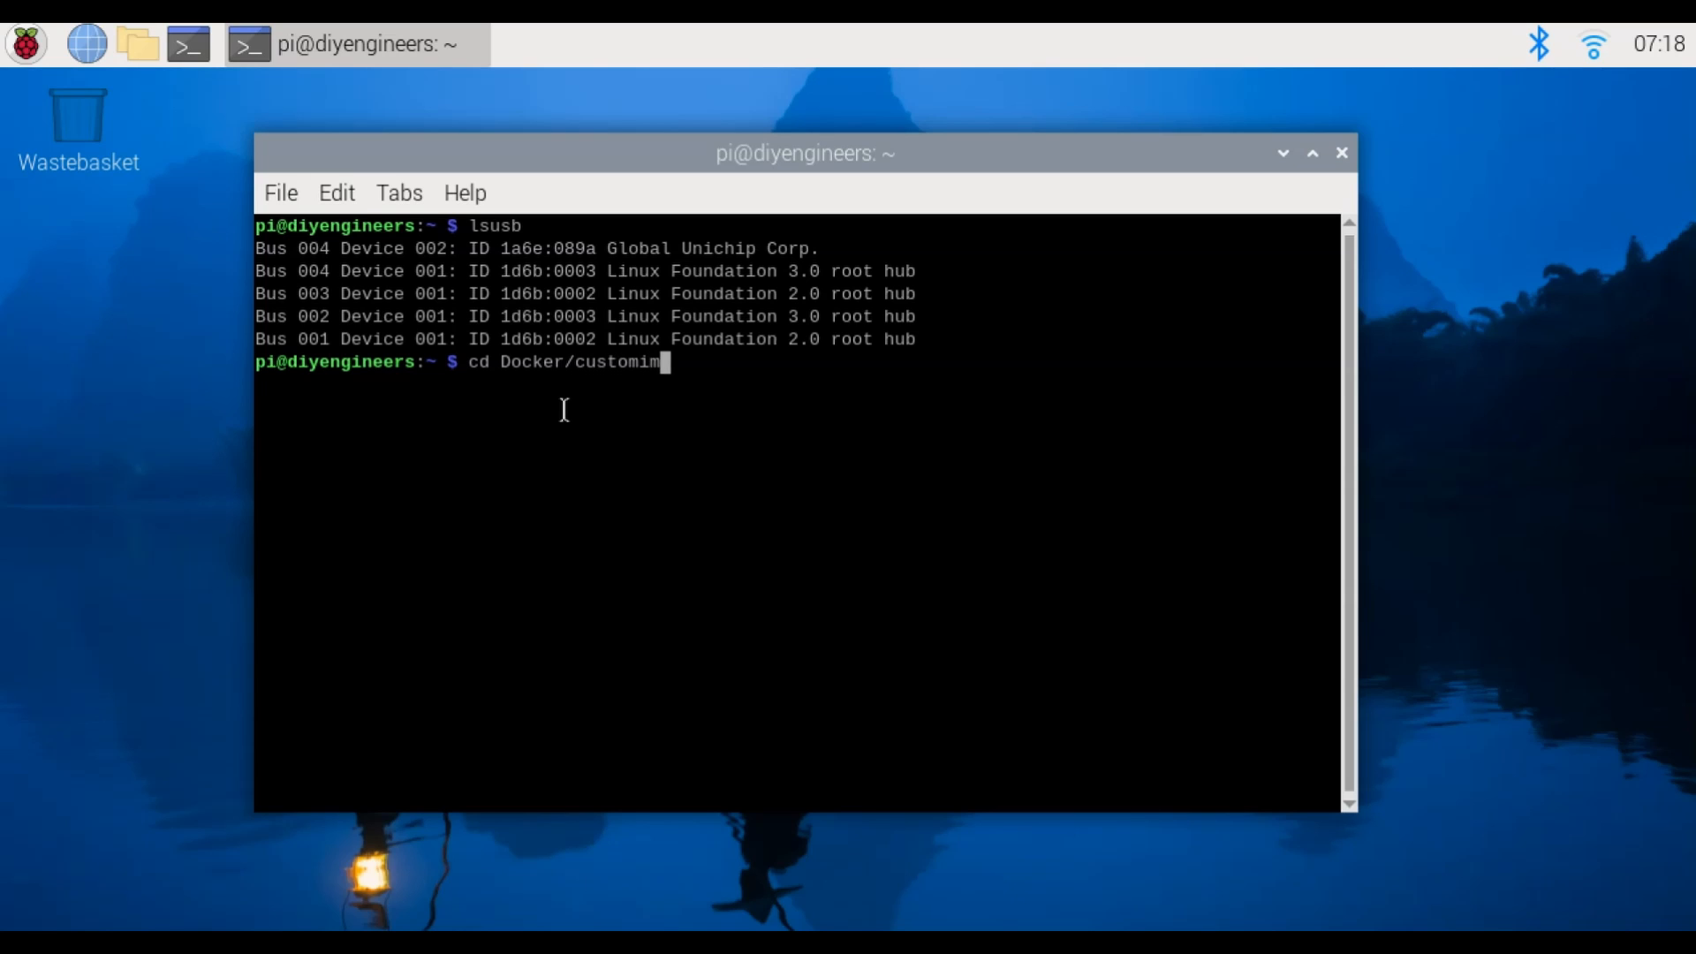
type("gs/Deb10")
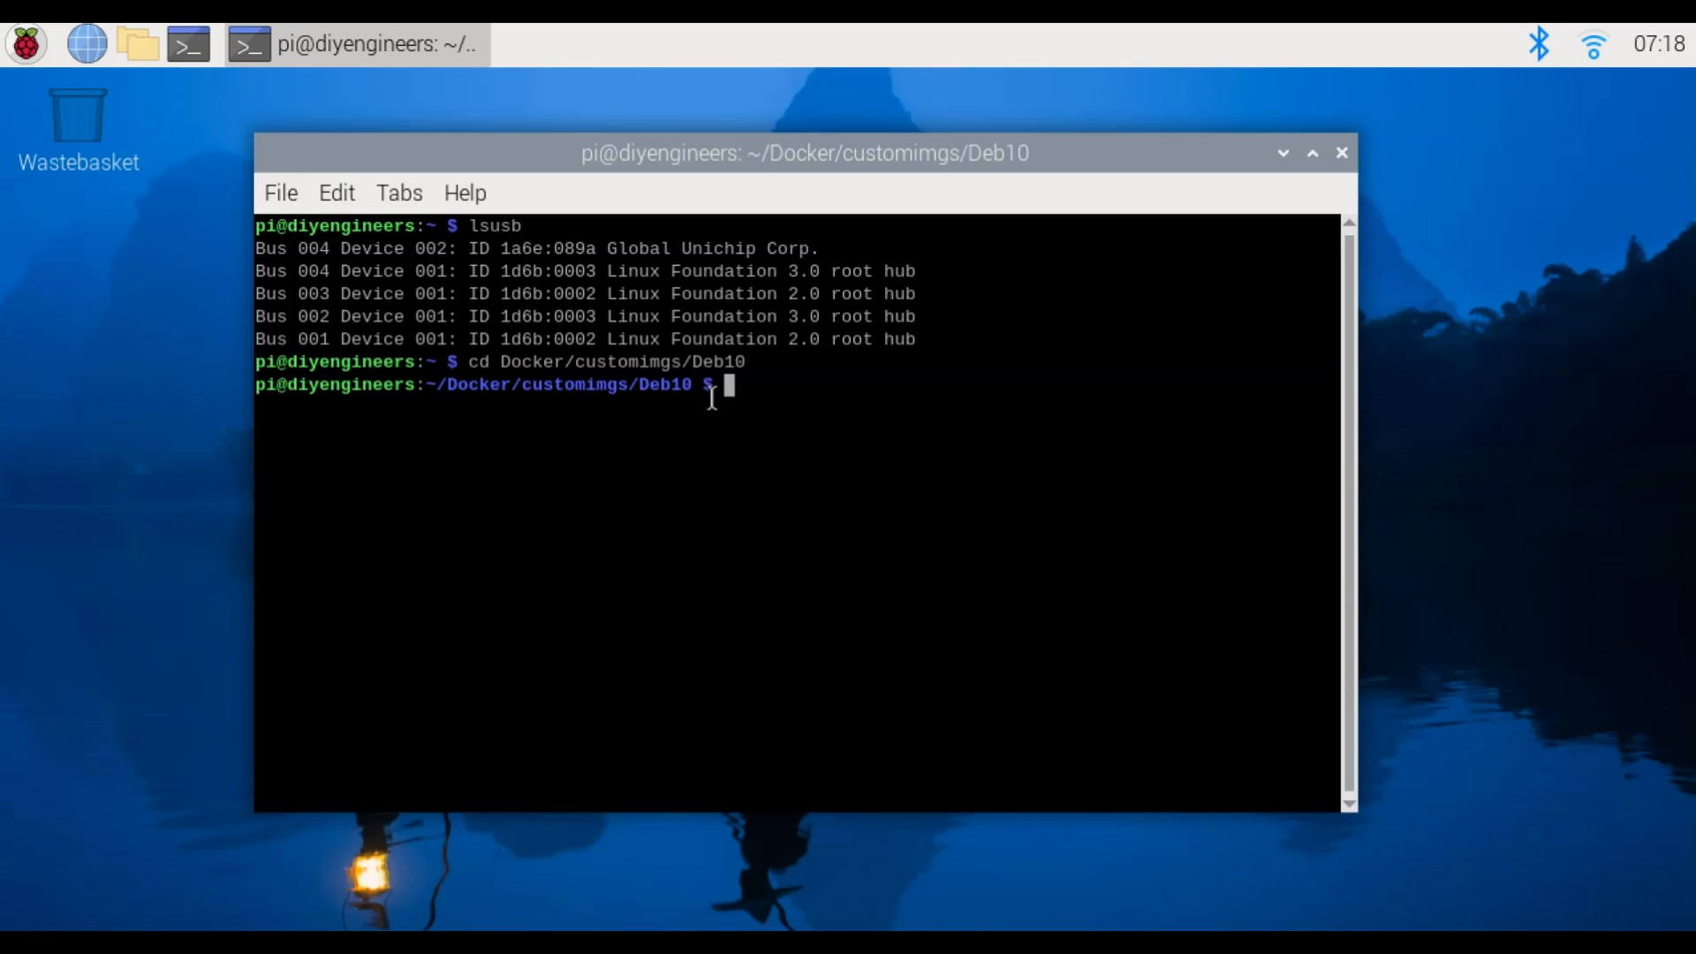
Build the image with sudo docker build -t "coral" . and paste the container run command
type("sudo docker b")
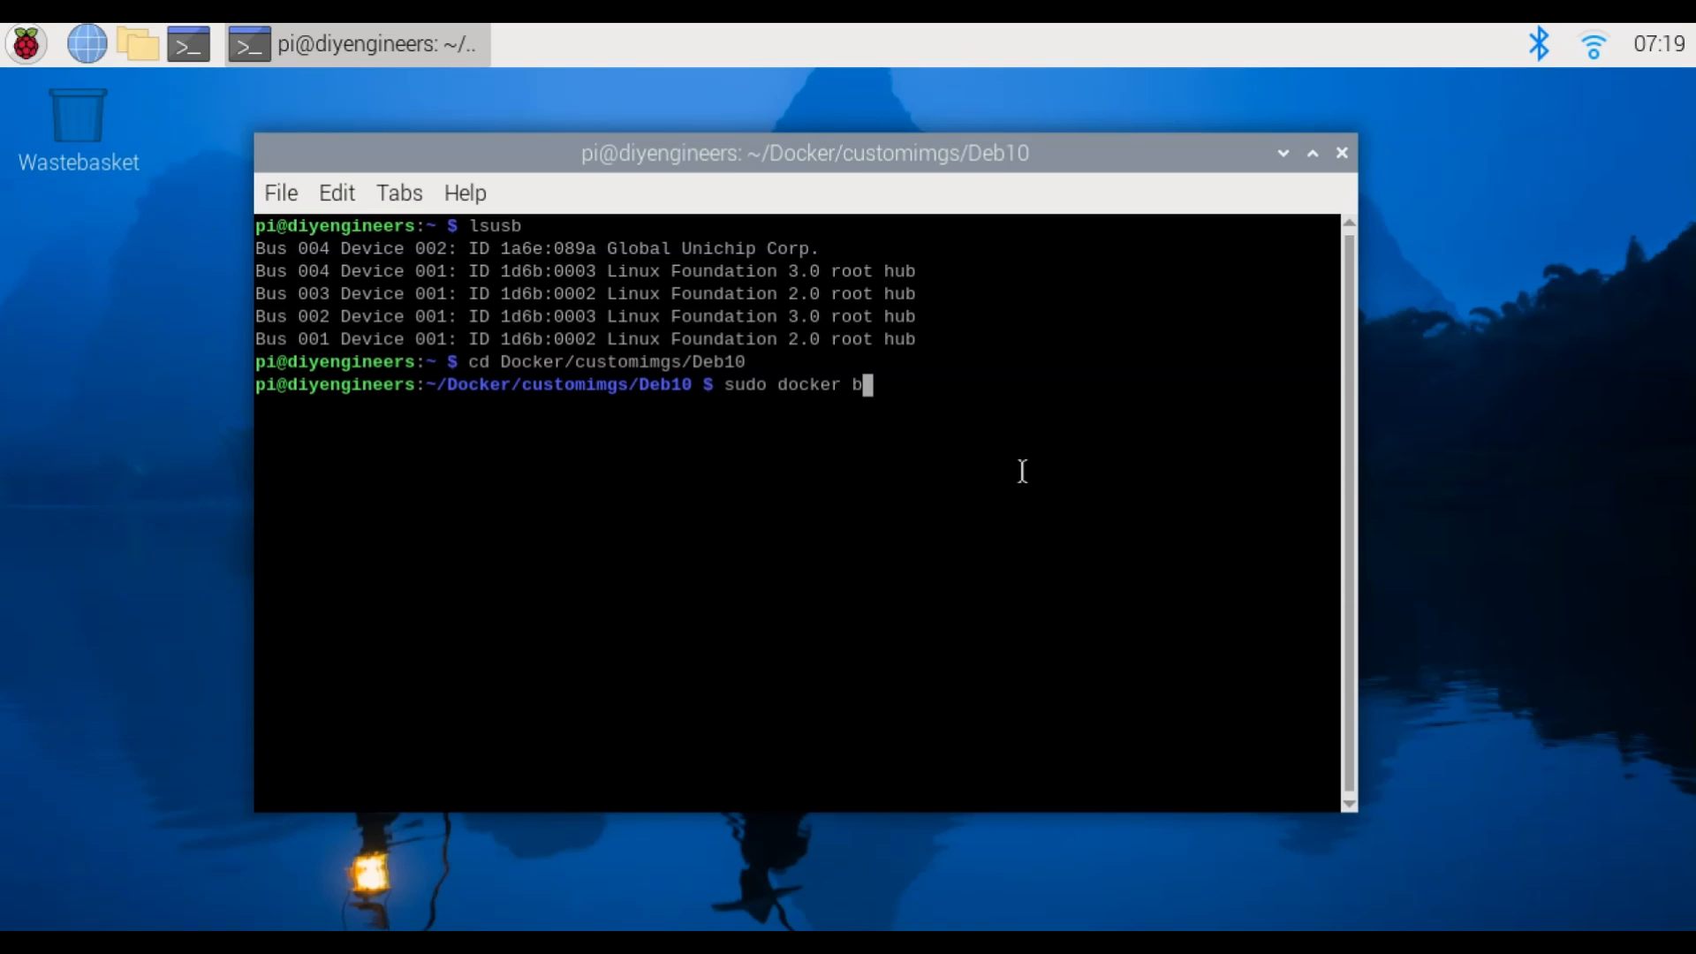
type("uild -t")
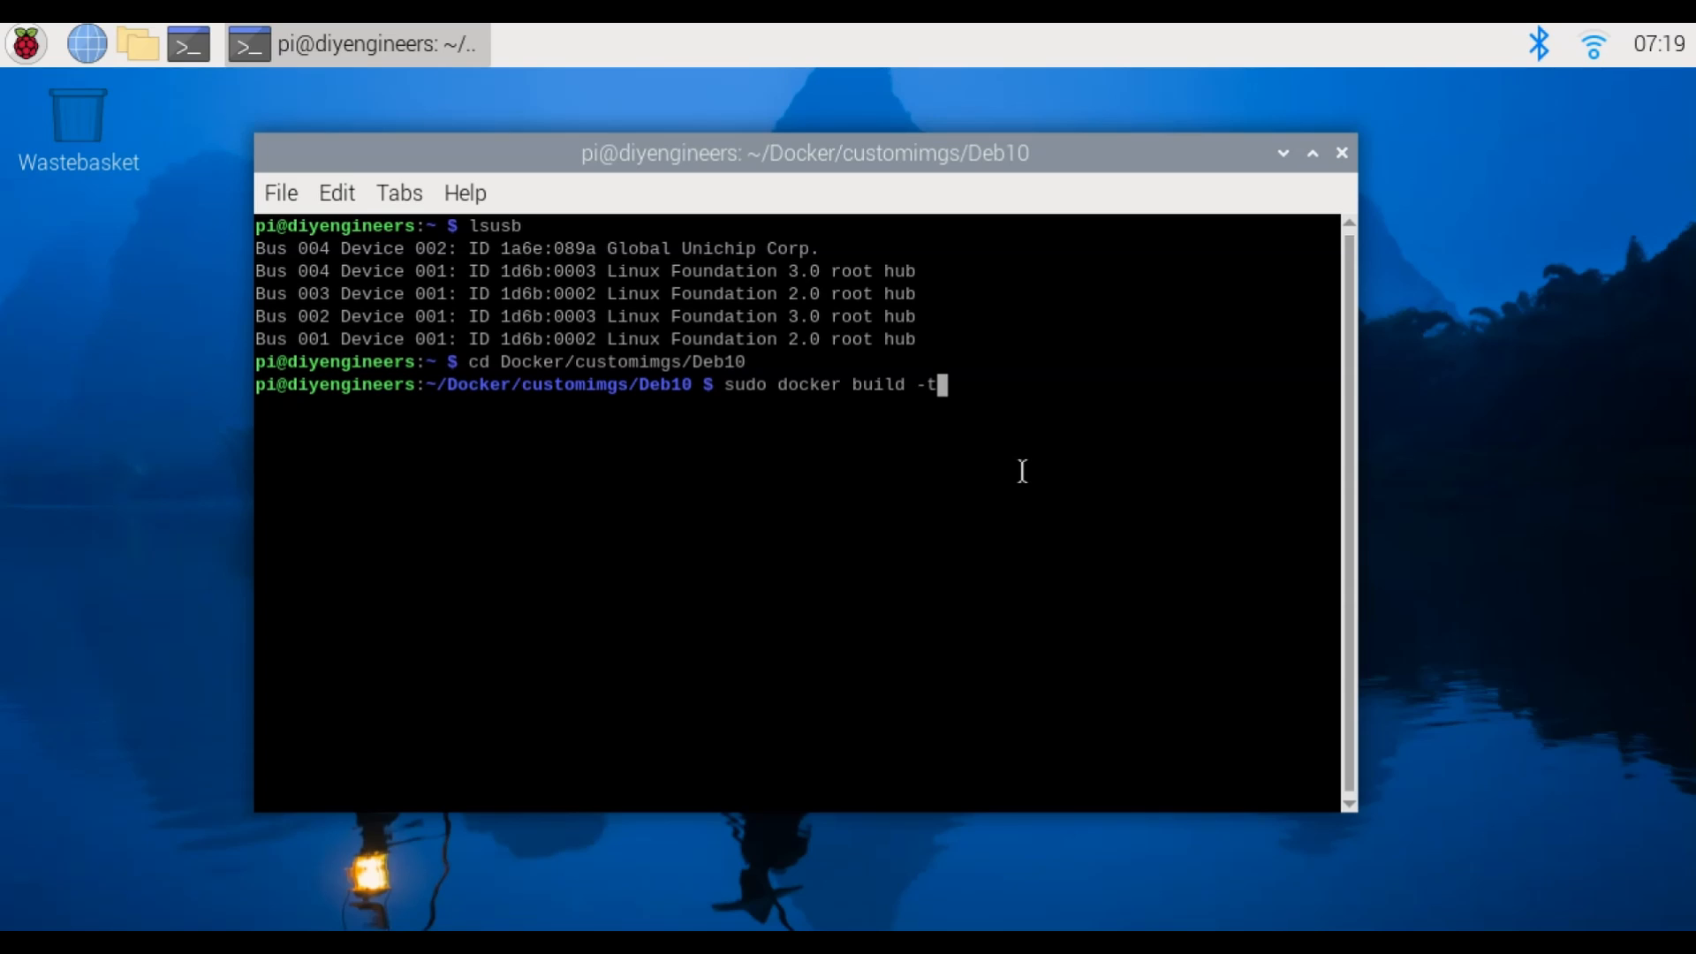
type("\"")
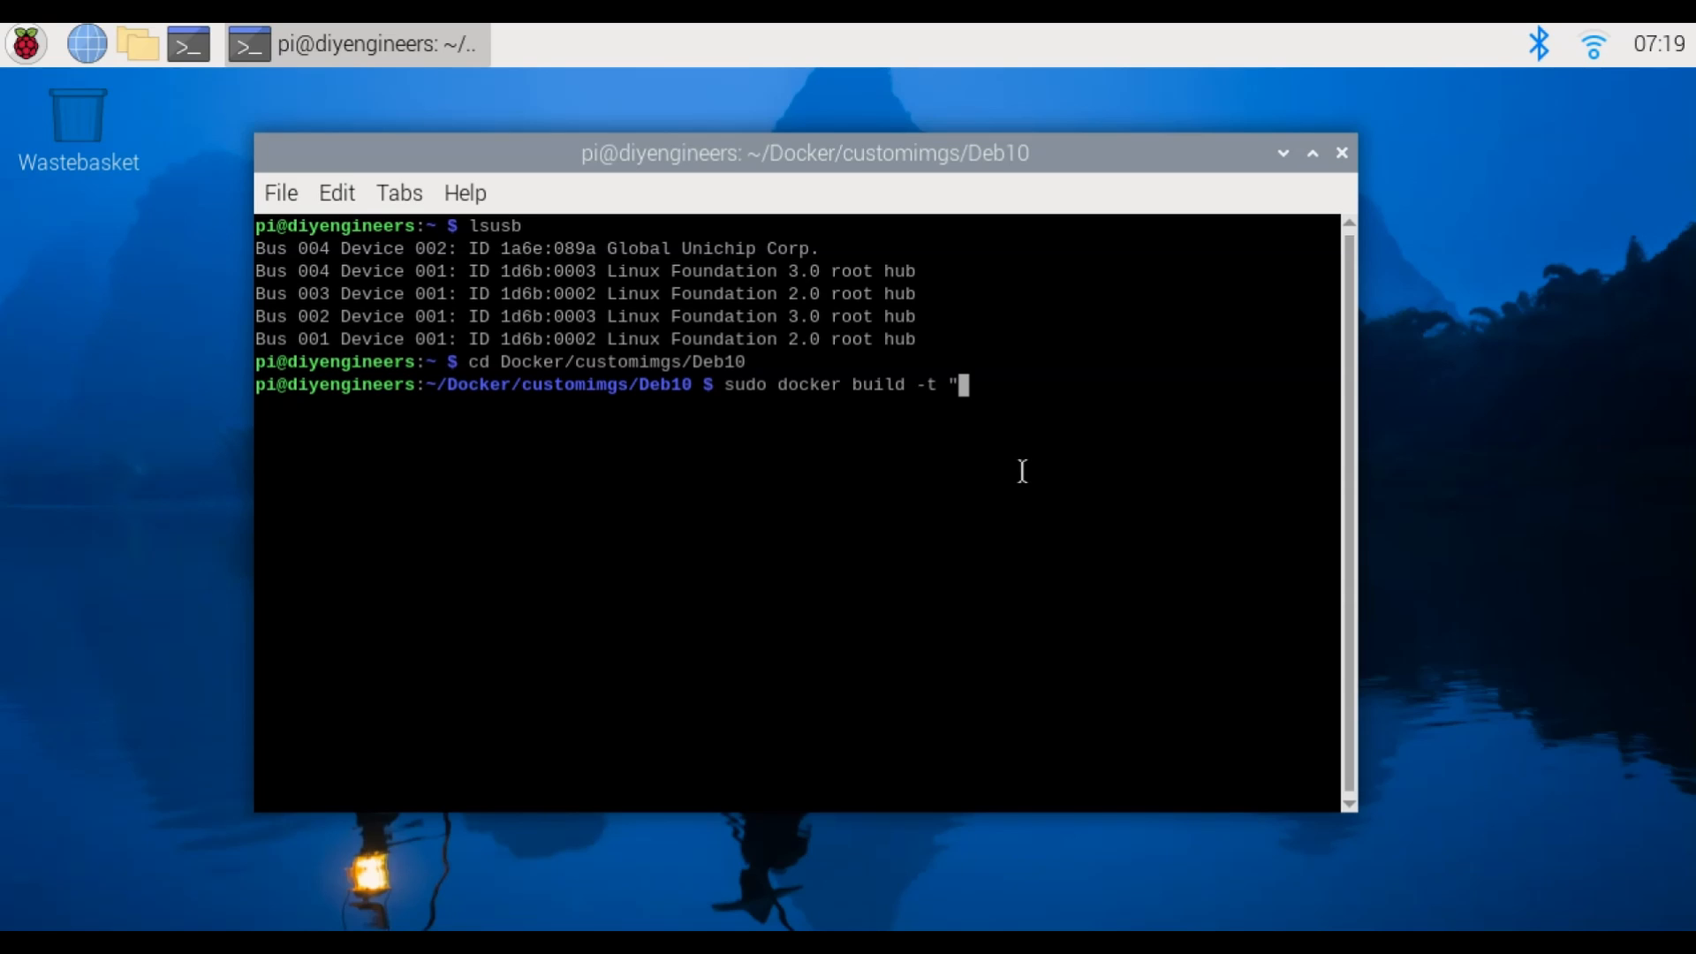
type("coral\"")
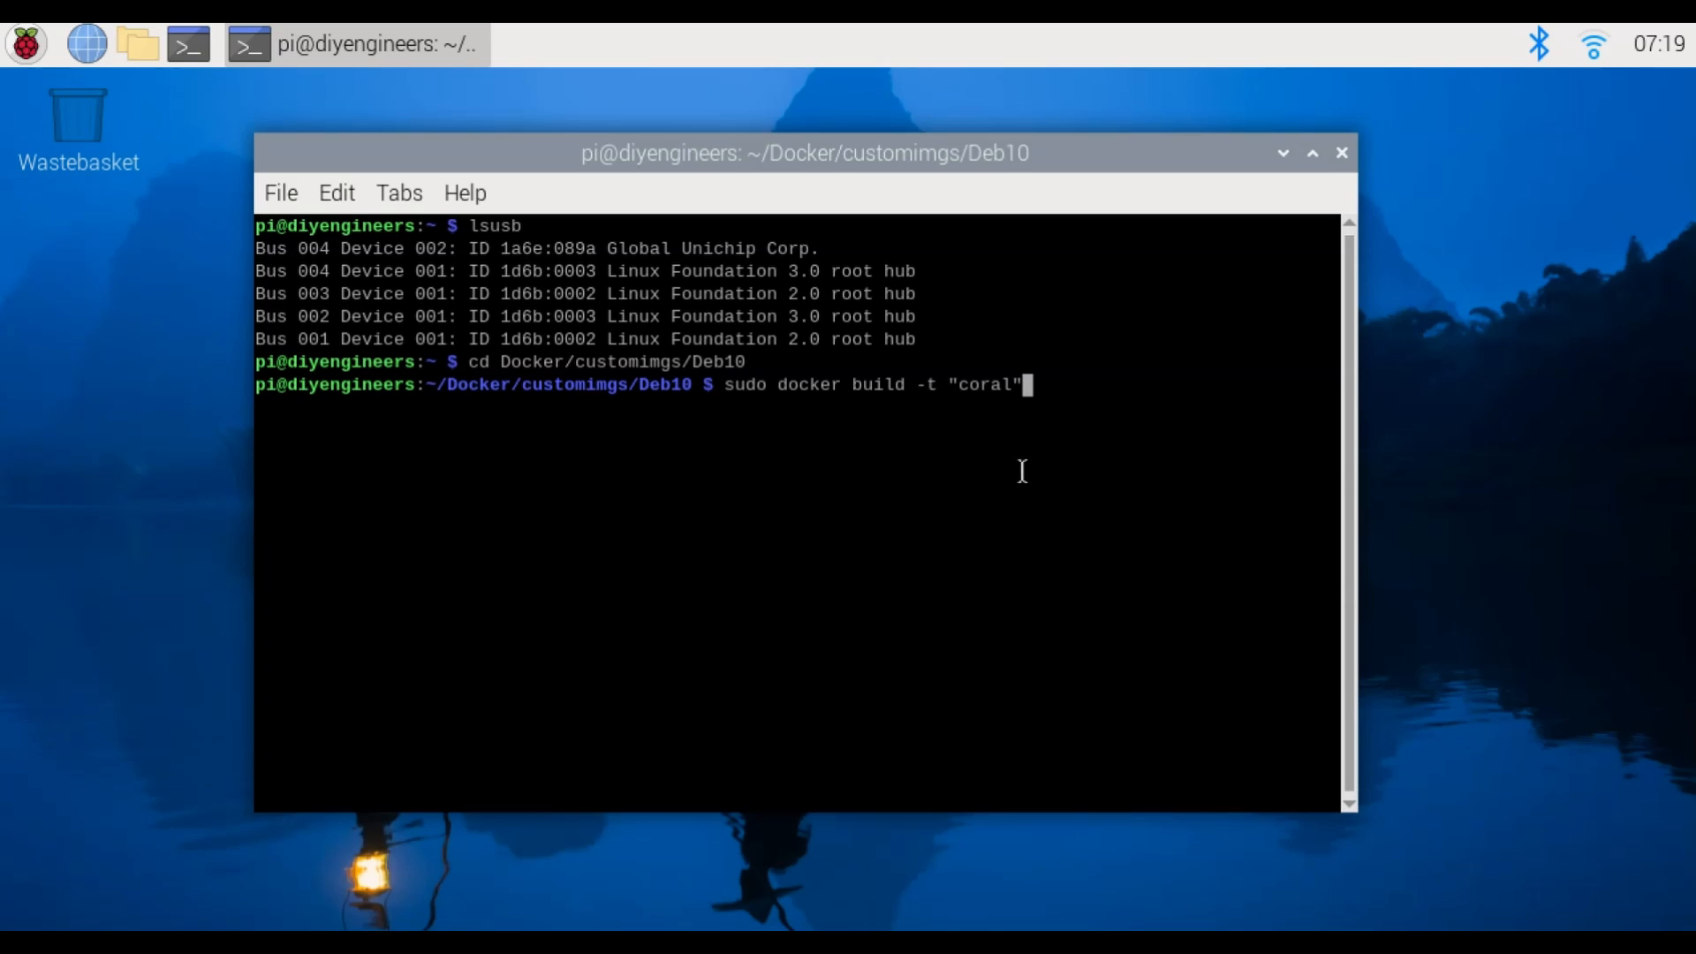
type(".")
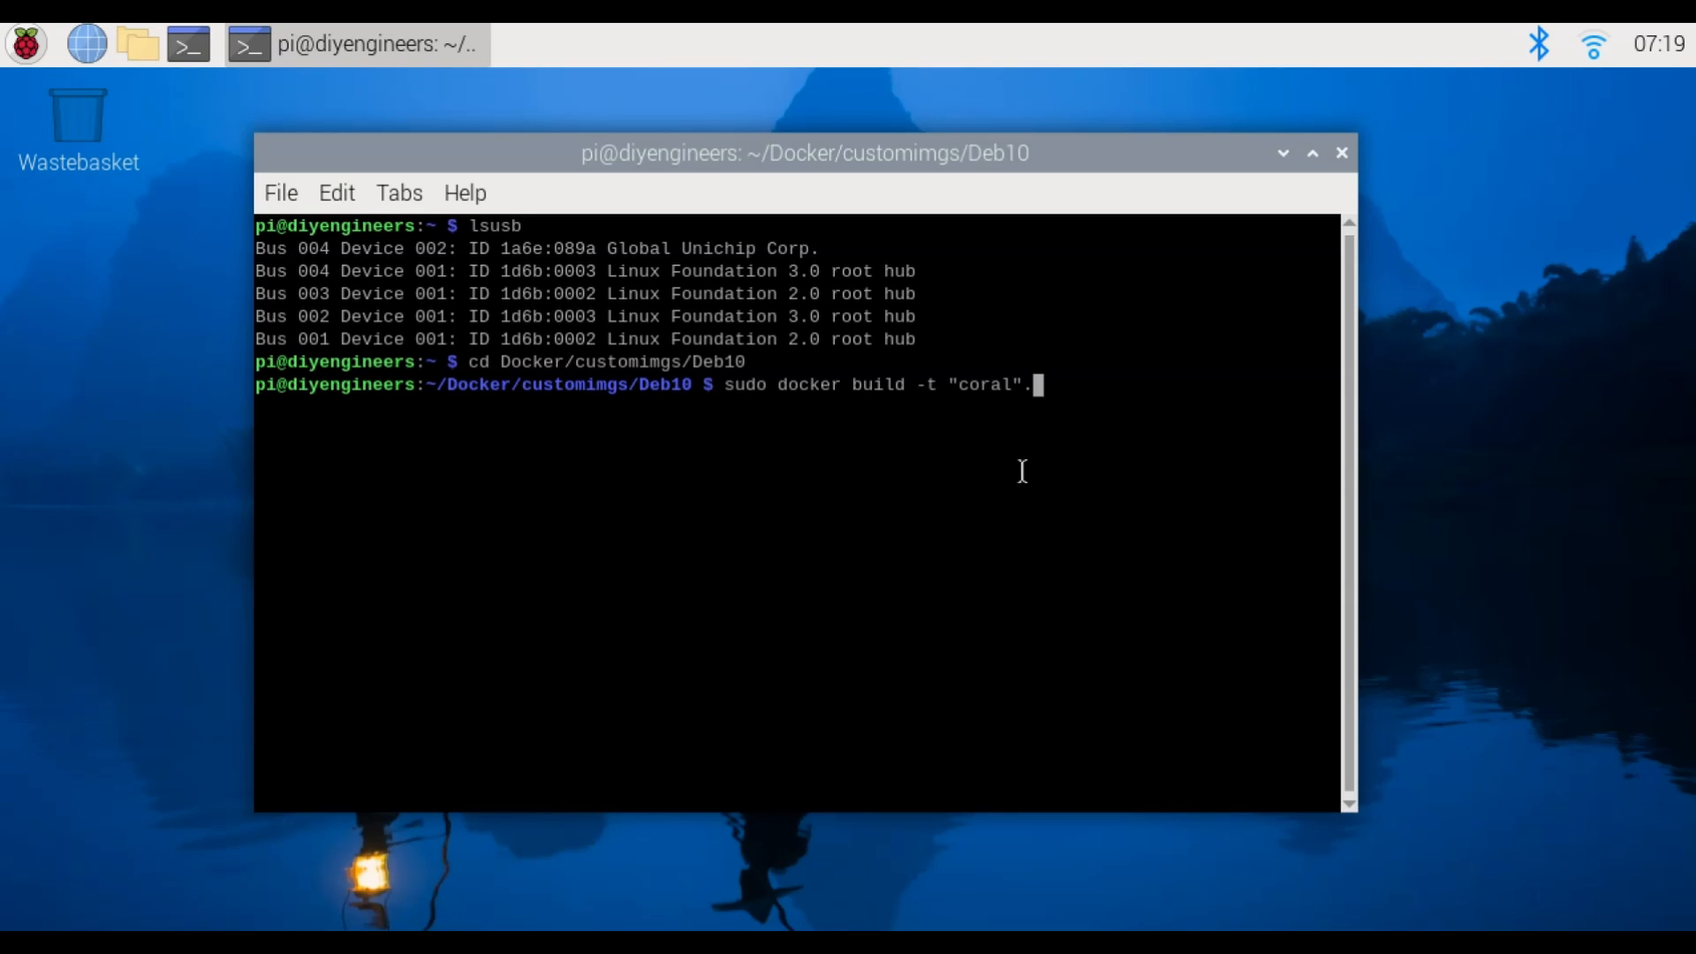
mouse_move(1084, 386)
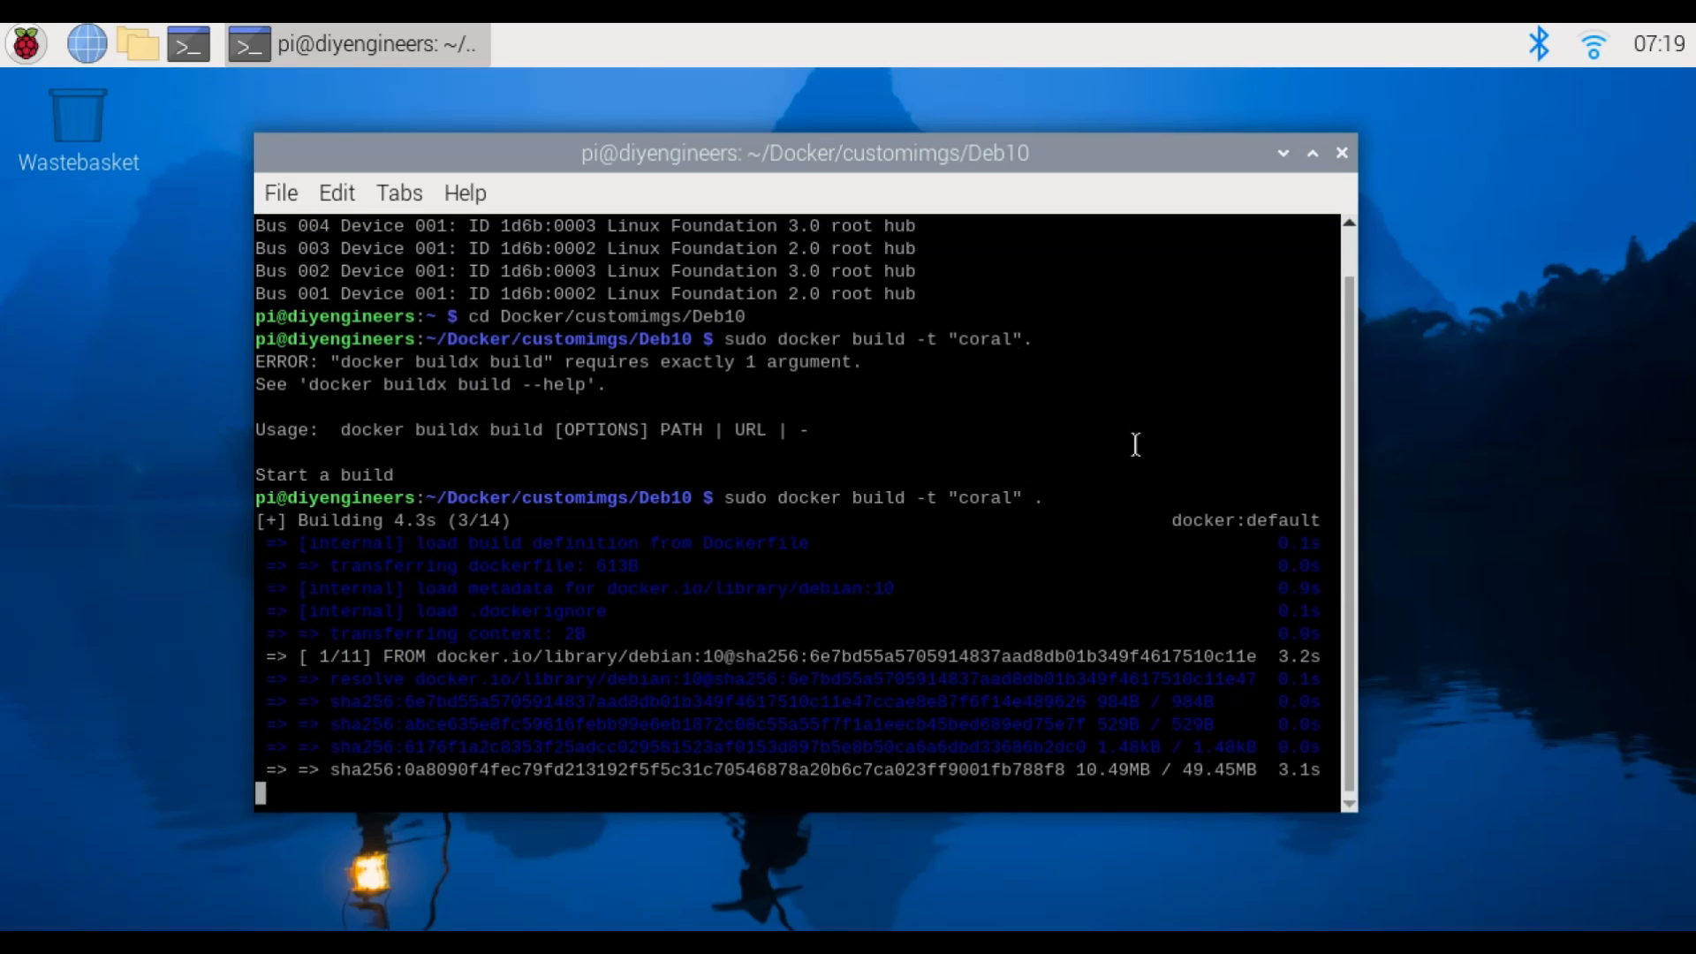
mouse_move(1092, 390)
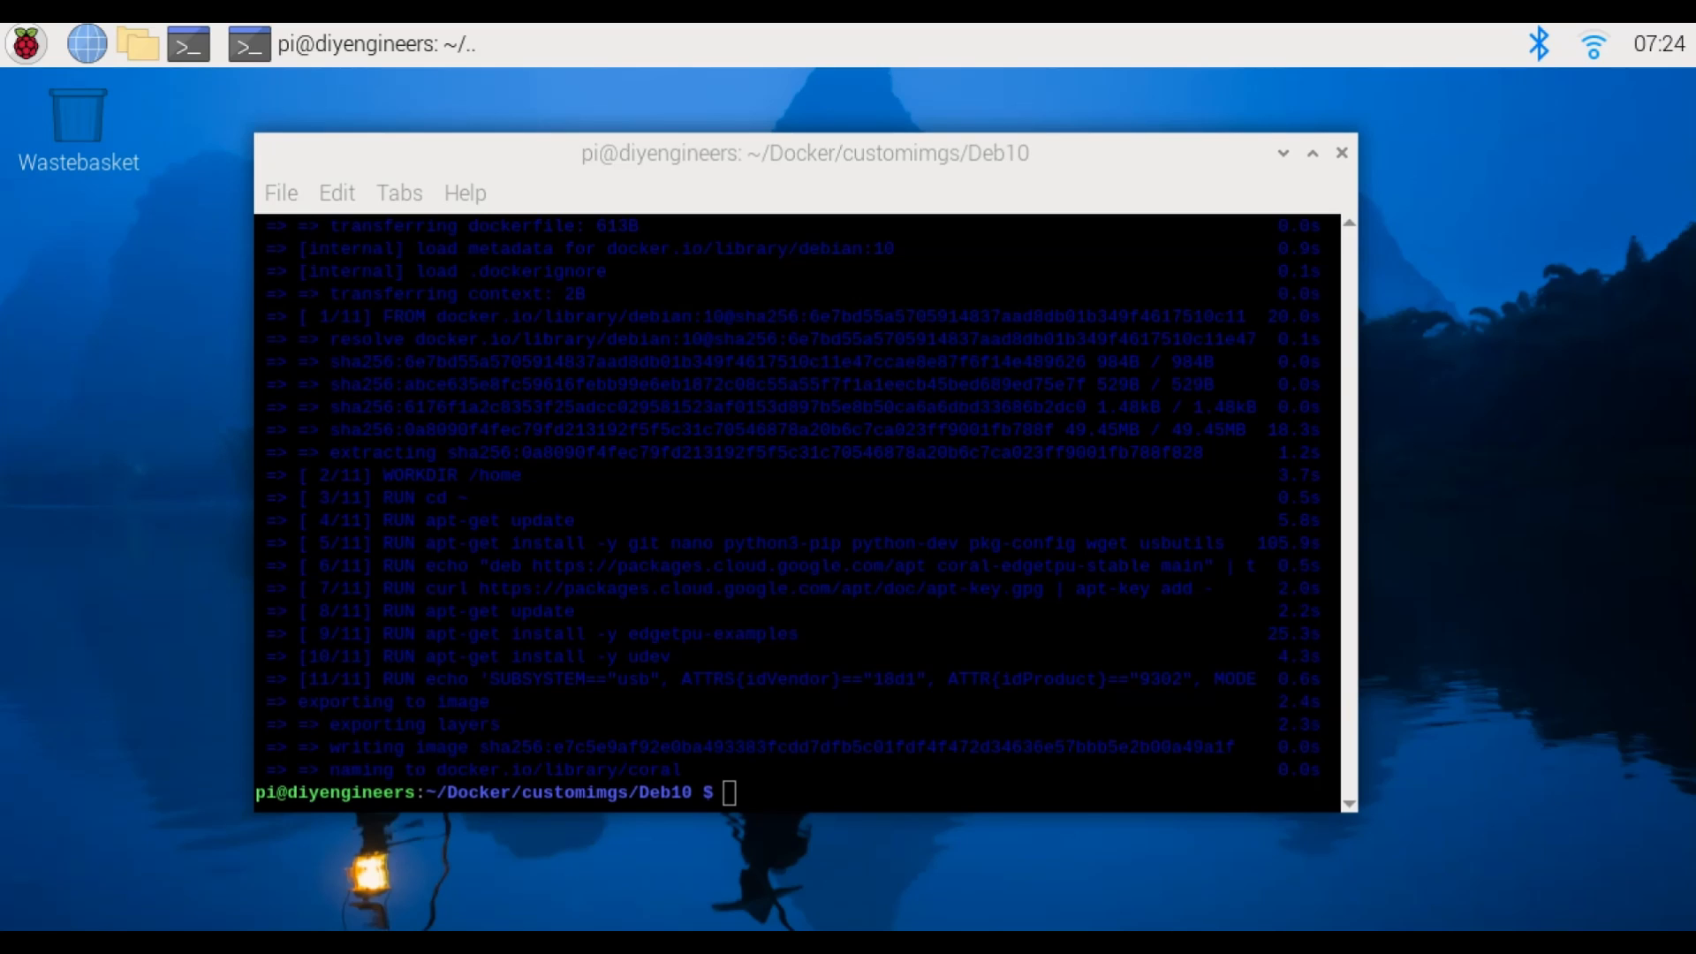
right_click(806, 795)
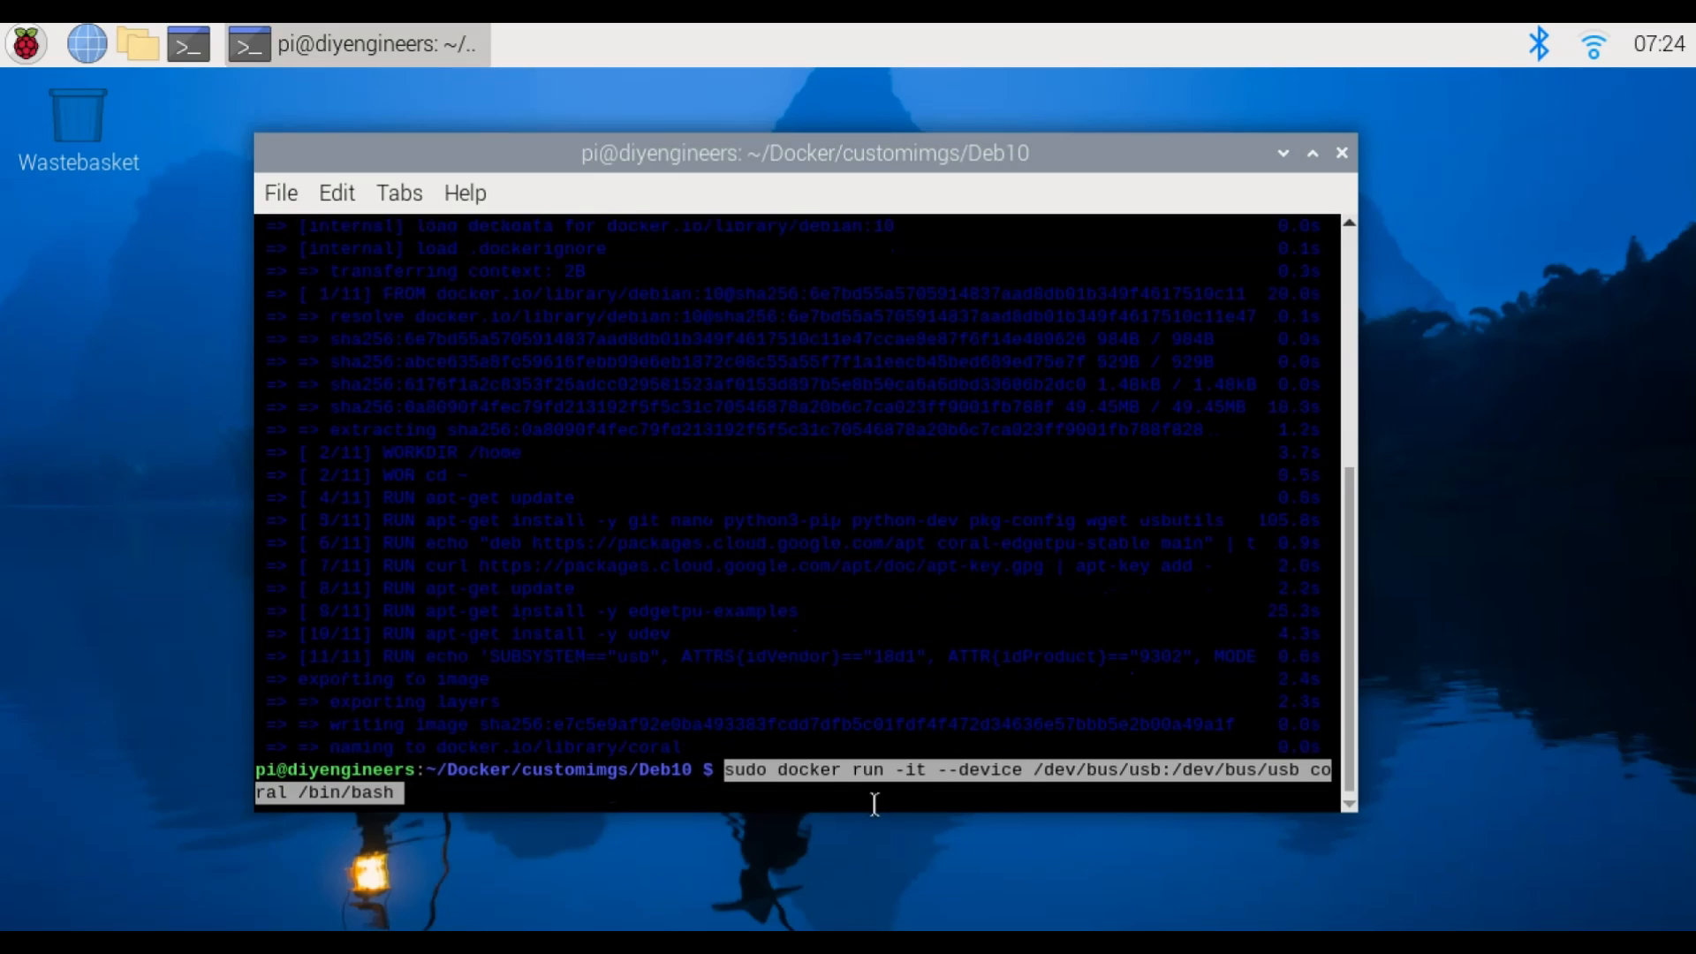
mouse_move(852, 843)
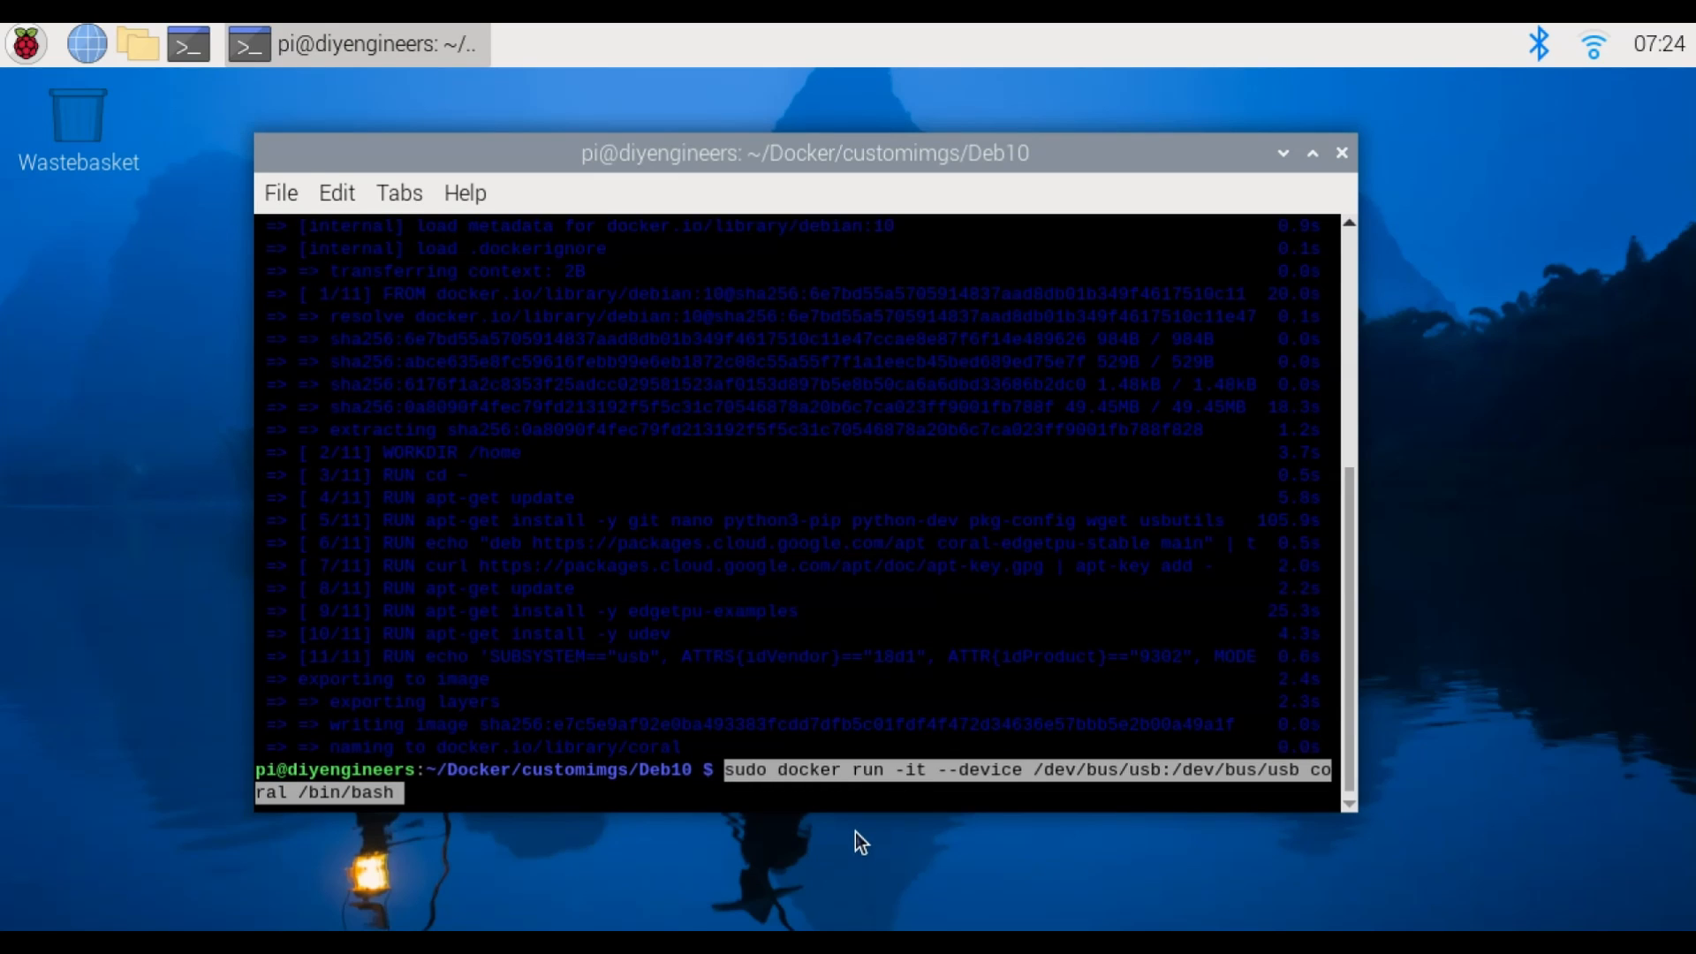
mouse_move(1059, 784)
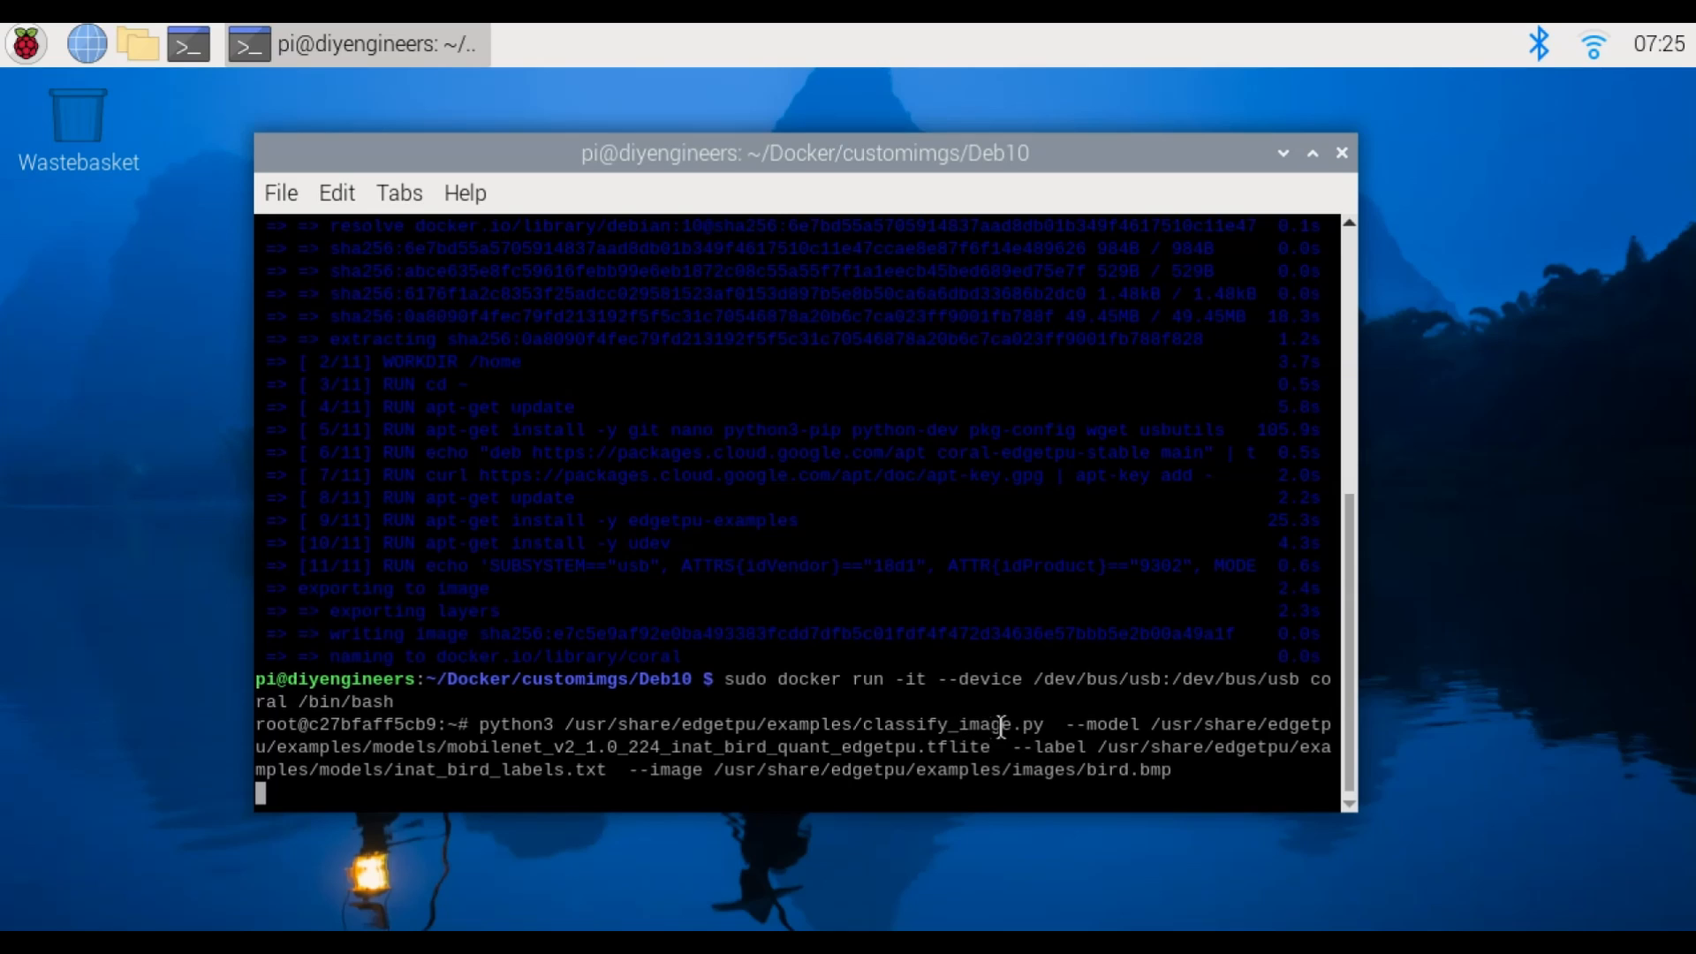
mouse_move(920, 727)
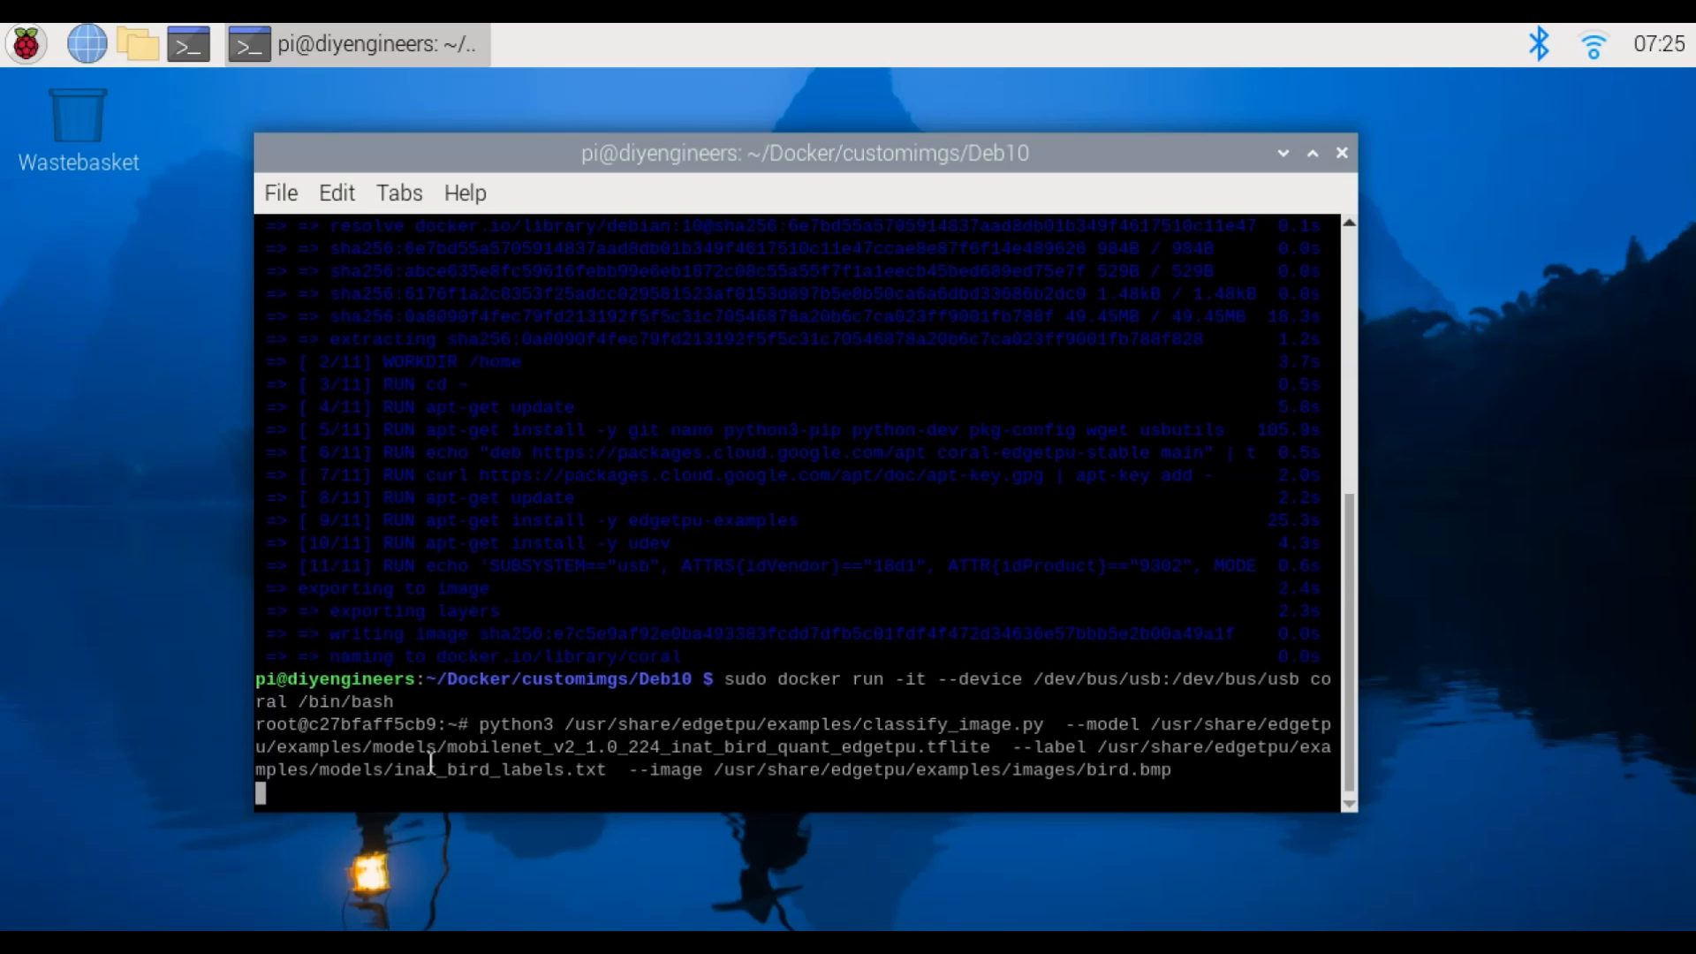
mouse_move(593, 769)
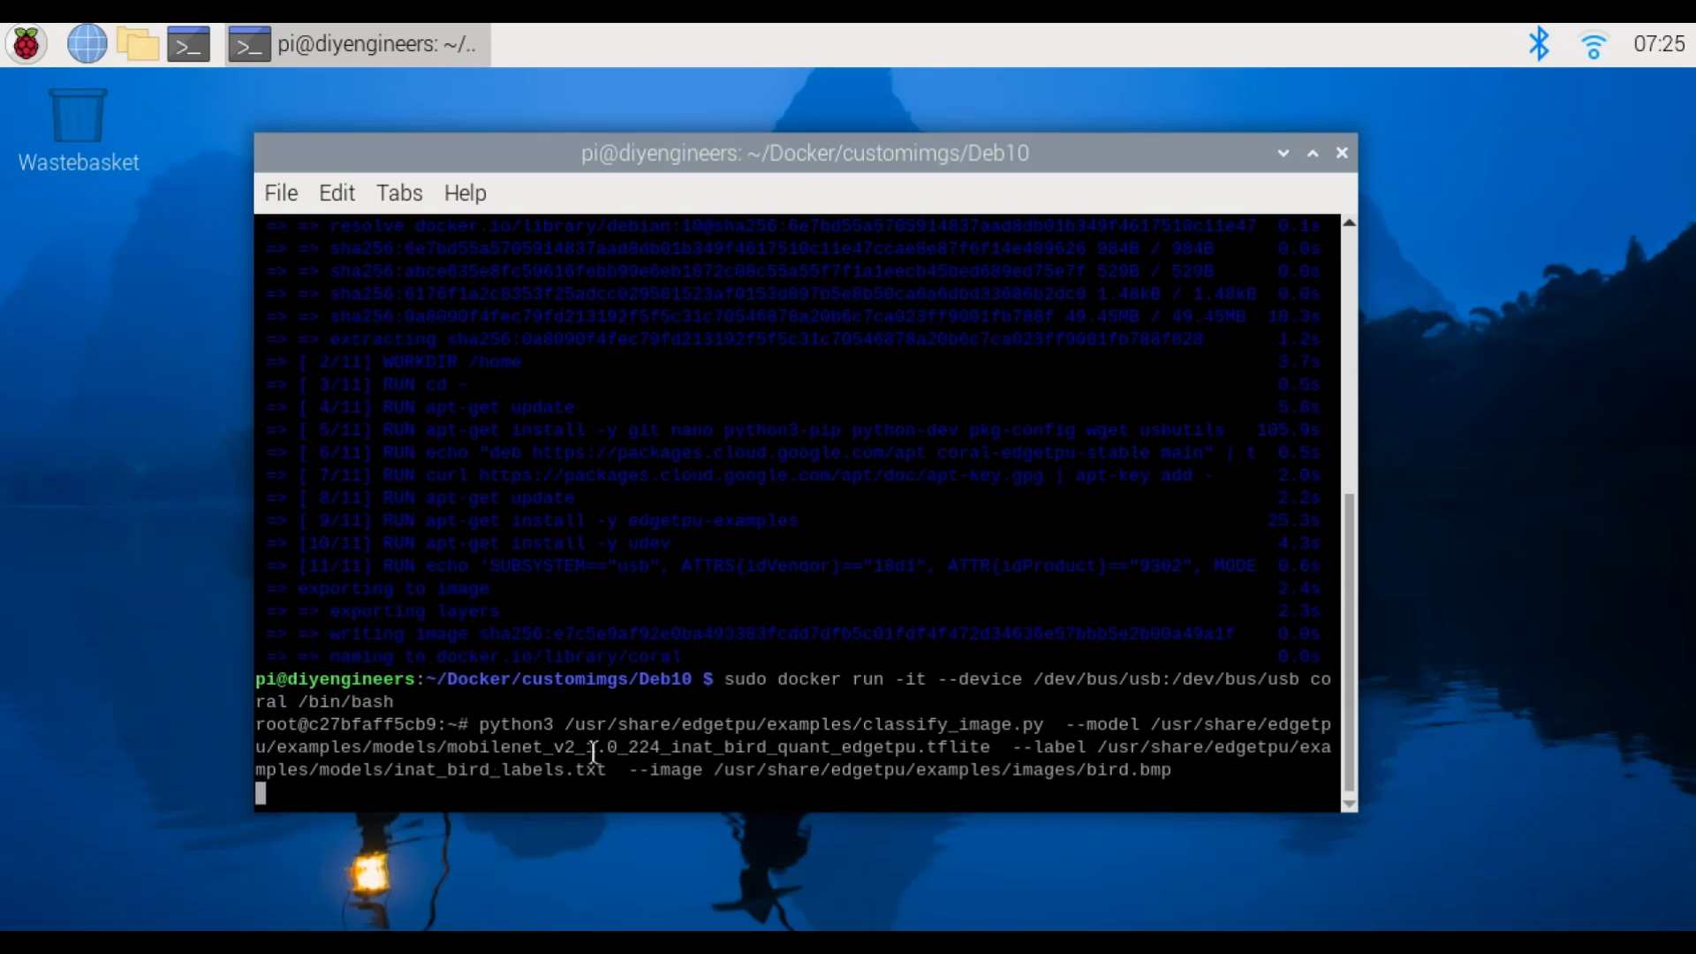
mouse_move(755, 739)
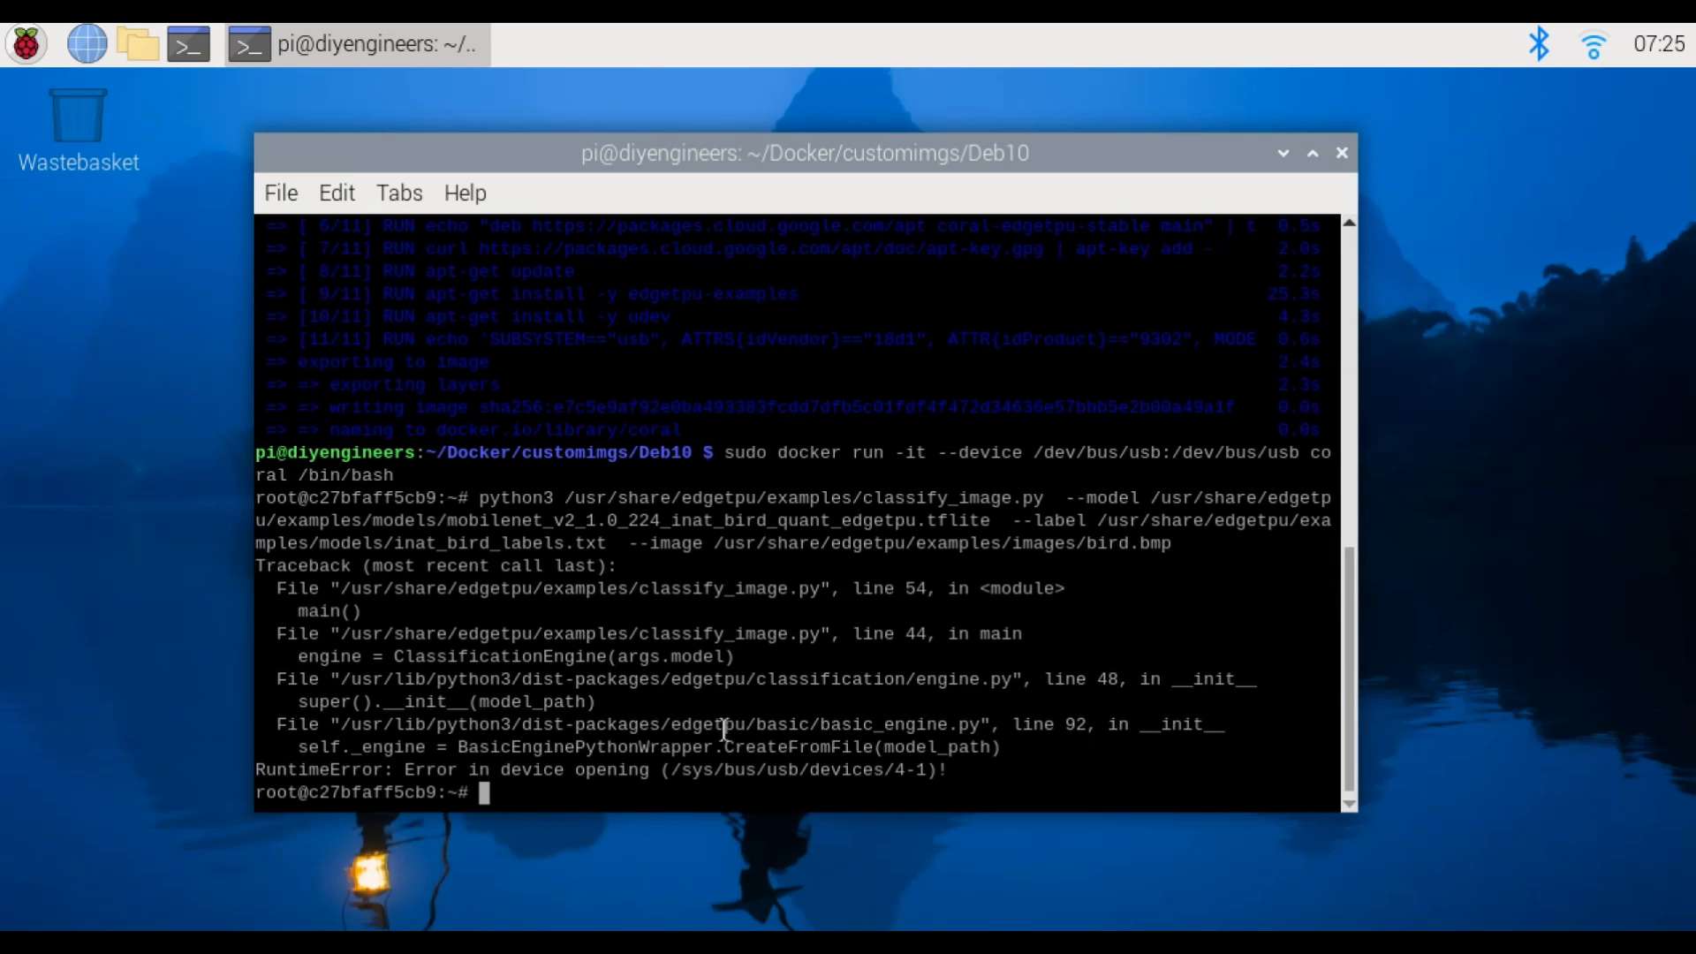
mouse_move(485, 772)
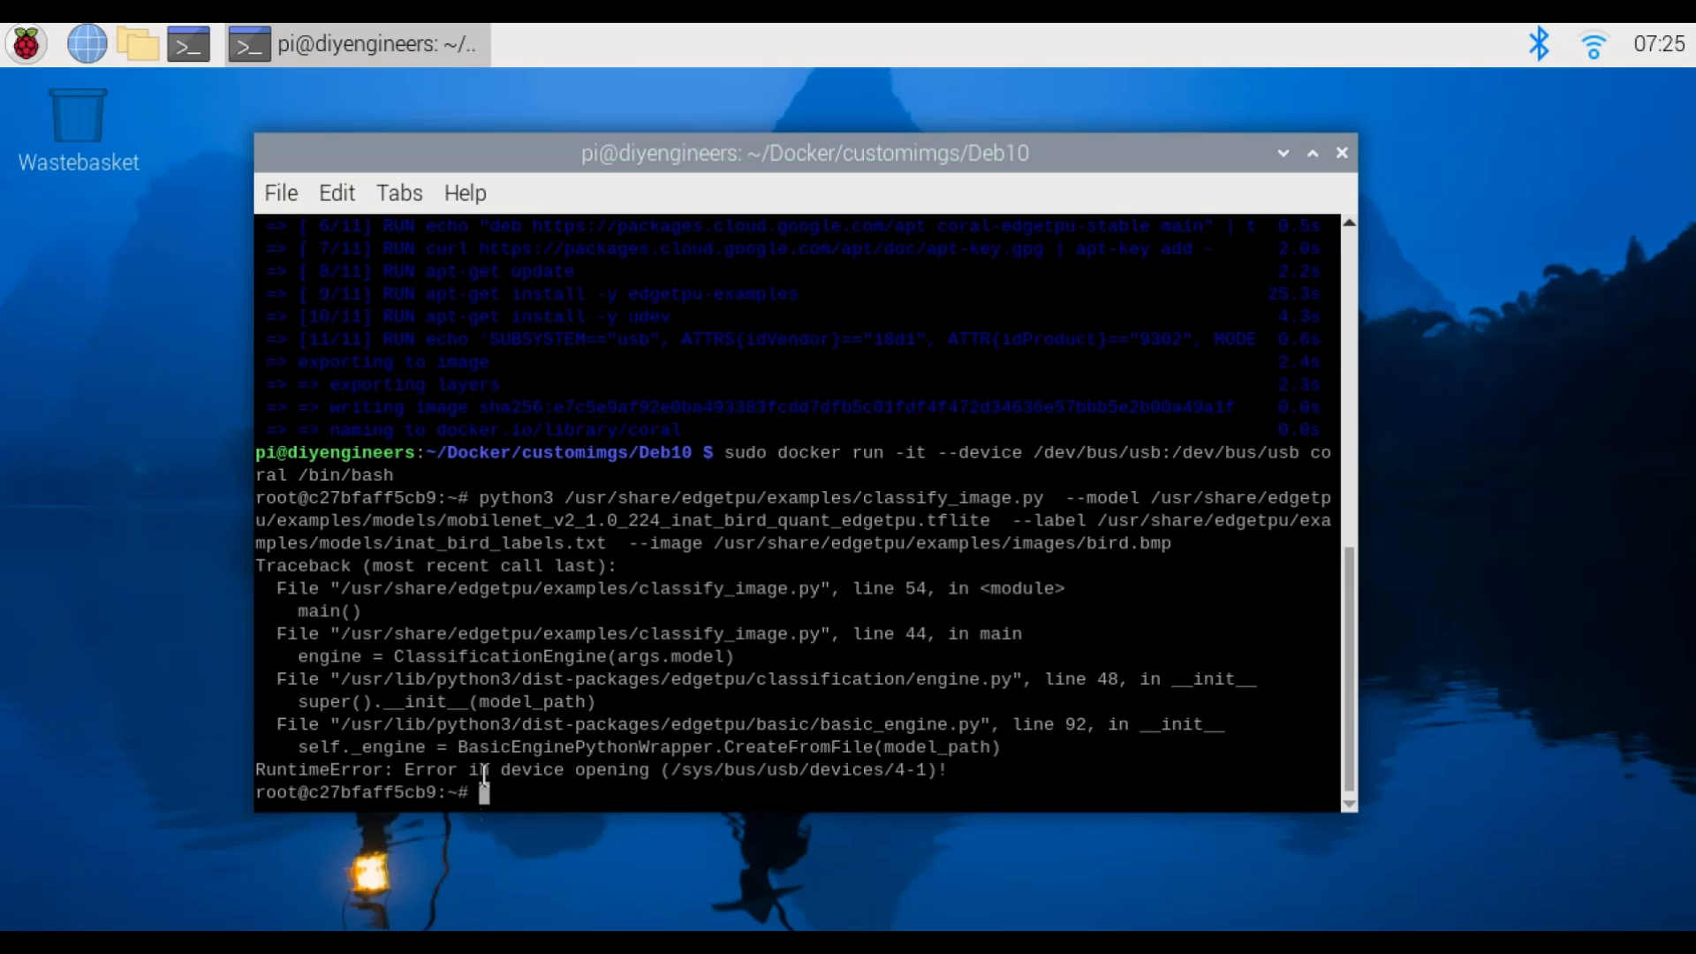
mouse_move(818, 770)
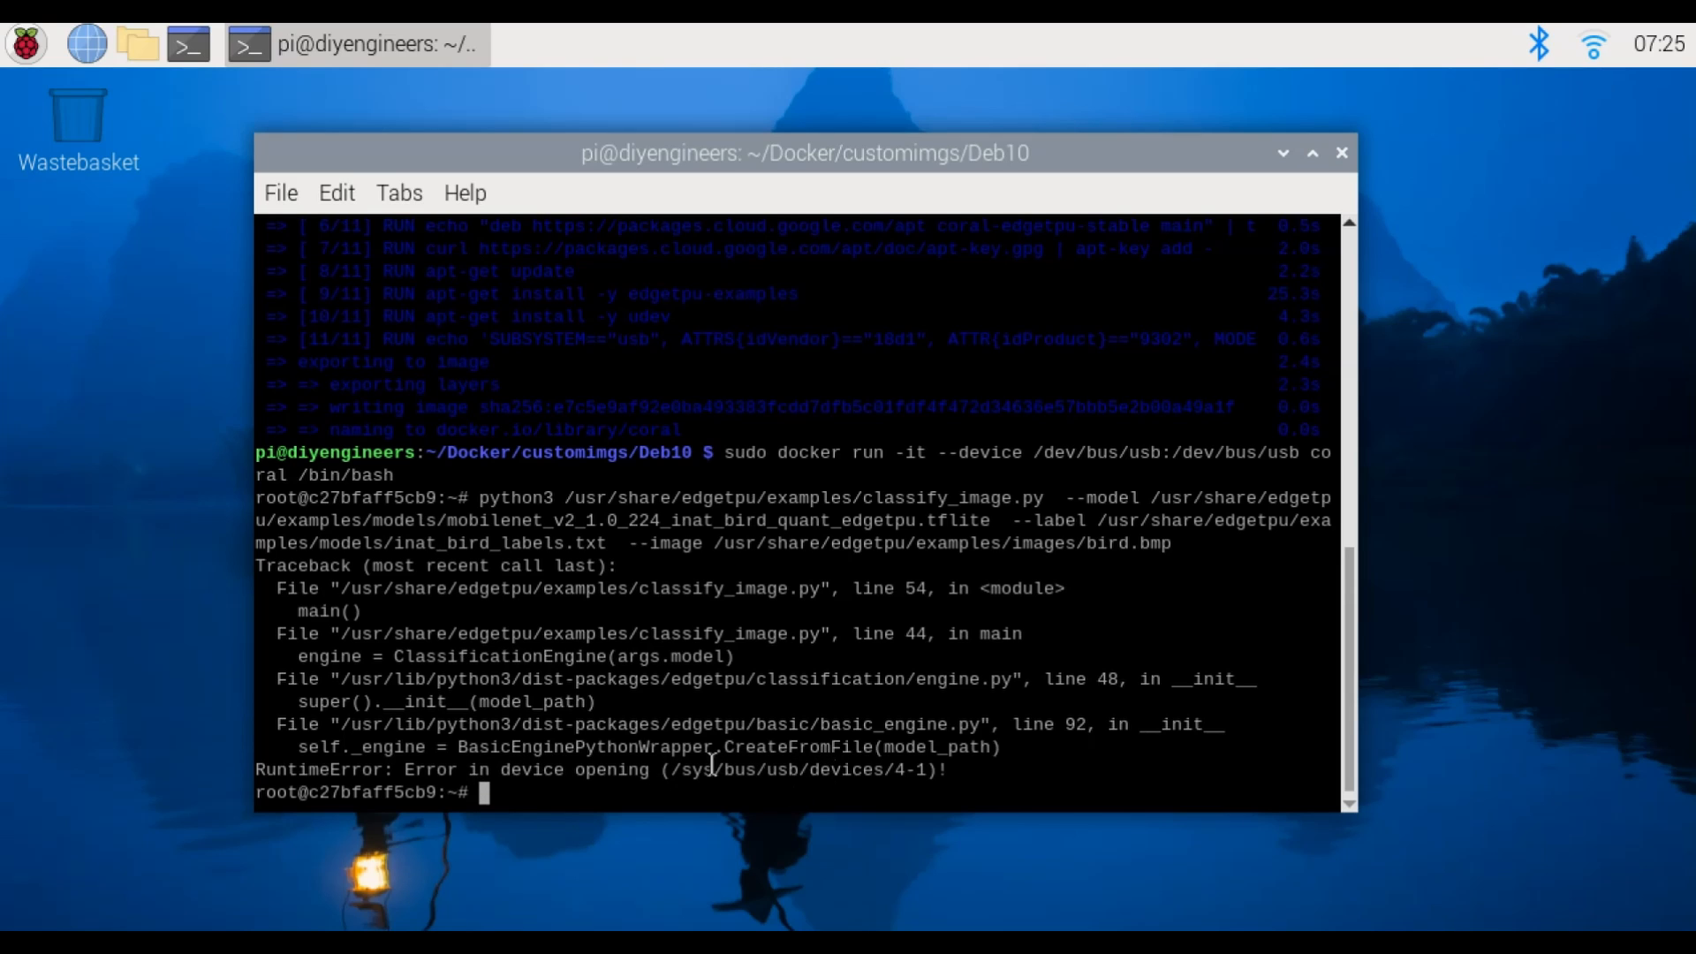
mouse_move(801, 537)
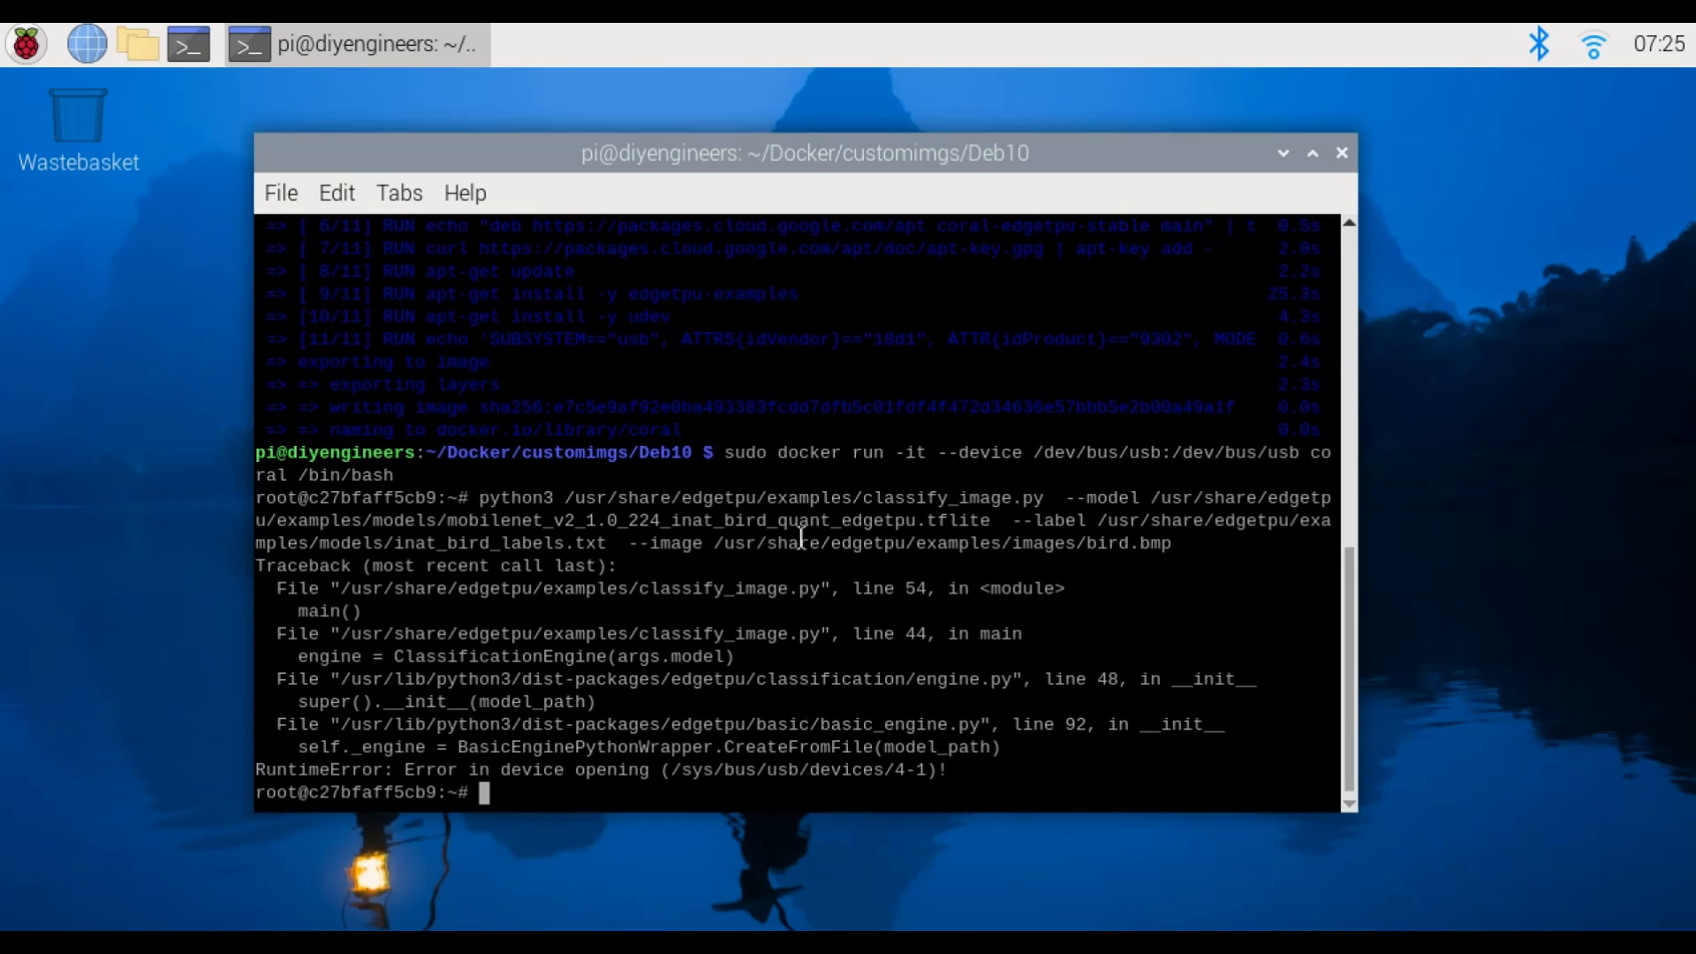
mouse_move(853, 519)
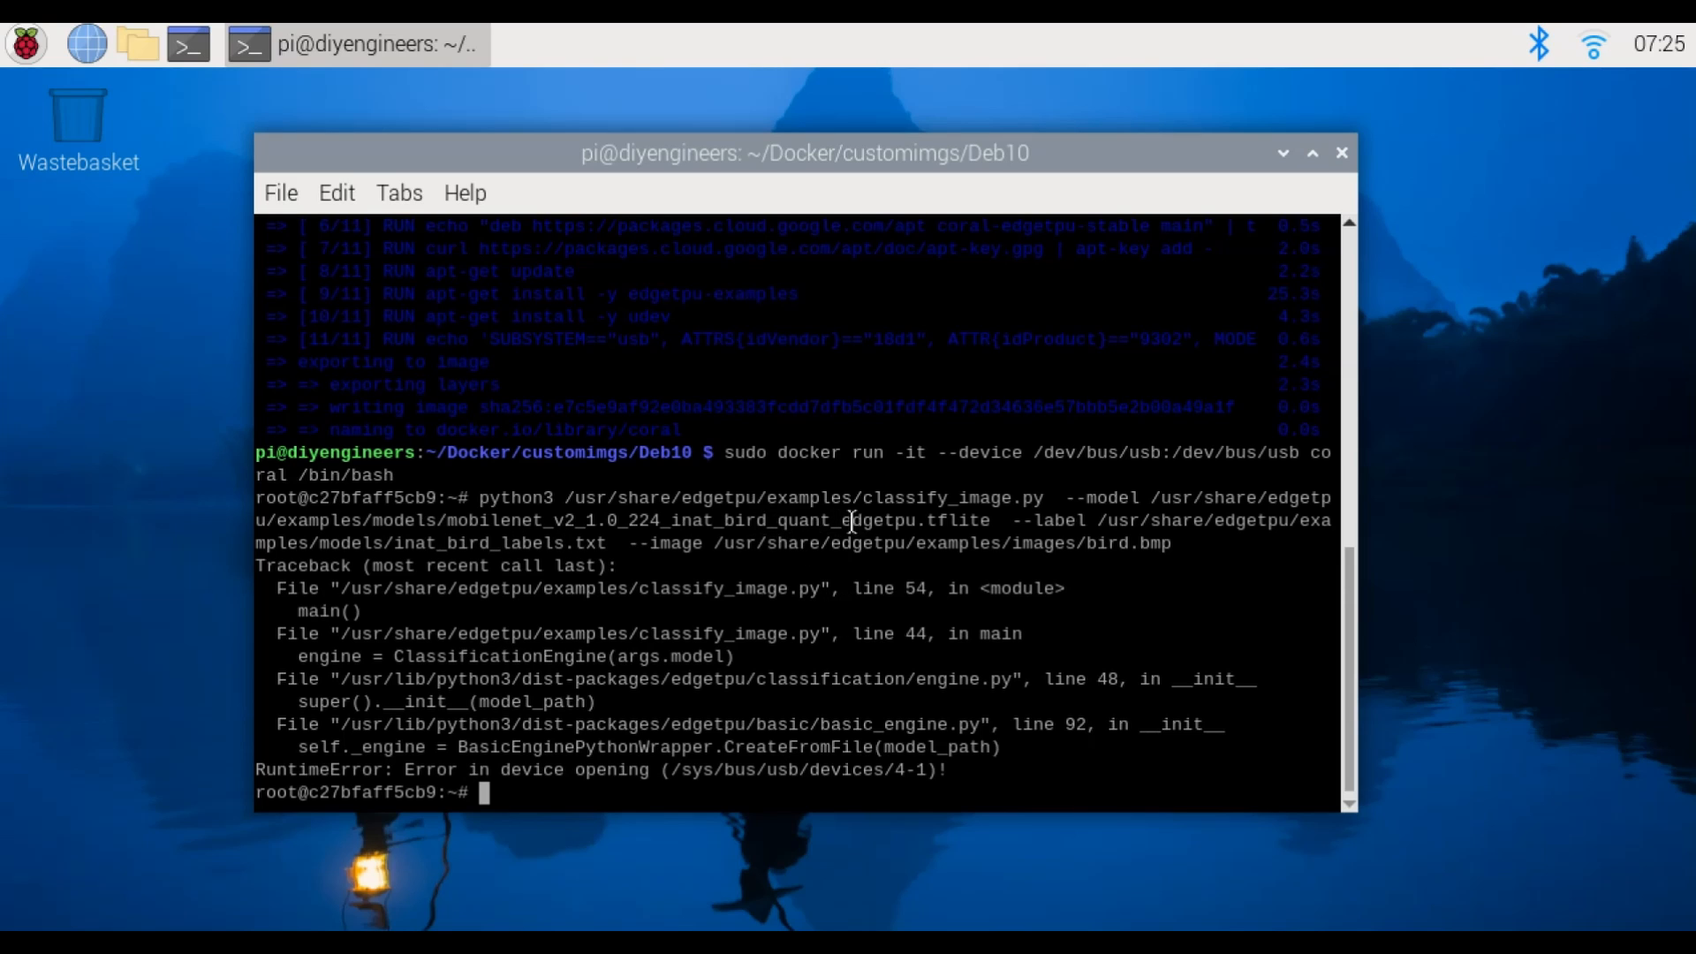
mouse_move(1252, 522)
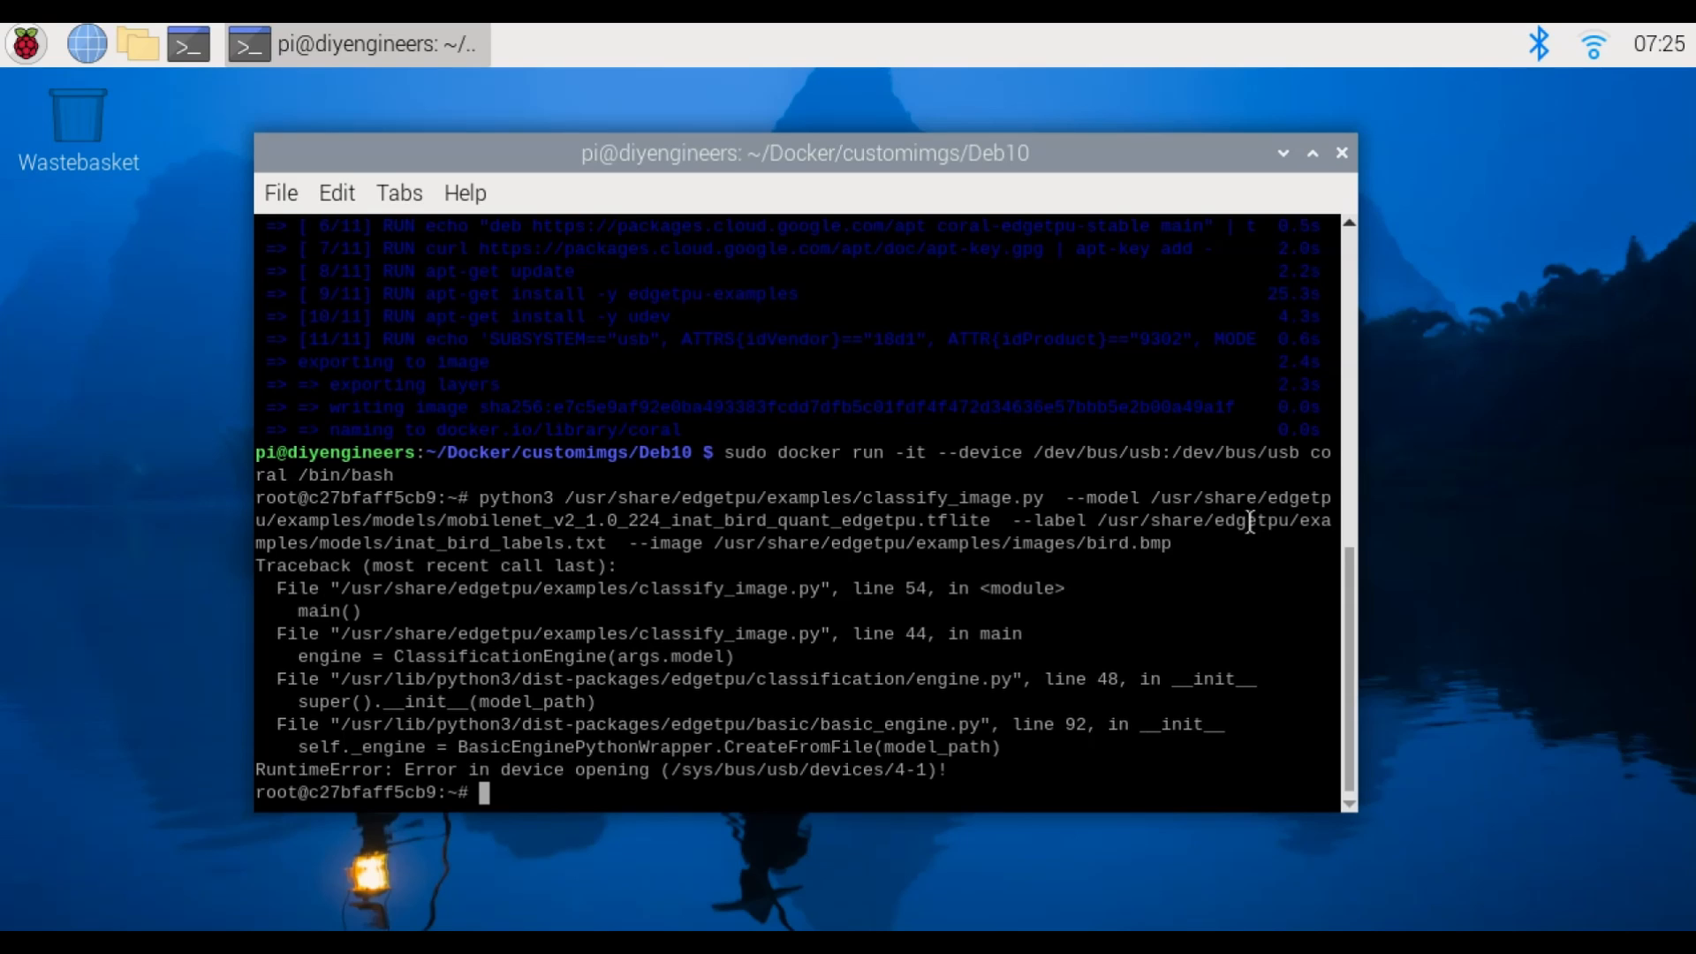
mouse_move(1168, 527)
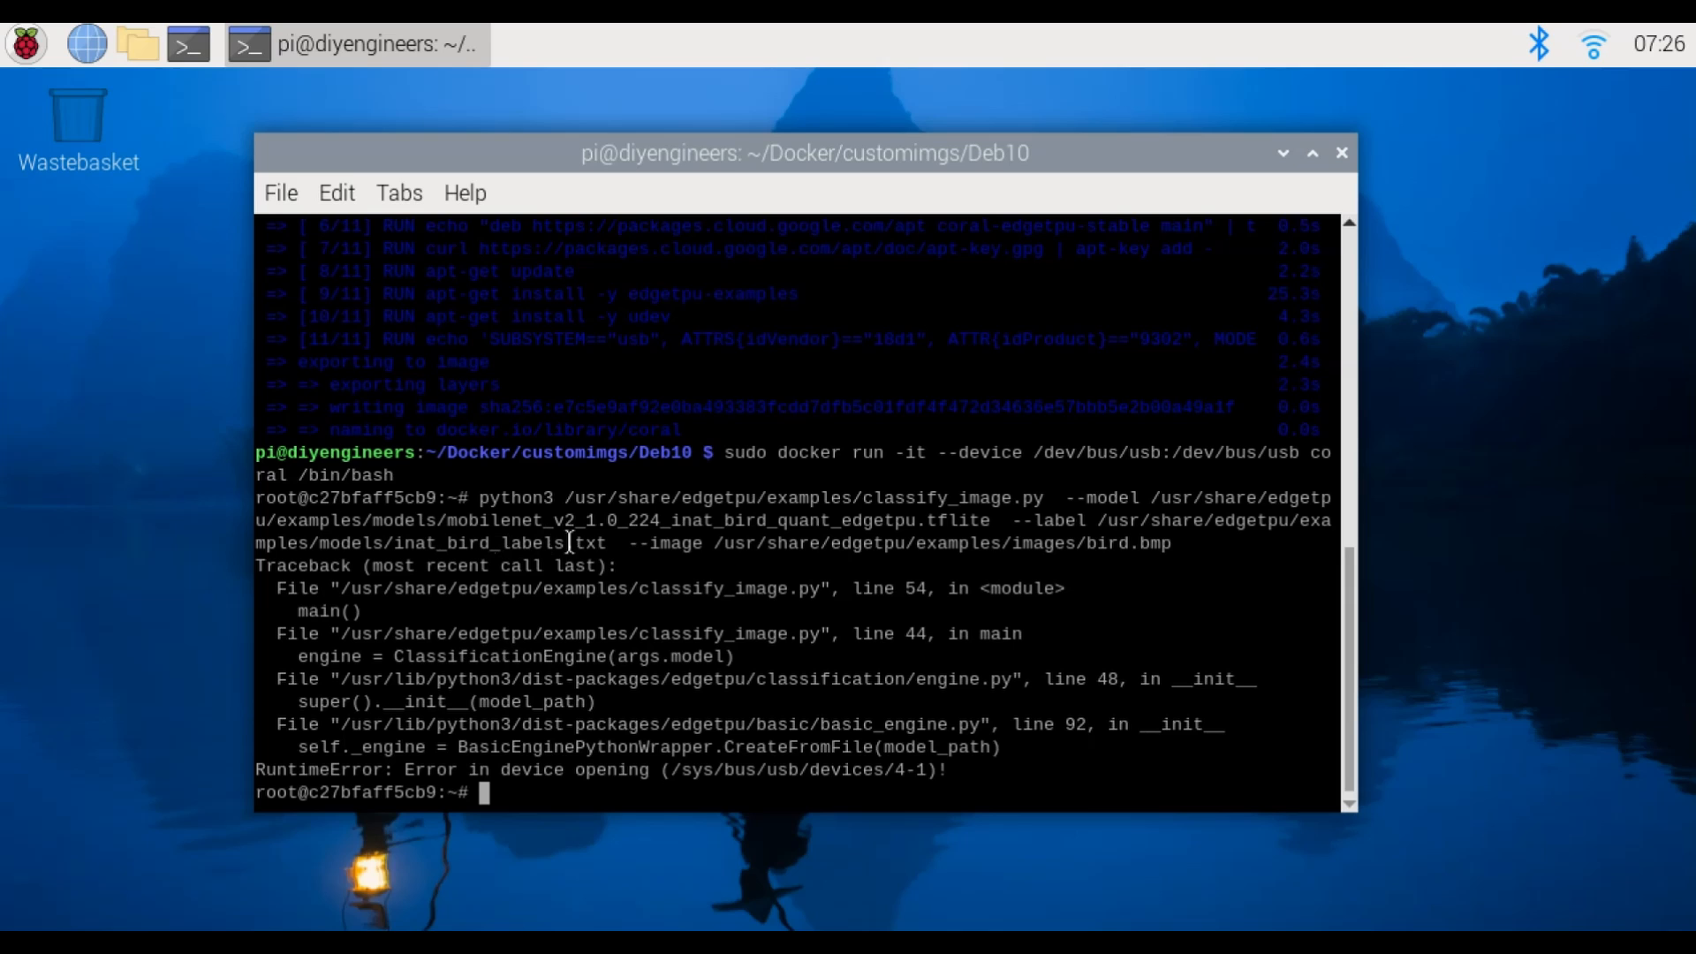
mouse_move(986, 541)
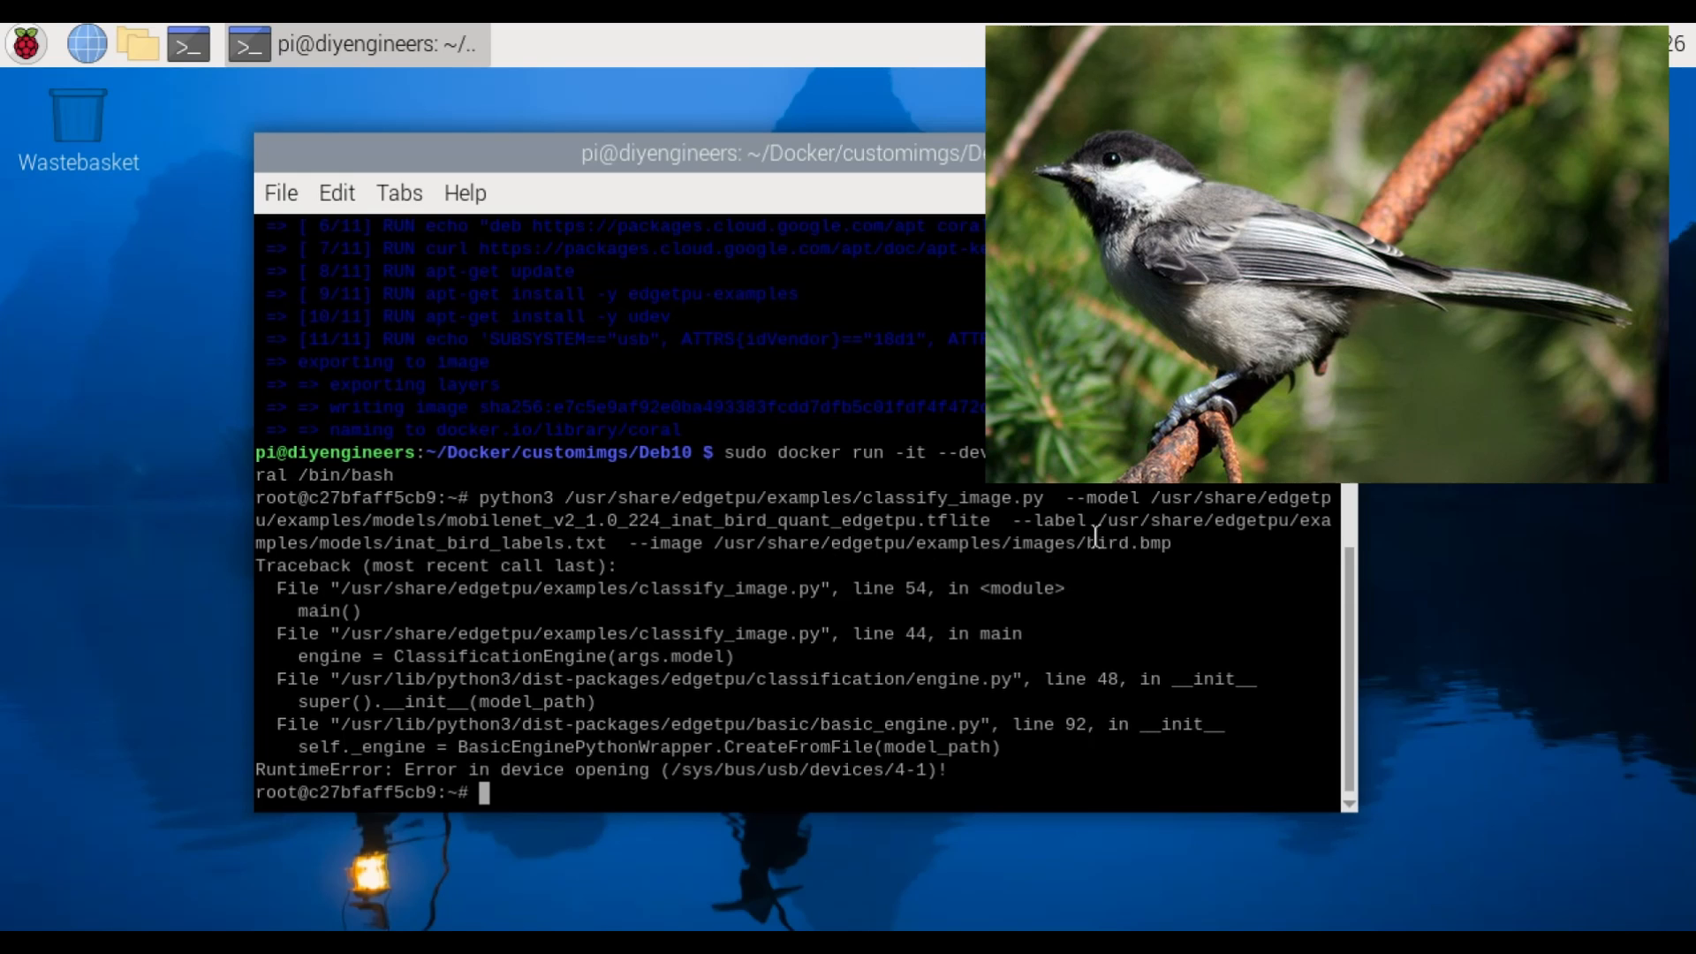
mouse_move(1093, 532)
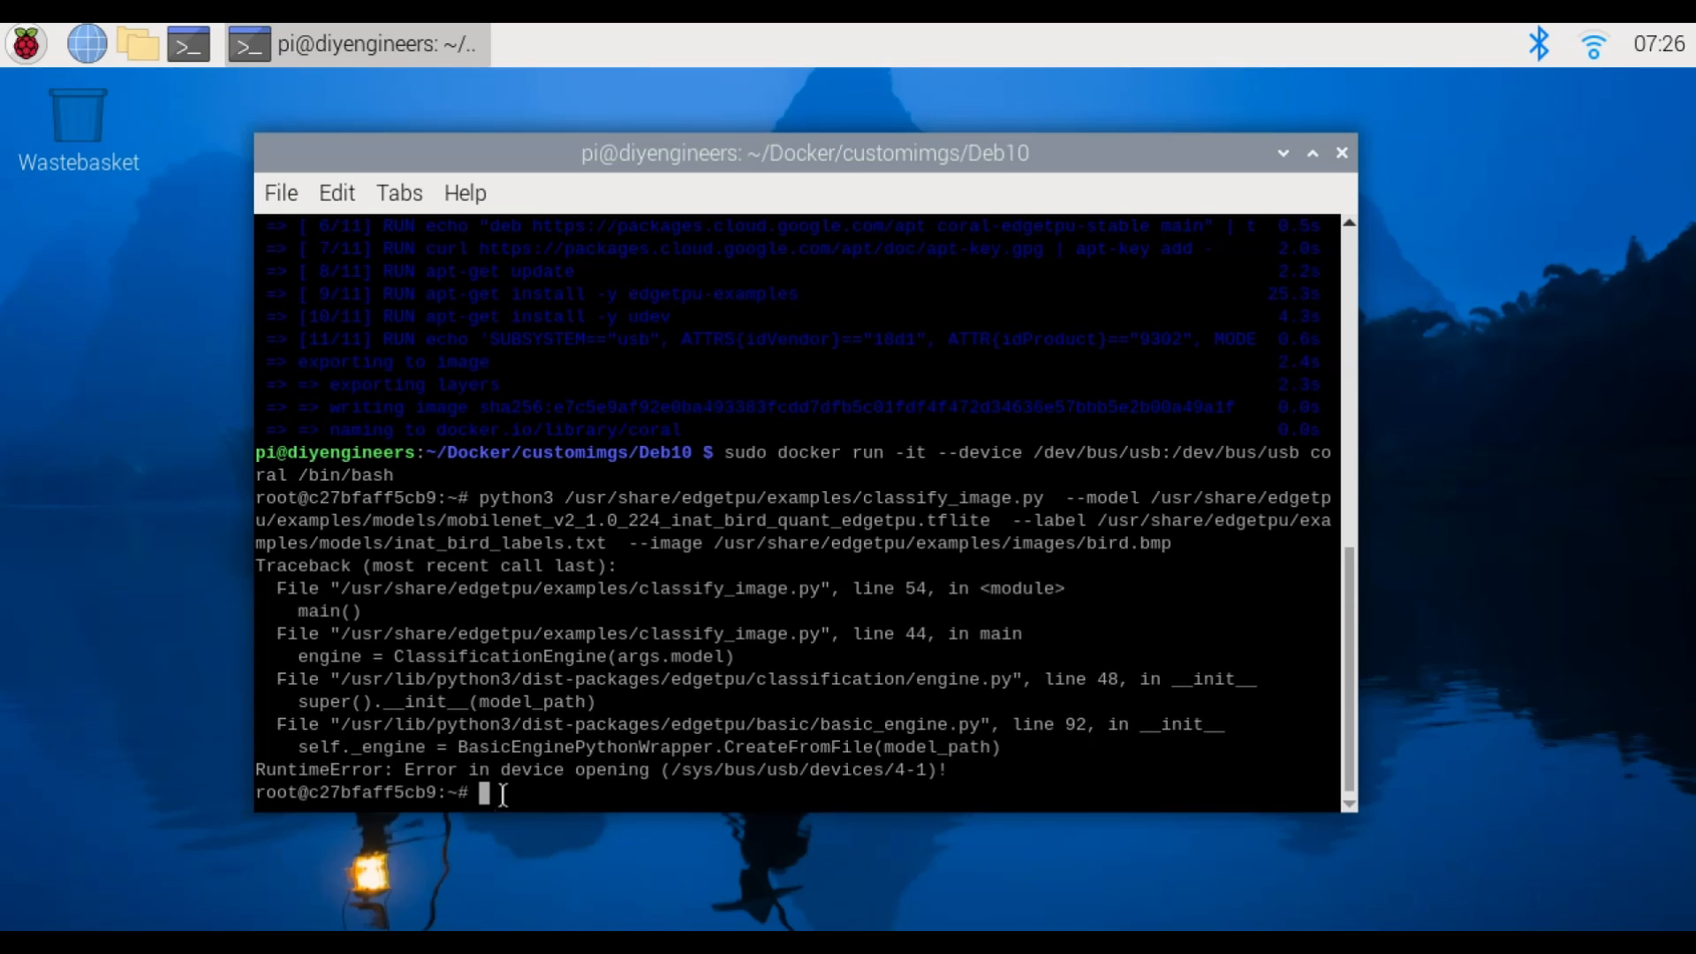
Type exit at the container prompt after the bird.bmp classification USB error
type("exit")
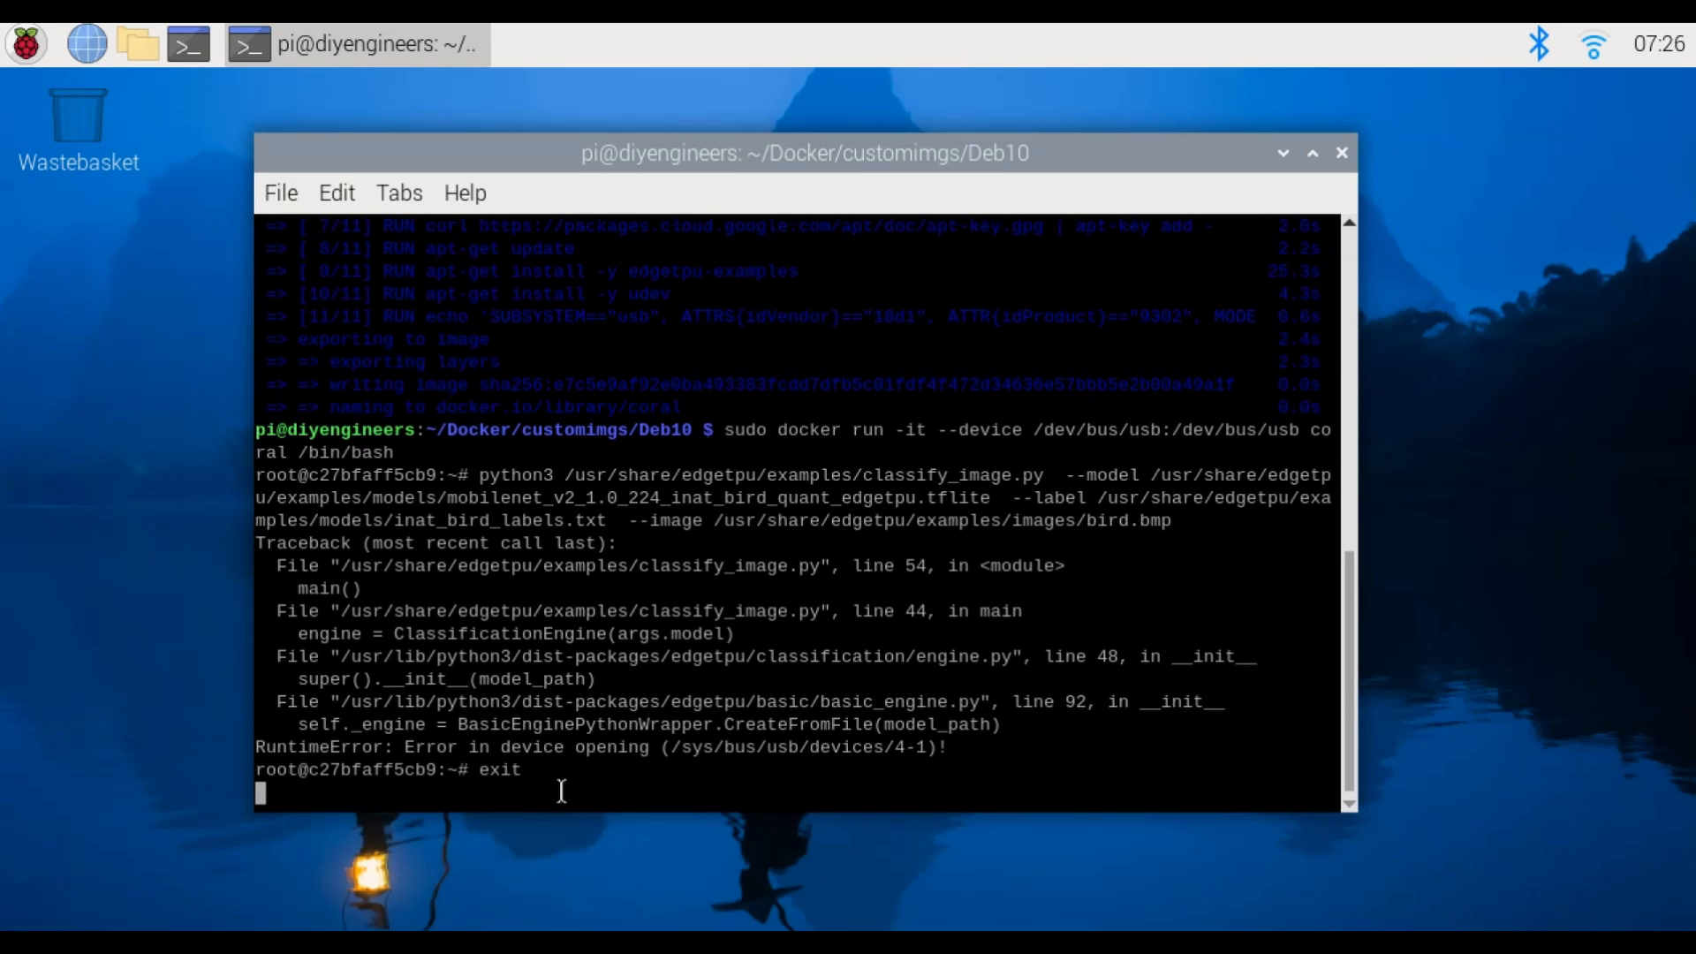
Exit the container, list USB devices, and retype the coral container run command
key("Return")
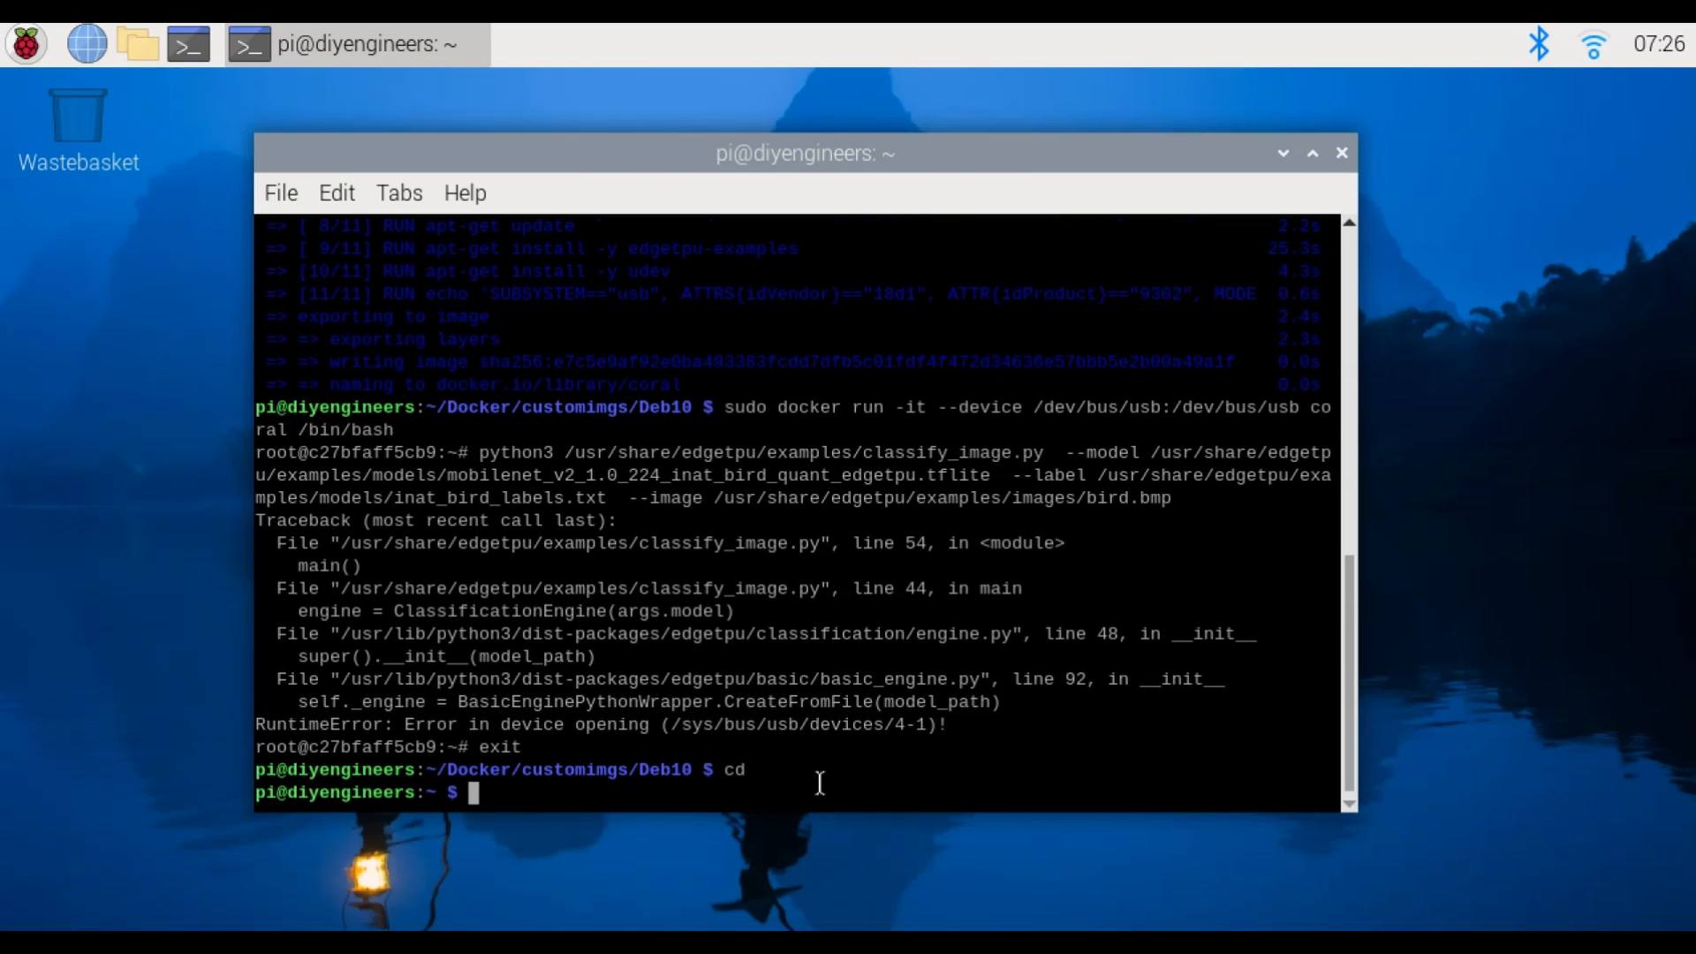
type("lsusb")
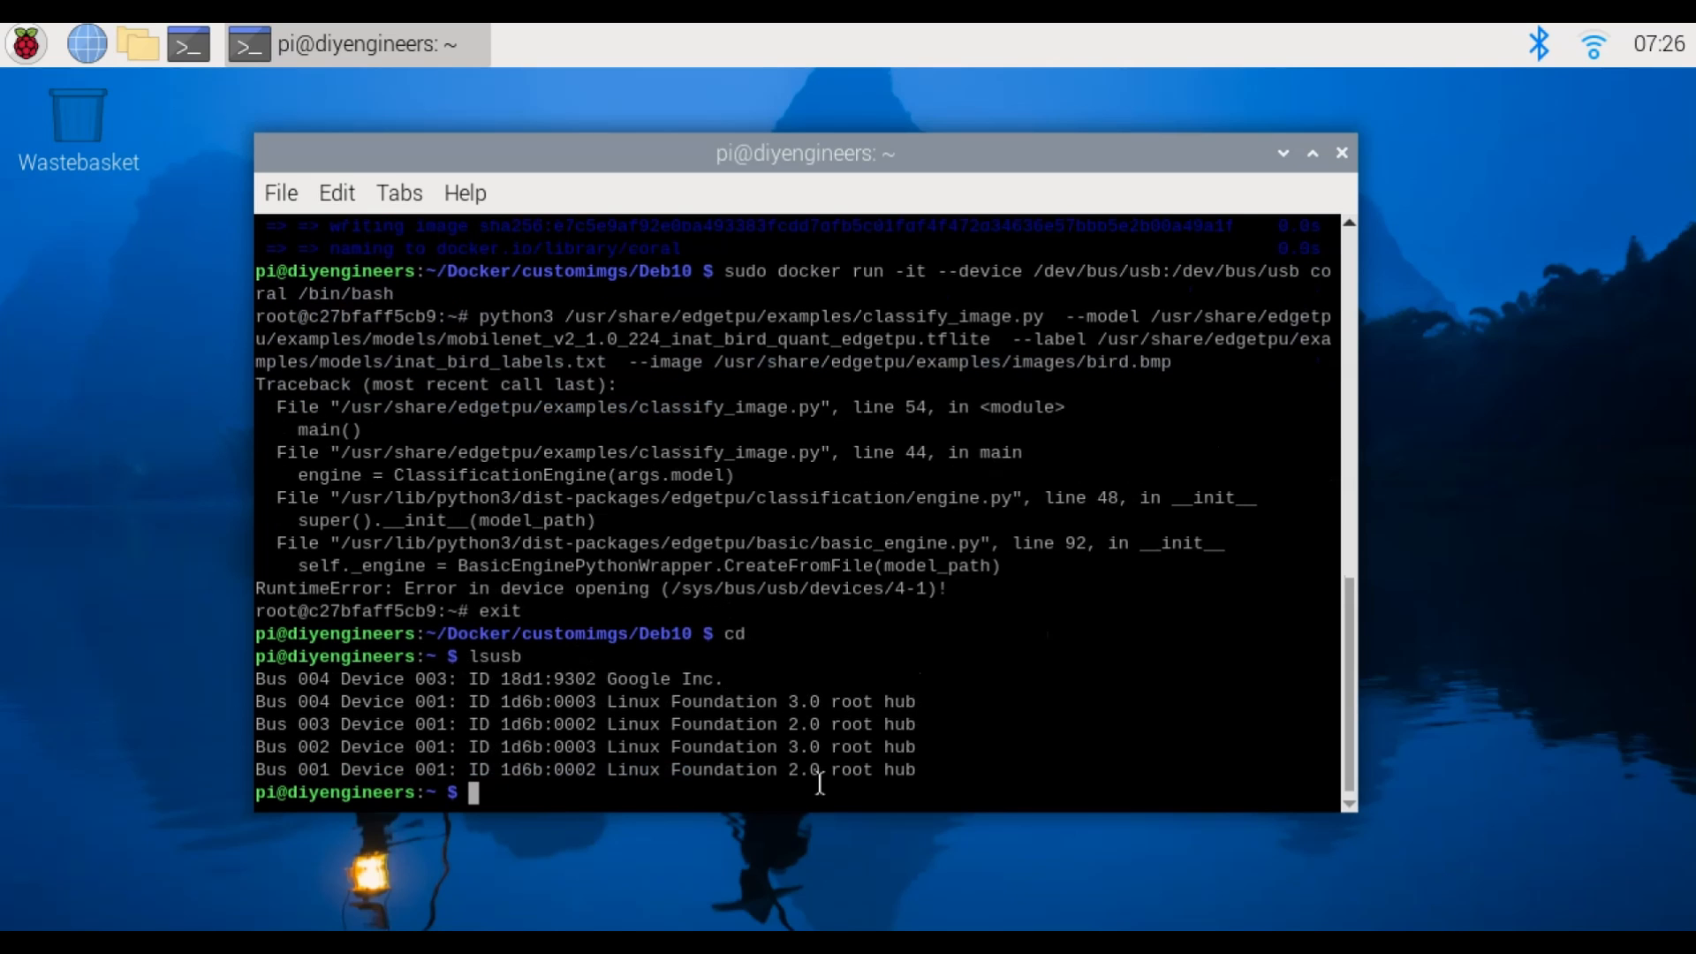
mouse_move(610, 678)
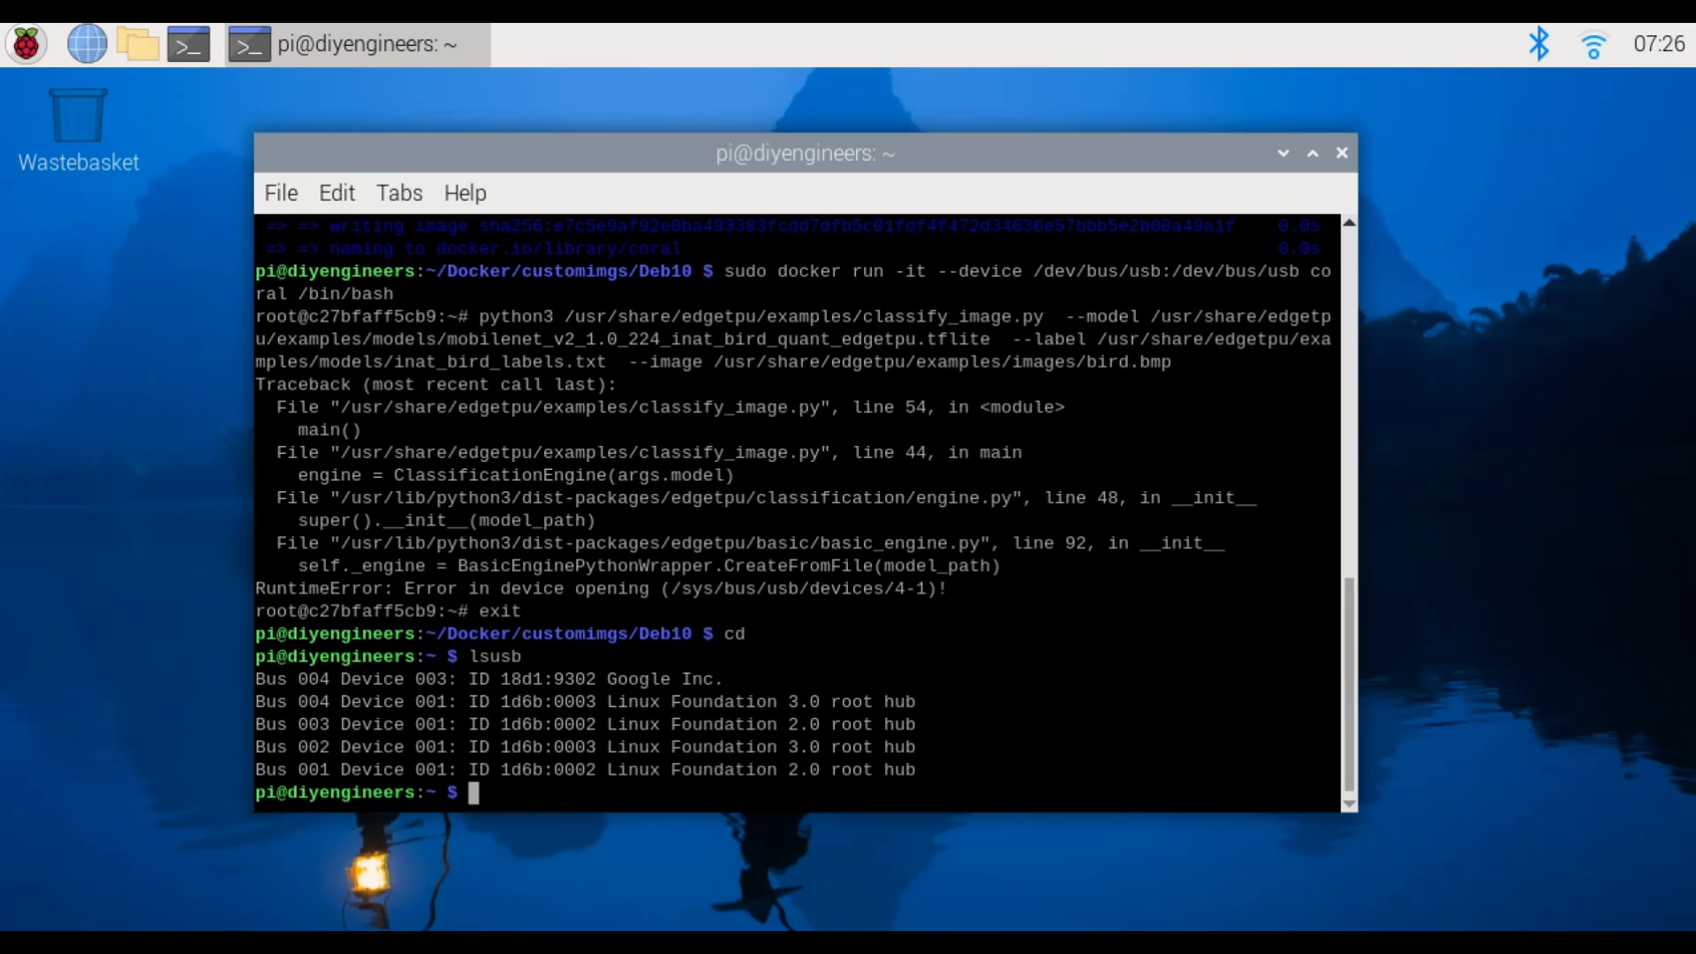
type("sudo docker run -it --device /dev/bus/usb:/dev/bus/usb coral /bin/bash")
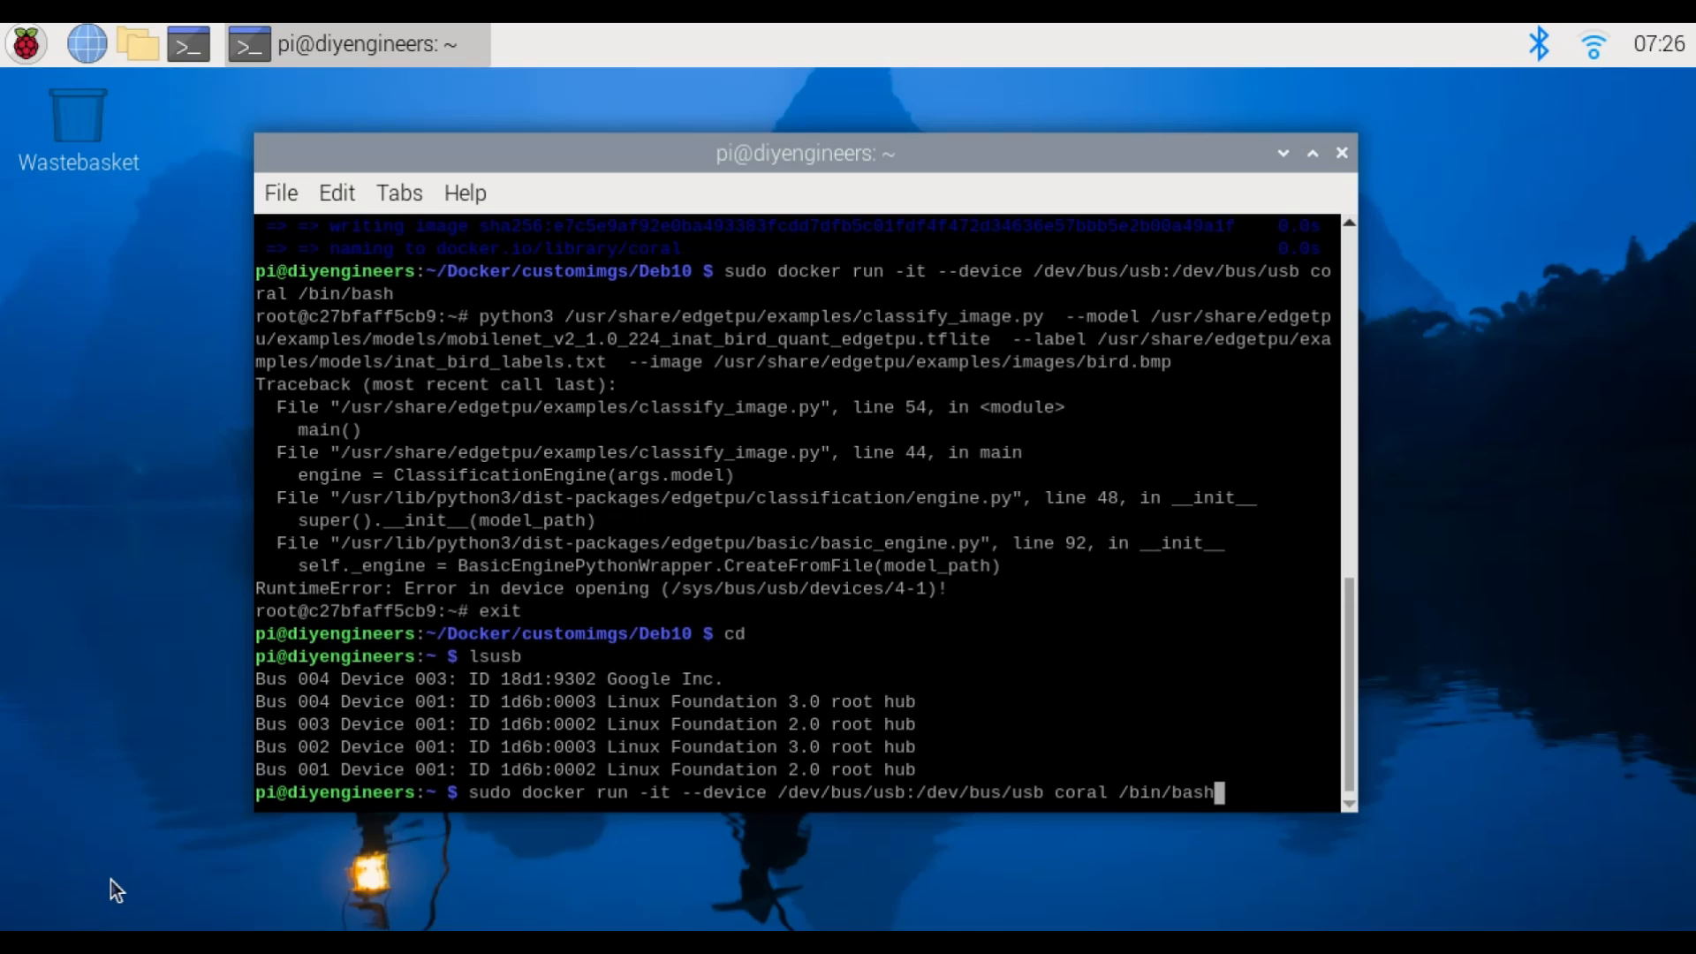
Launch a fresh coral container with USB access and paste the inat bird classify_image.py command
key("Return")
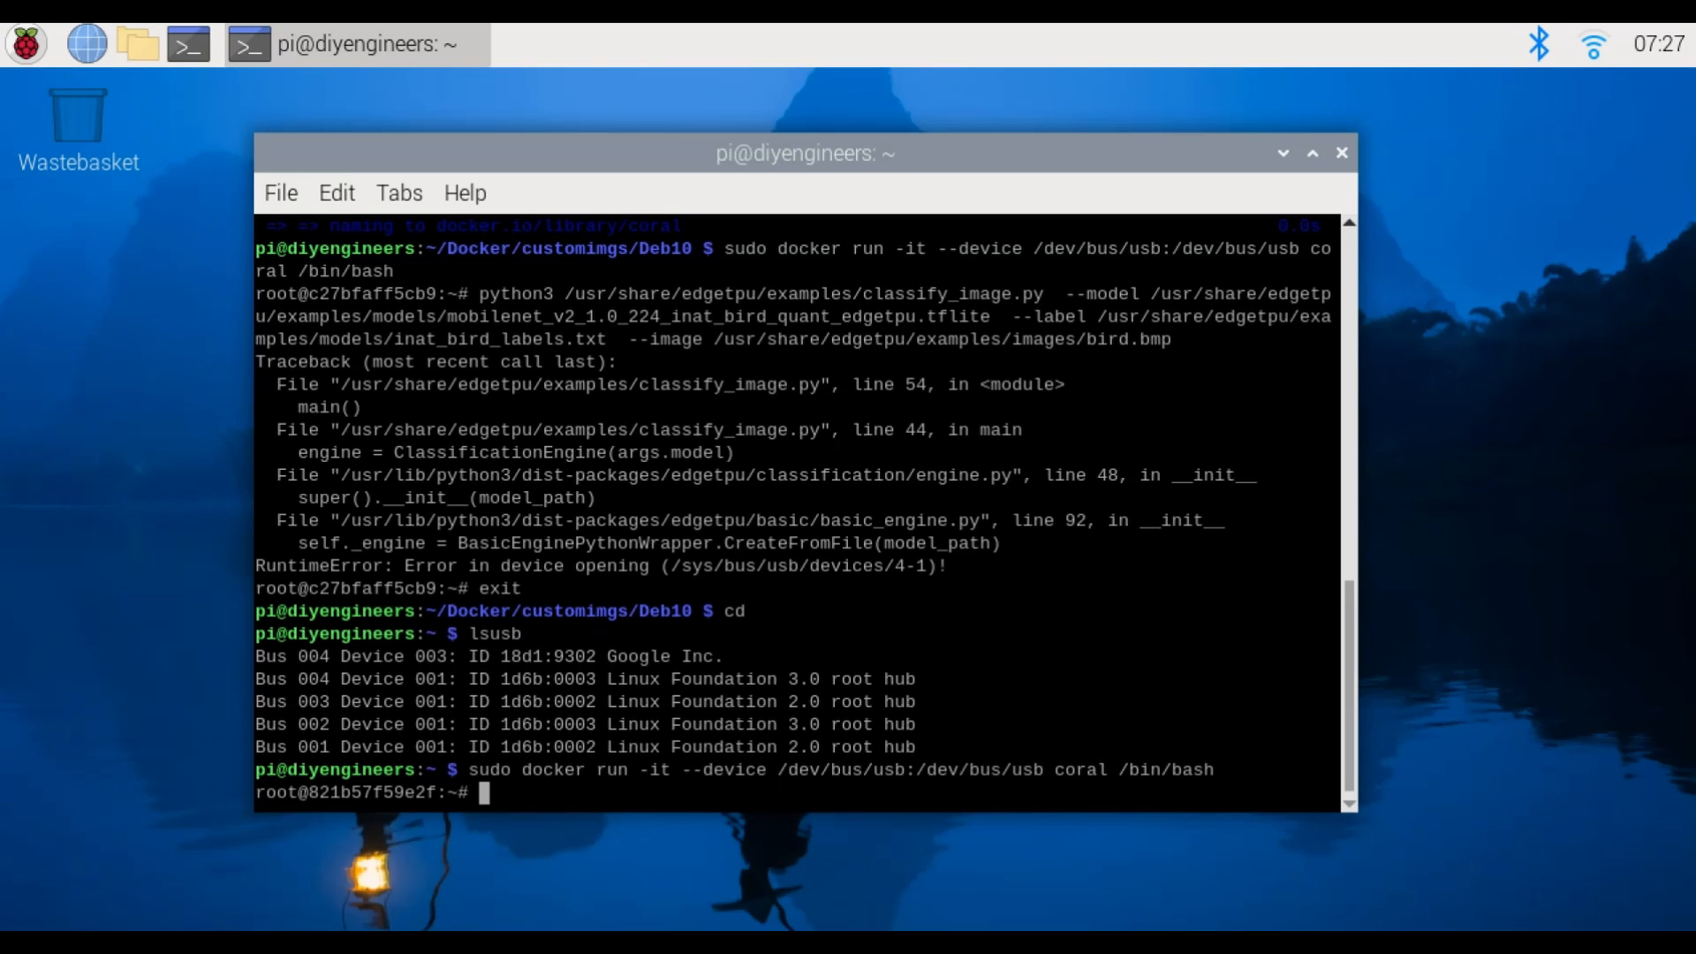
right_click(622, 443)
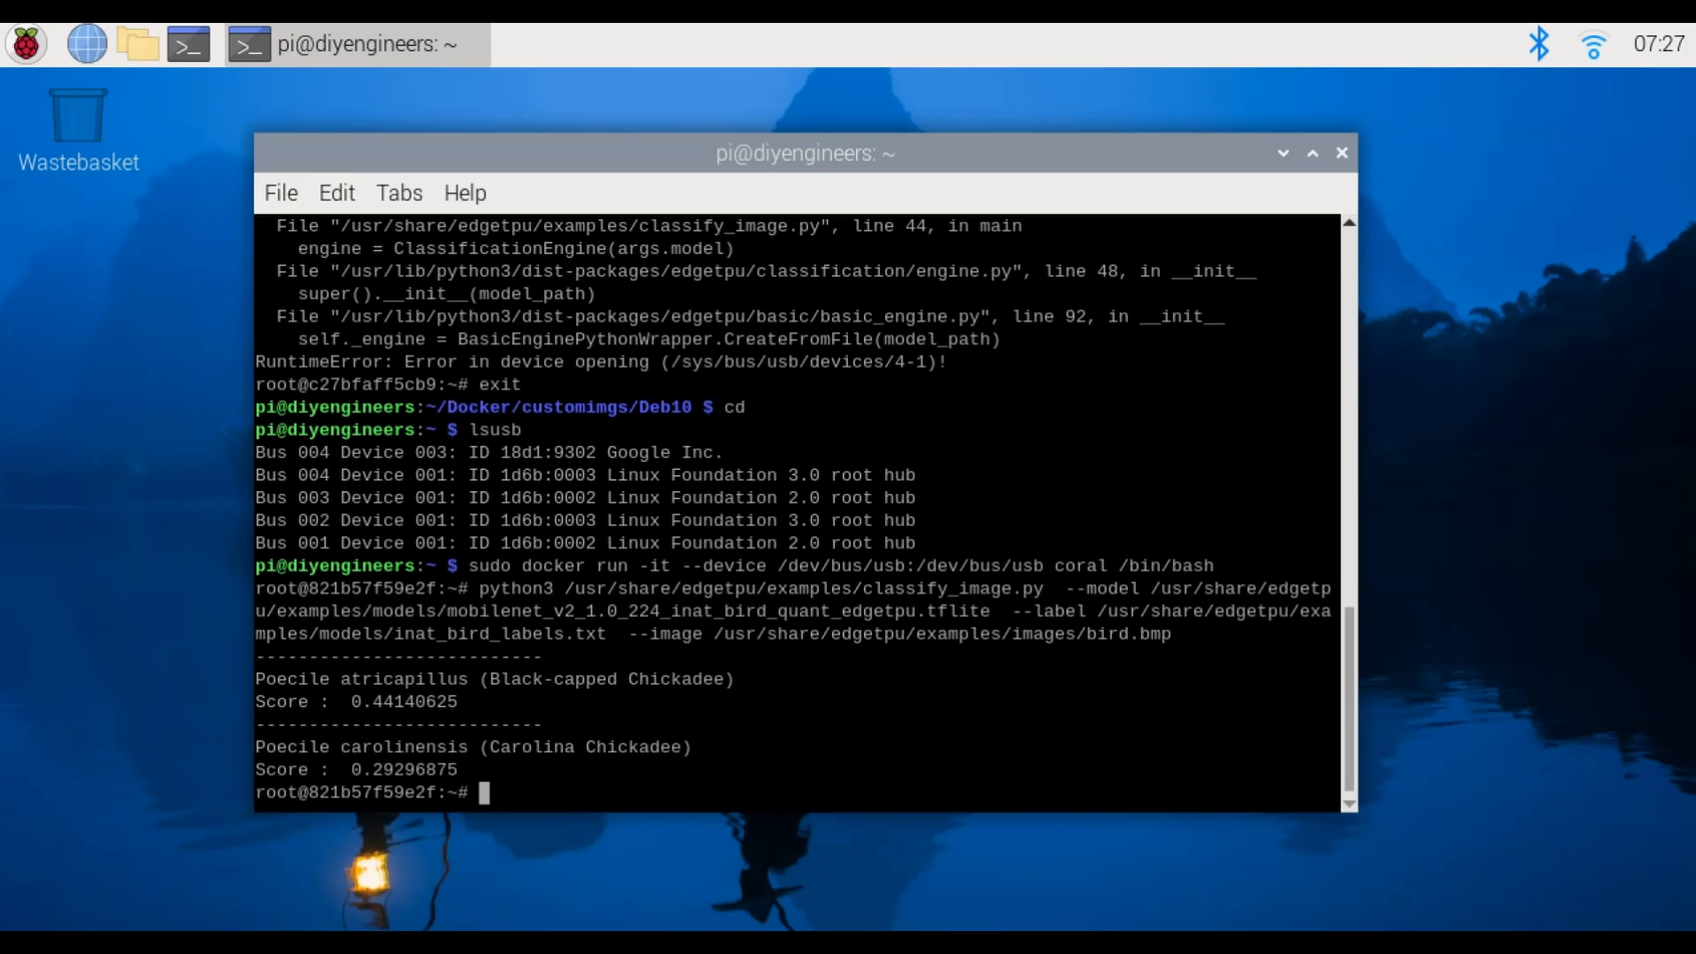
mouse_move(408, 713)
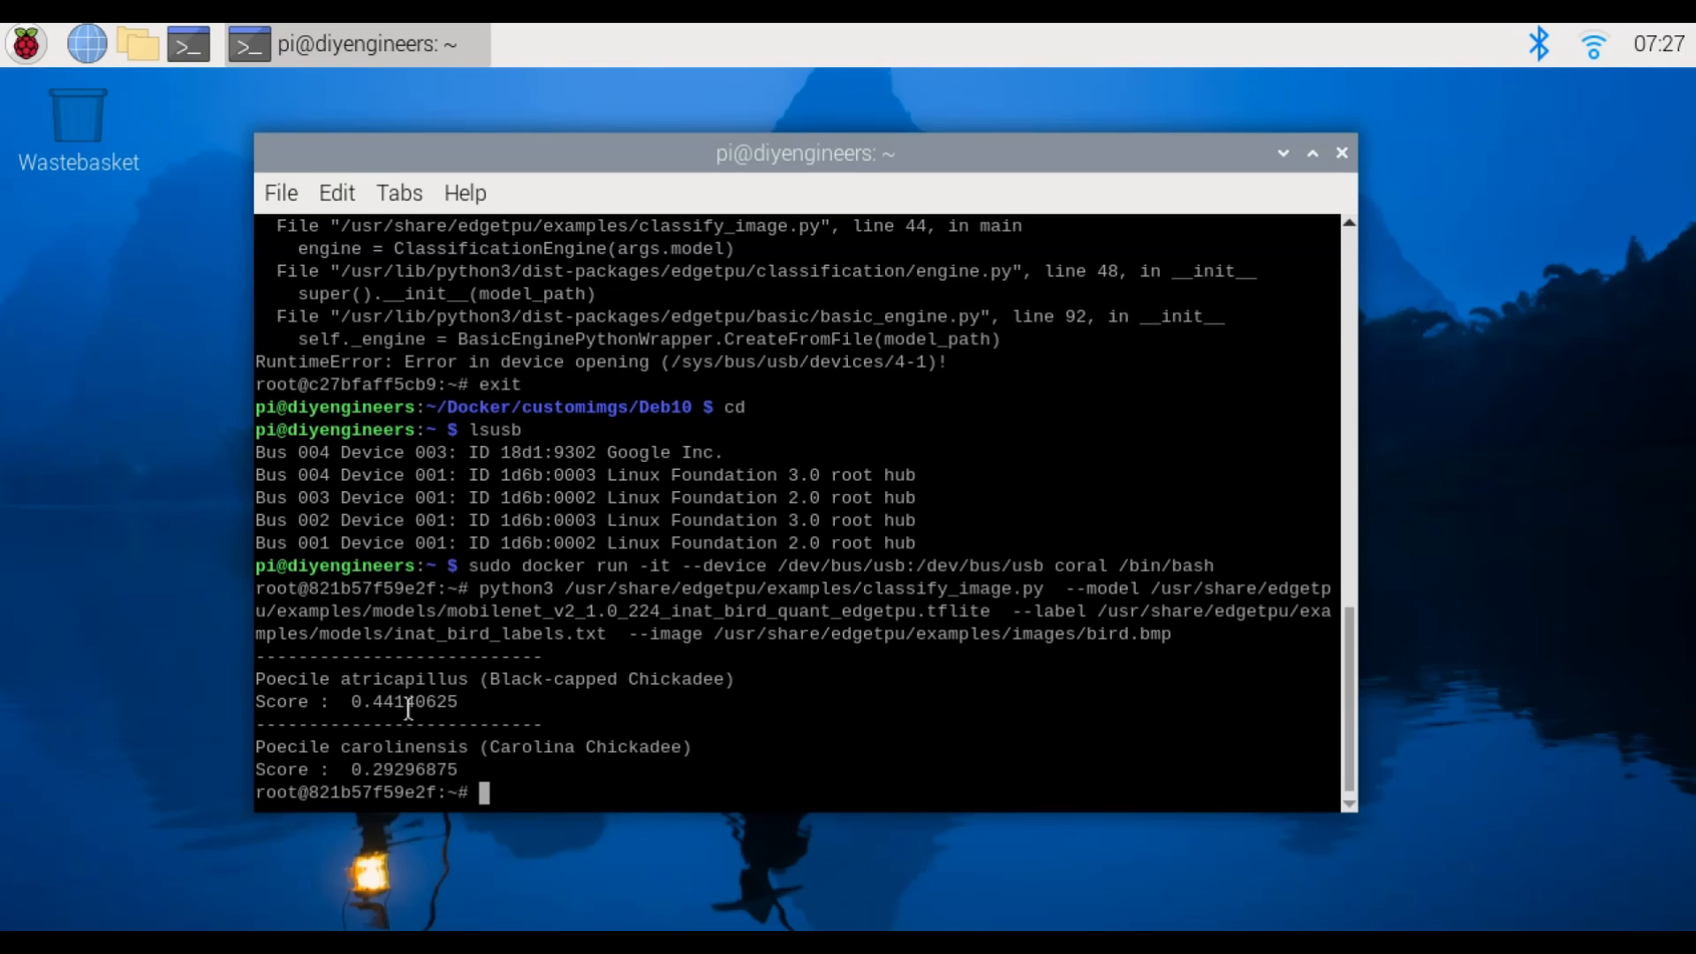
mouse_move(834, 742)
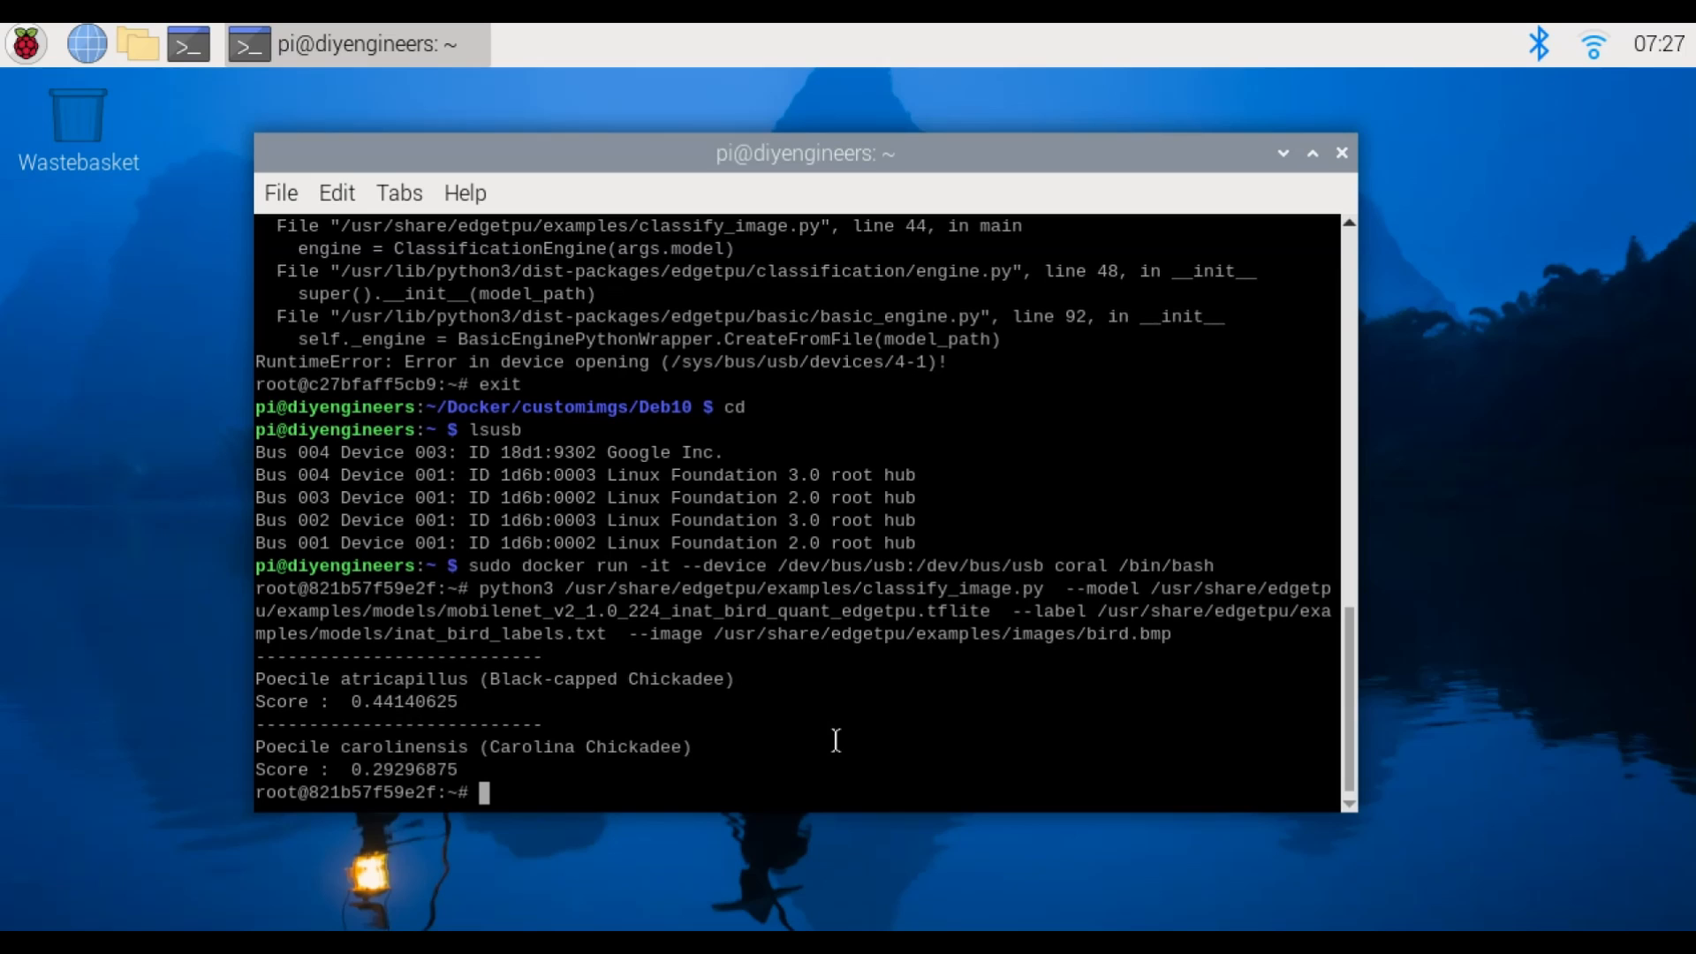
mouse_move(827, 745)
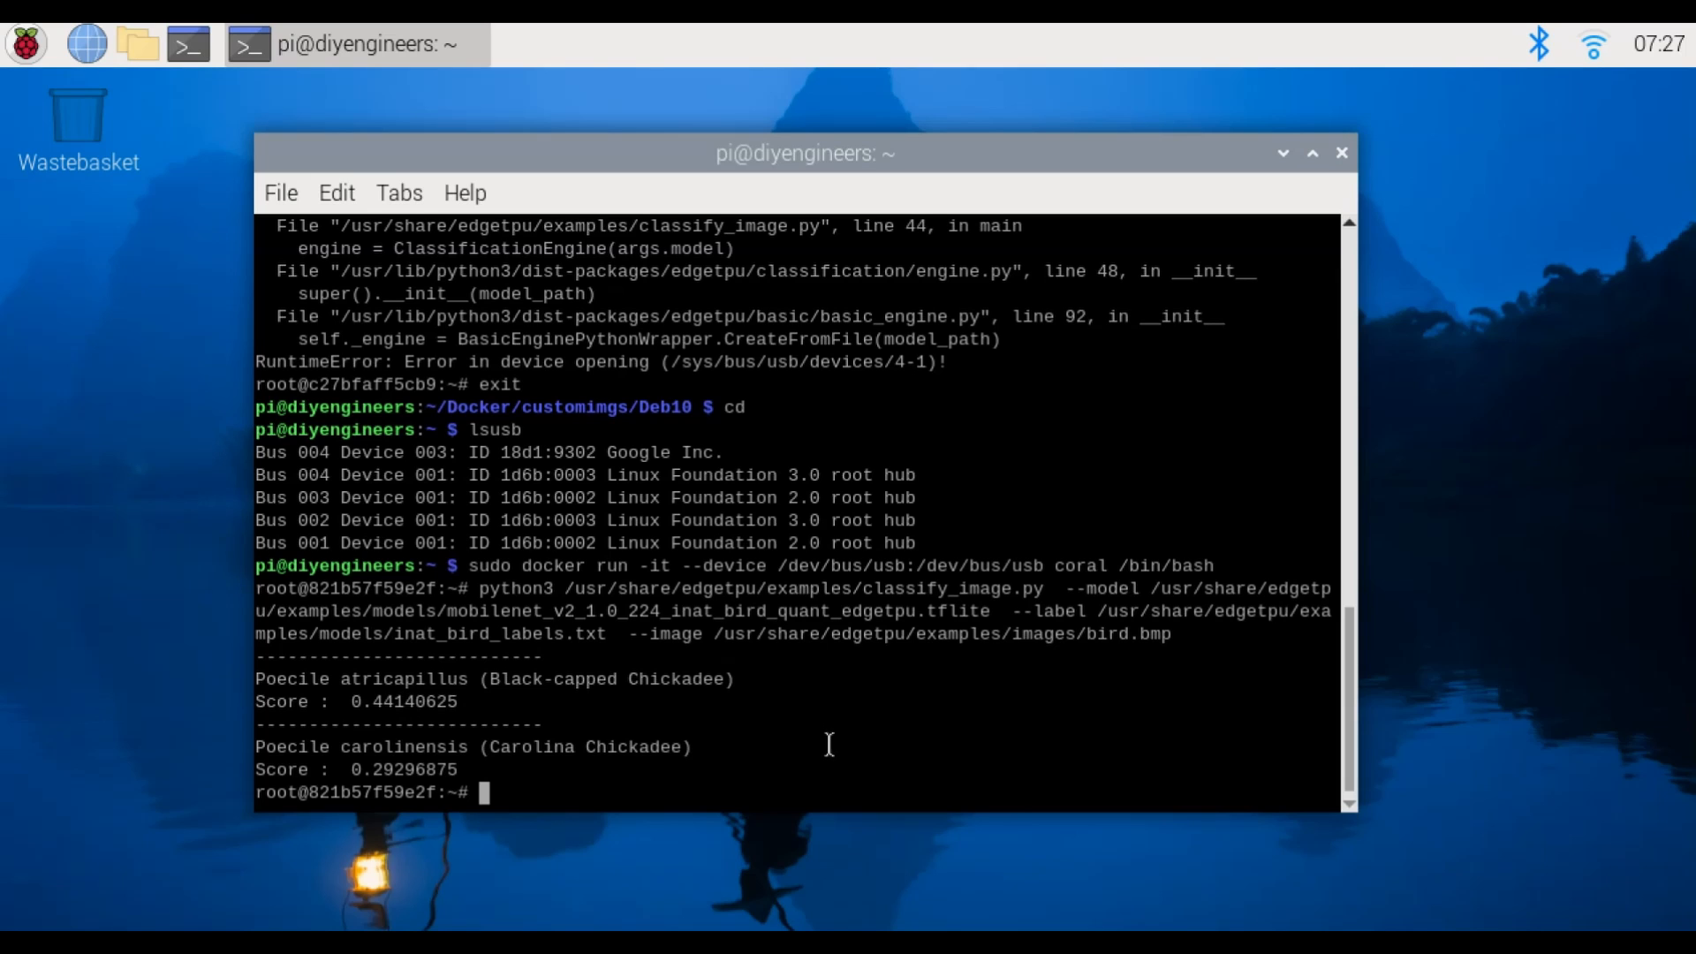
mouse_move(535, 763)
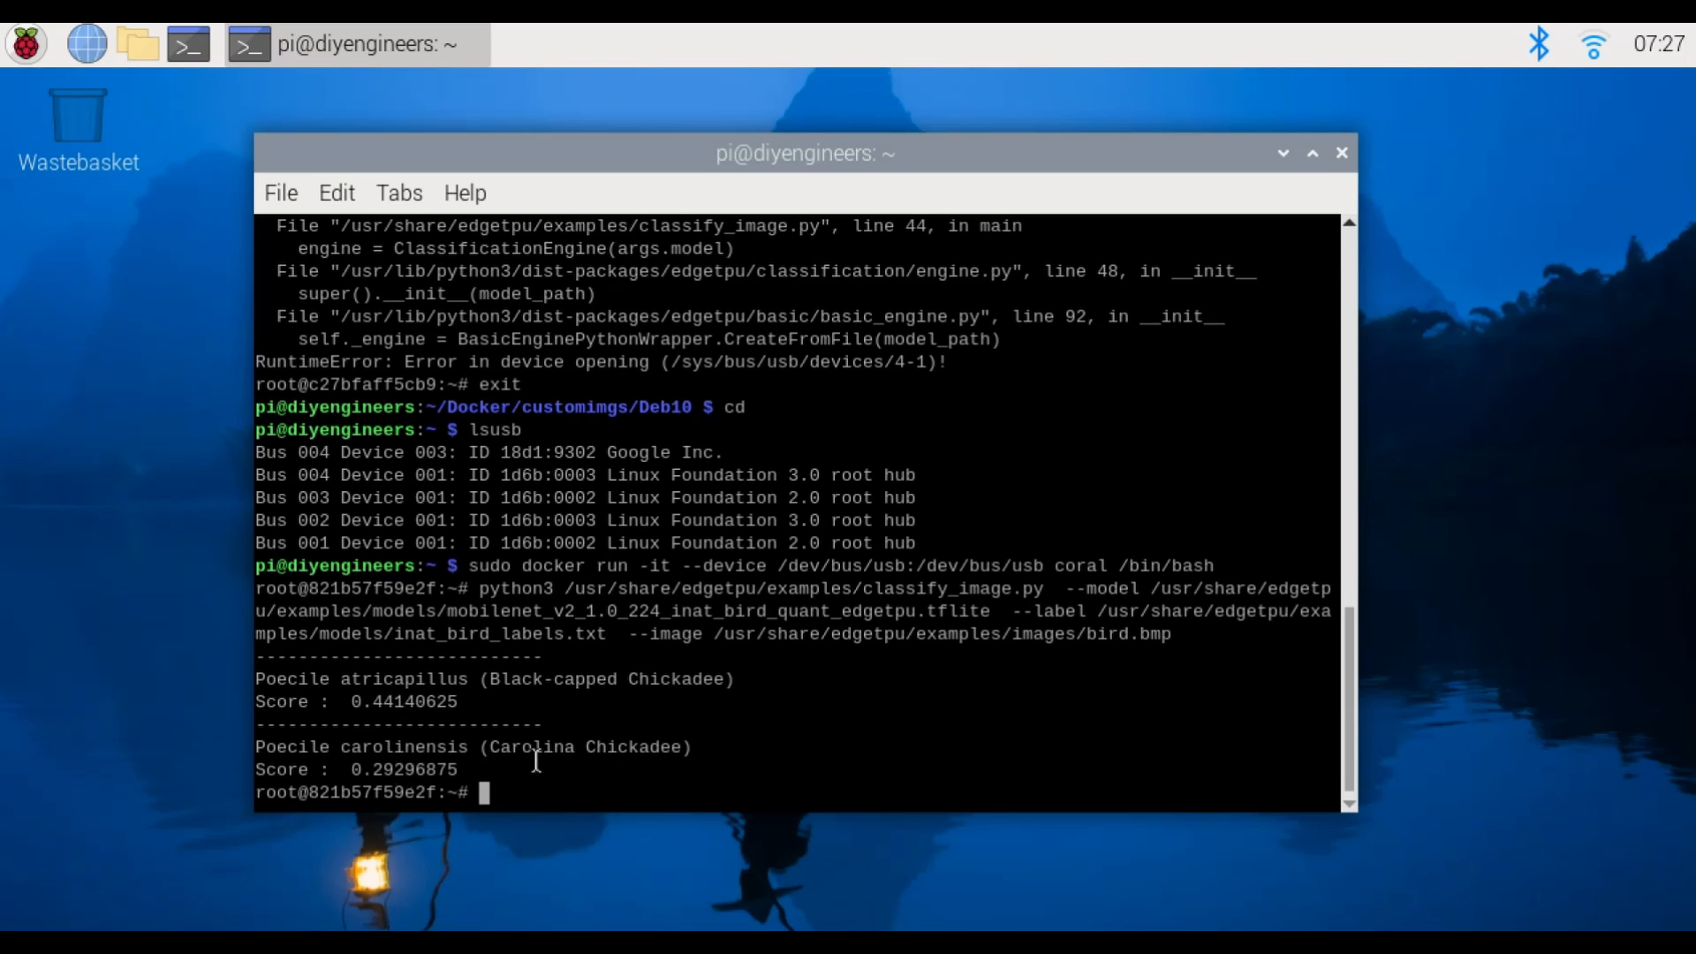
mouse_move(906, 761)
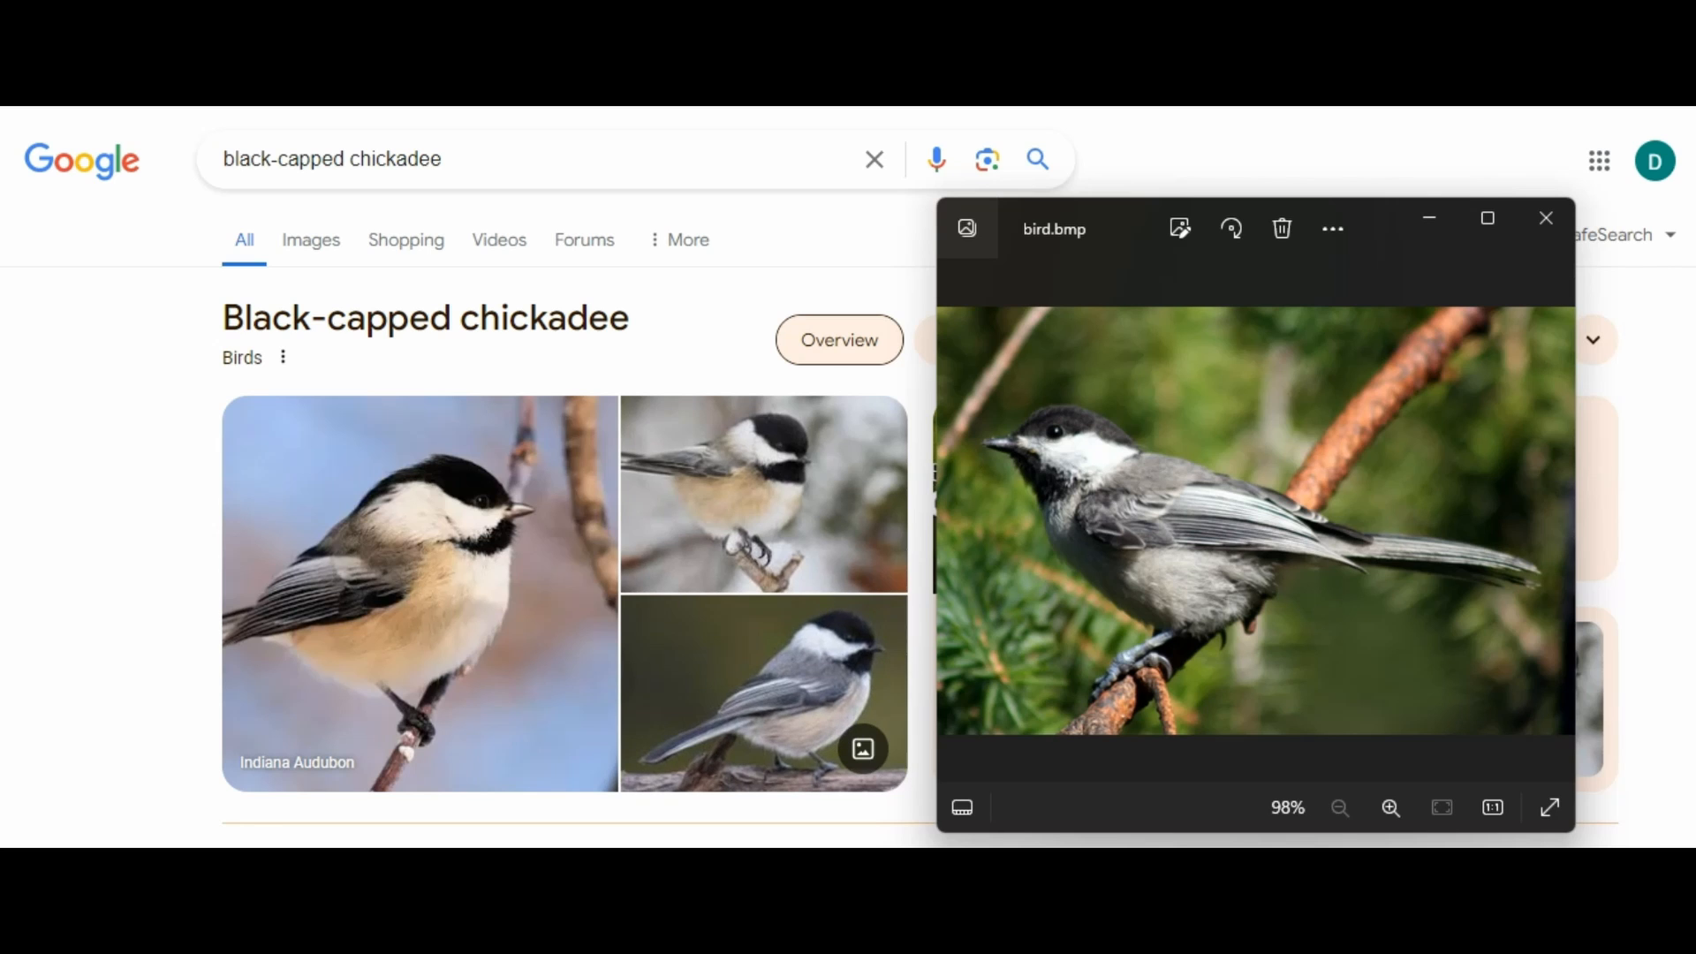
Search Google for 'carolina chickadee'
type("carolina chickadee")
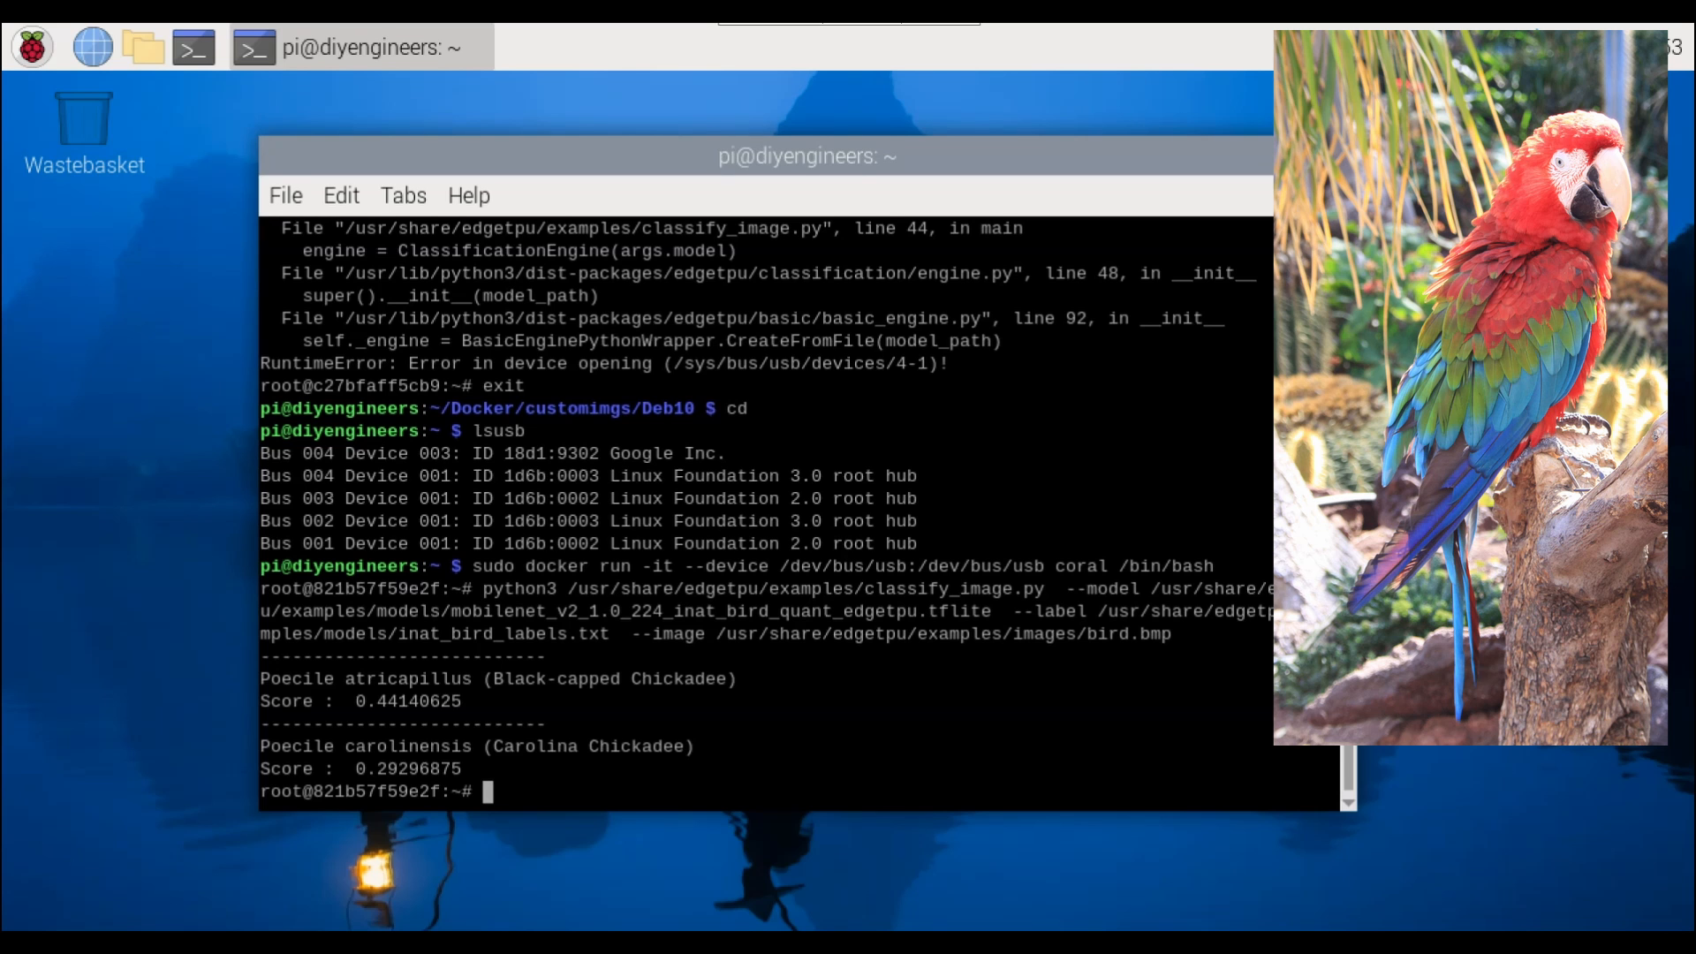
Paste the clipboard text at the root prompt from the terminal's context menu
right_click(616, 464)
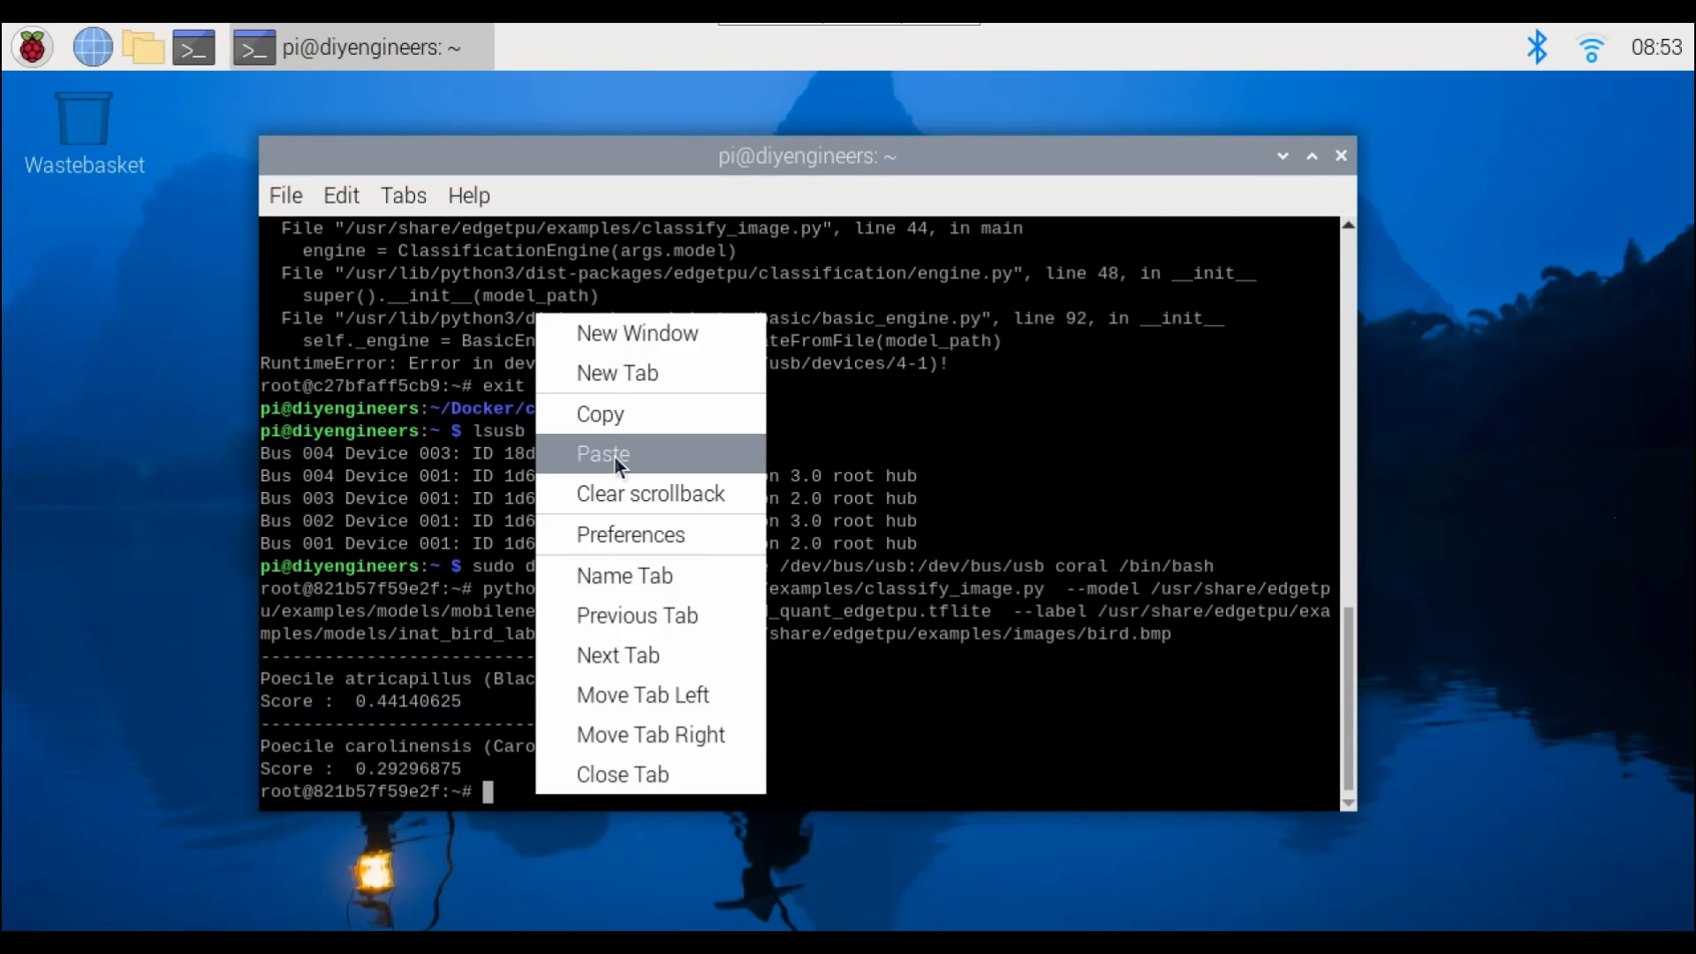
left_click(603, 454)
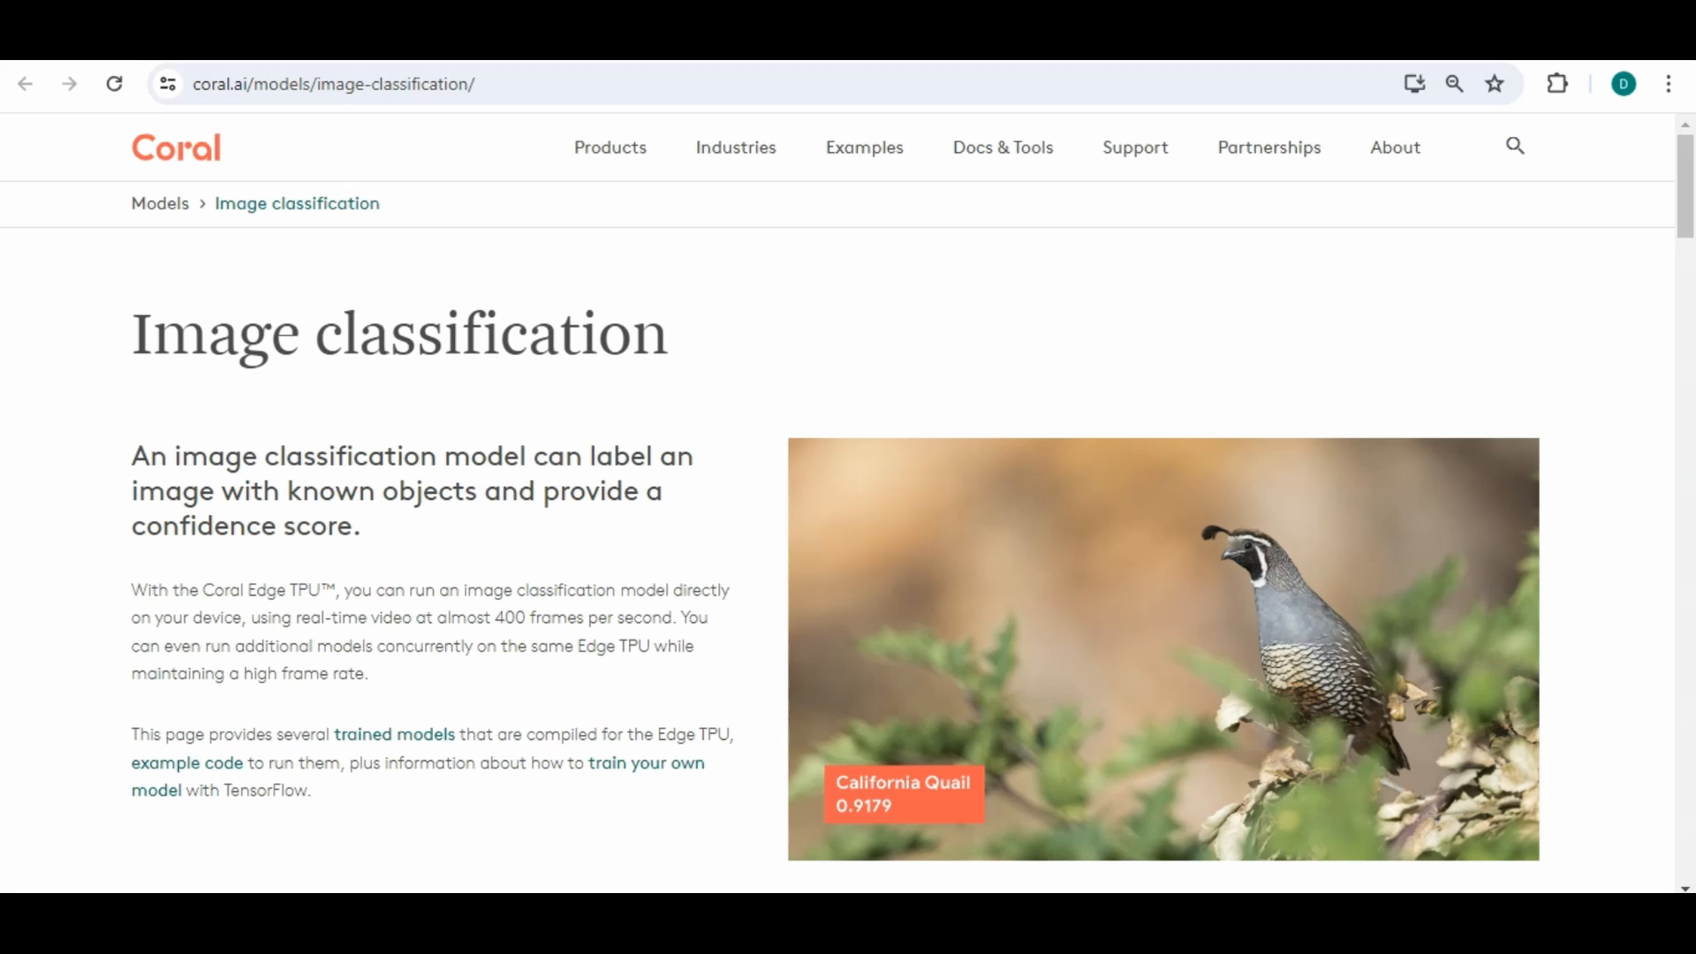
Scroll down the Coral image classification page to the trained models table
scroll("down", 3)
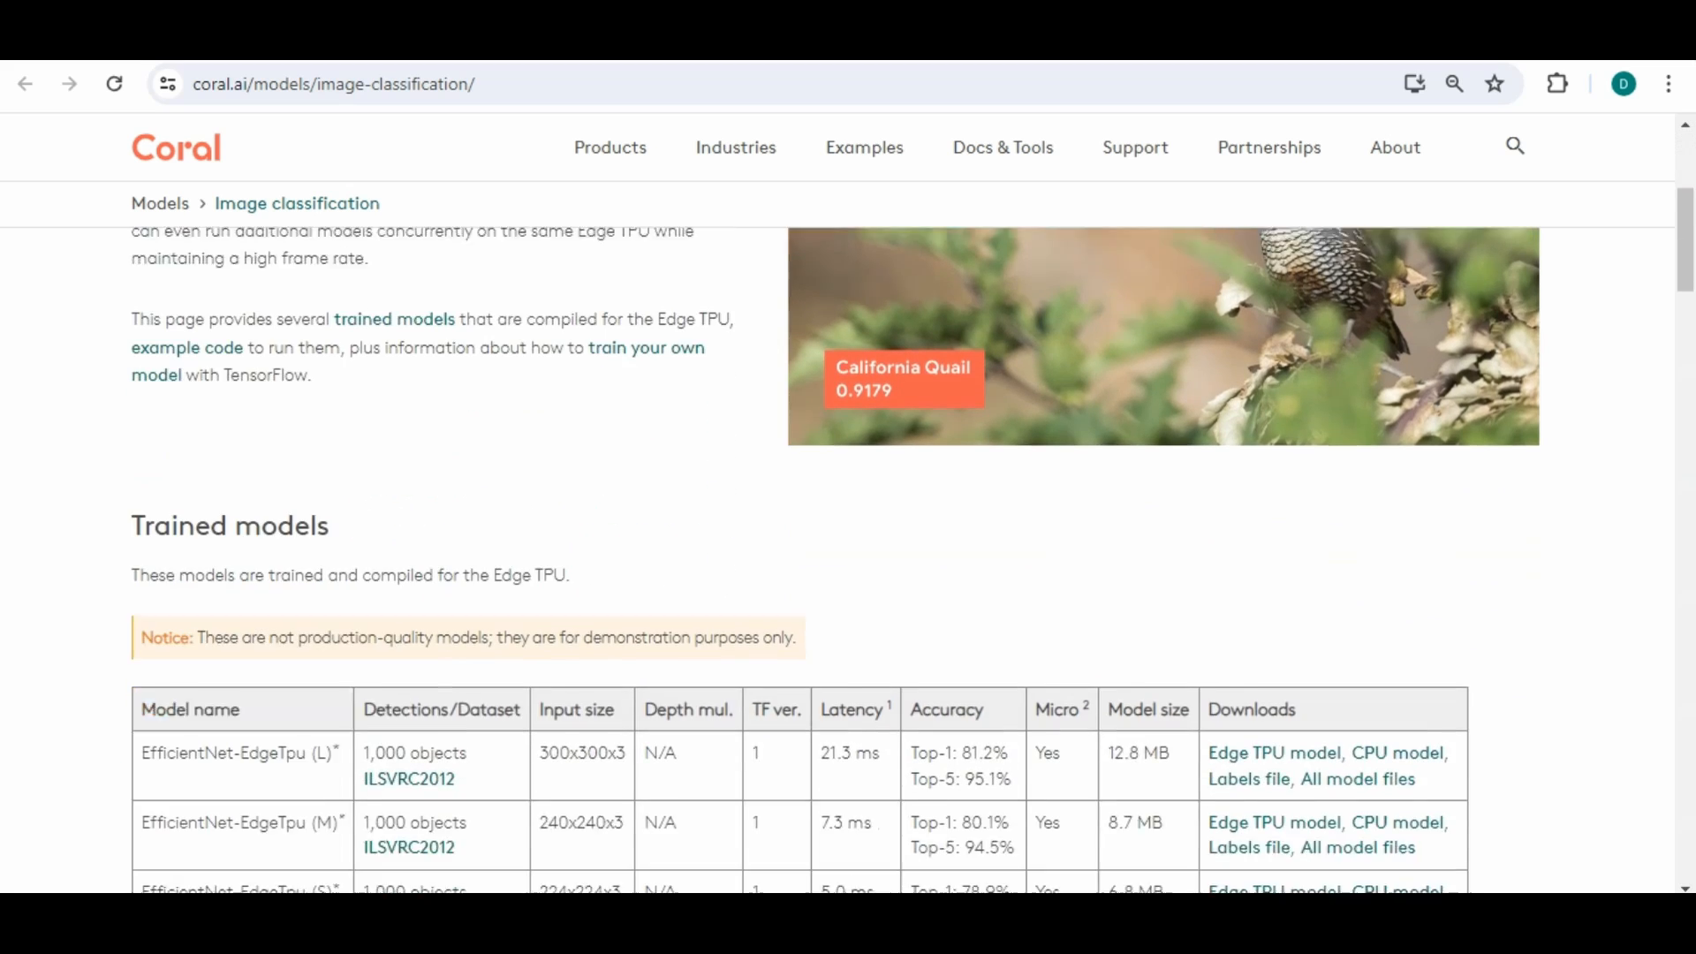
scroll("down", 3)
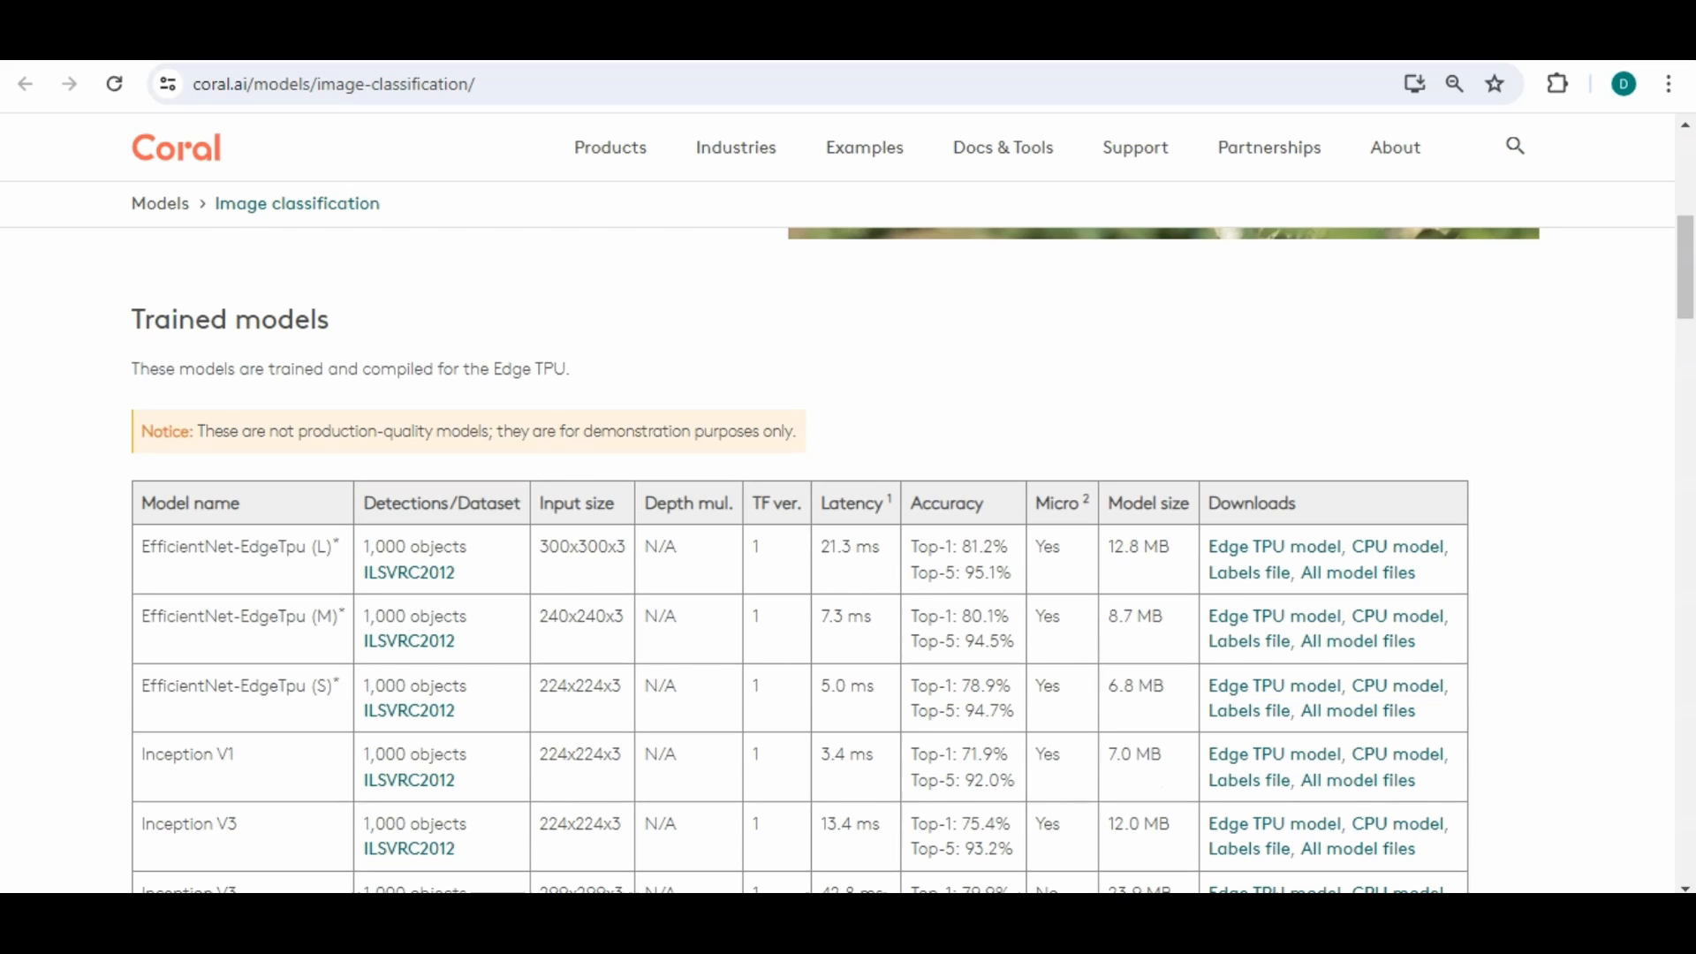
scroll("down", 3)
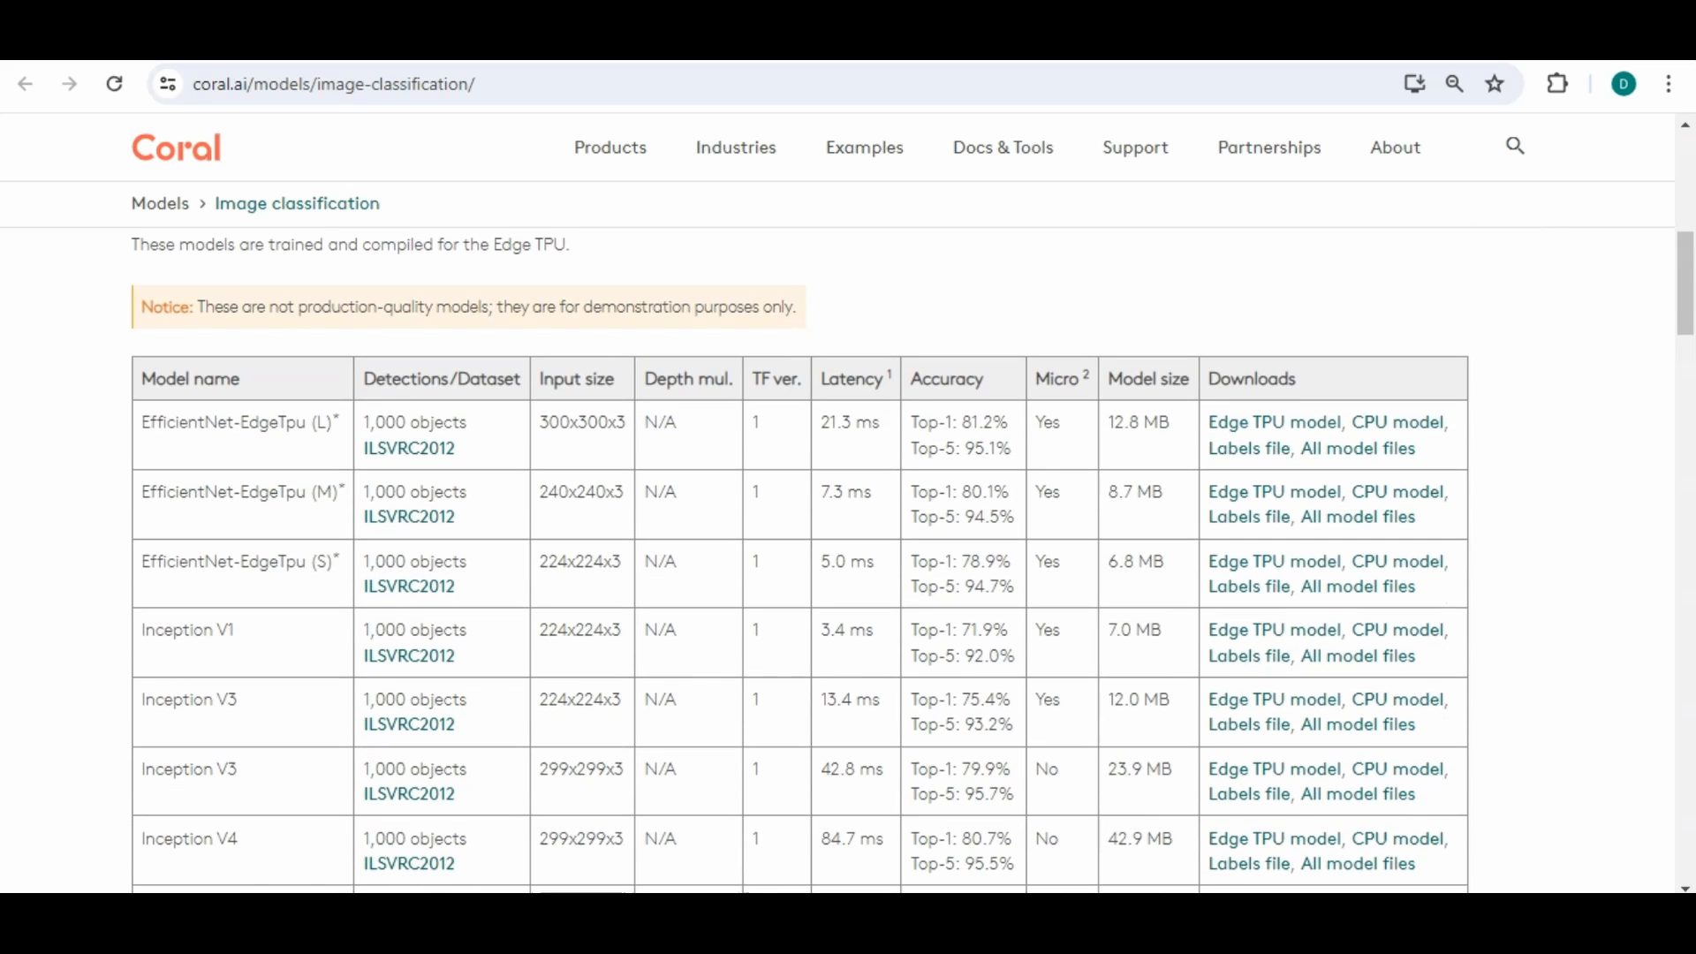
scroll("down", 3)
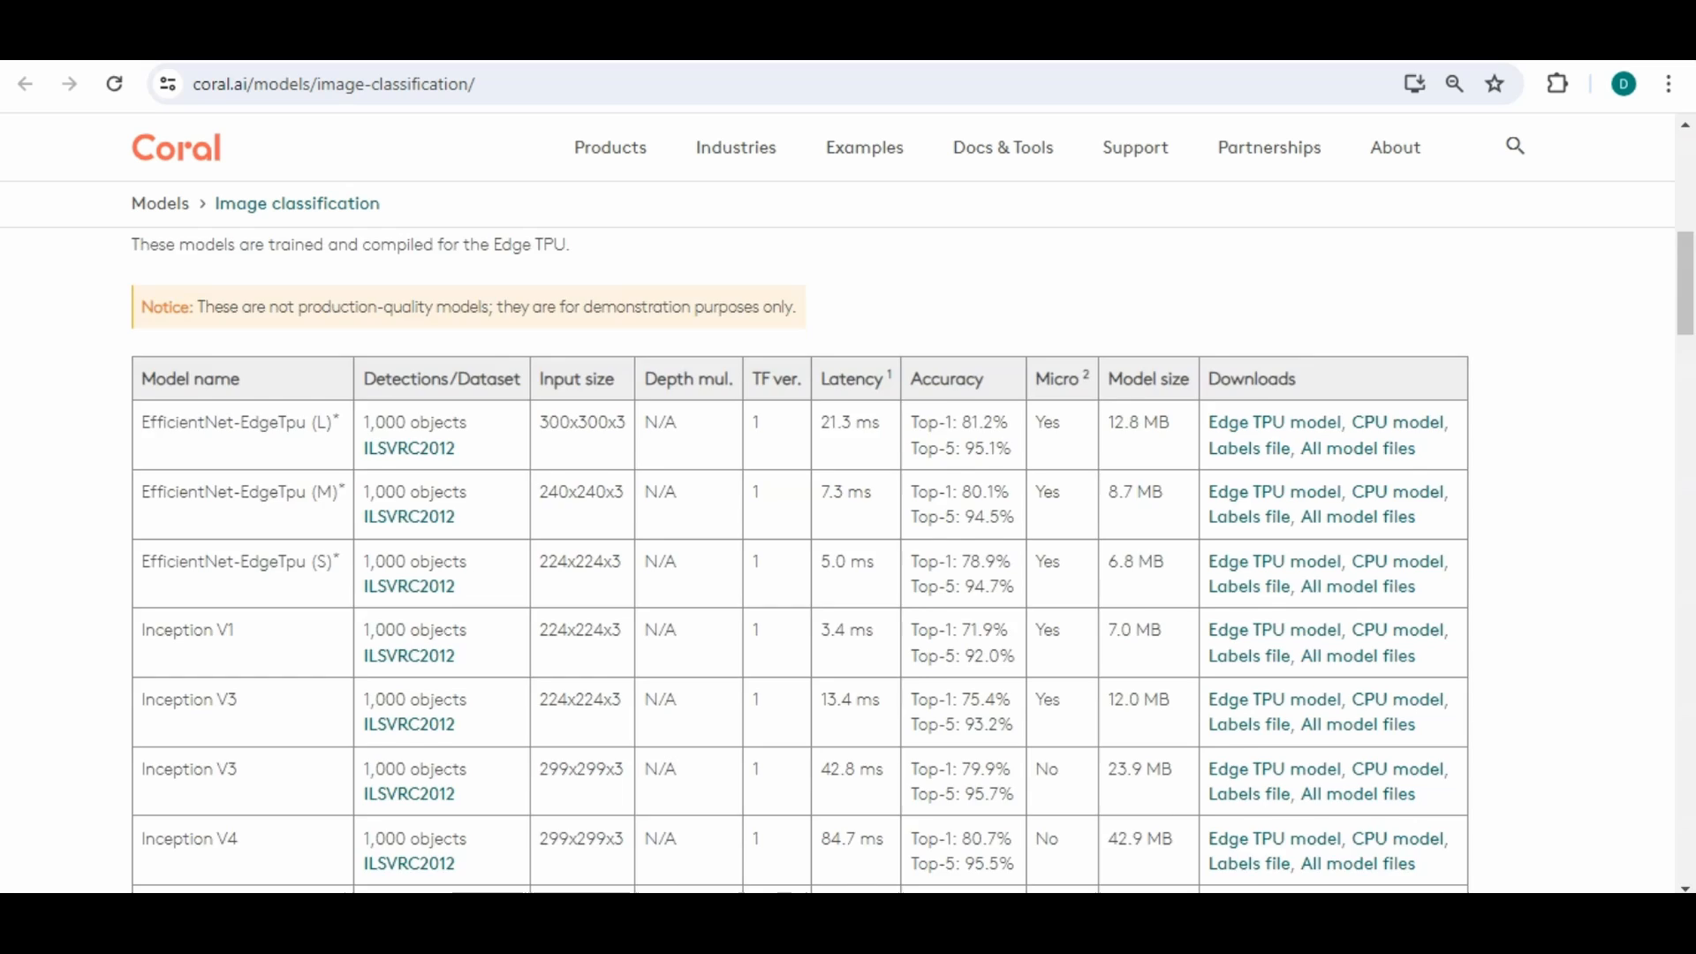
scroll("down", 3)
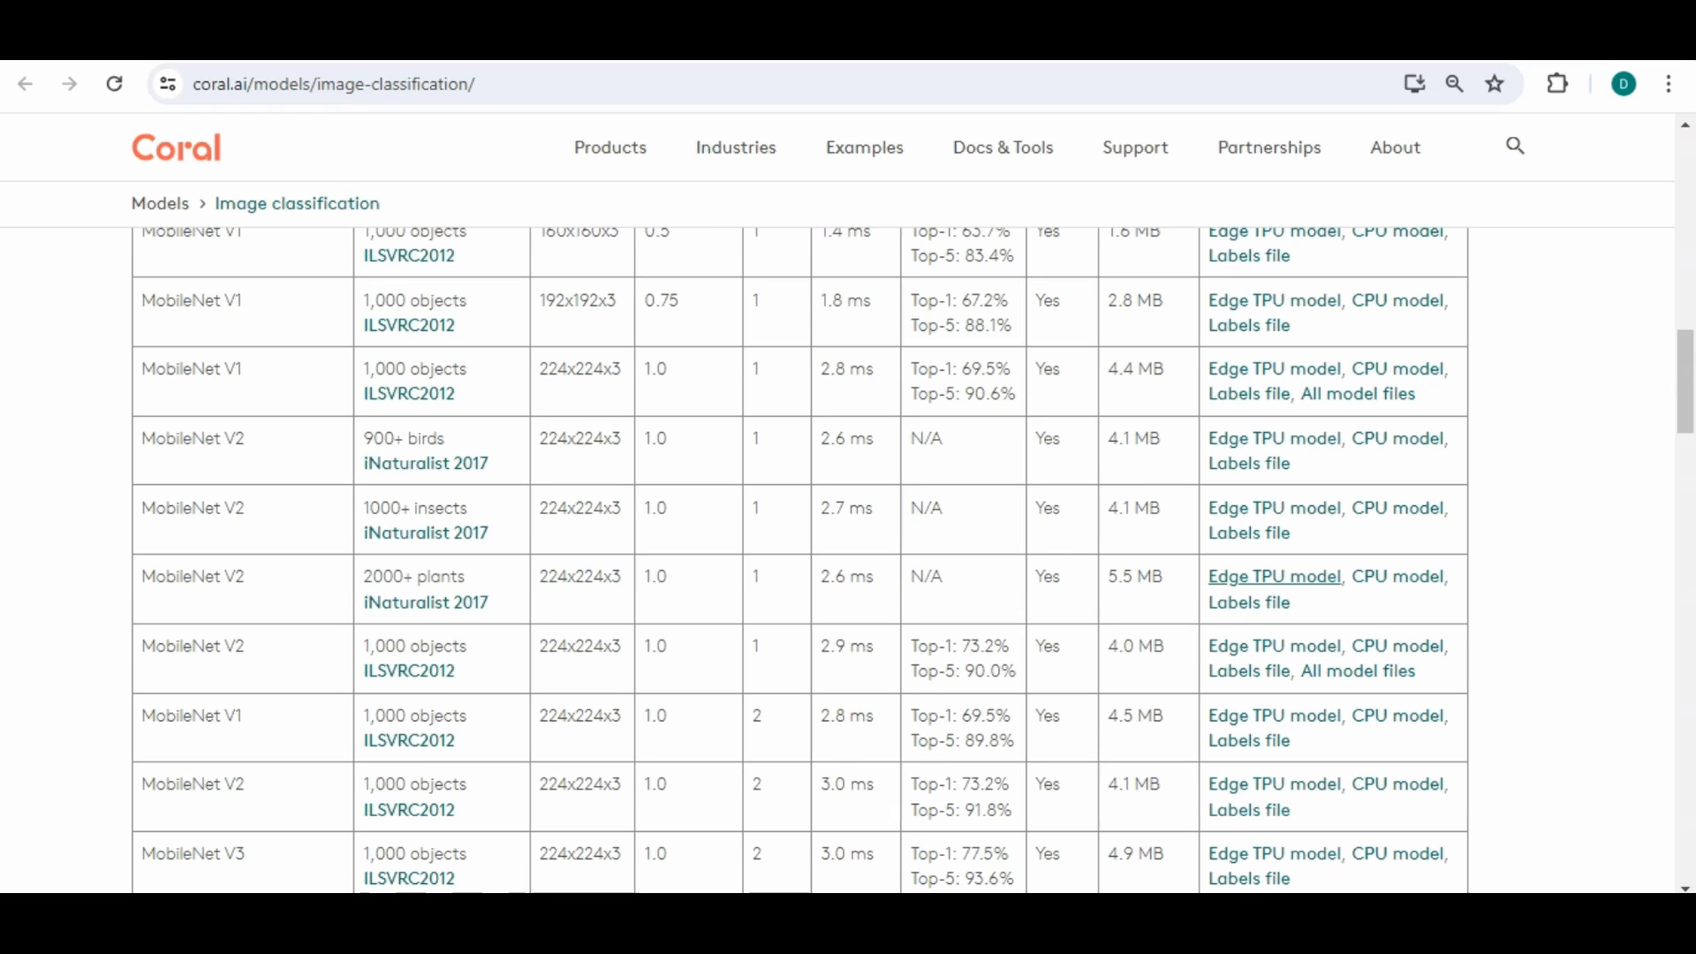
mouse_move(1397, 575)
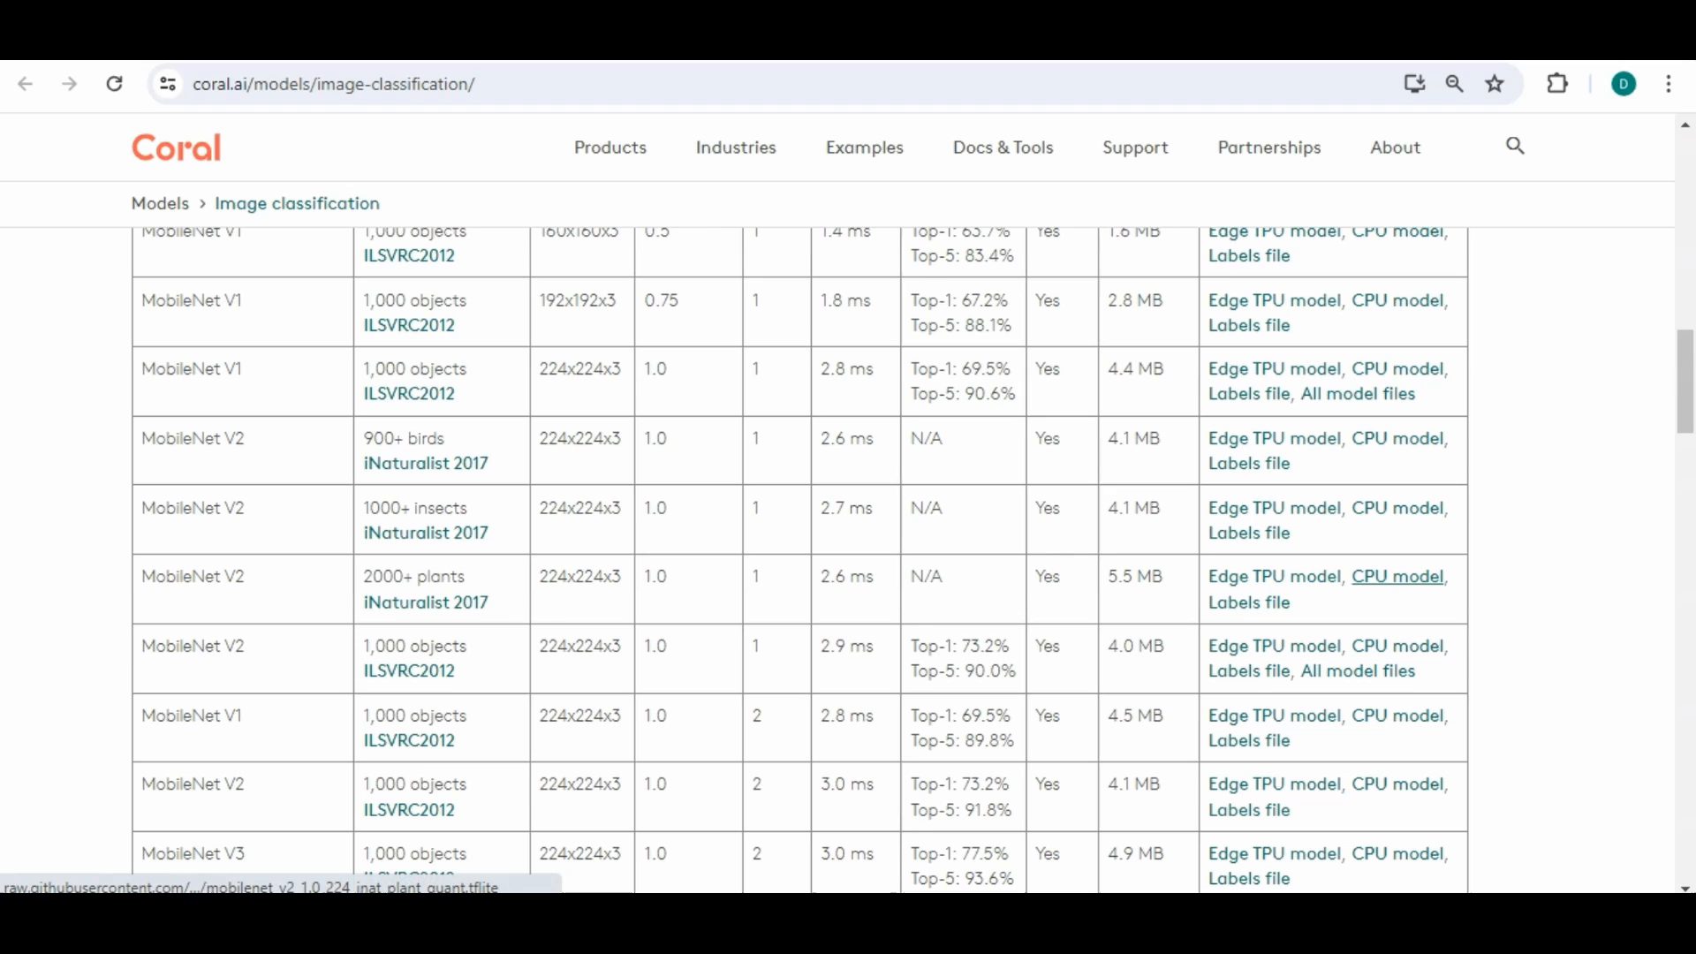
mouse_move(1274, 576)
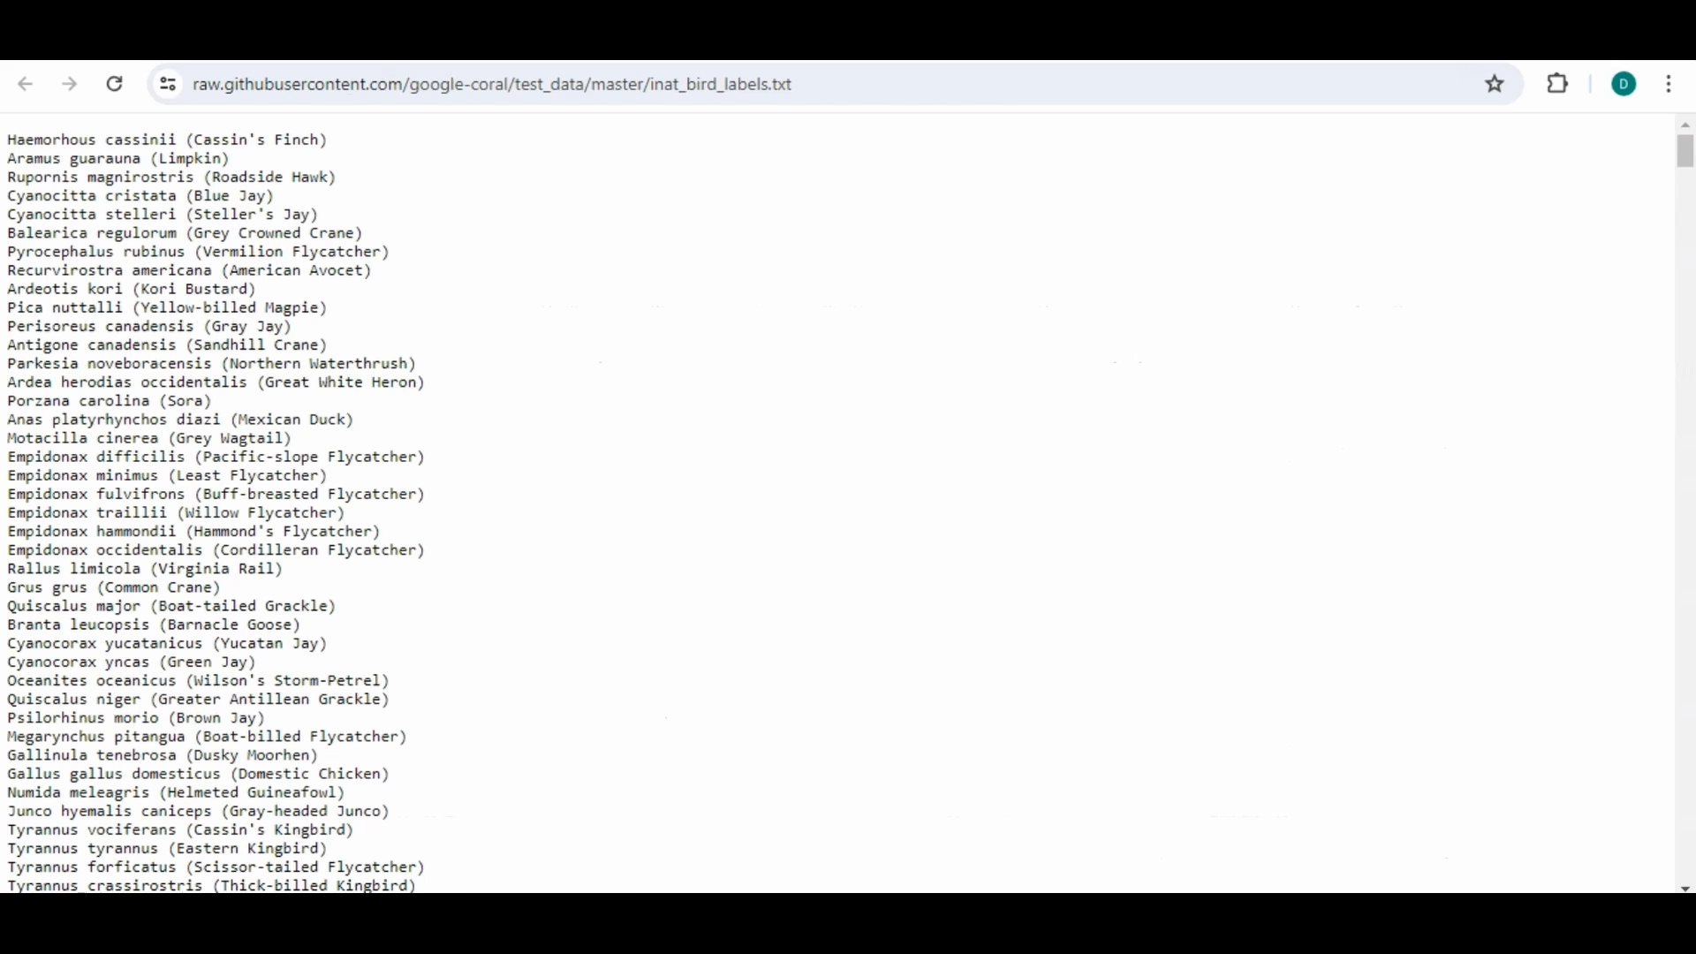
Scroll through the inat_bird_labels.txt species list
scroll("down", 3)
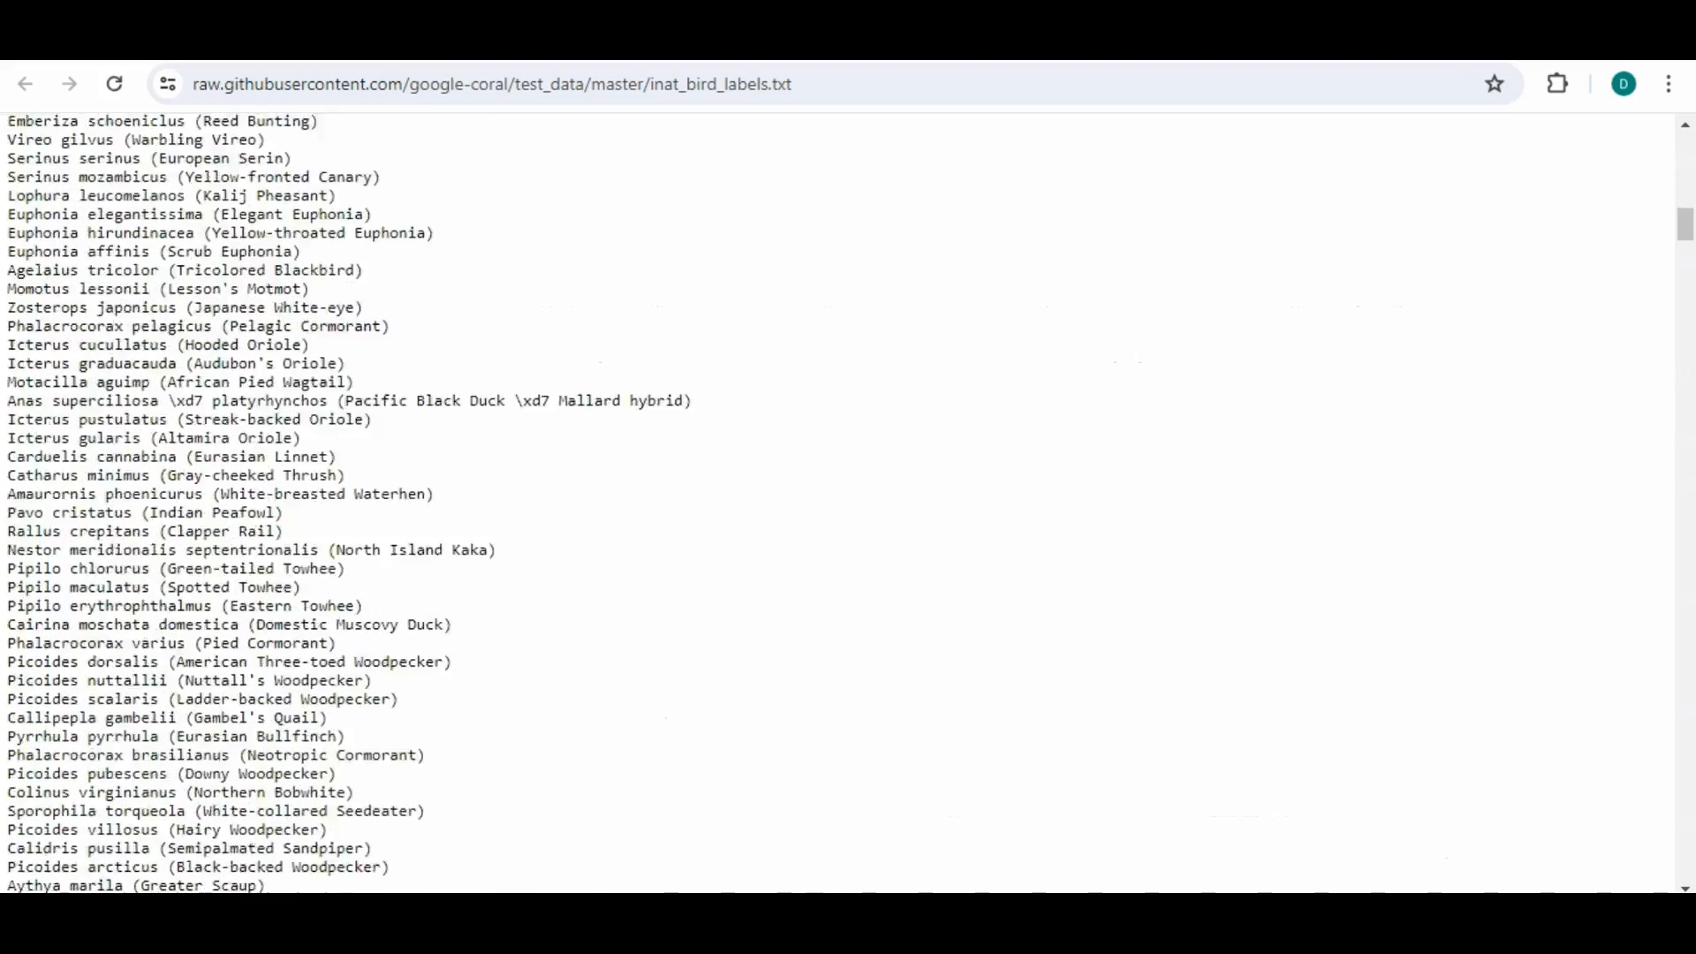
scroll("down", 3)
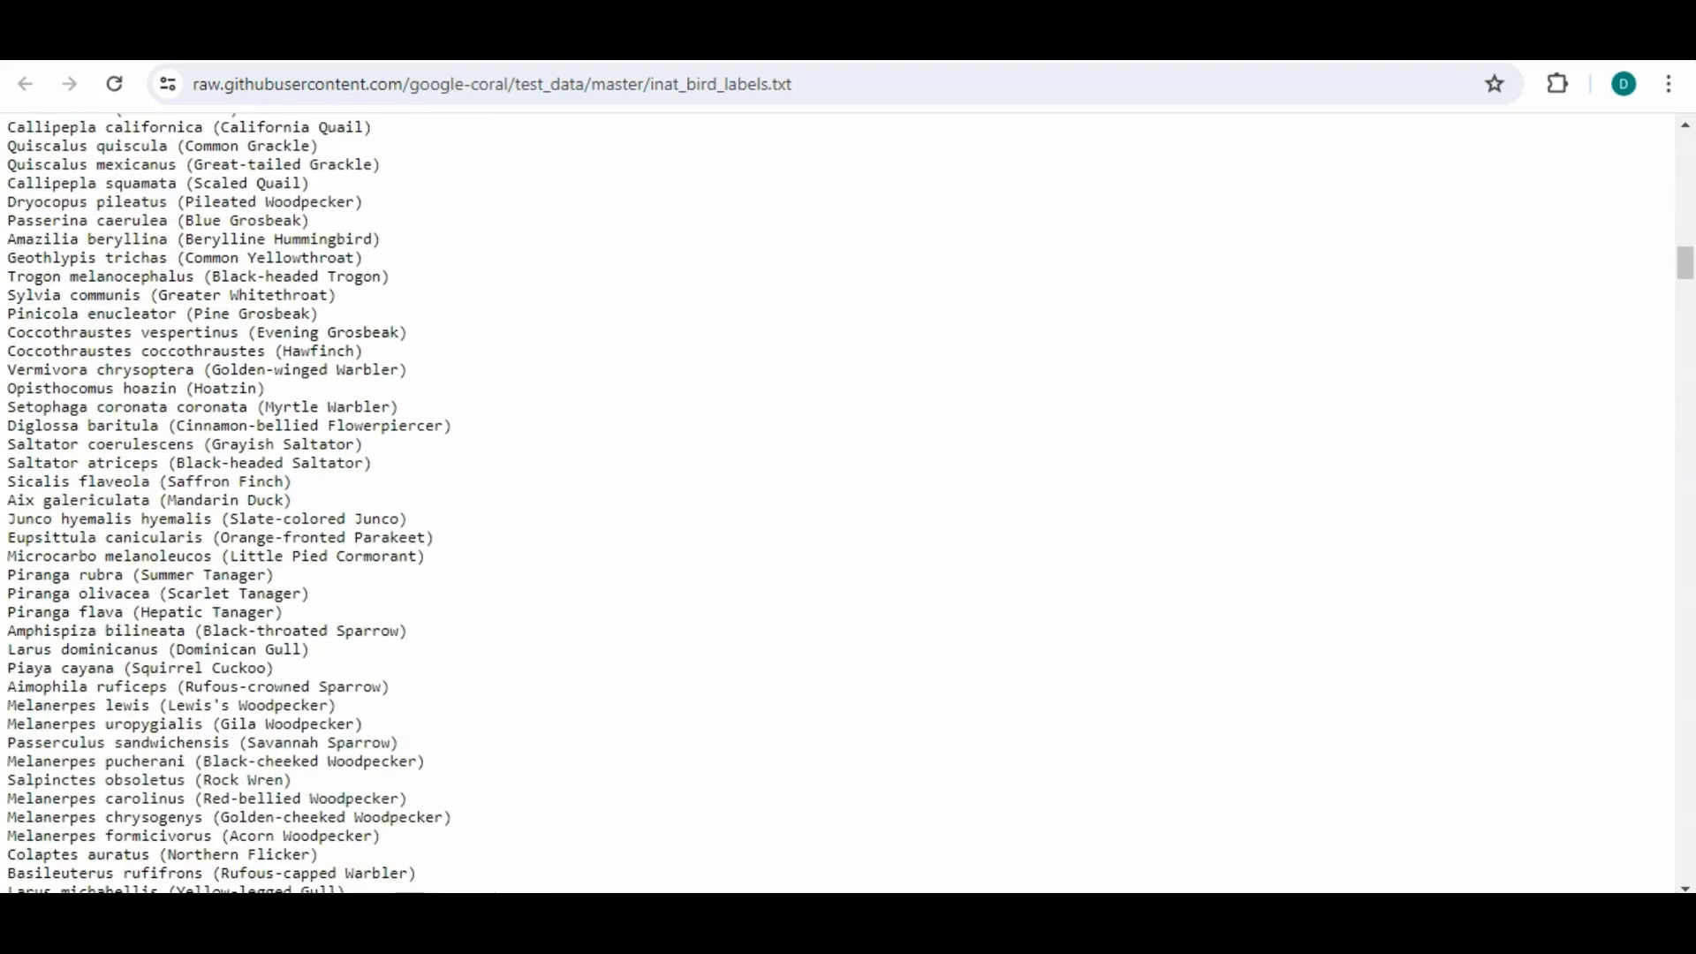
scroll("down", 3)
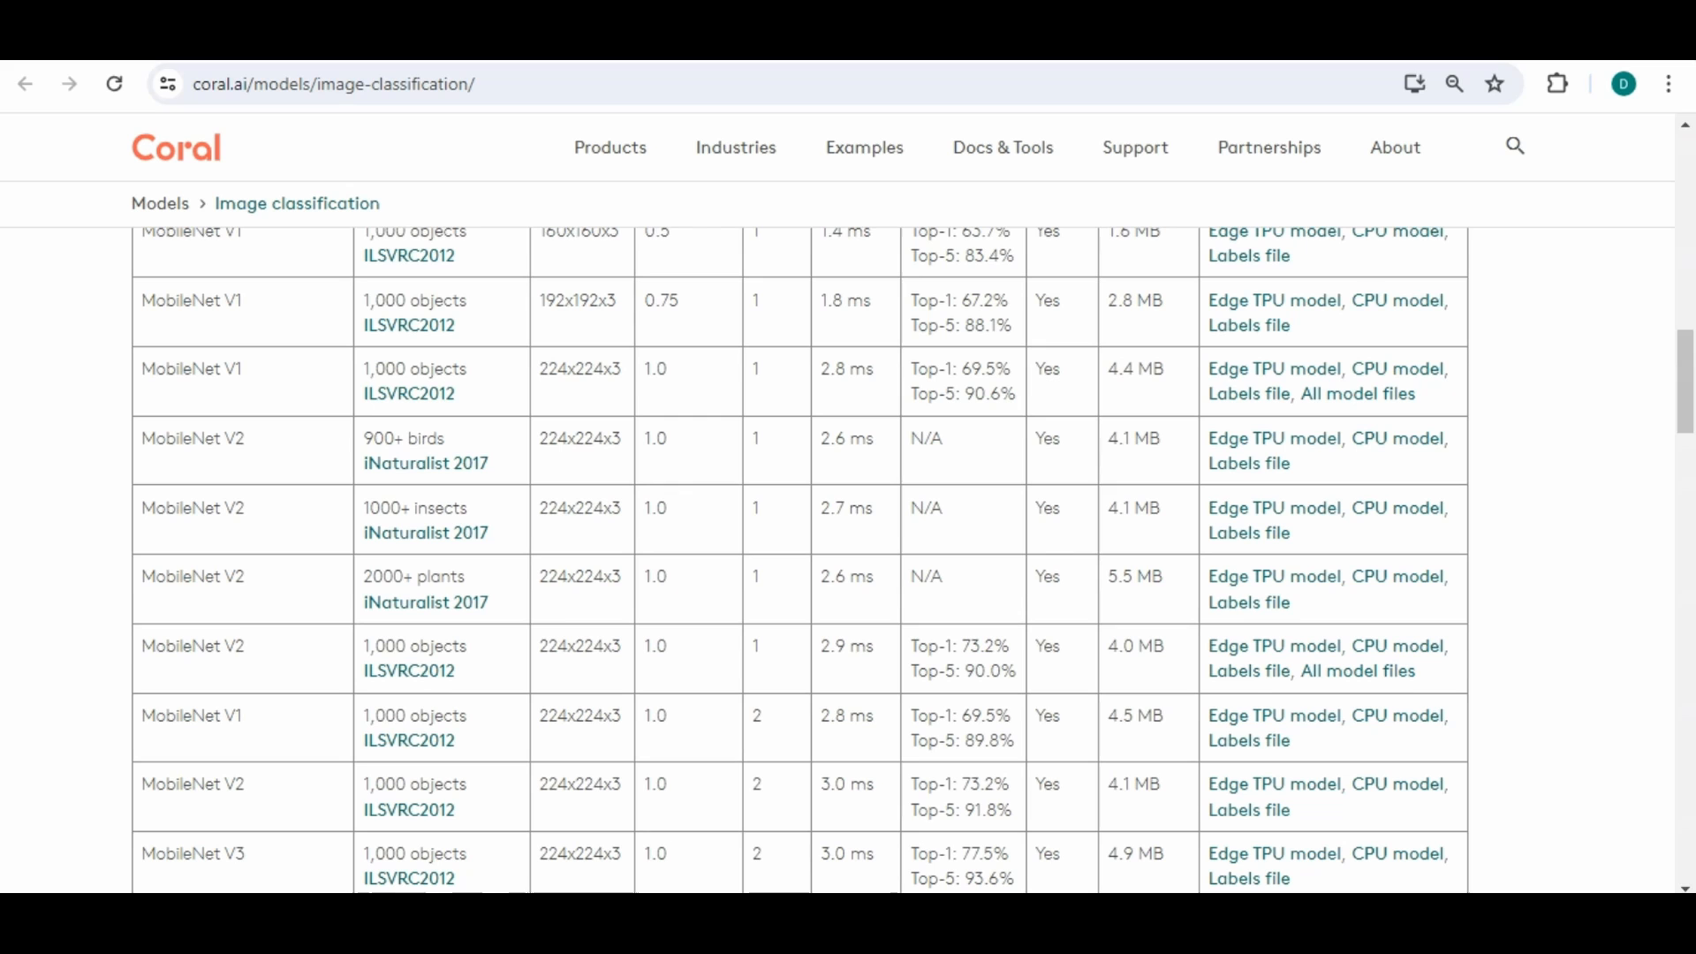
scroll("down", 3)
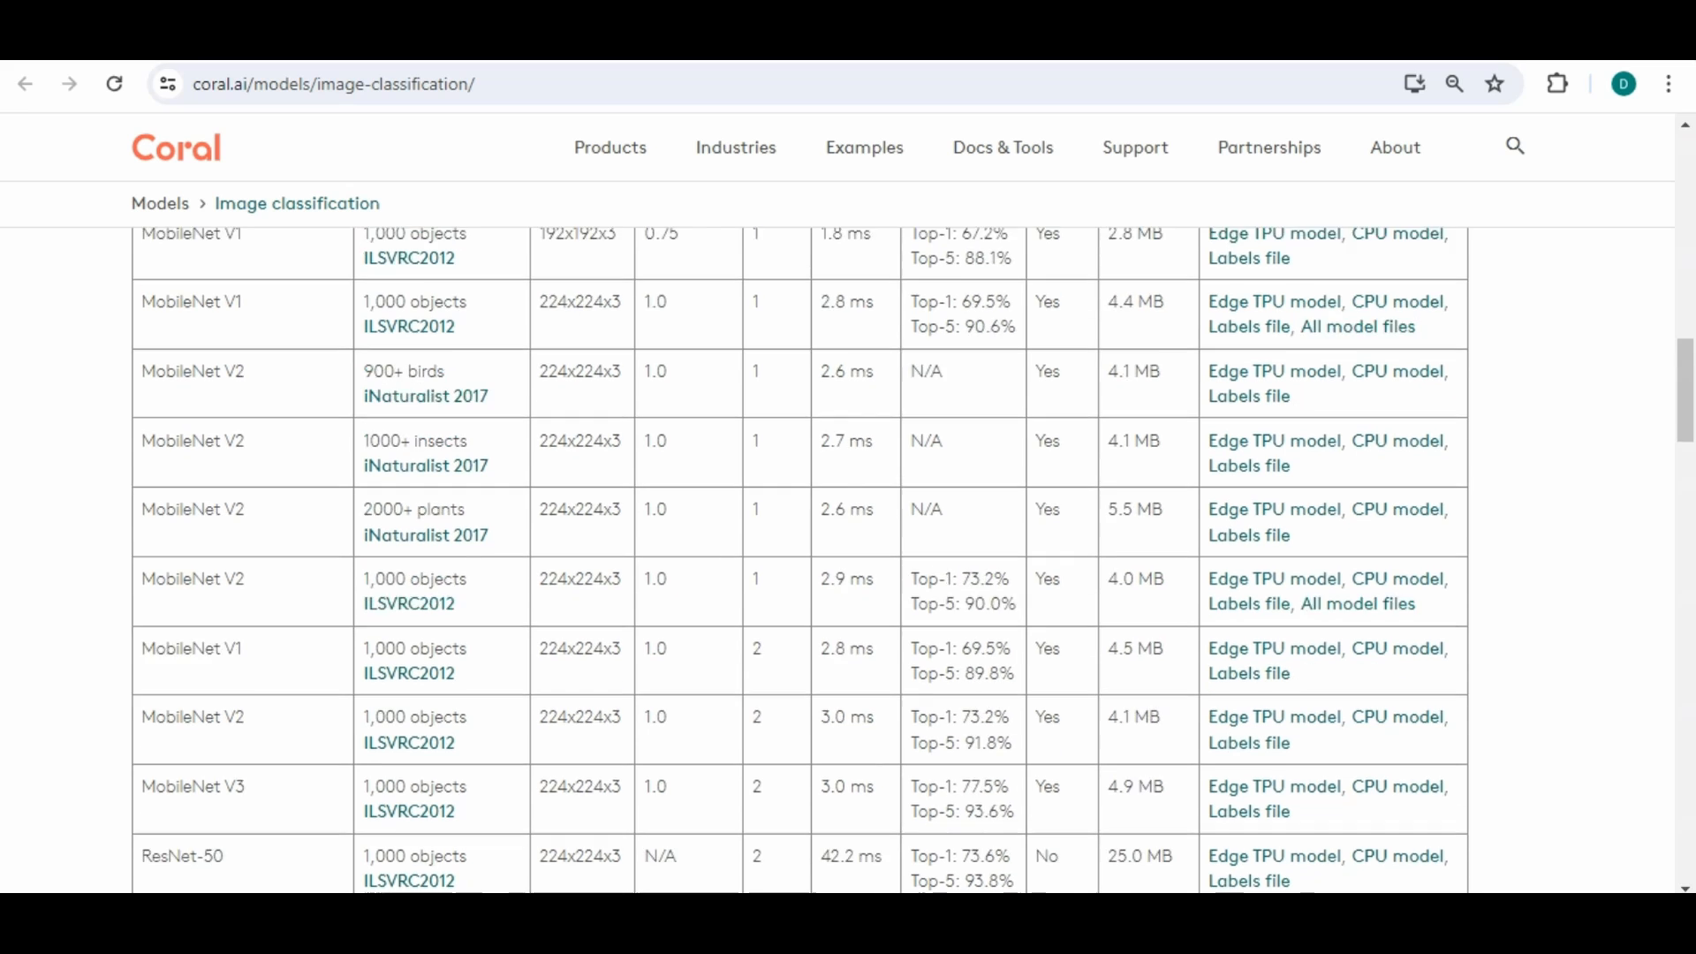
scroll("down", 3)
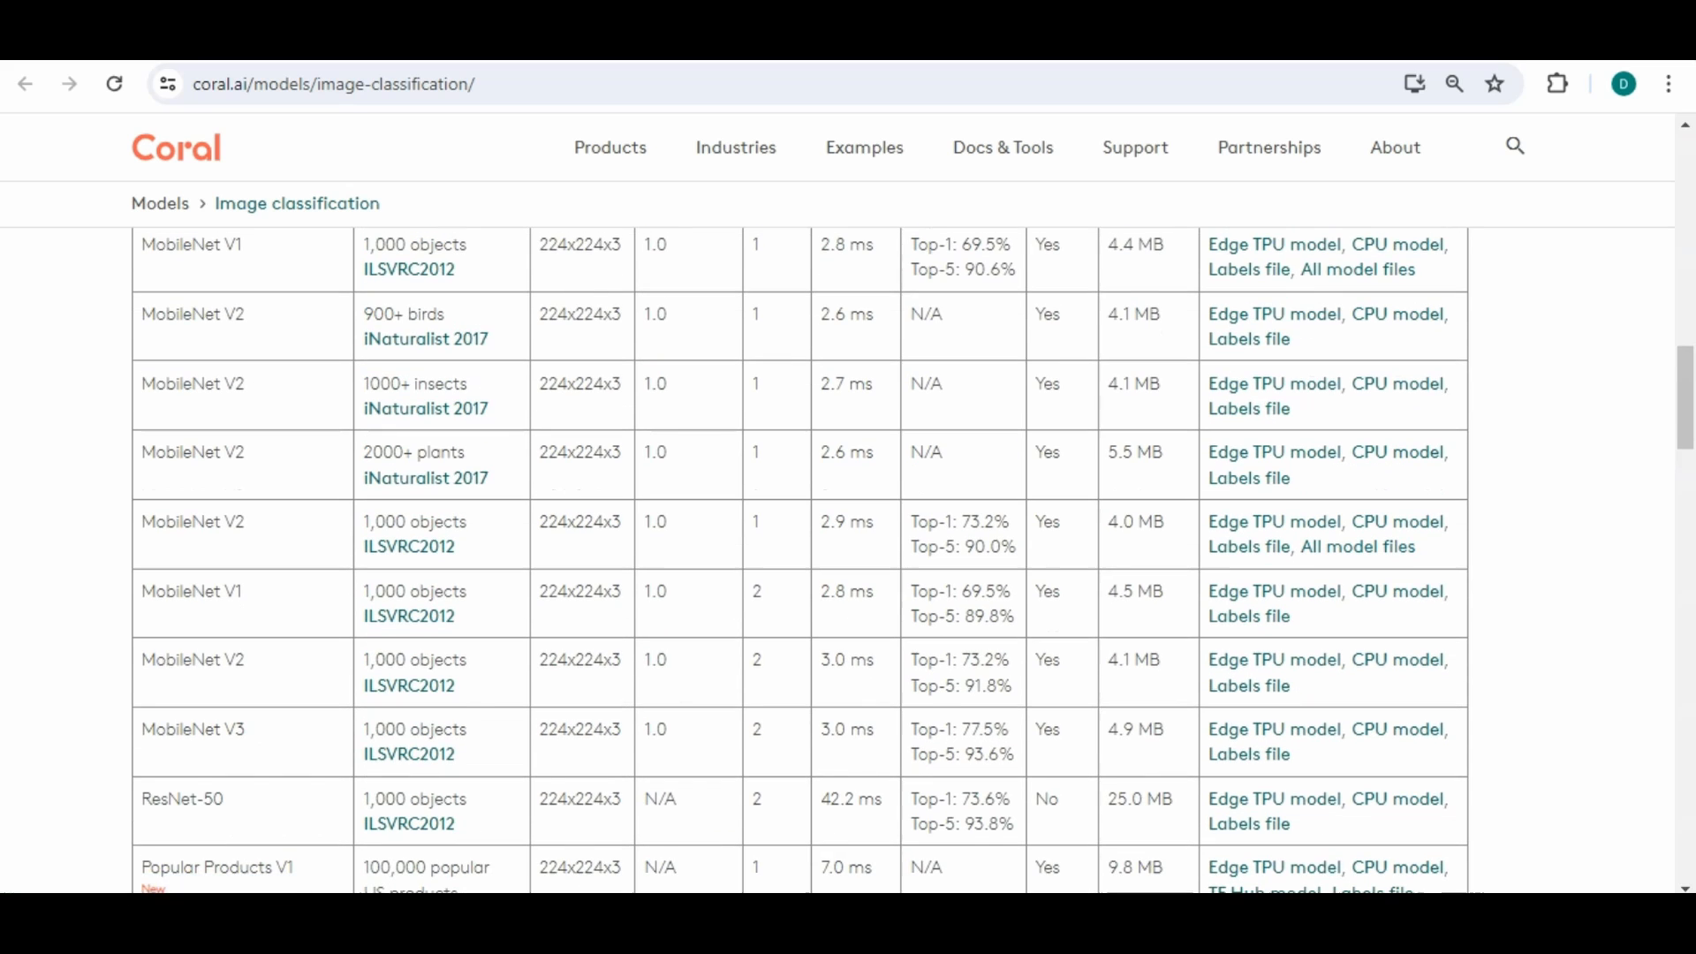
scroll("up", 3)
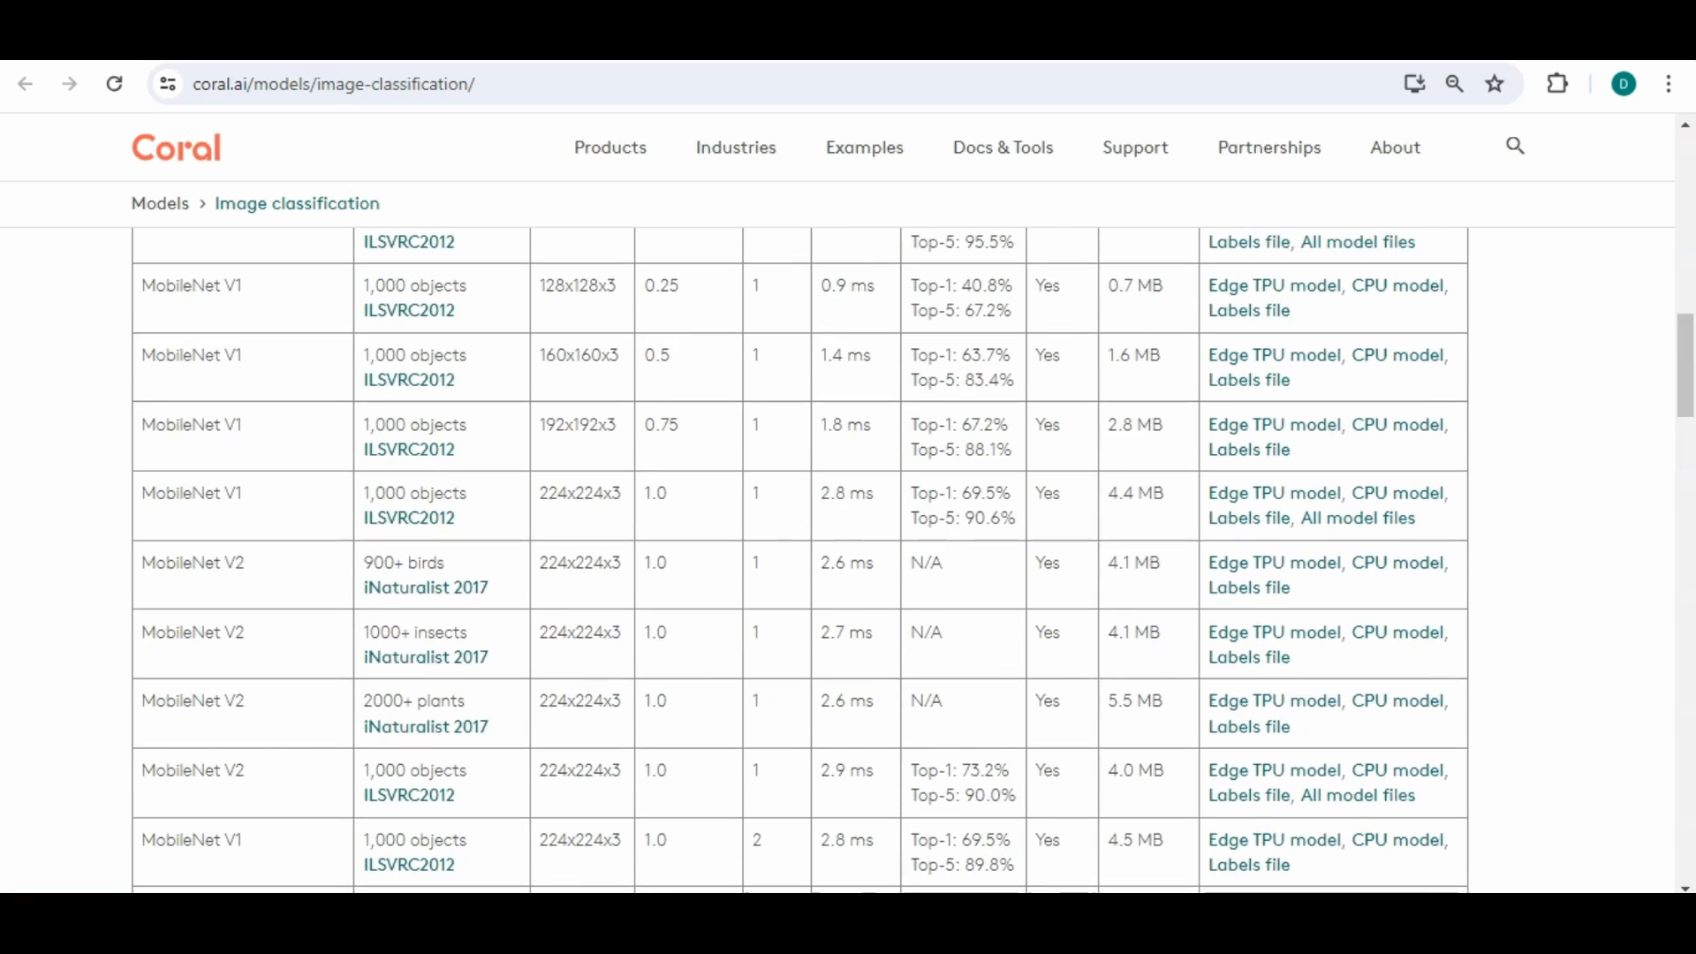
scroll("up", 3)
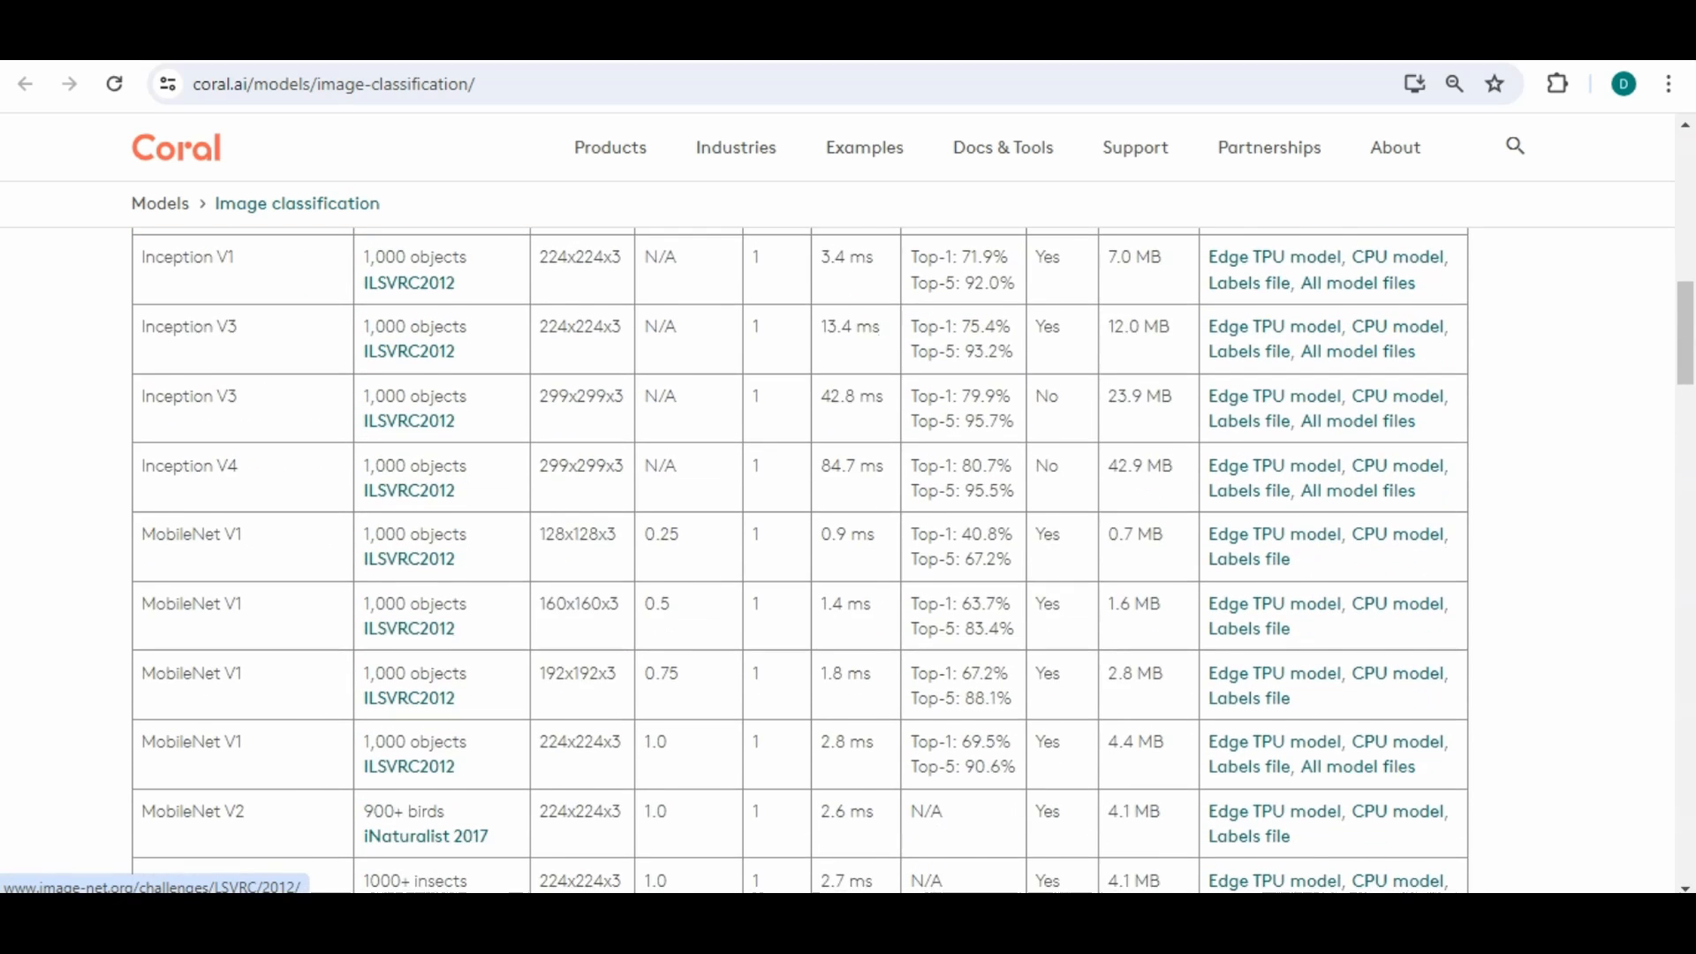
scroll("down", 3)
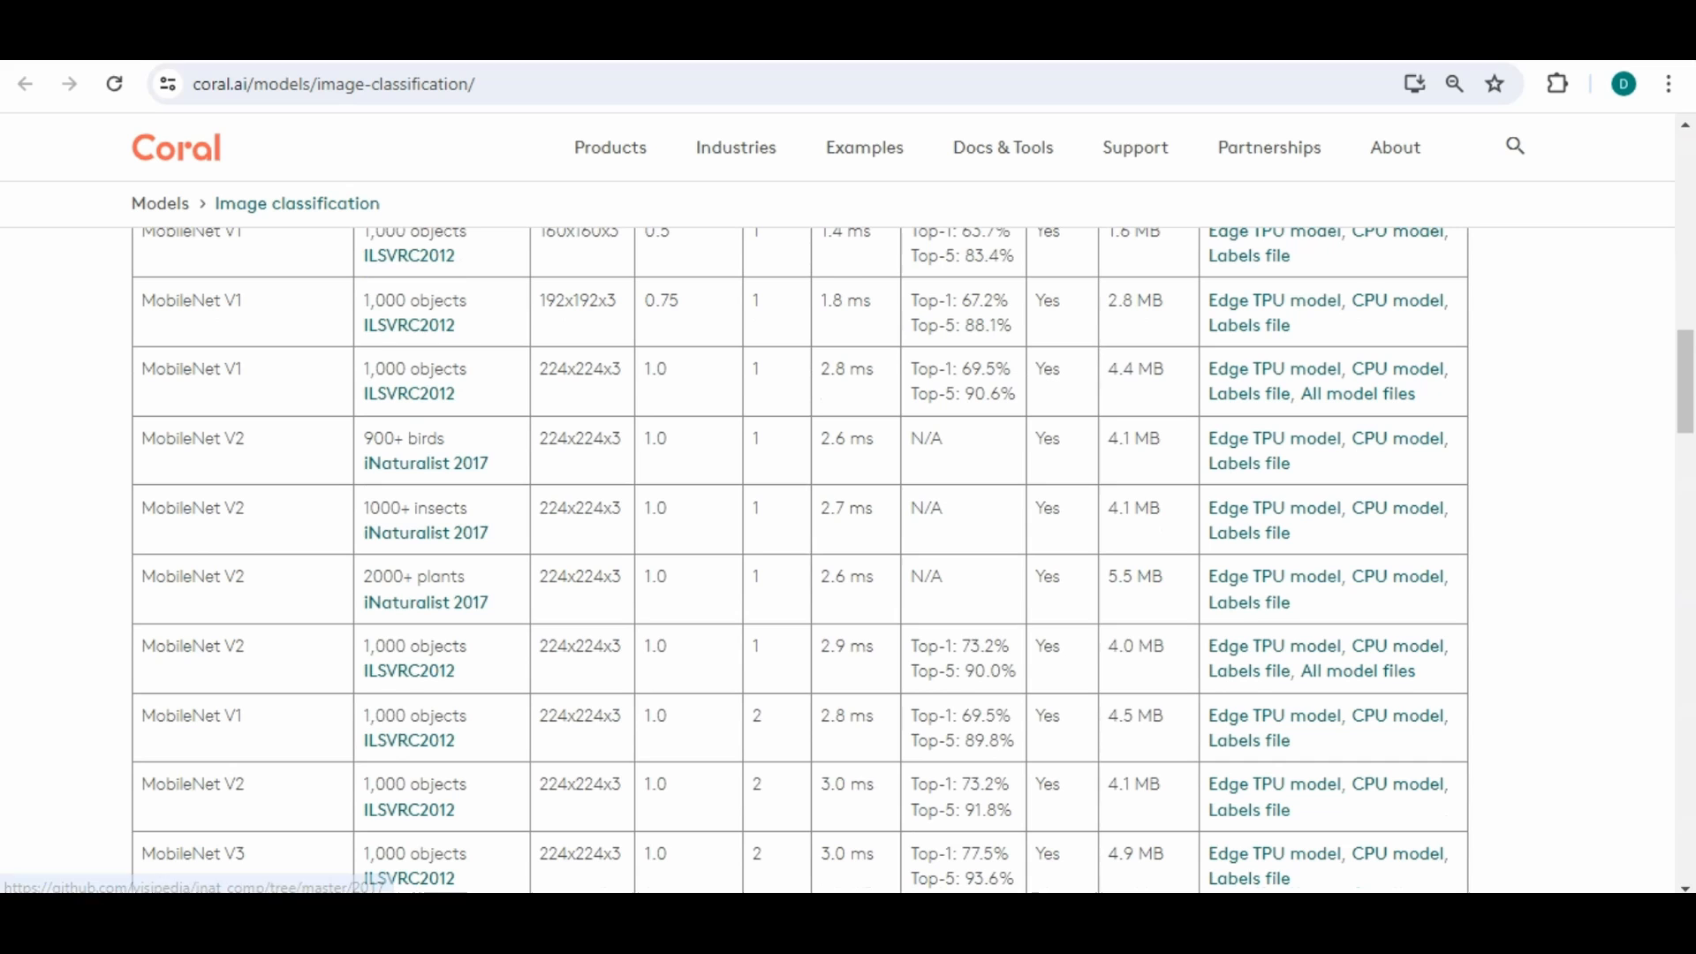
scroll("up", 3)
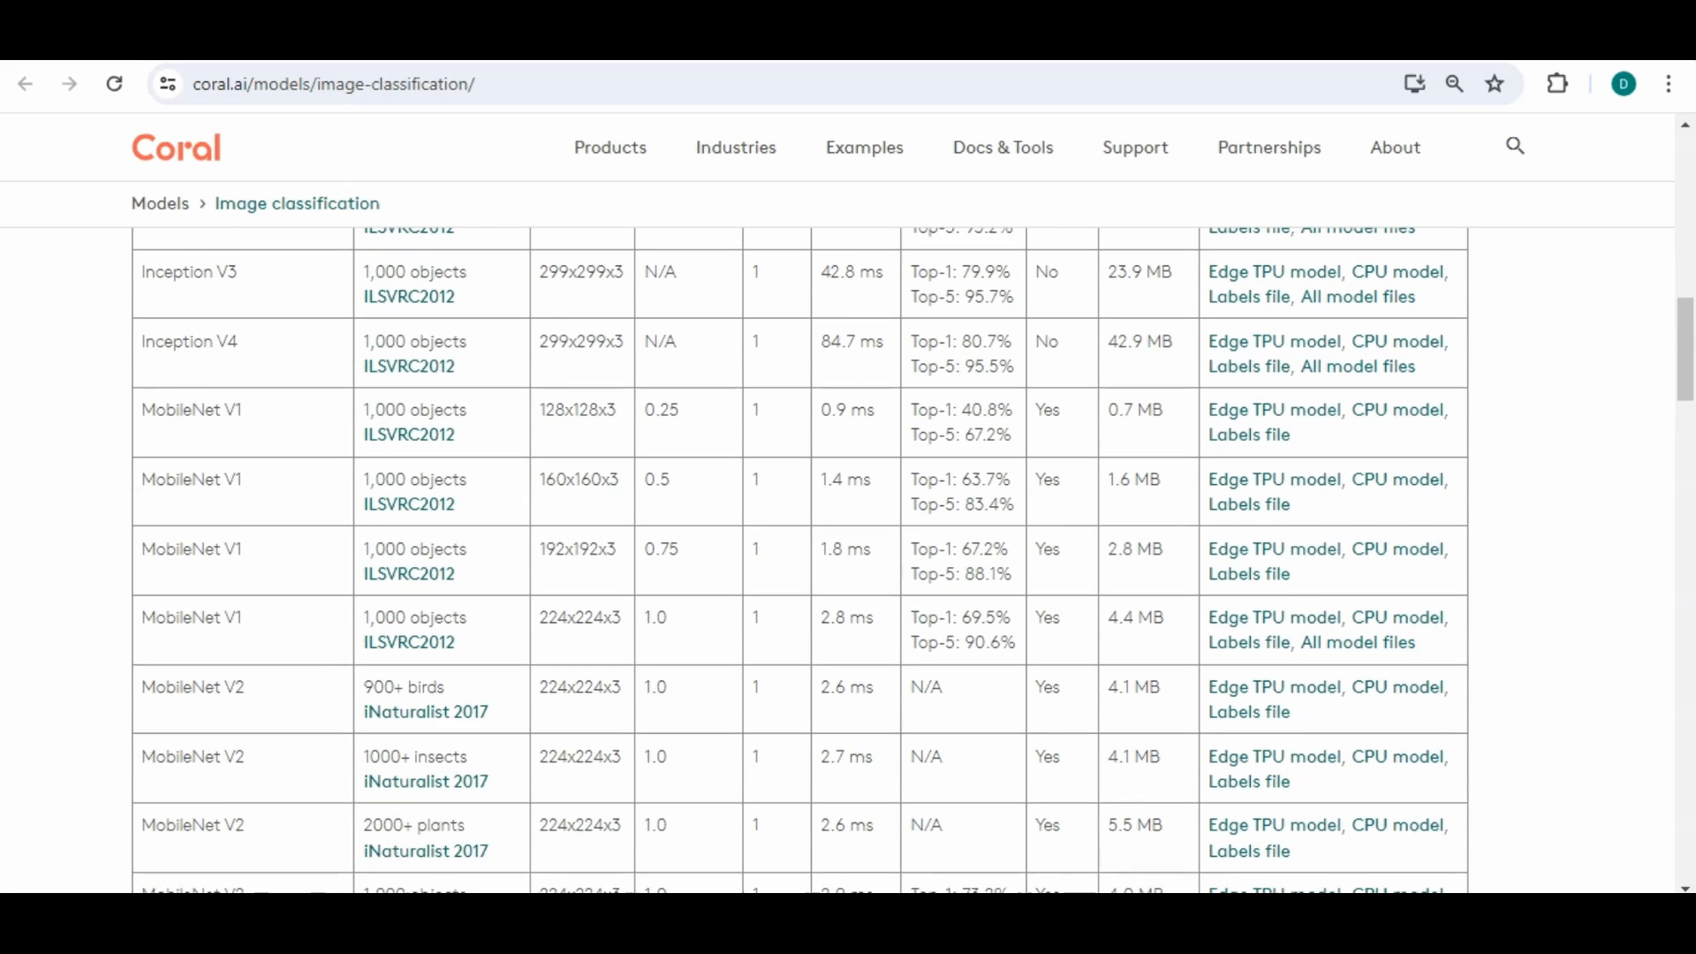
scroll("up", 3)
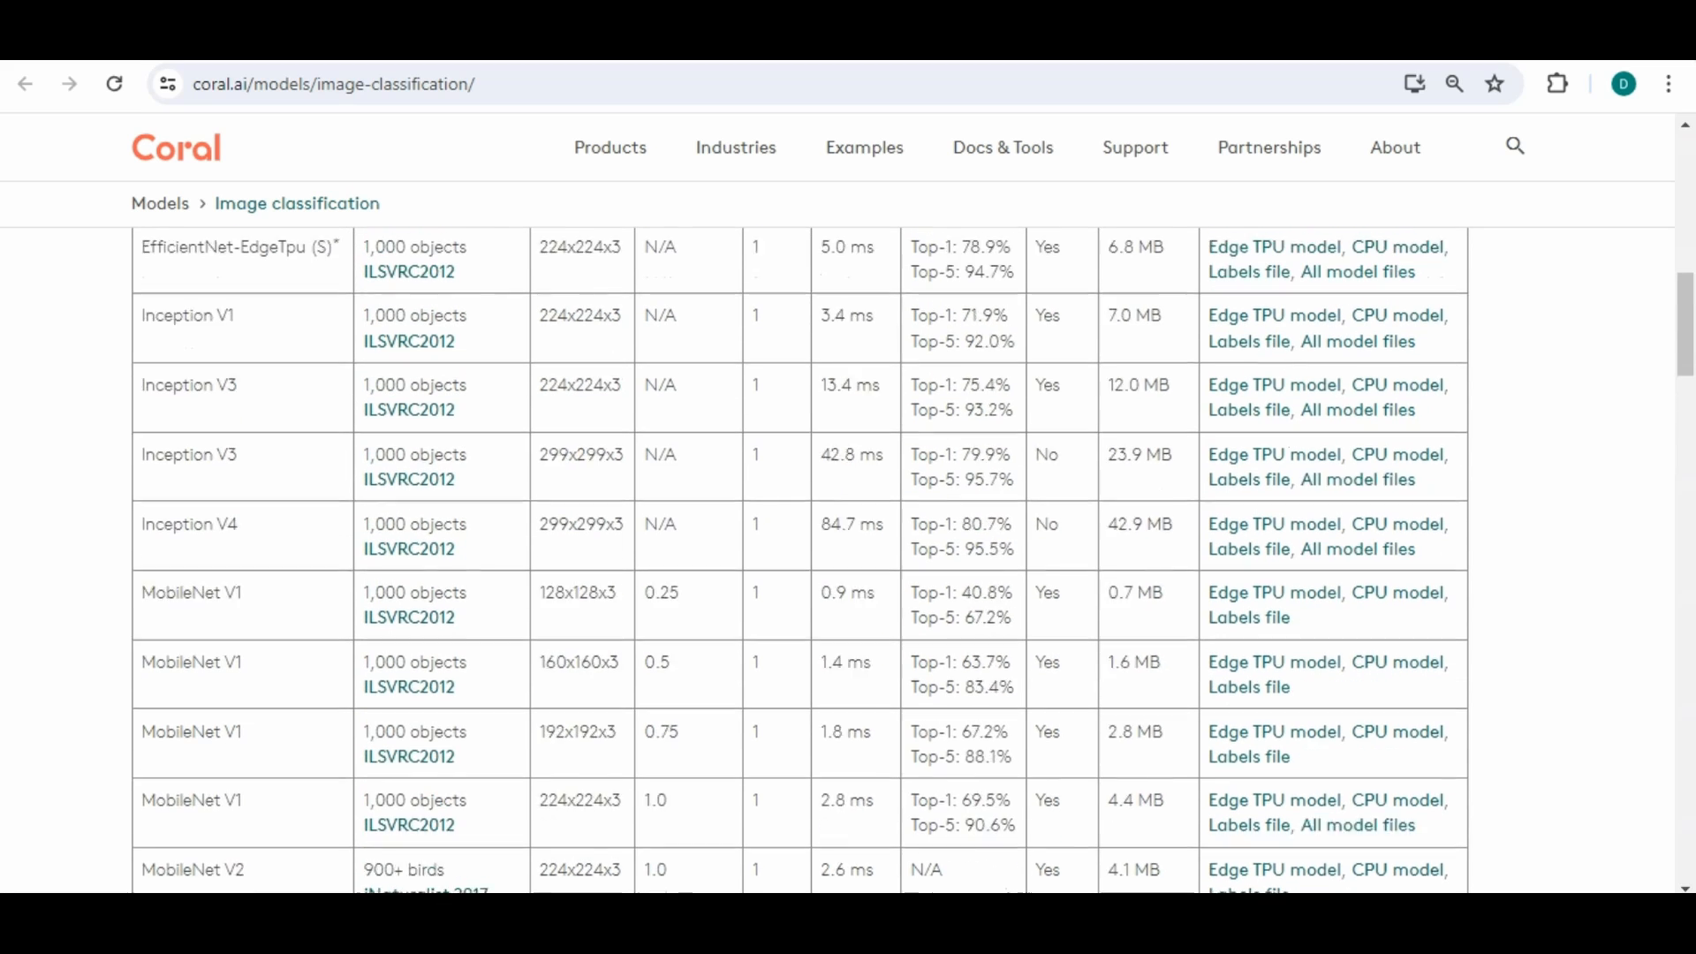
scroll("up", 3)
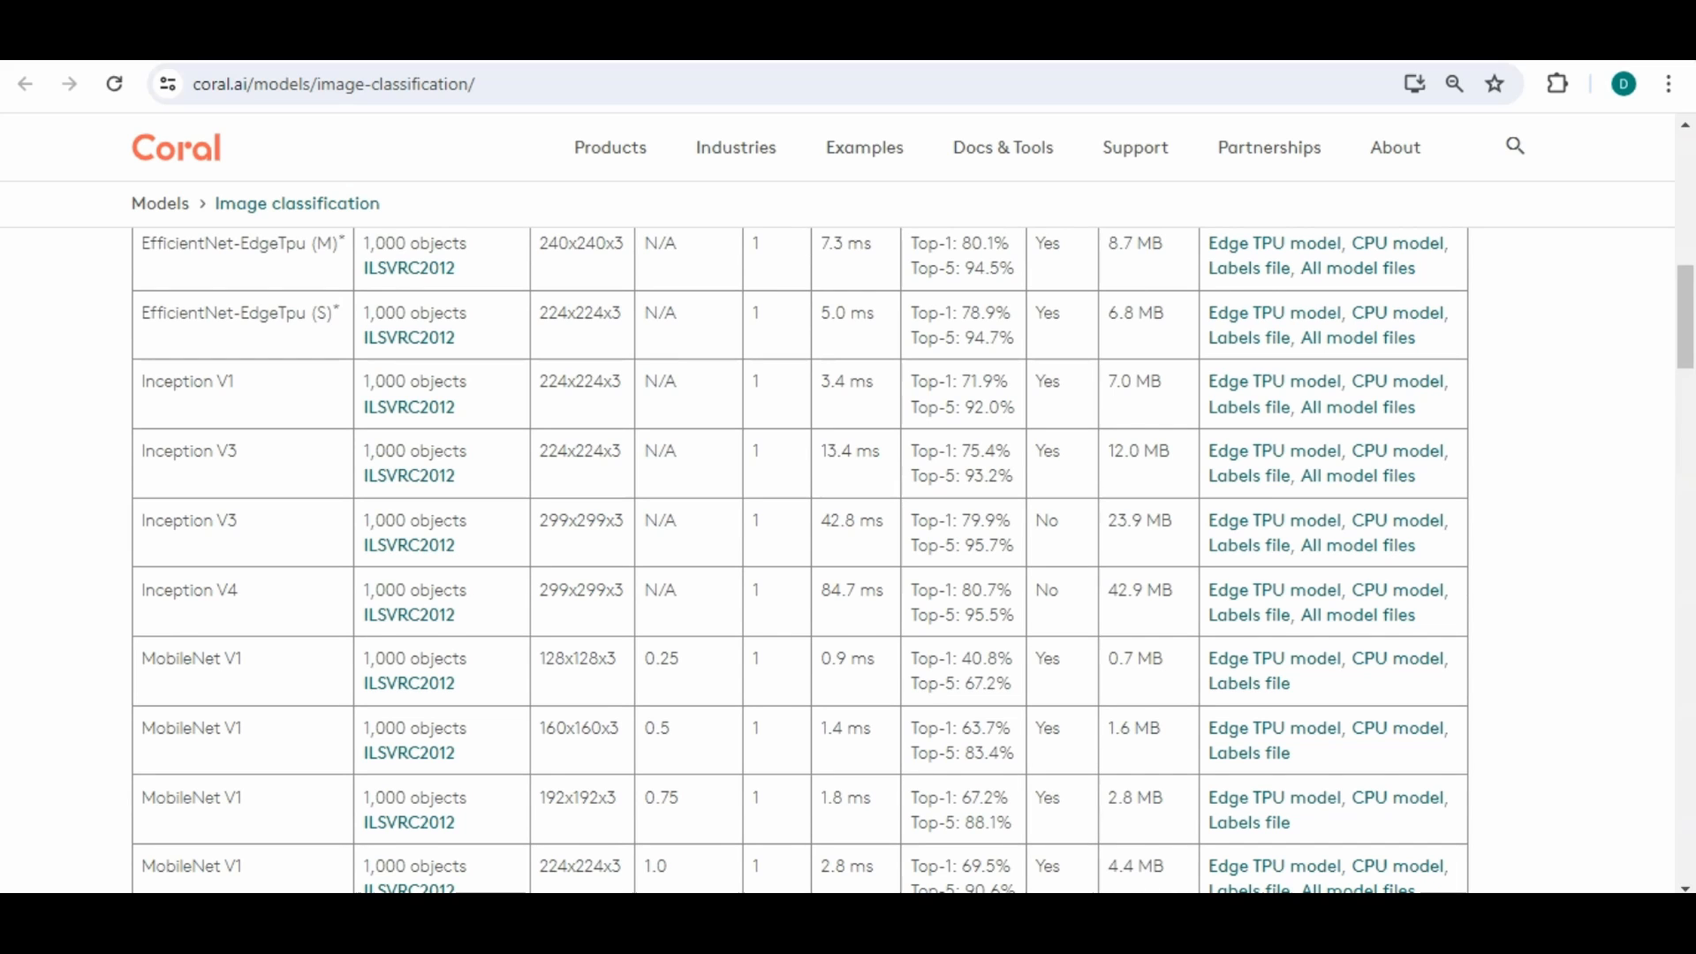
scroll("down", 3)
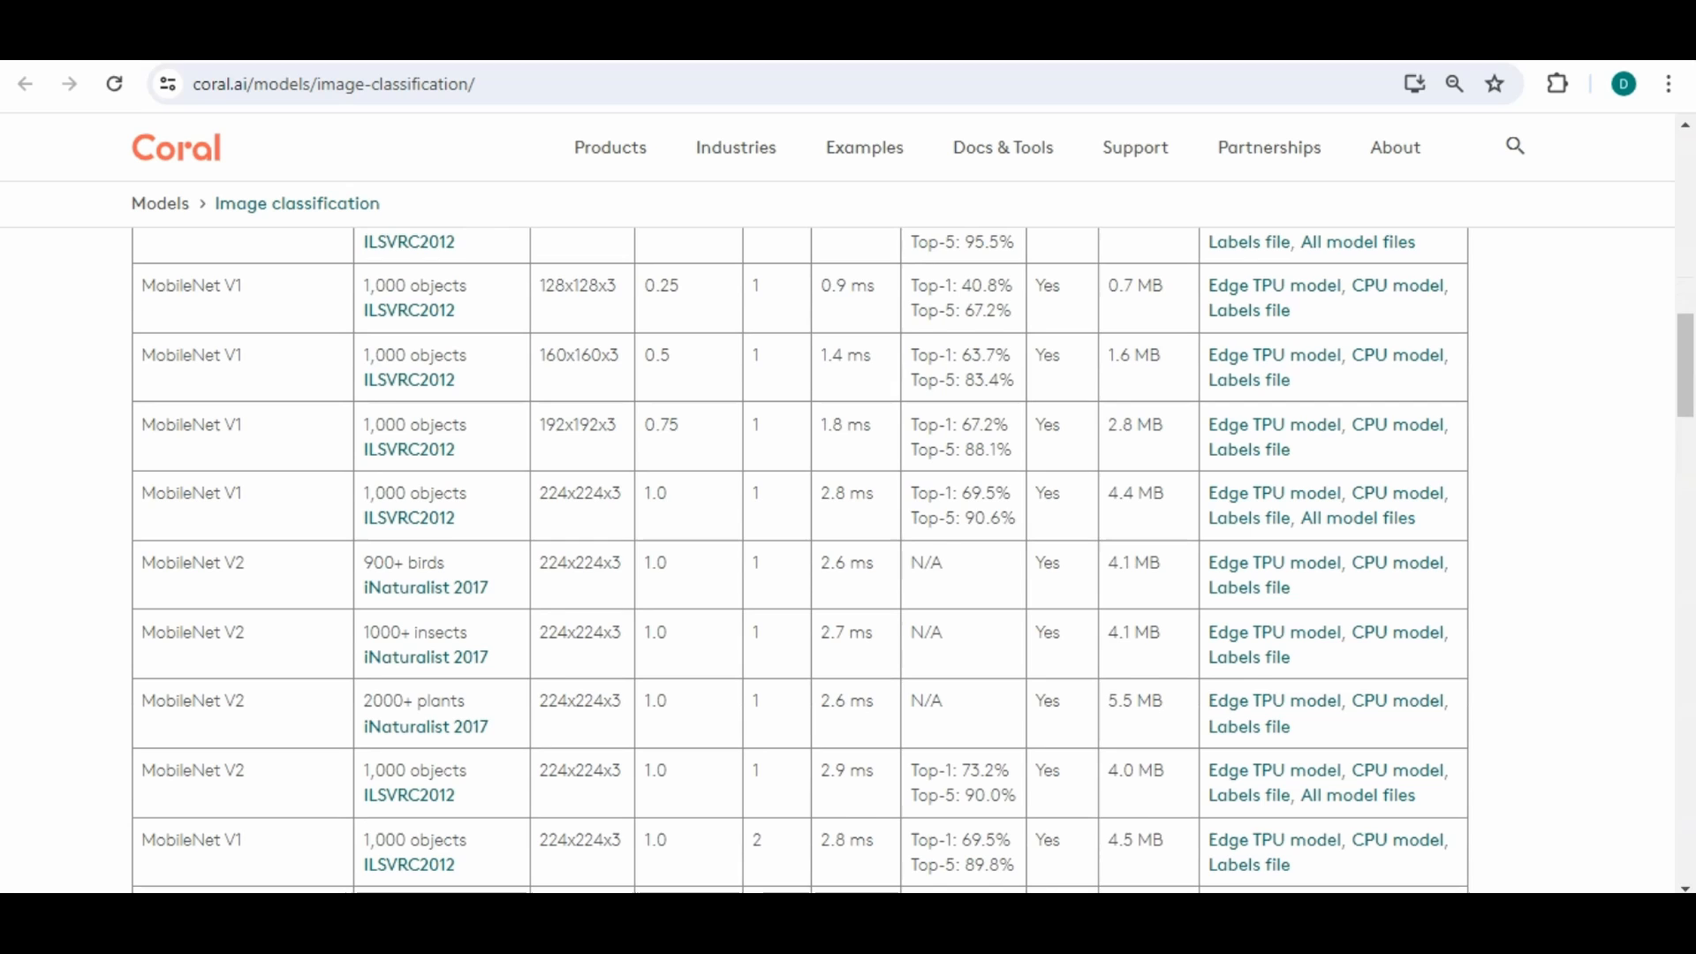
scroll("down", 3)
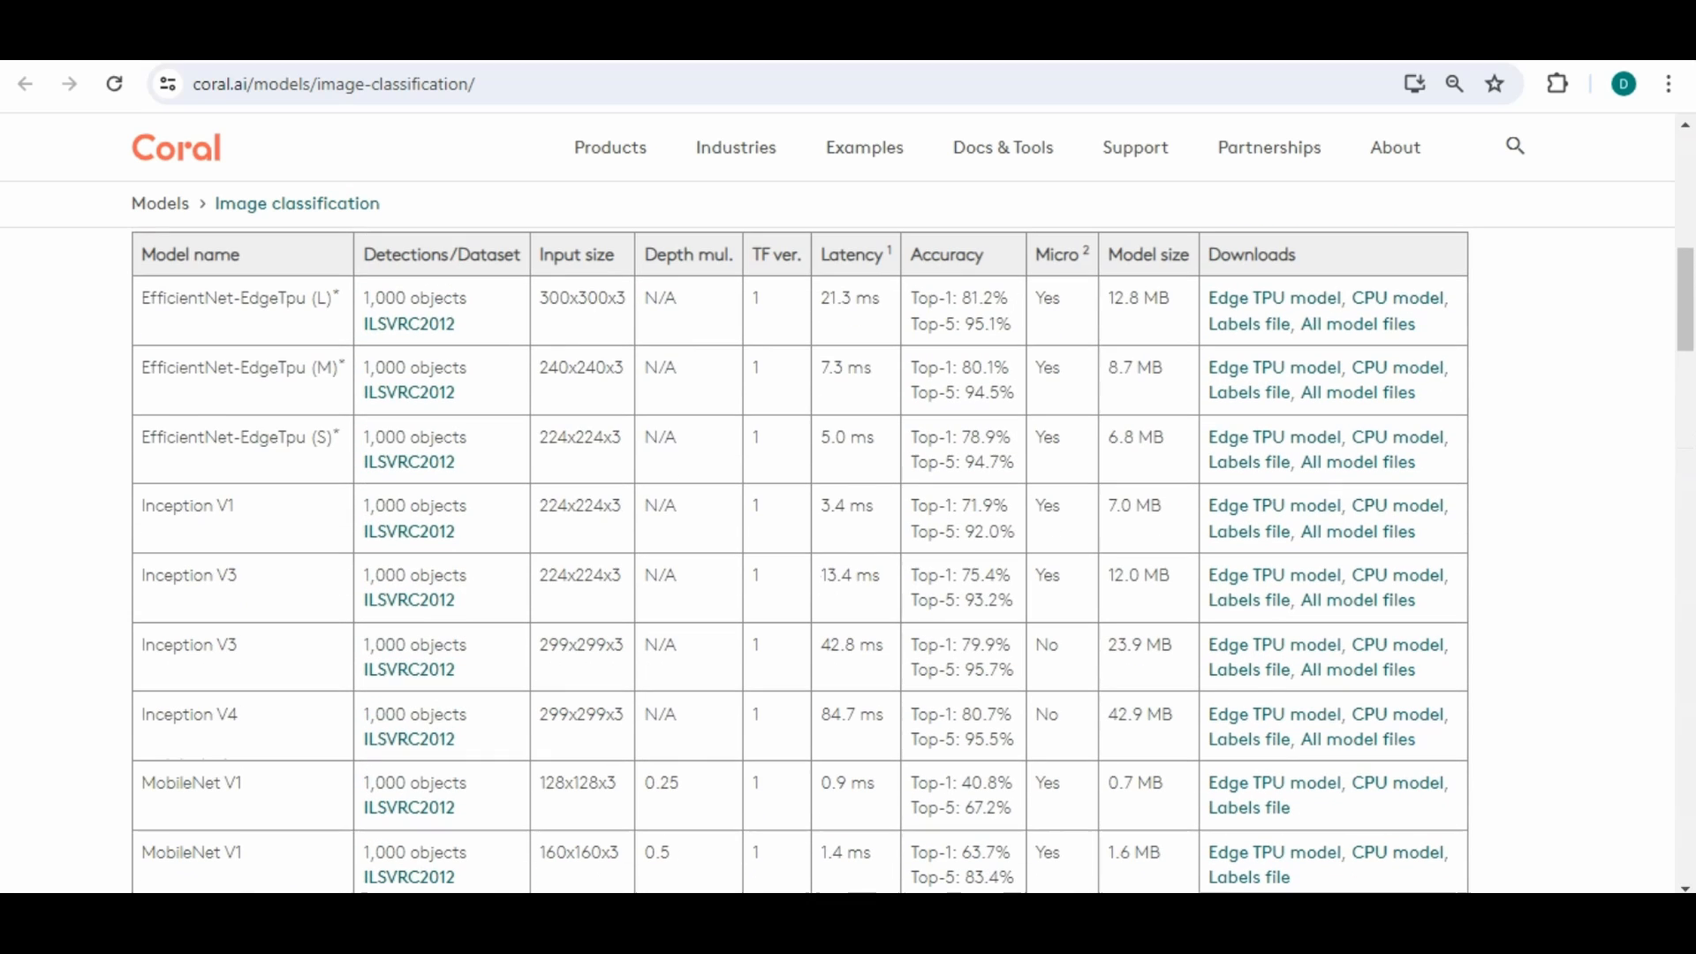
mouse_move(408, 392)
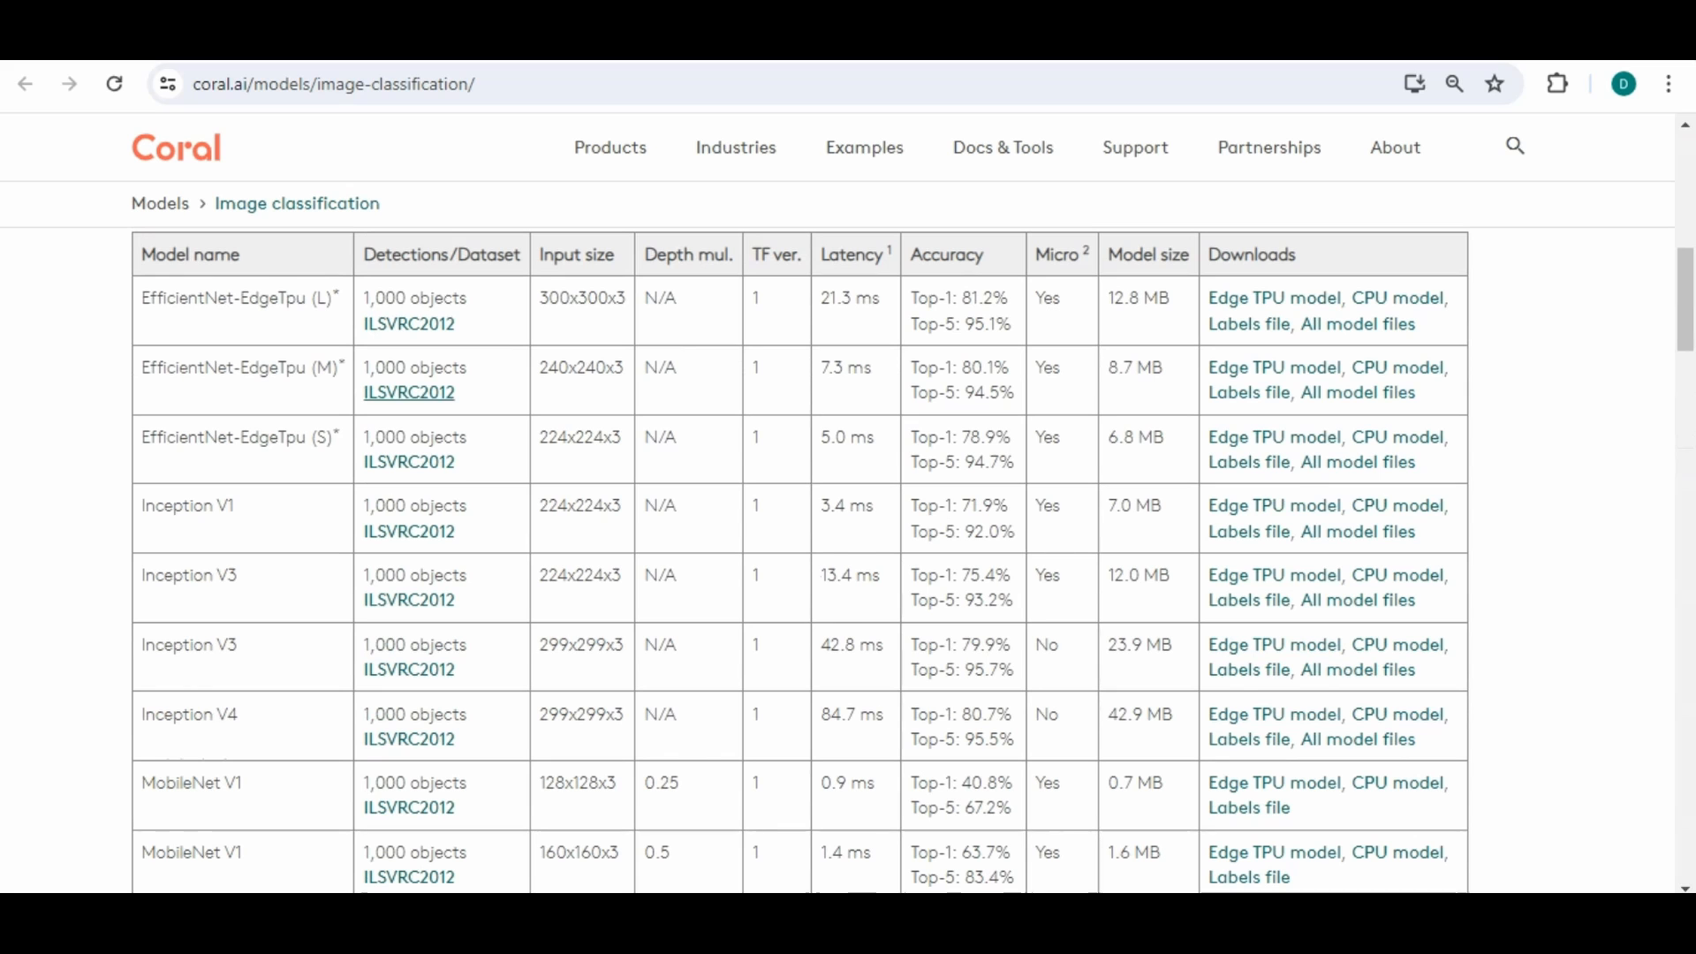
scroll("down", 3)
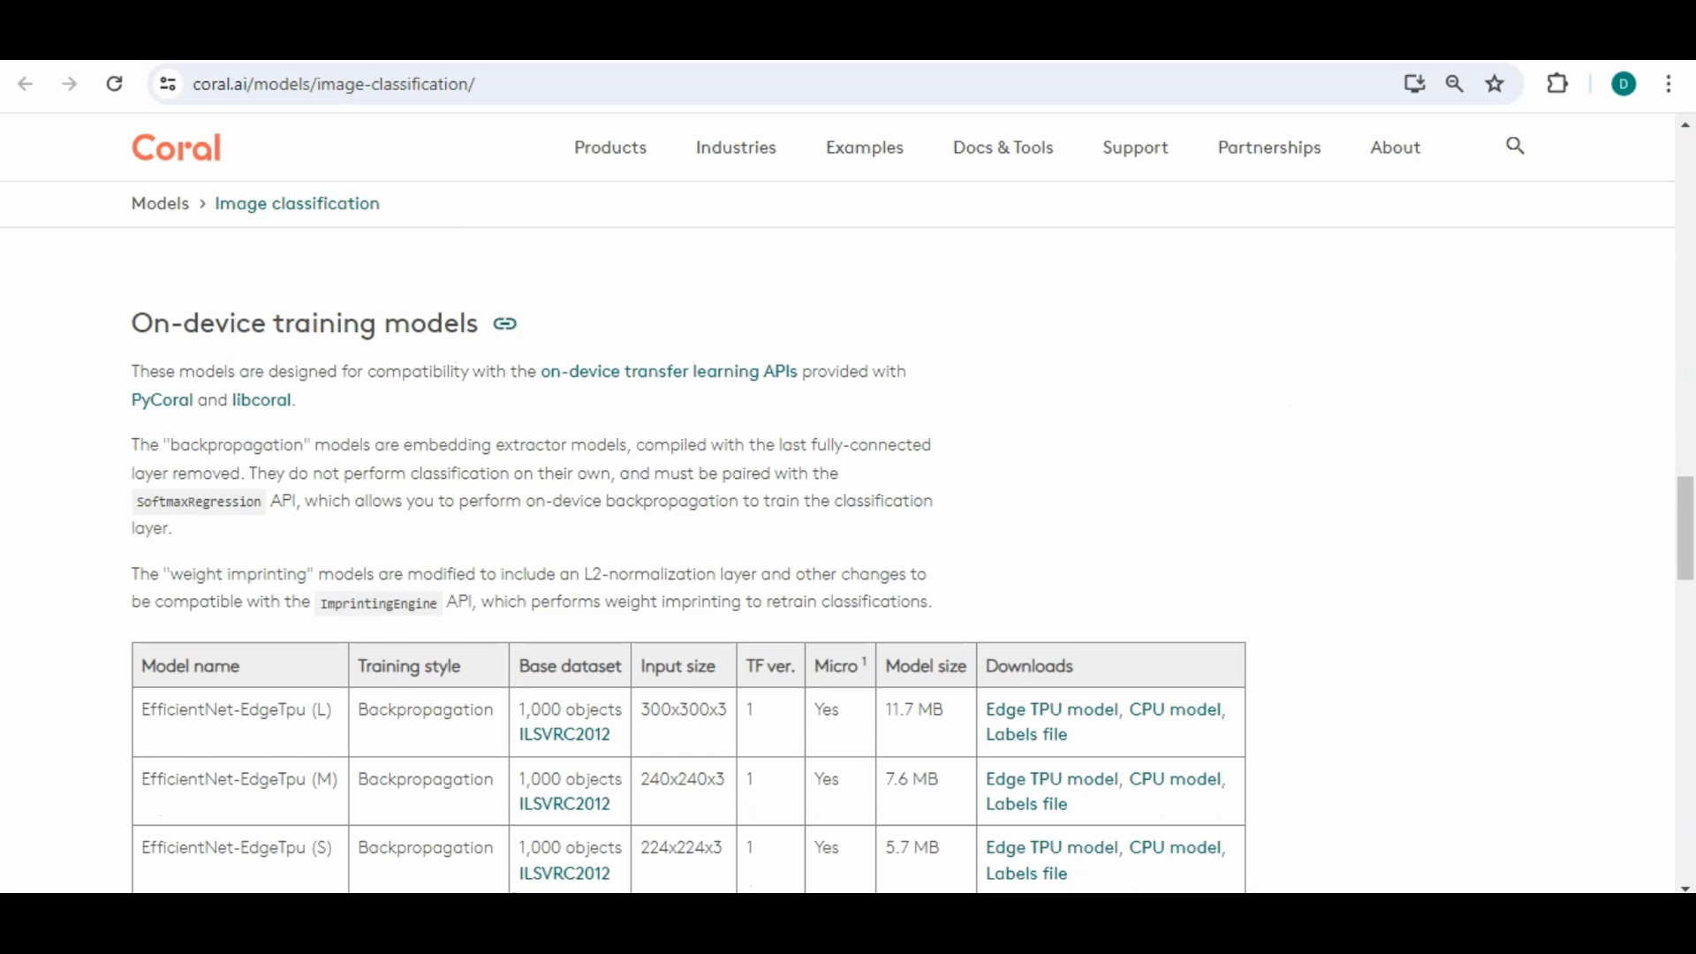
scroll("down", 3)
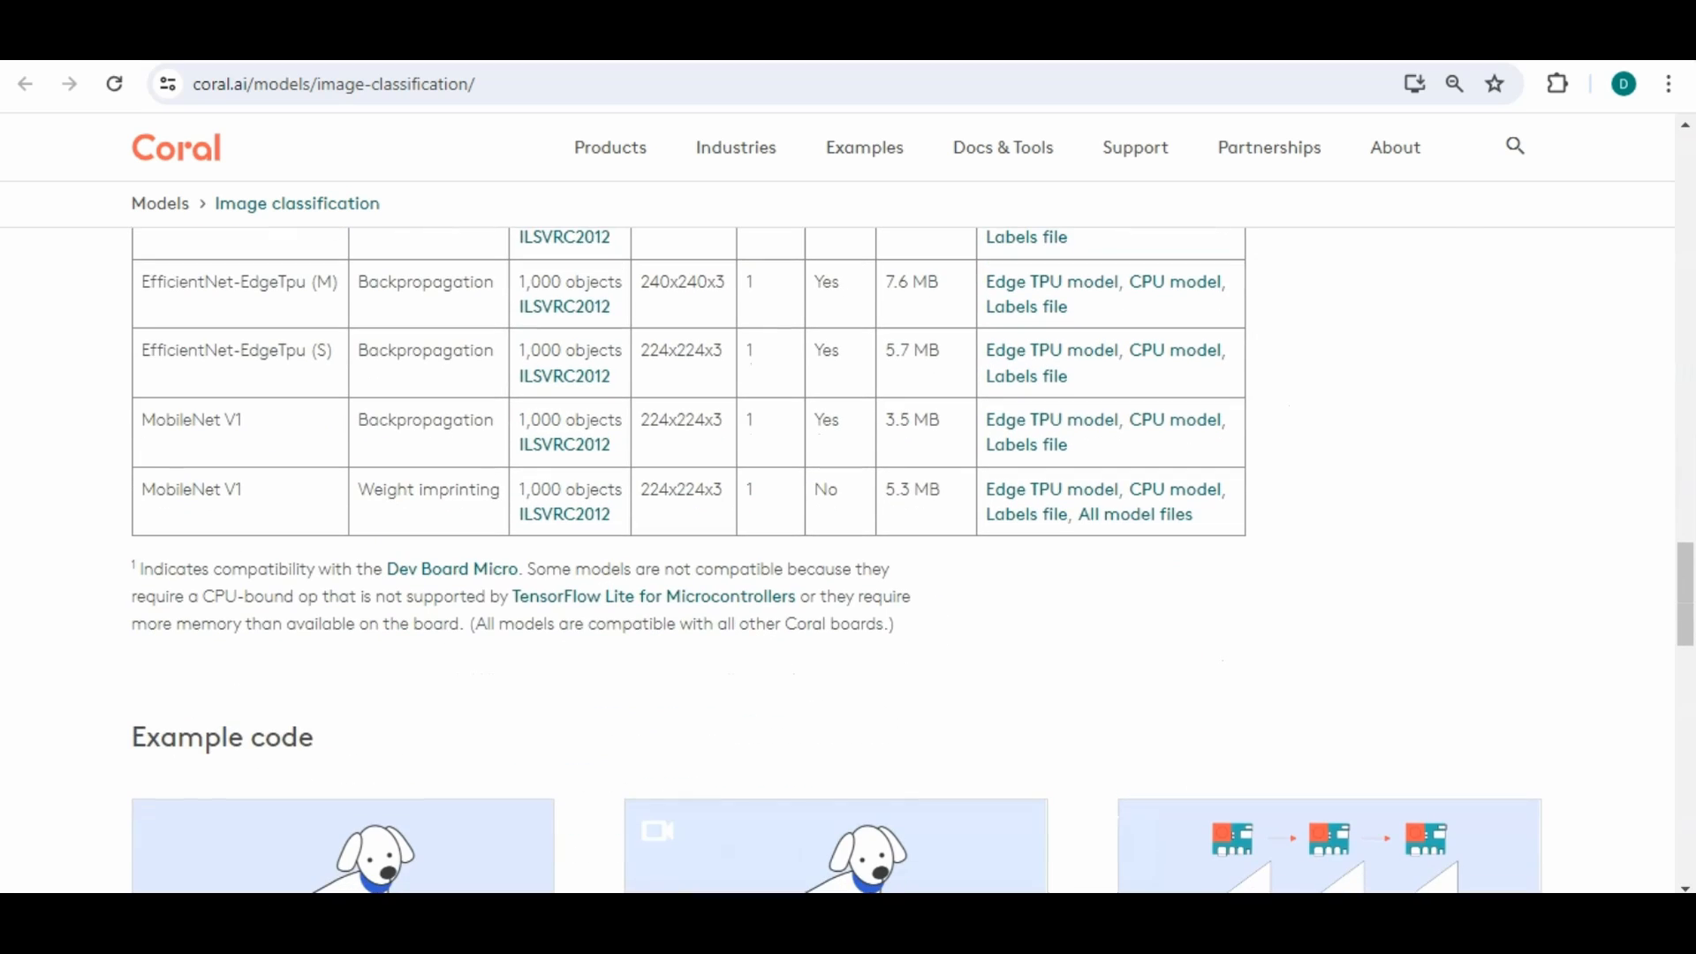
scroll("up", 3)
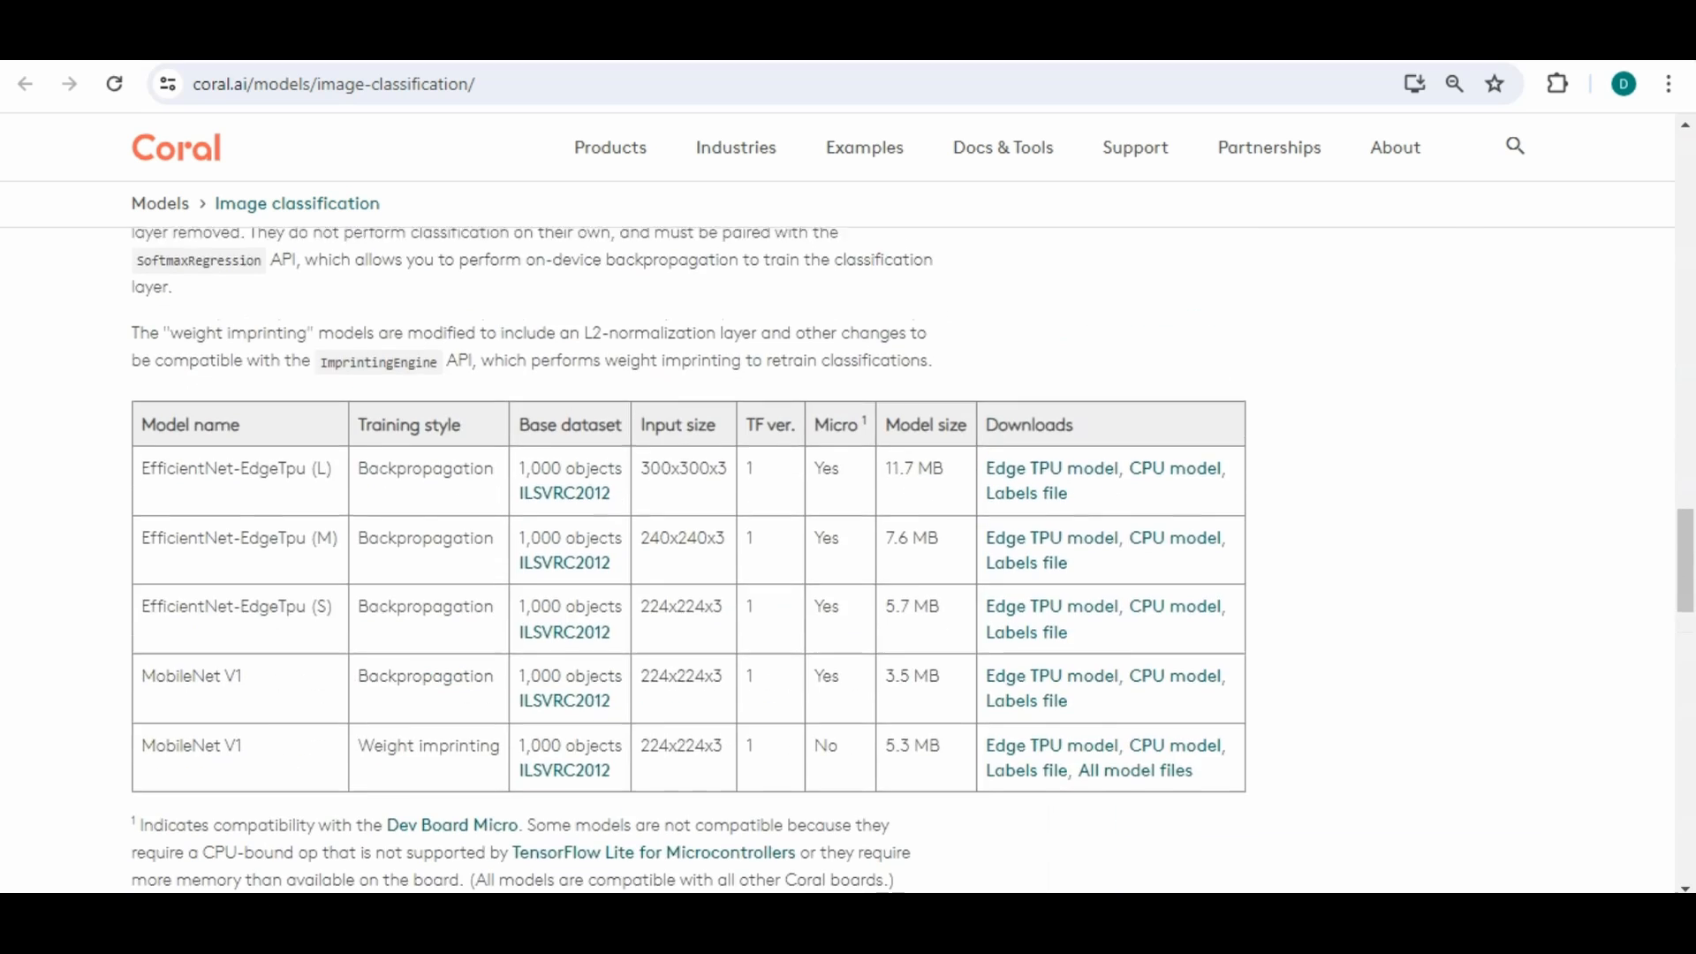
scroll("down", 3)
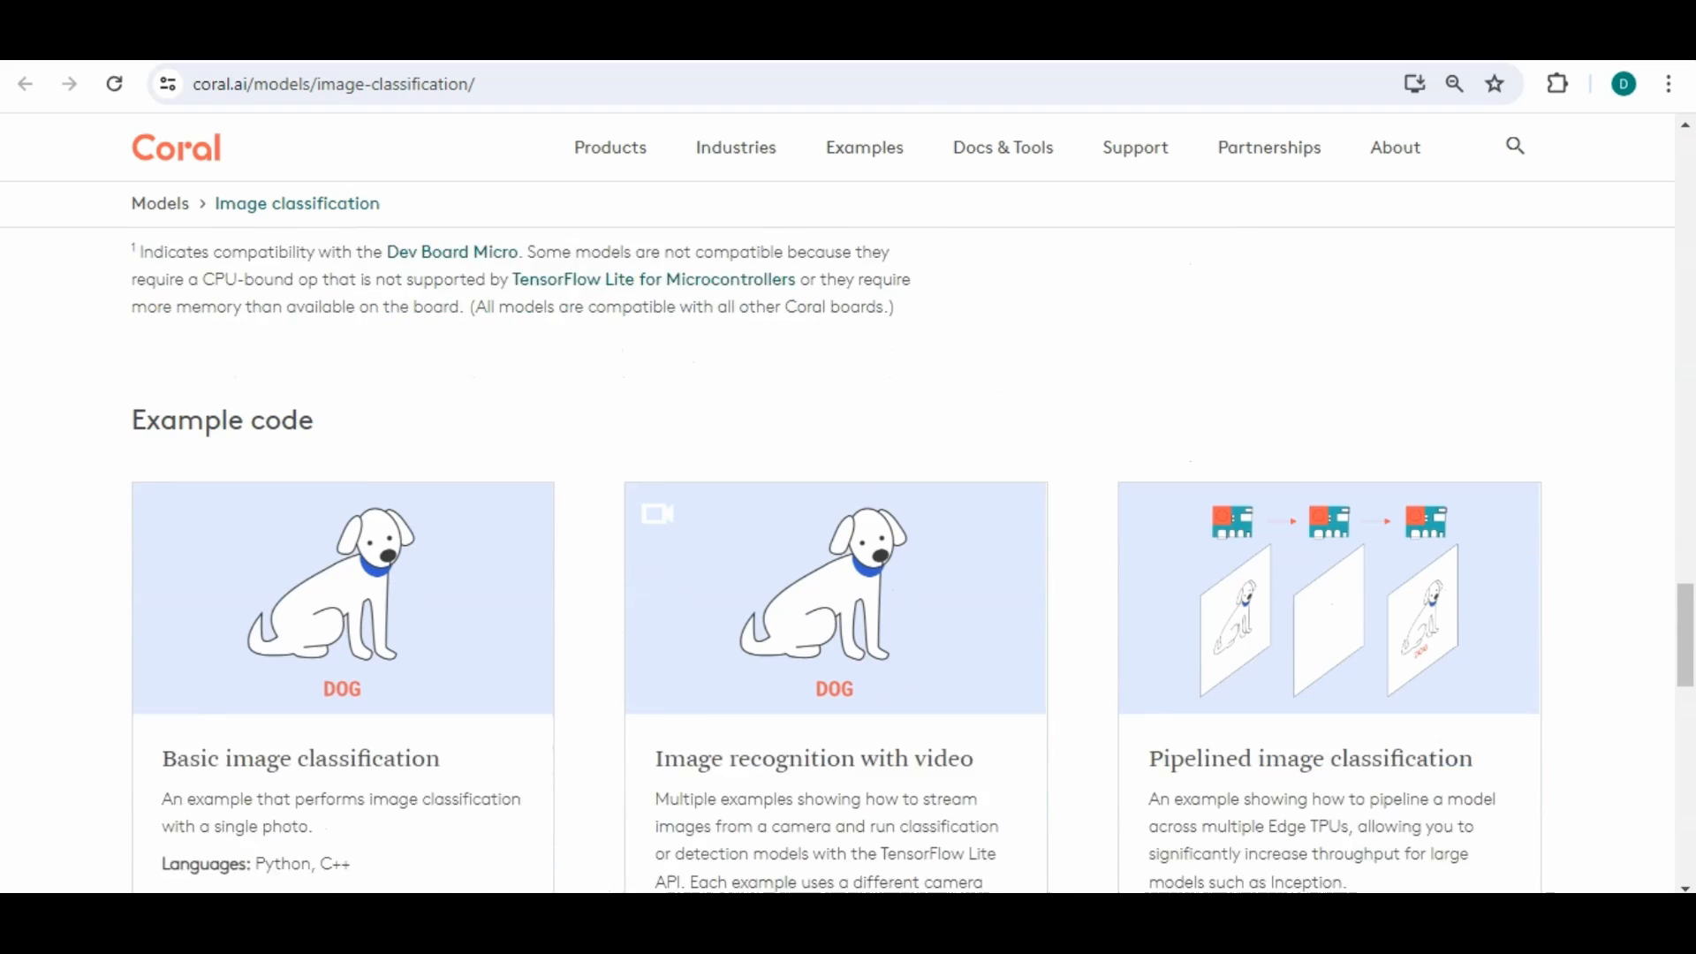
scroll("down", 3)
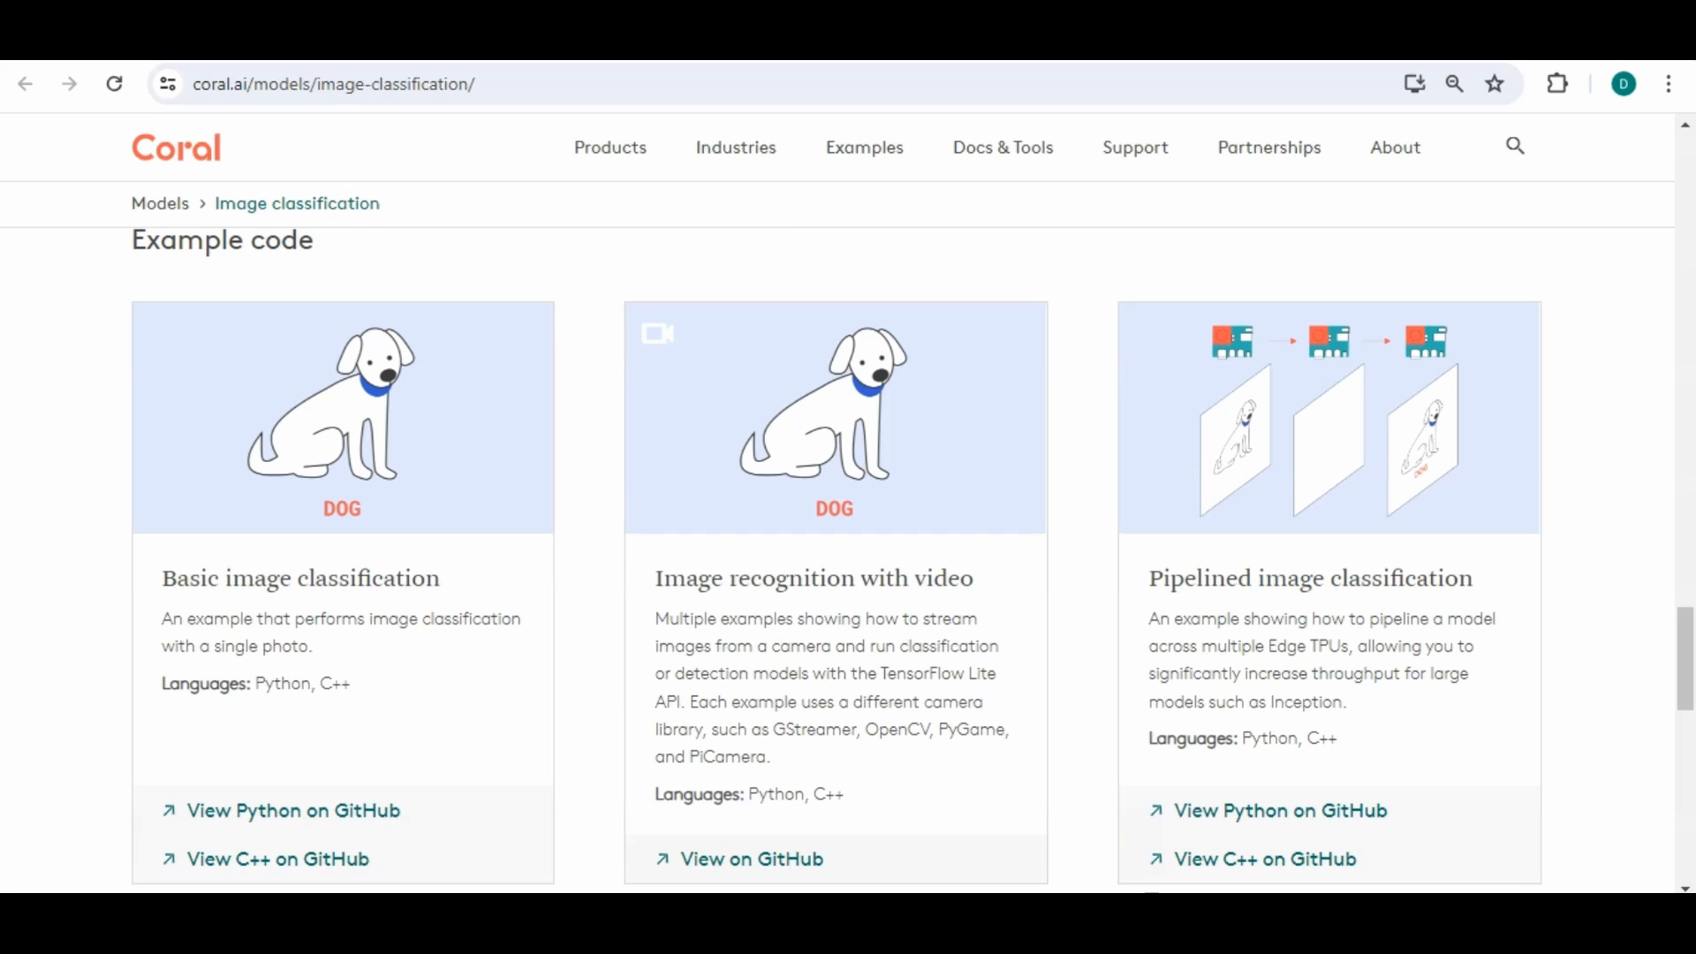
scroll("down", 3)
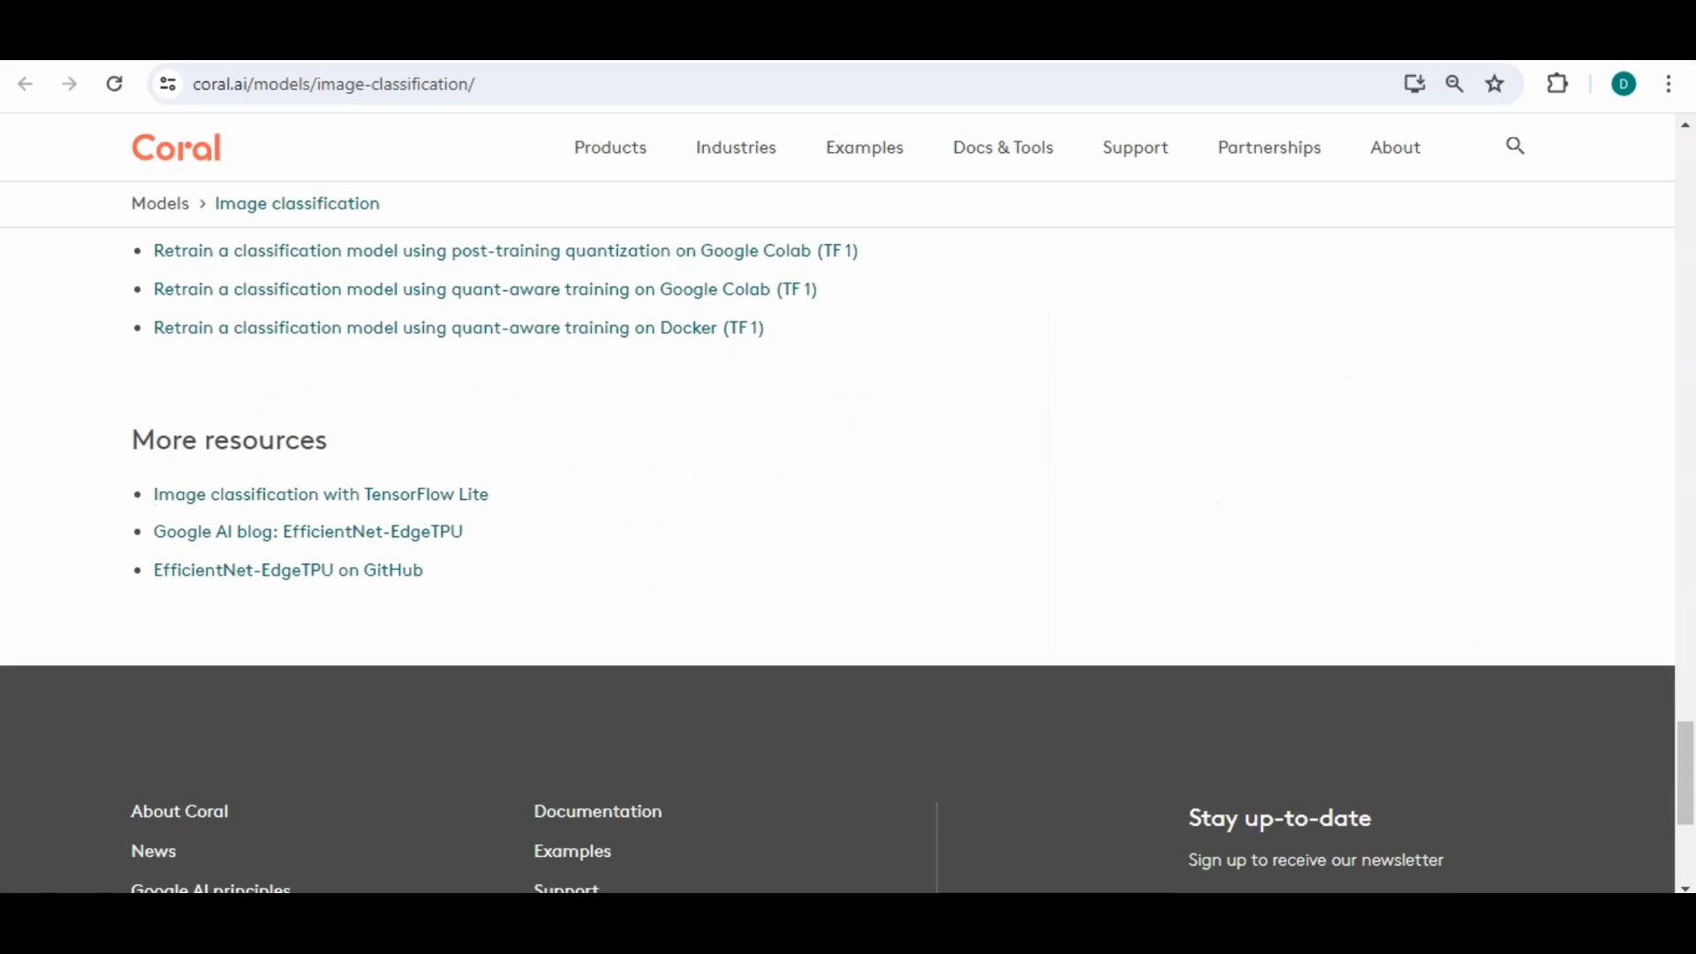
scroll("up", 3)
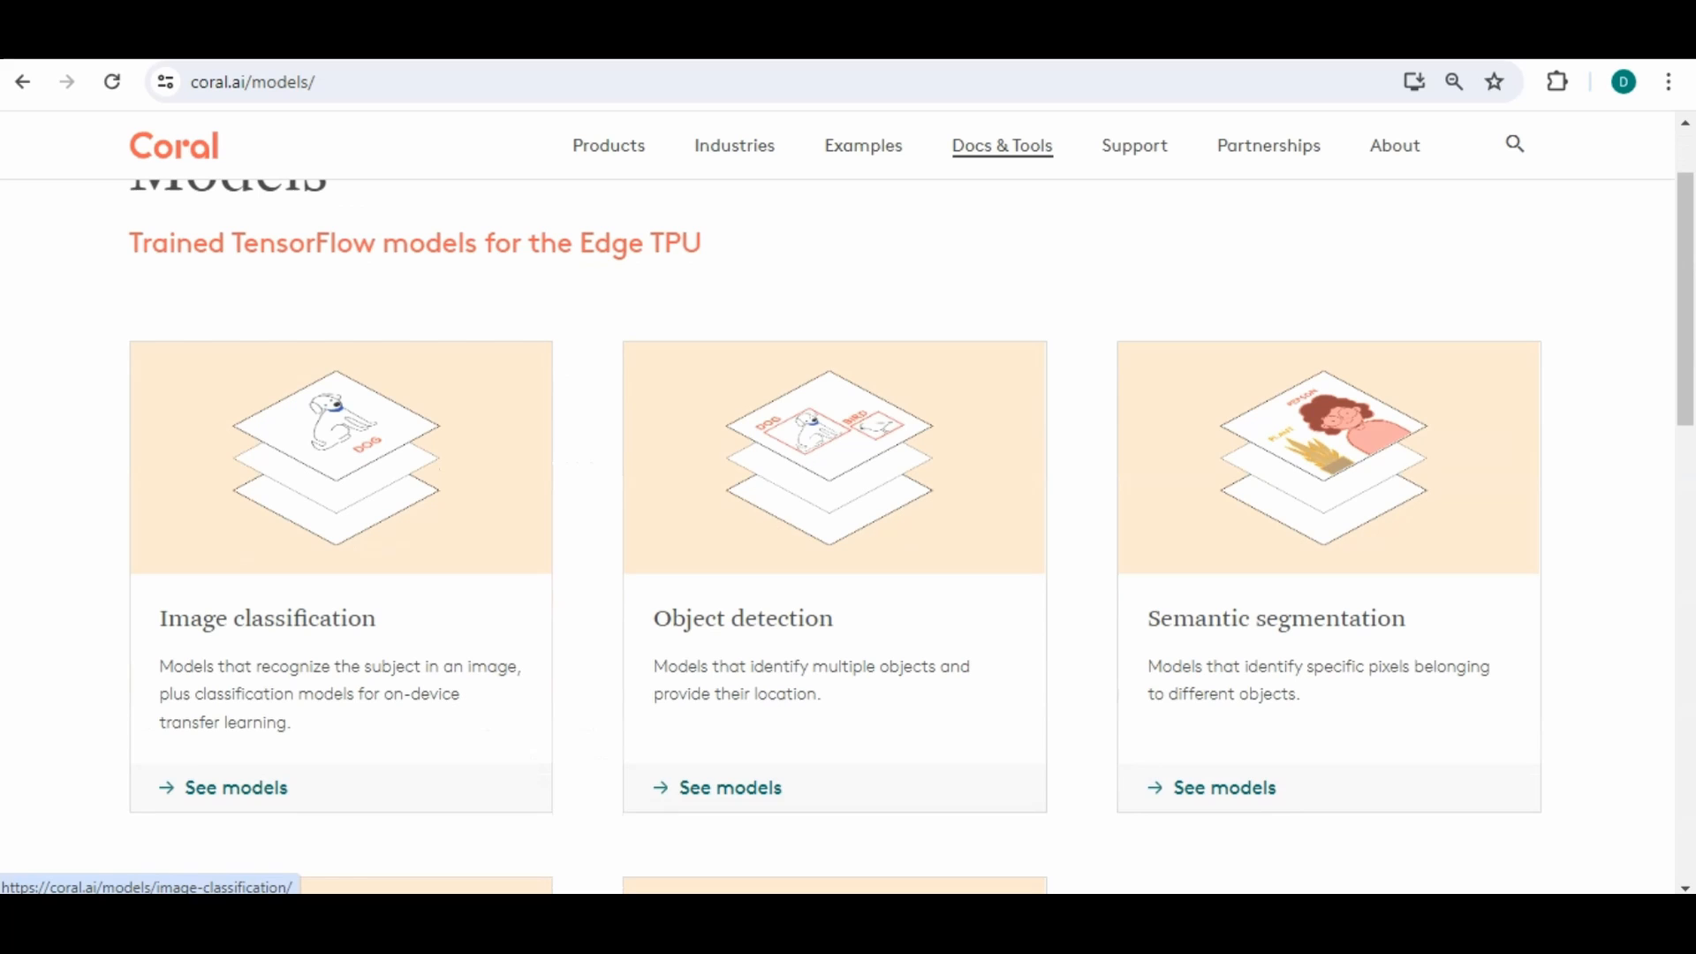
Scroll down and back up through the Coral Models category cards
scroll("down", 3)
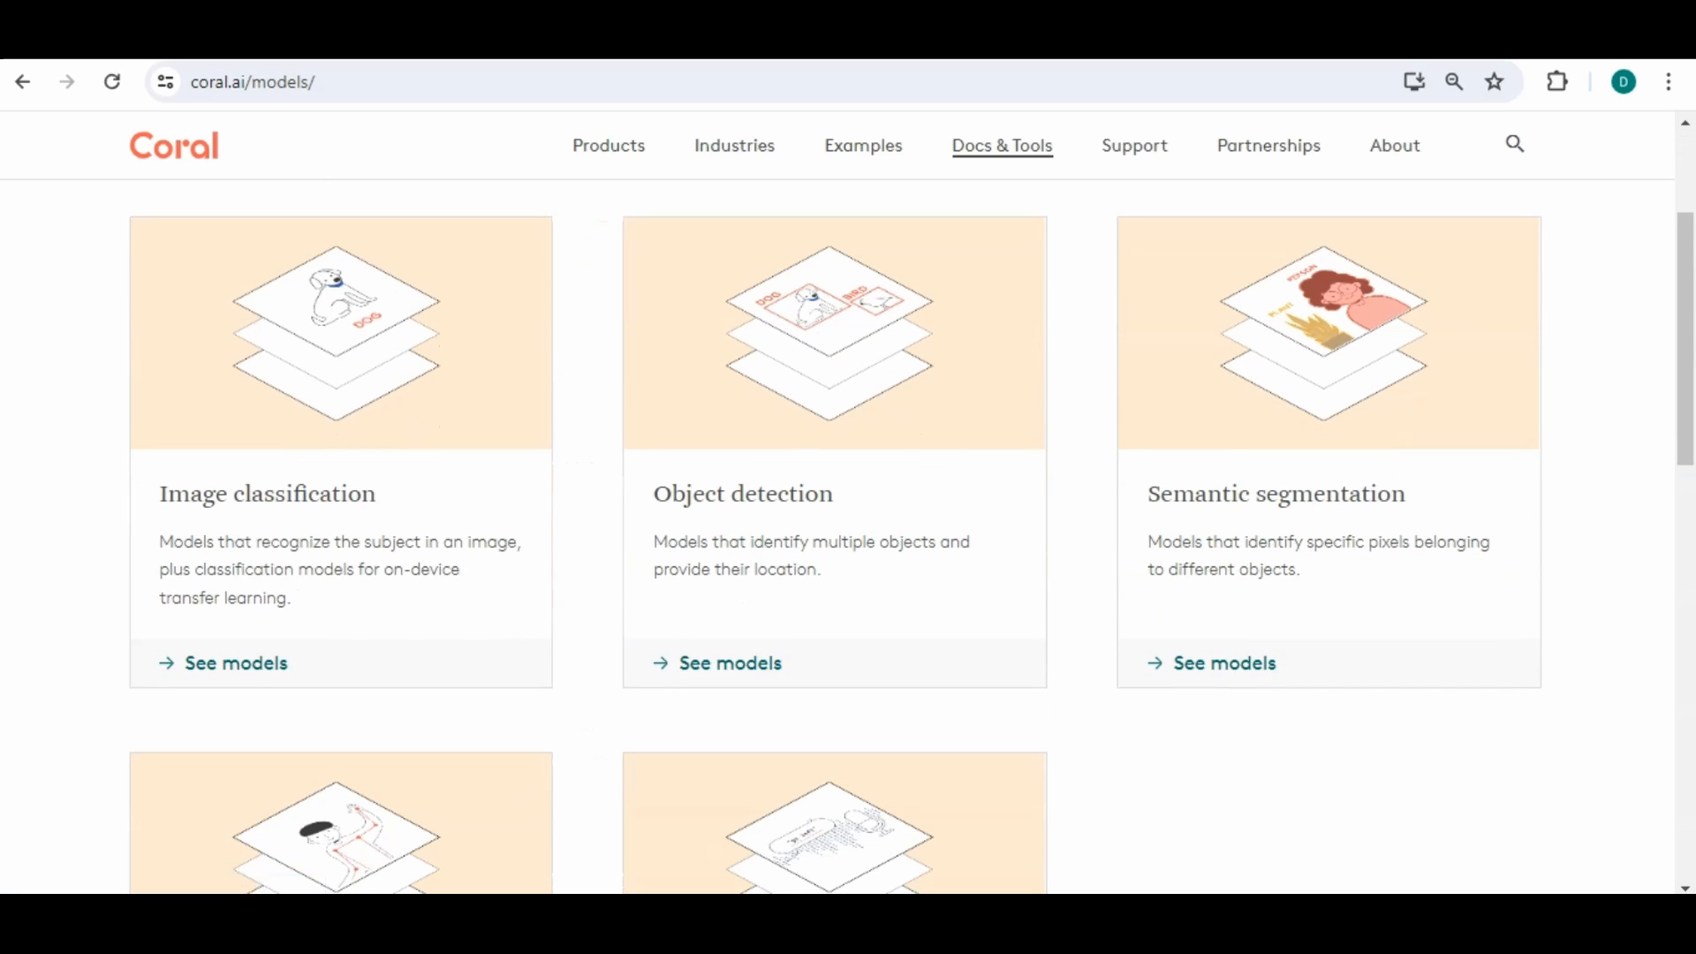
scroll("down", 3)
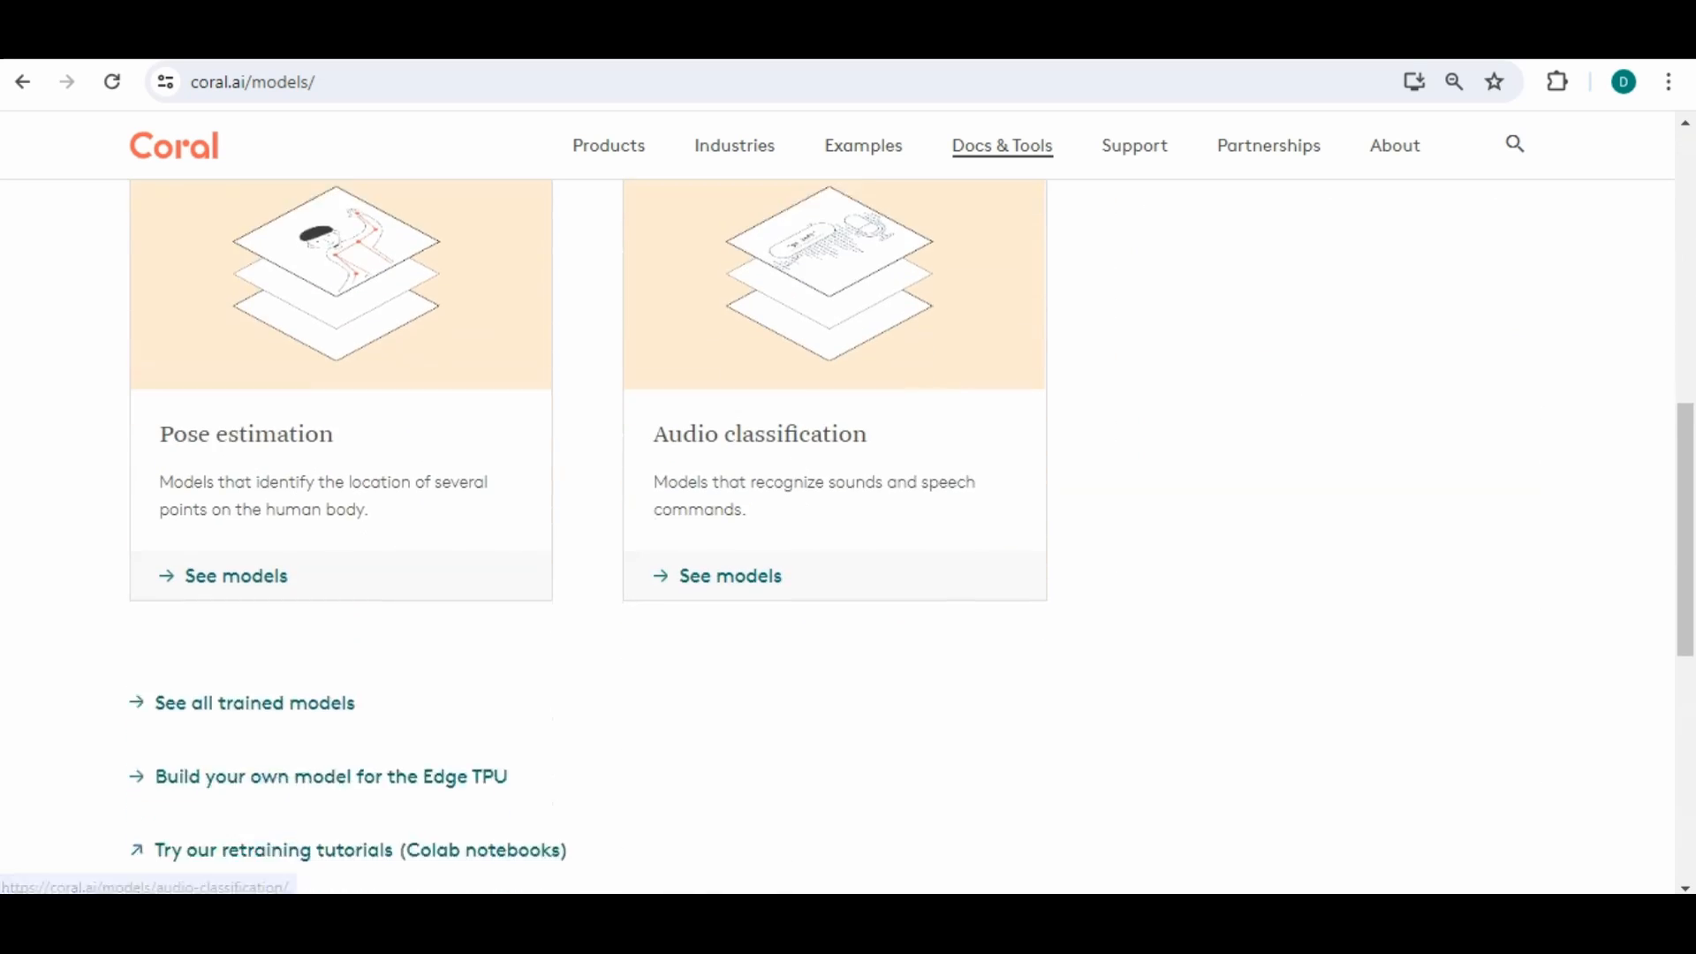
scroll("up", 3)
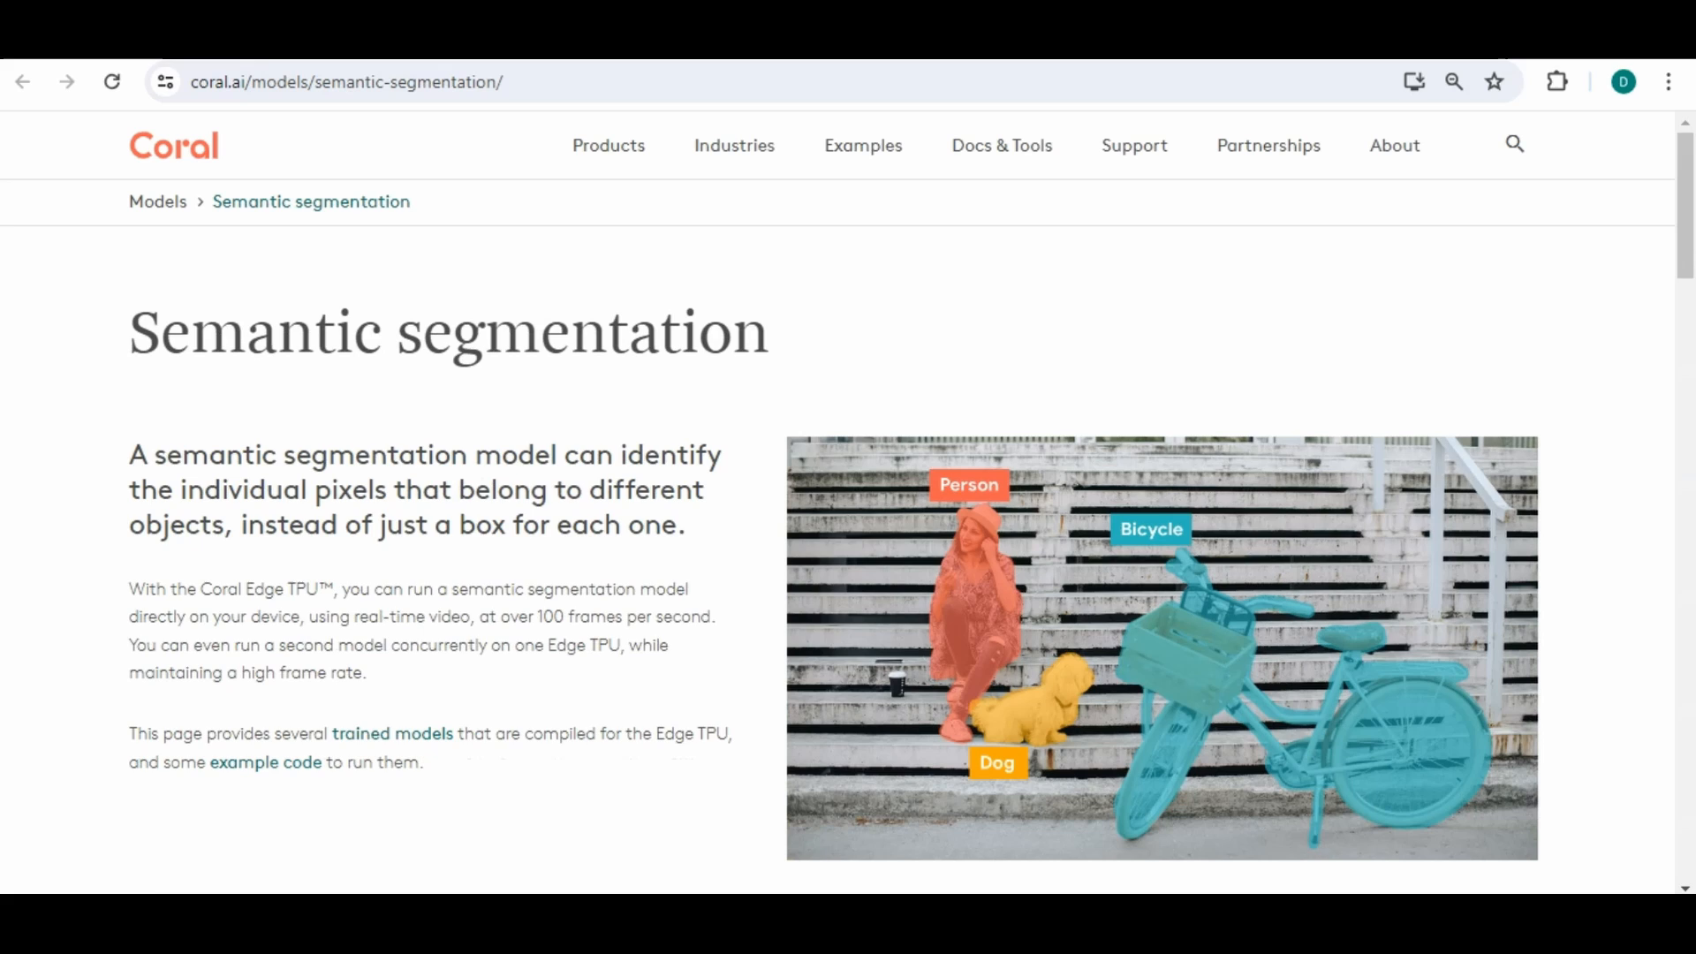
Scroll through the Semantic segmentation trained models table and example code
scroll("down", 3)
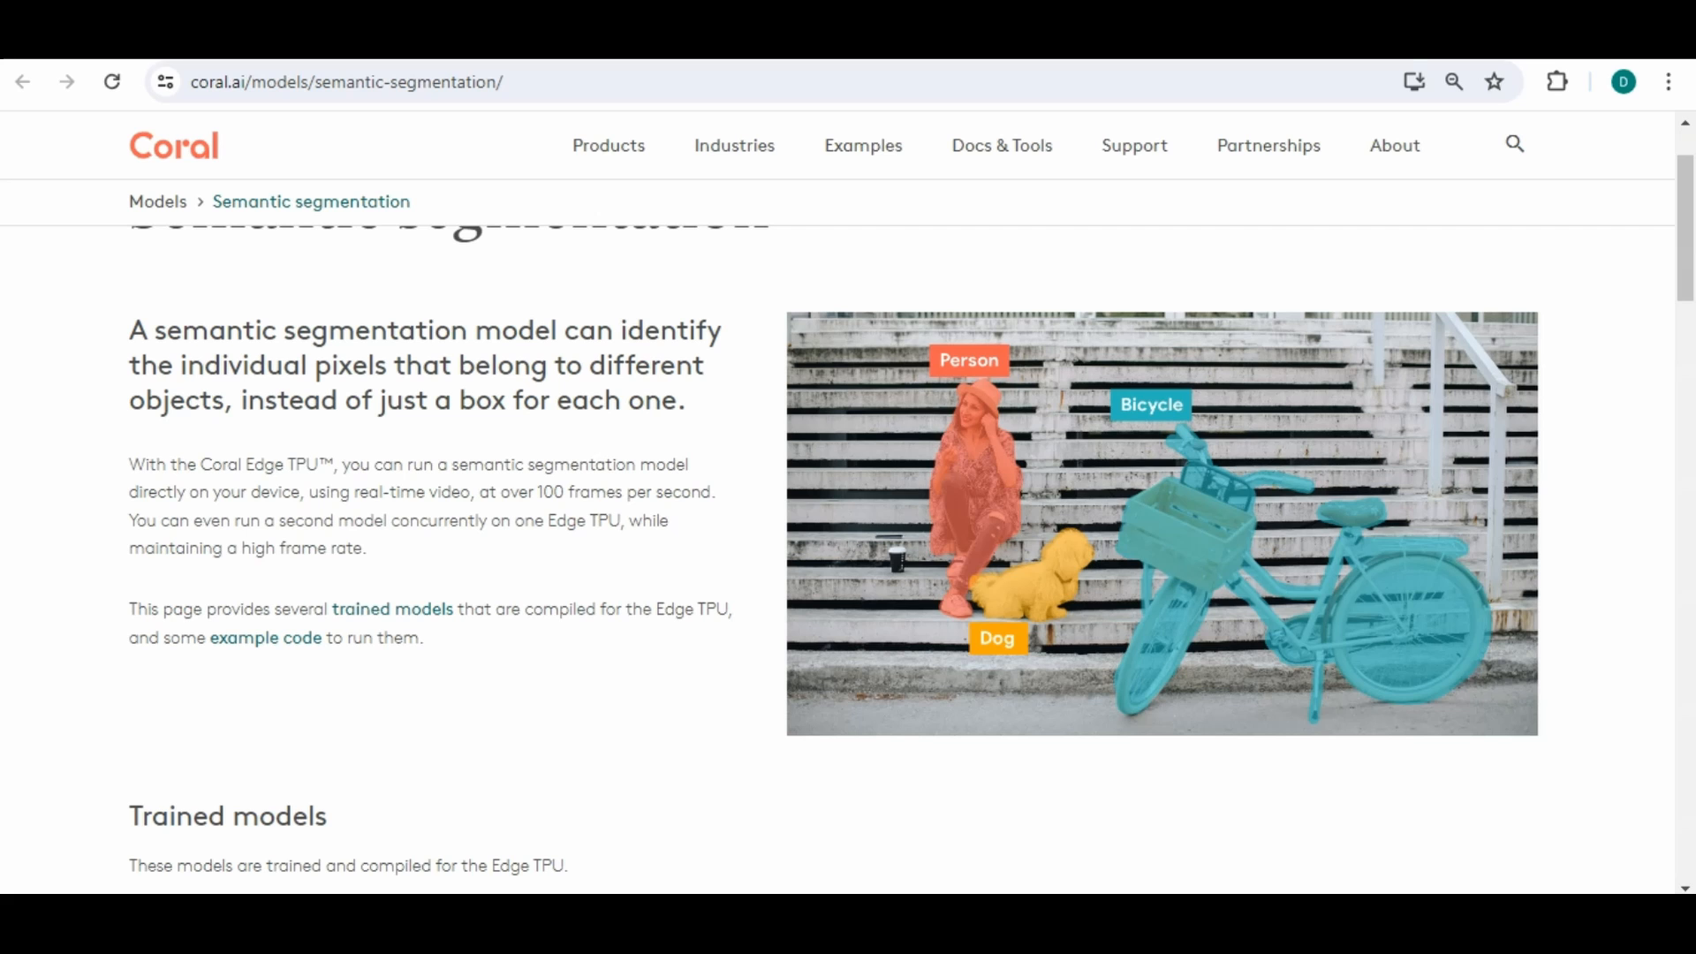
scroll("down", 3)
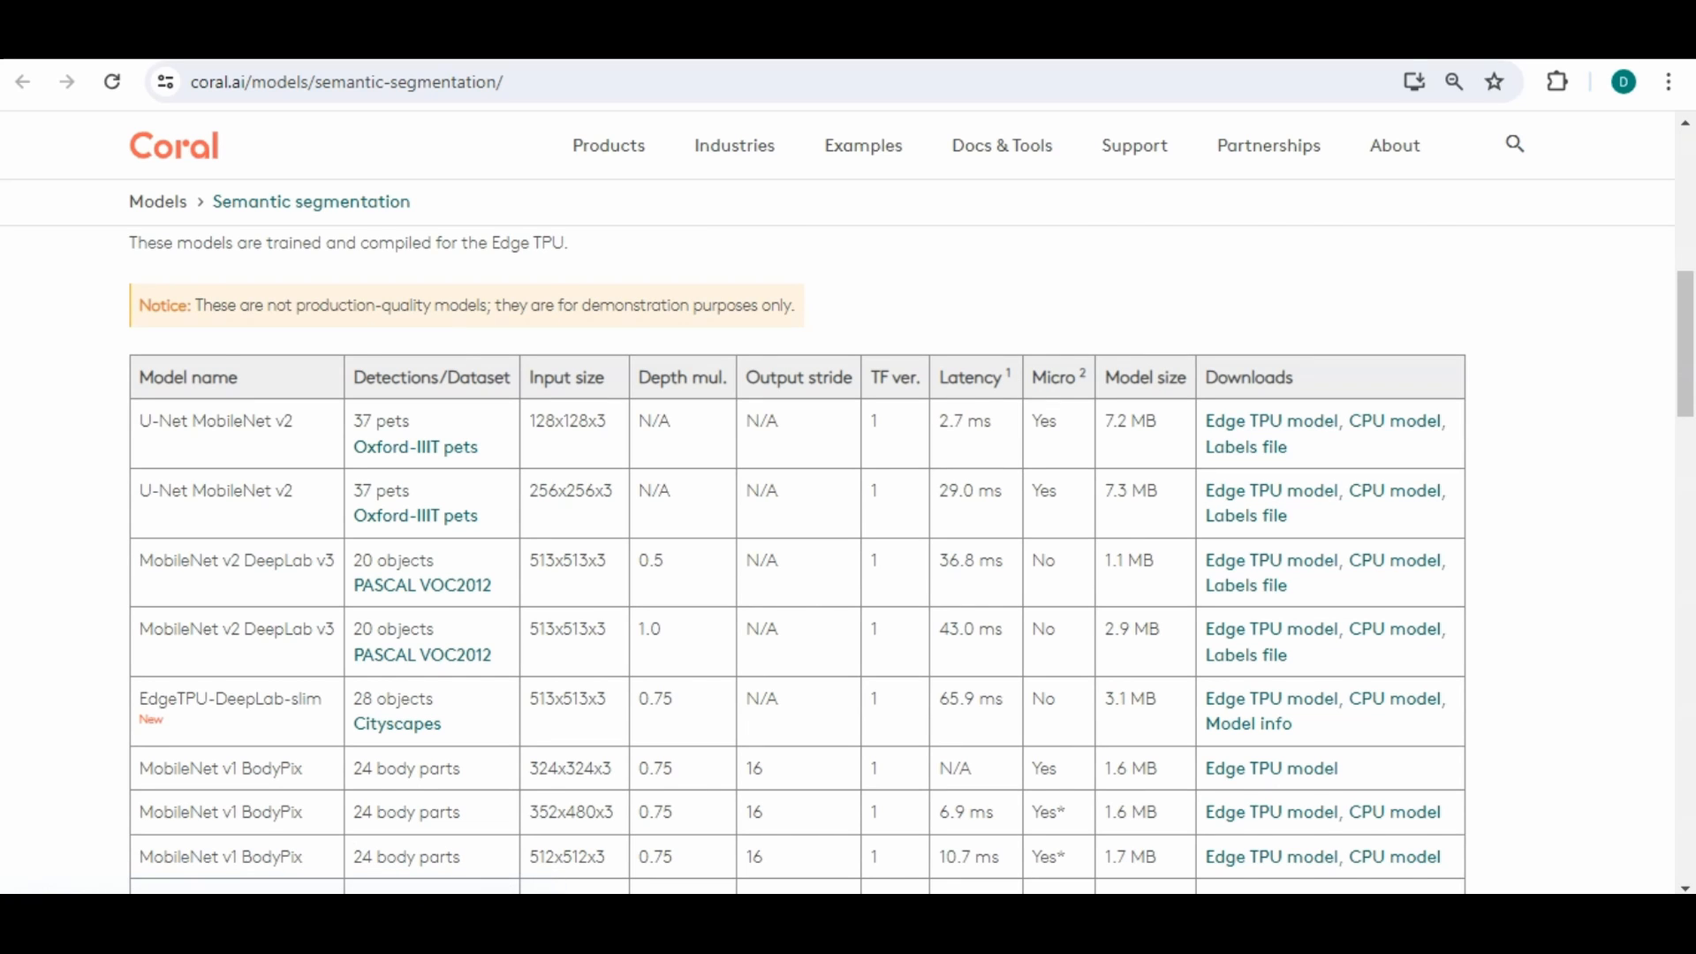
scroll("down", 3)
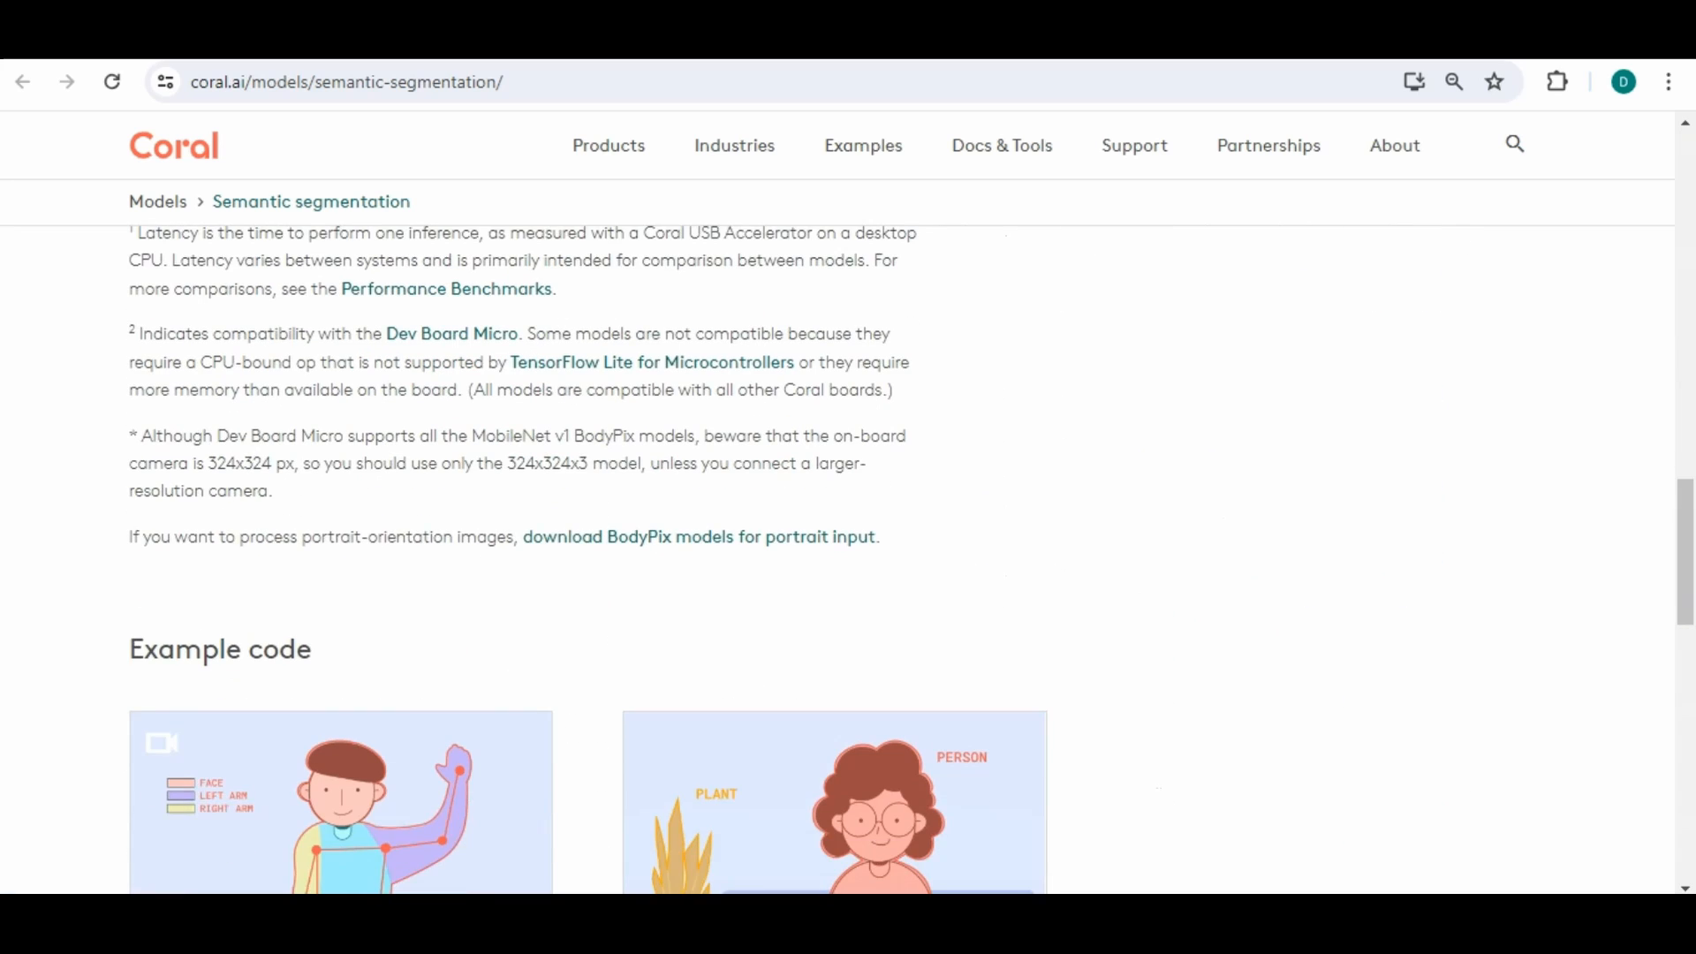
scroll("down", 3)
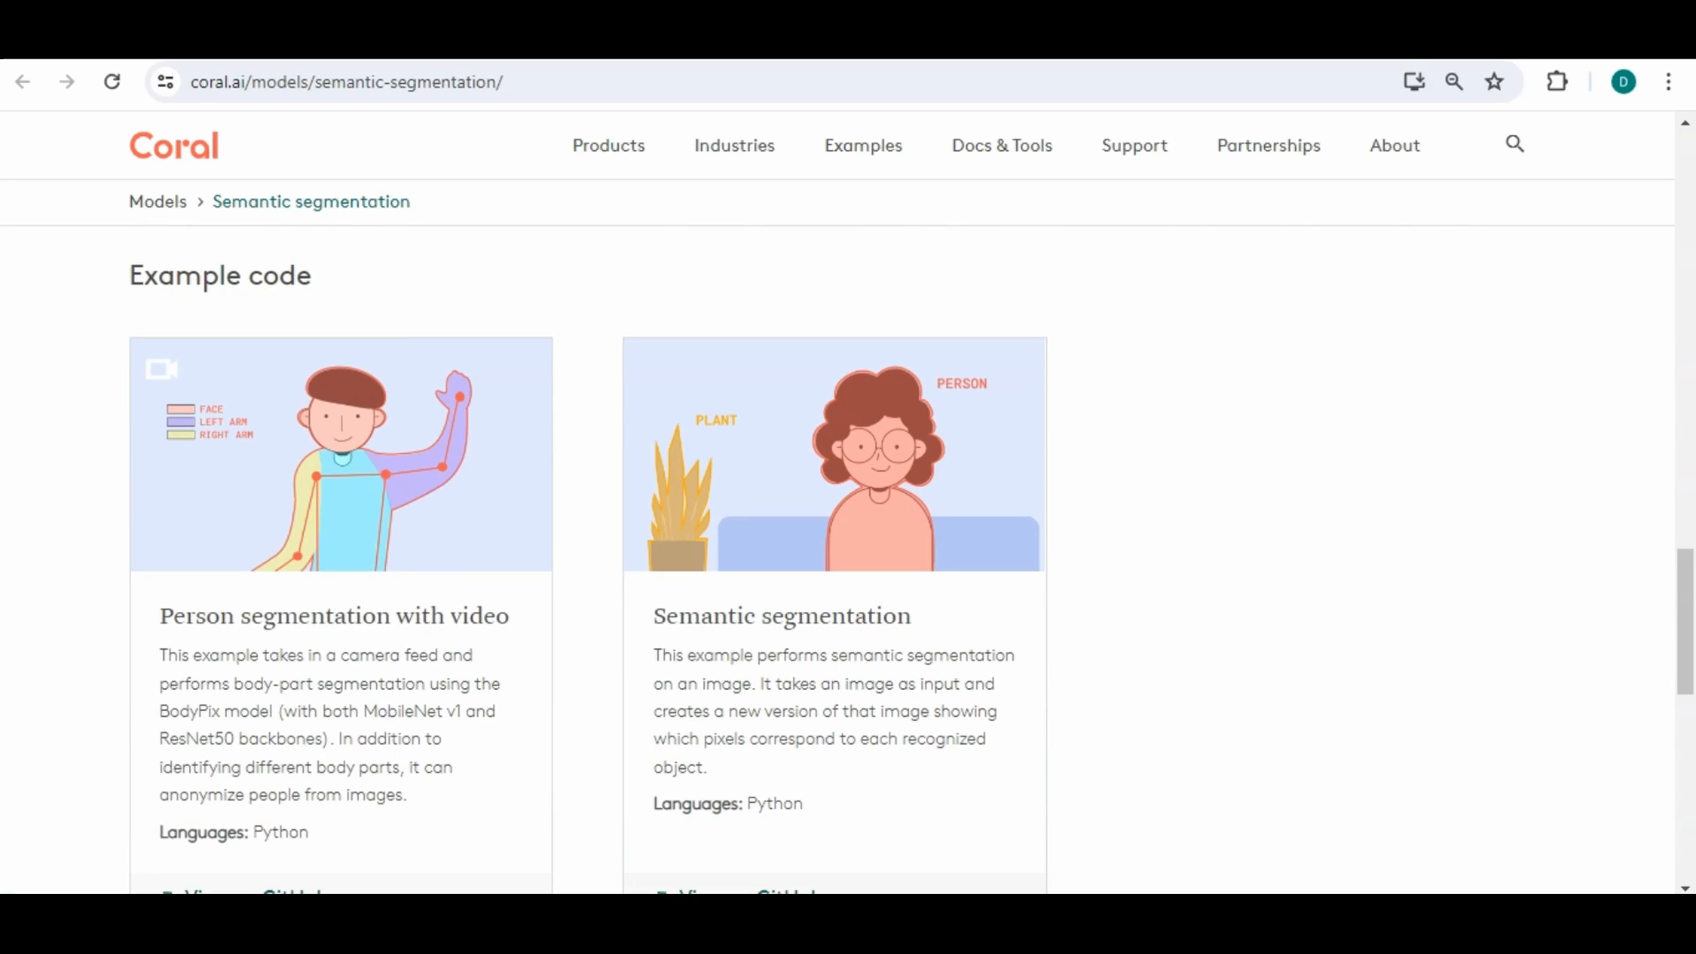
scroll("down", 3)
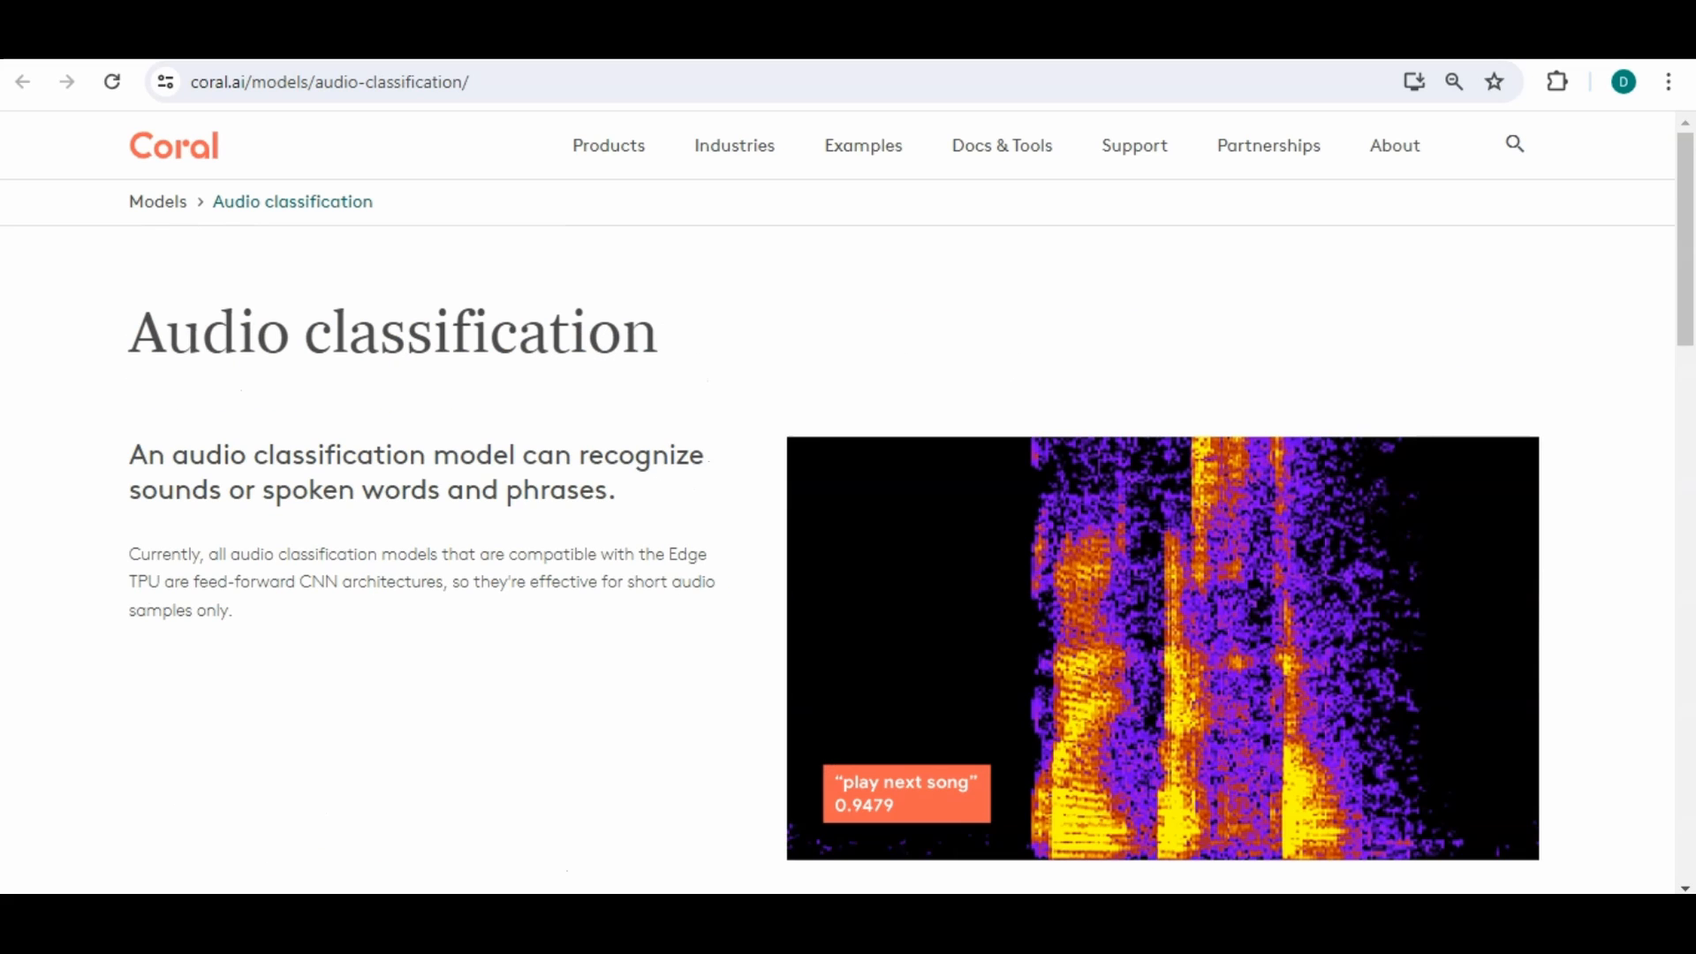
Scroll through the Pose estimation models and the All models tables
scroll("down", 3)
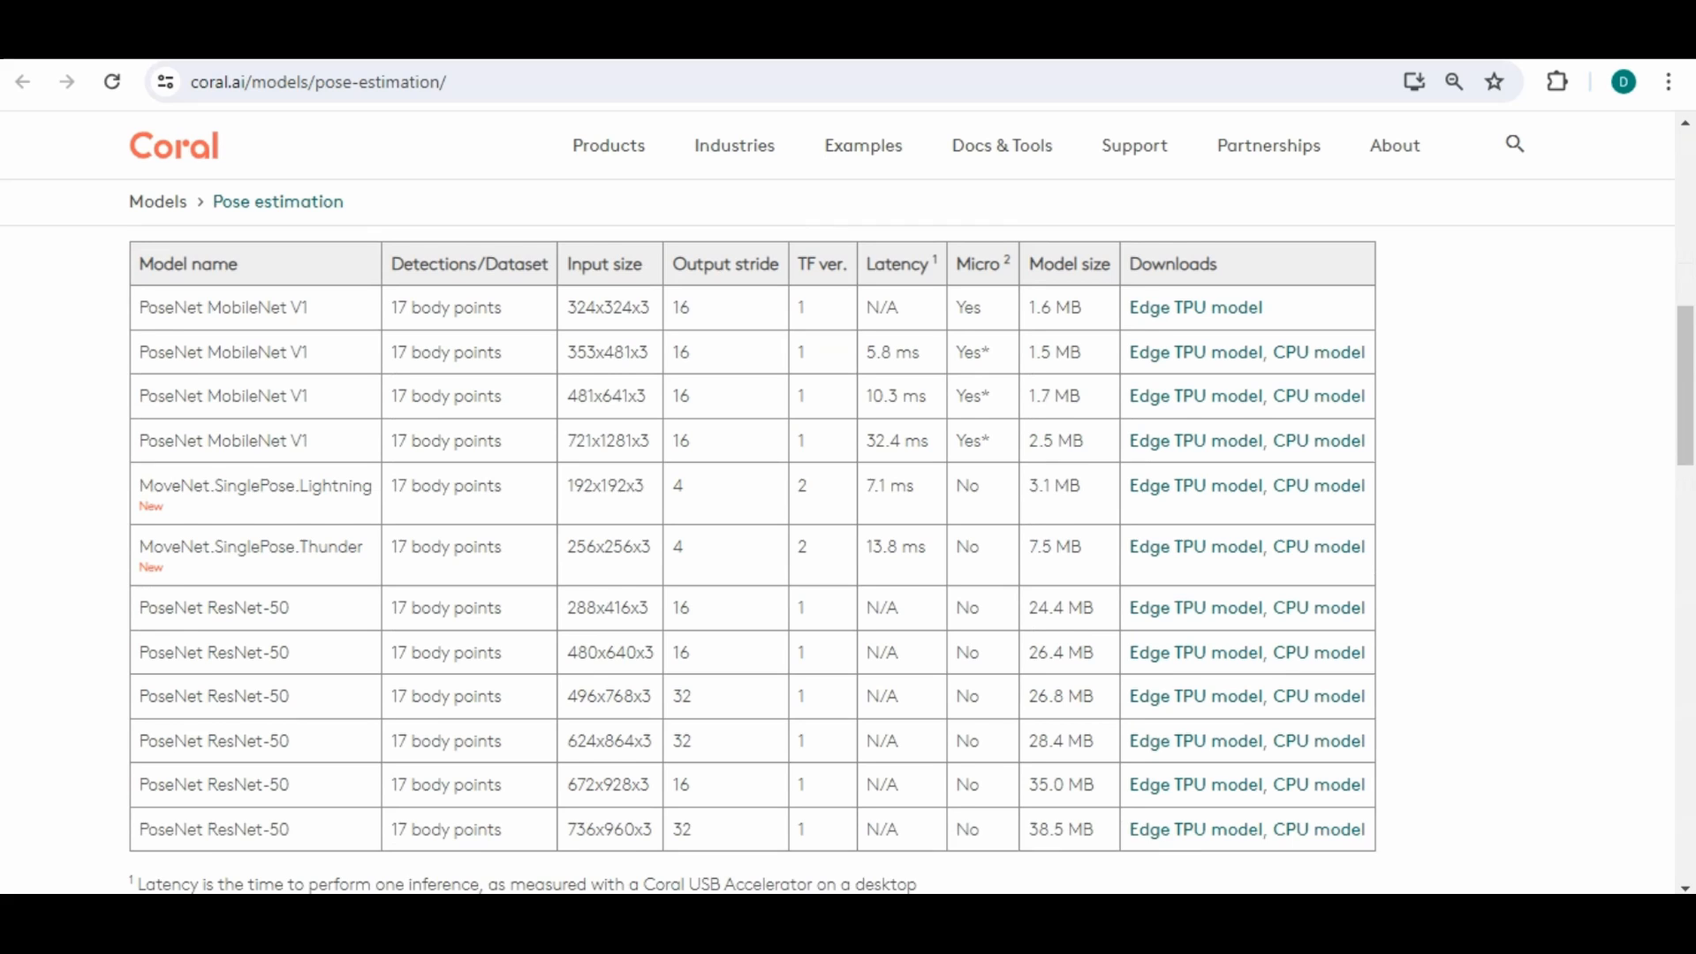
scroll("down", 3)
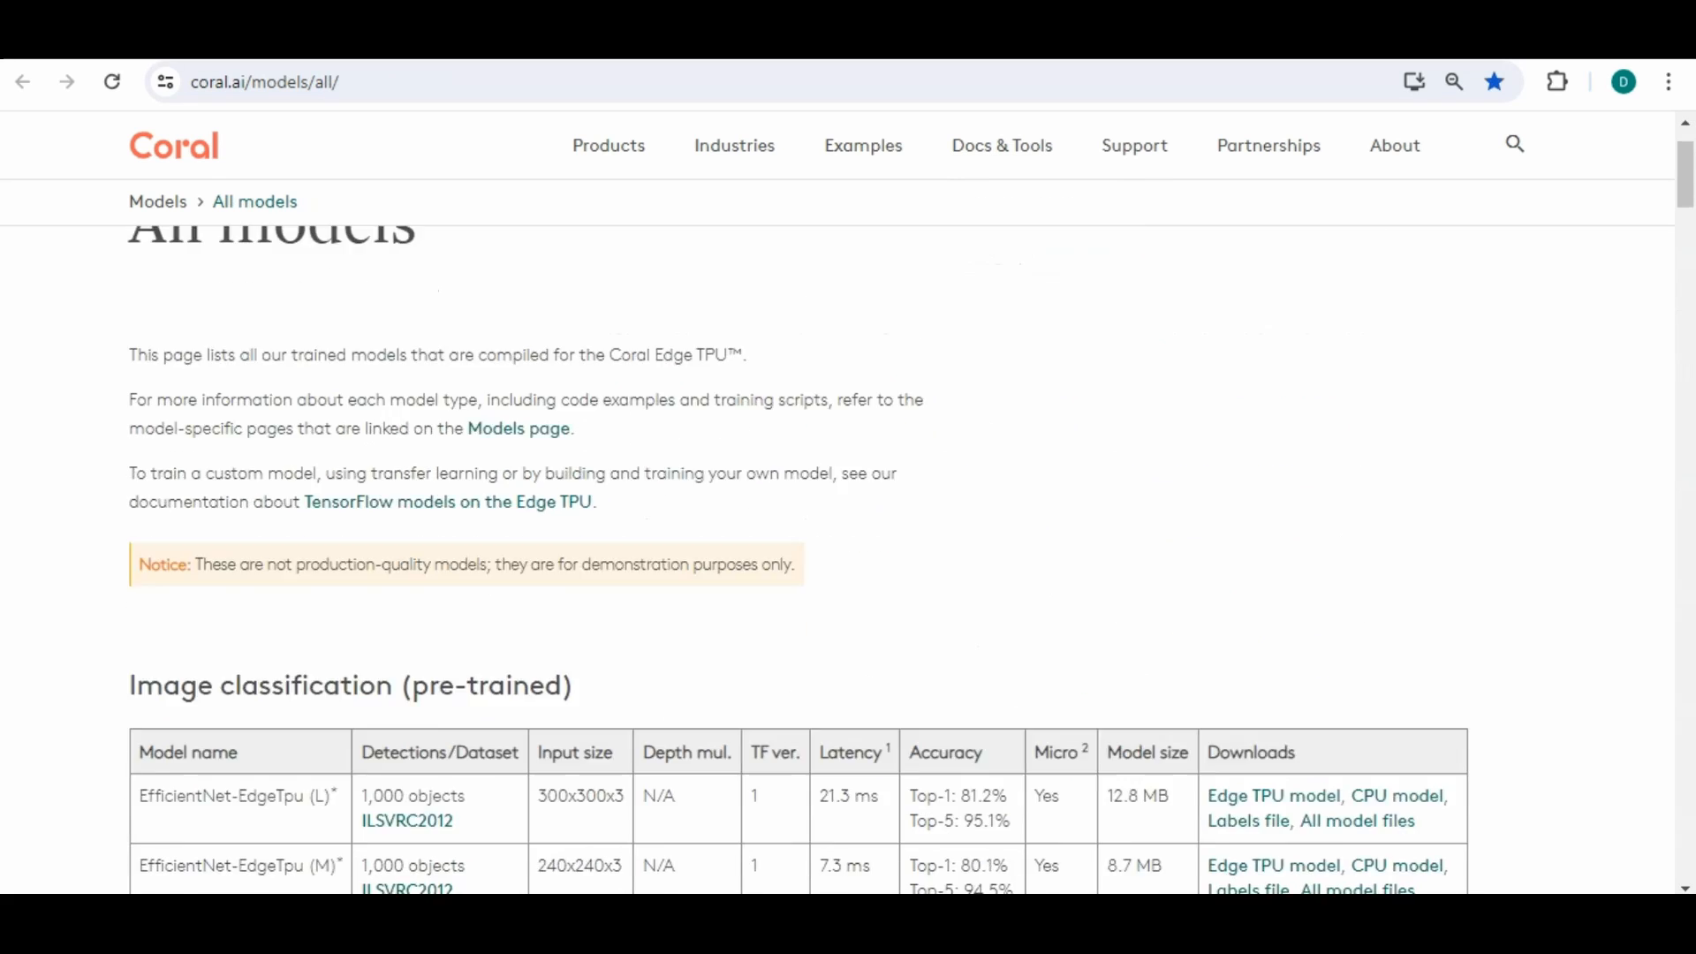
scroll("down", 3)
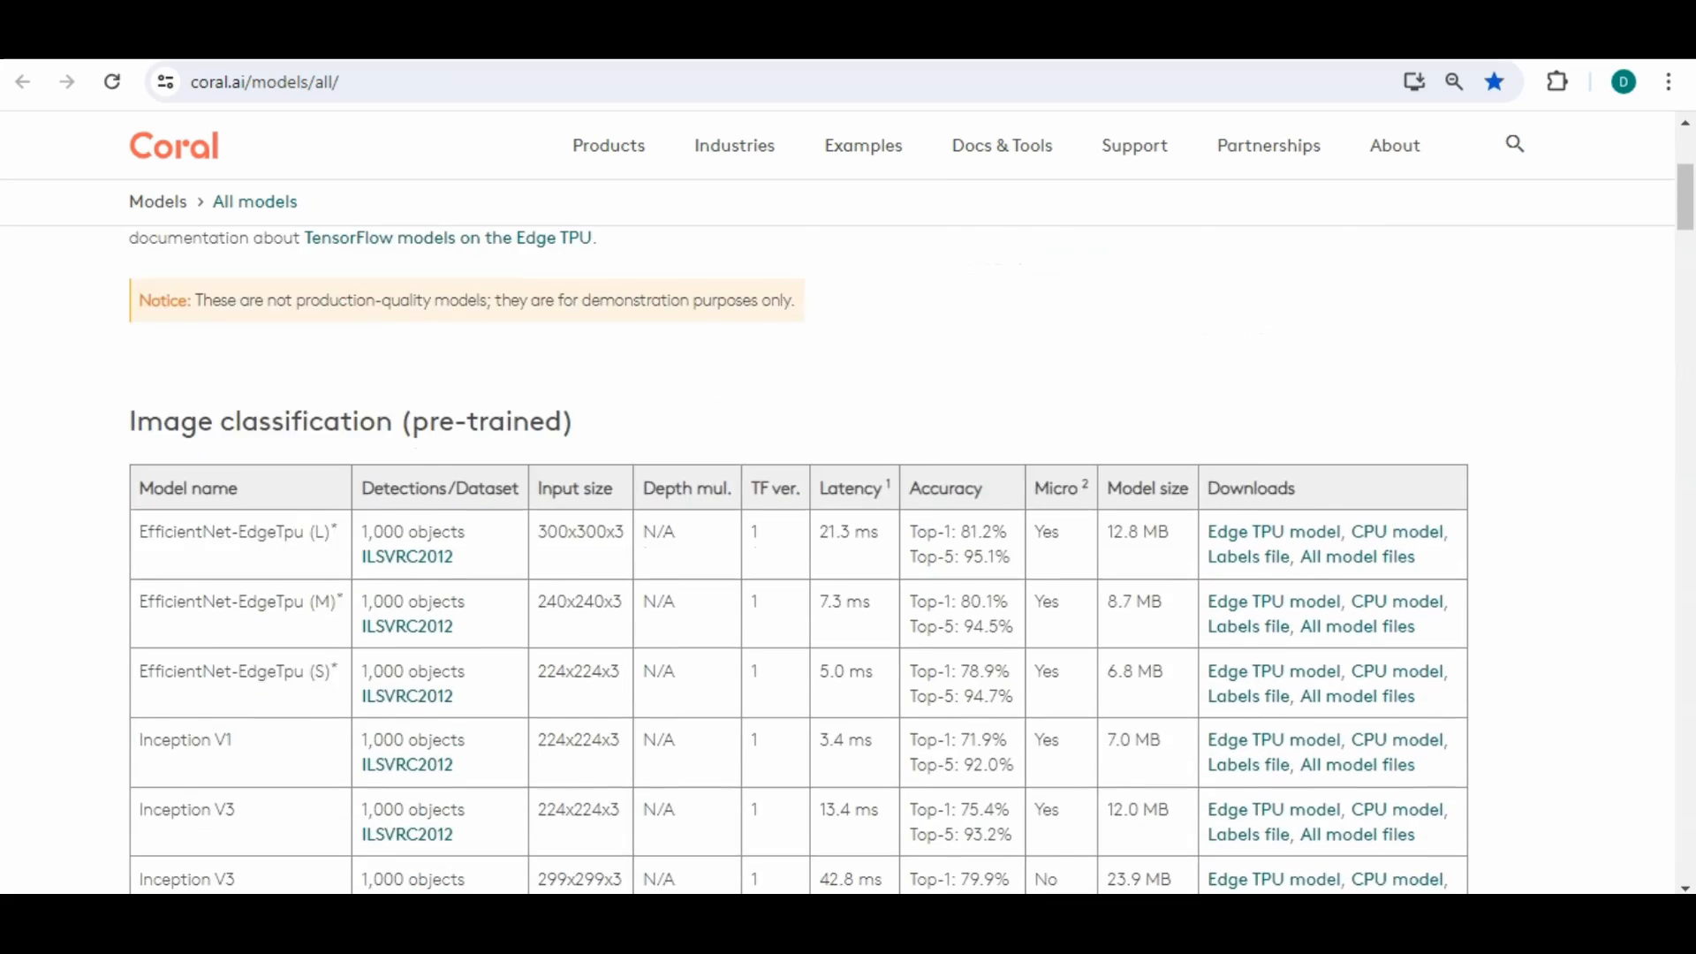
scroll("down", 3)
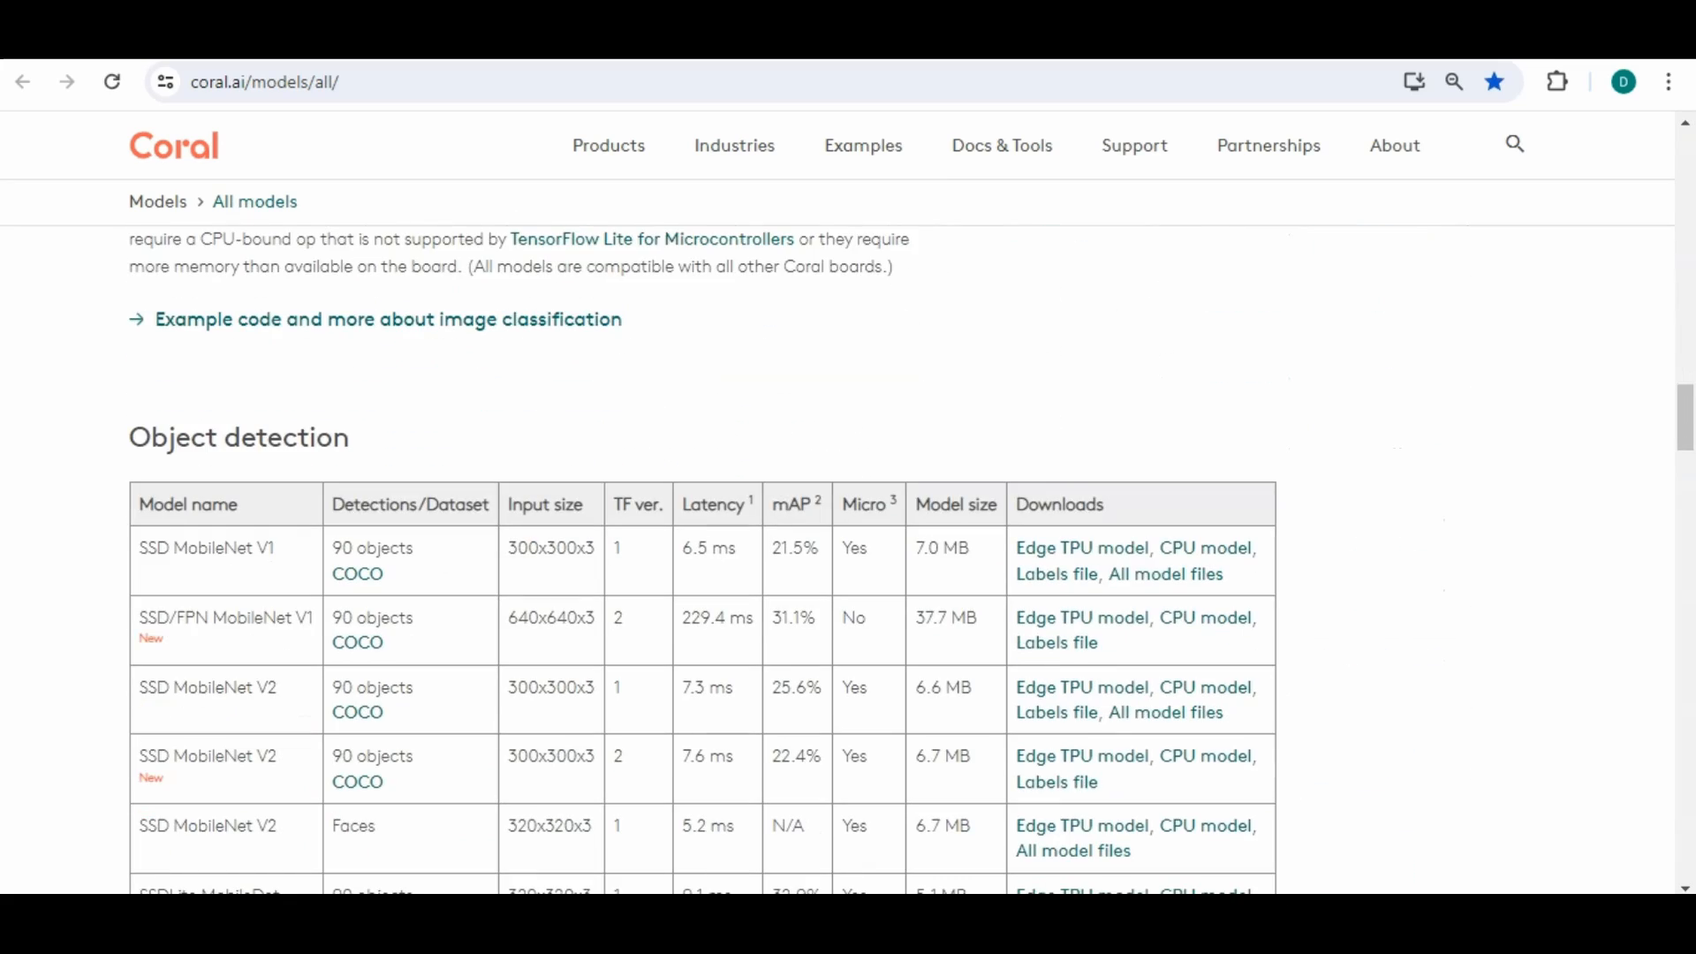
scroll("down", 3)
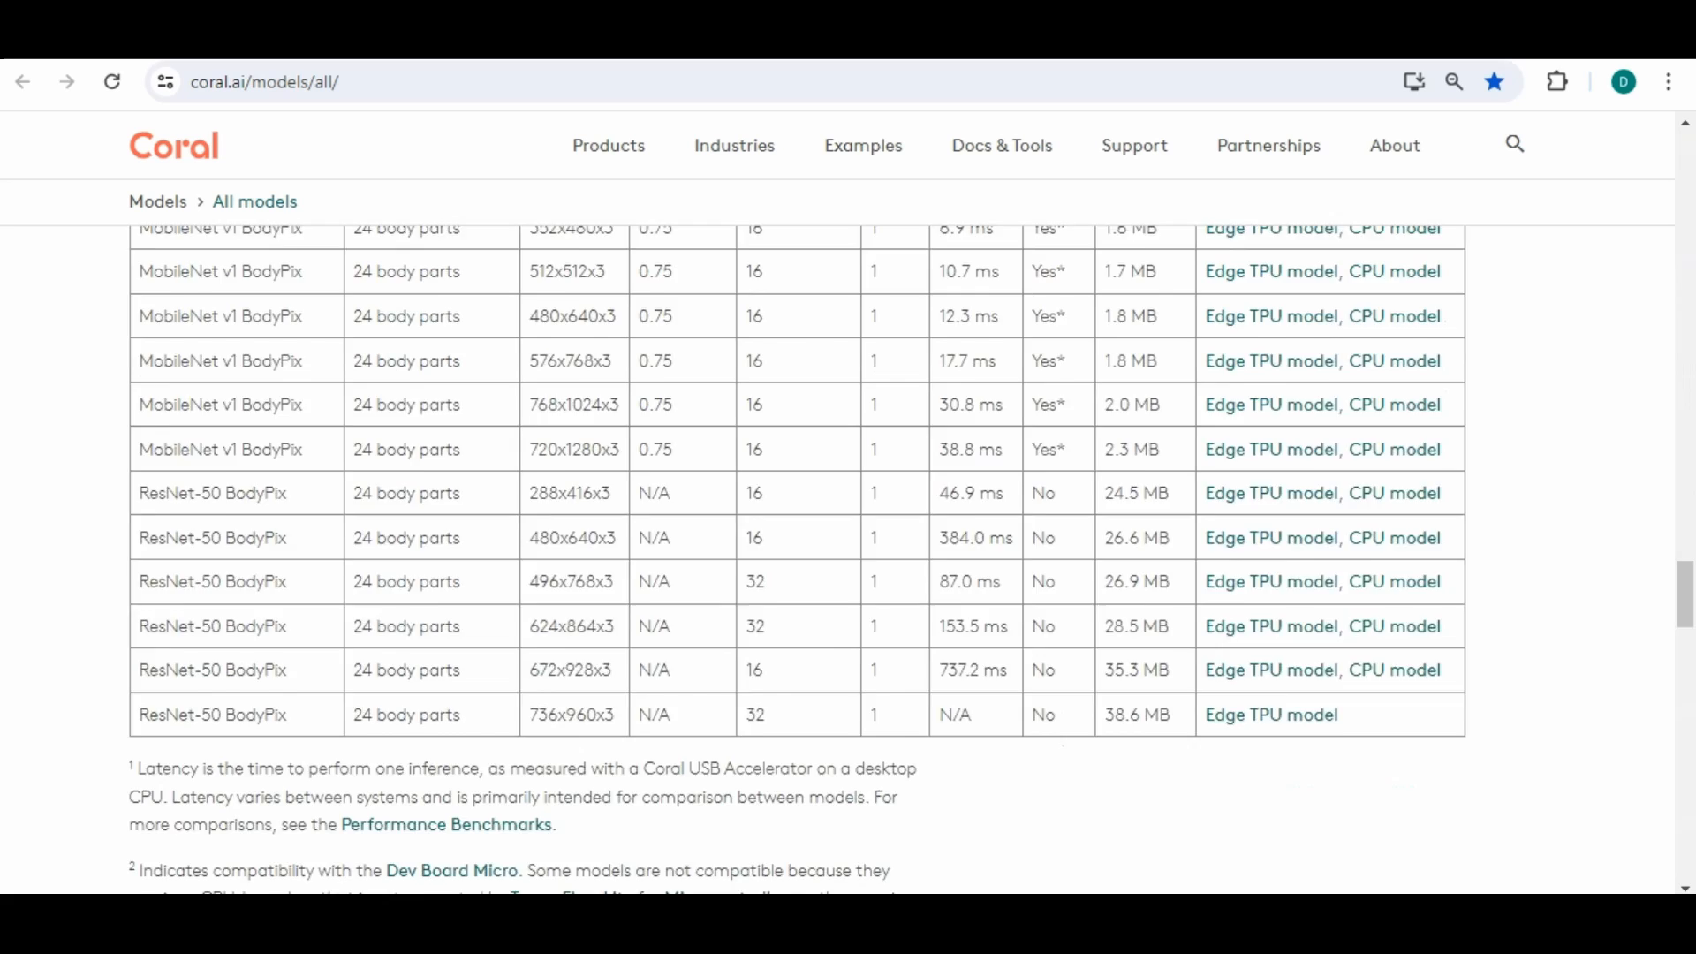
scroll("down", 3)
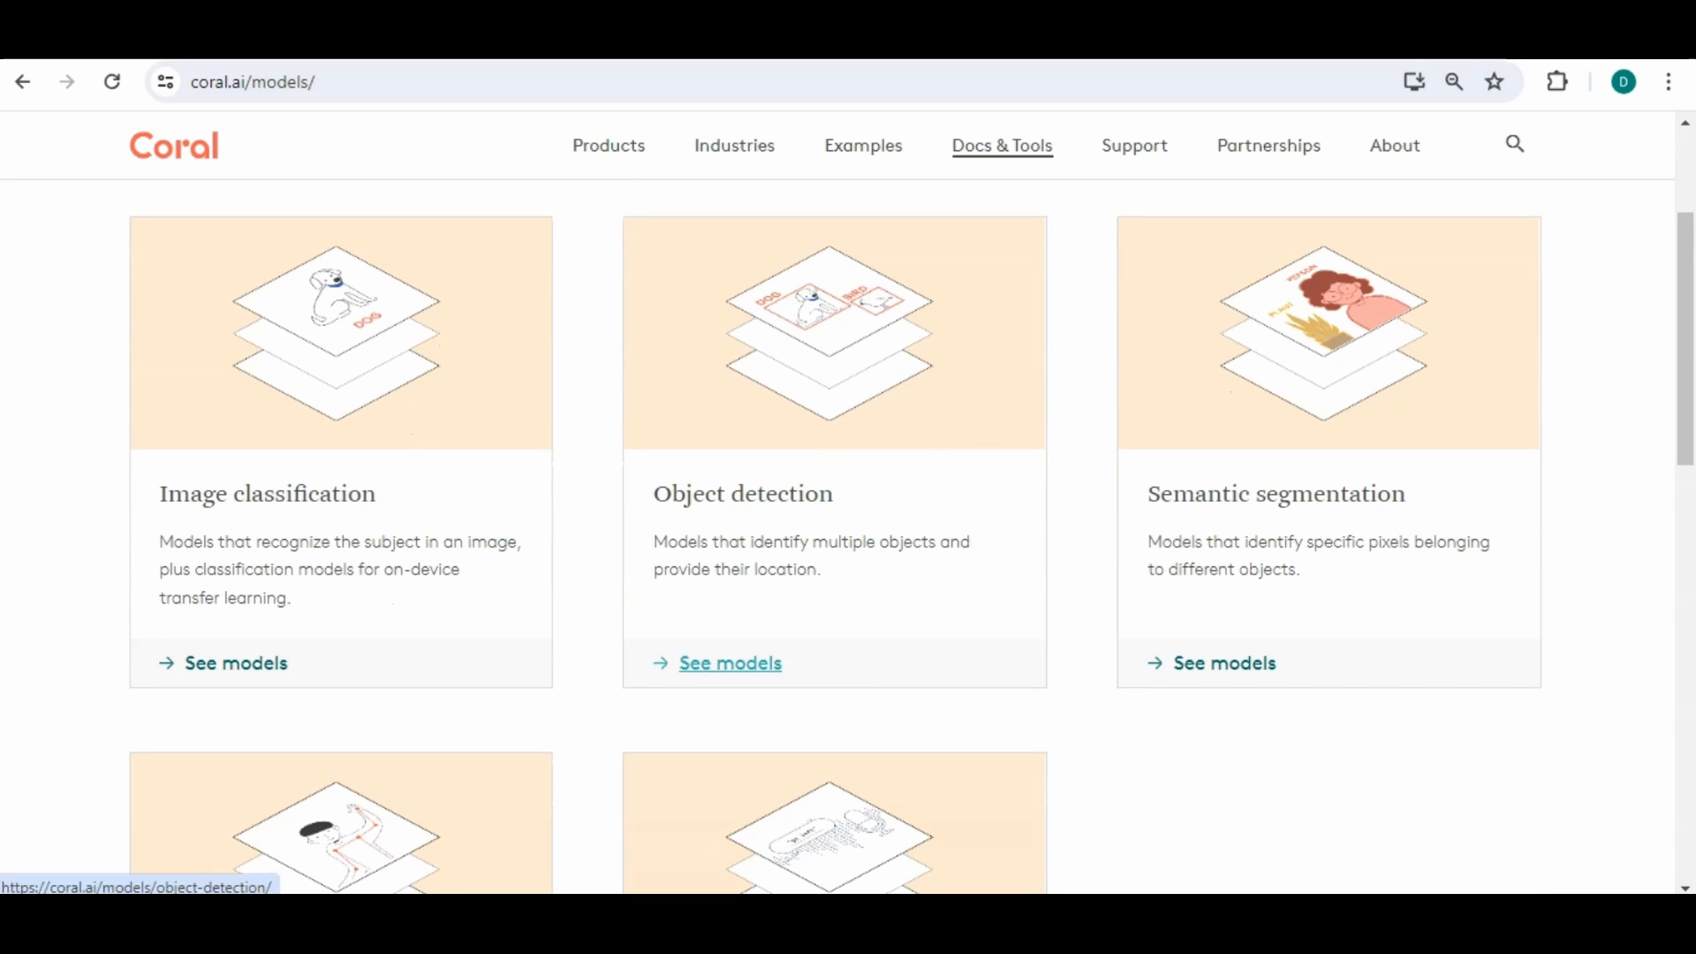
Browse the Object detection models table, then return to the semantic segmentation models
left_click(728, 662)
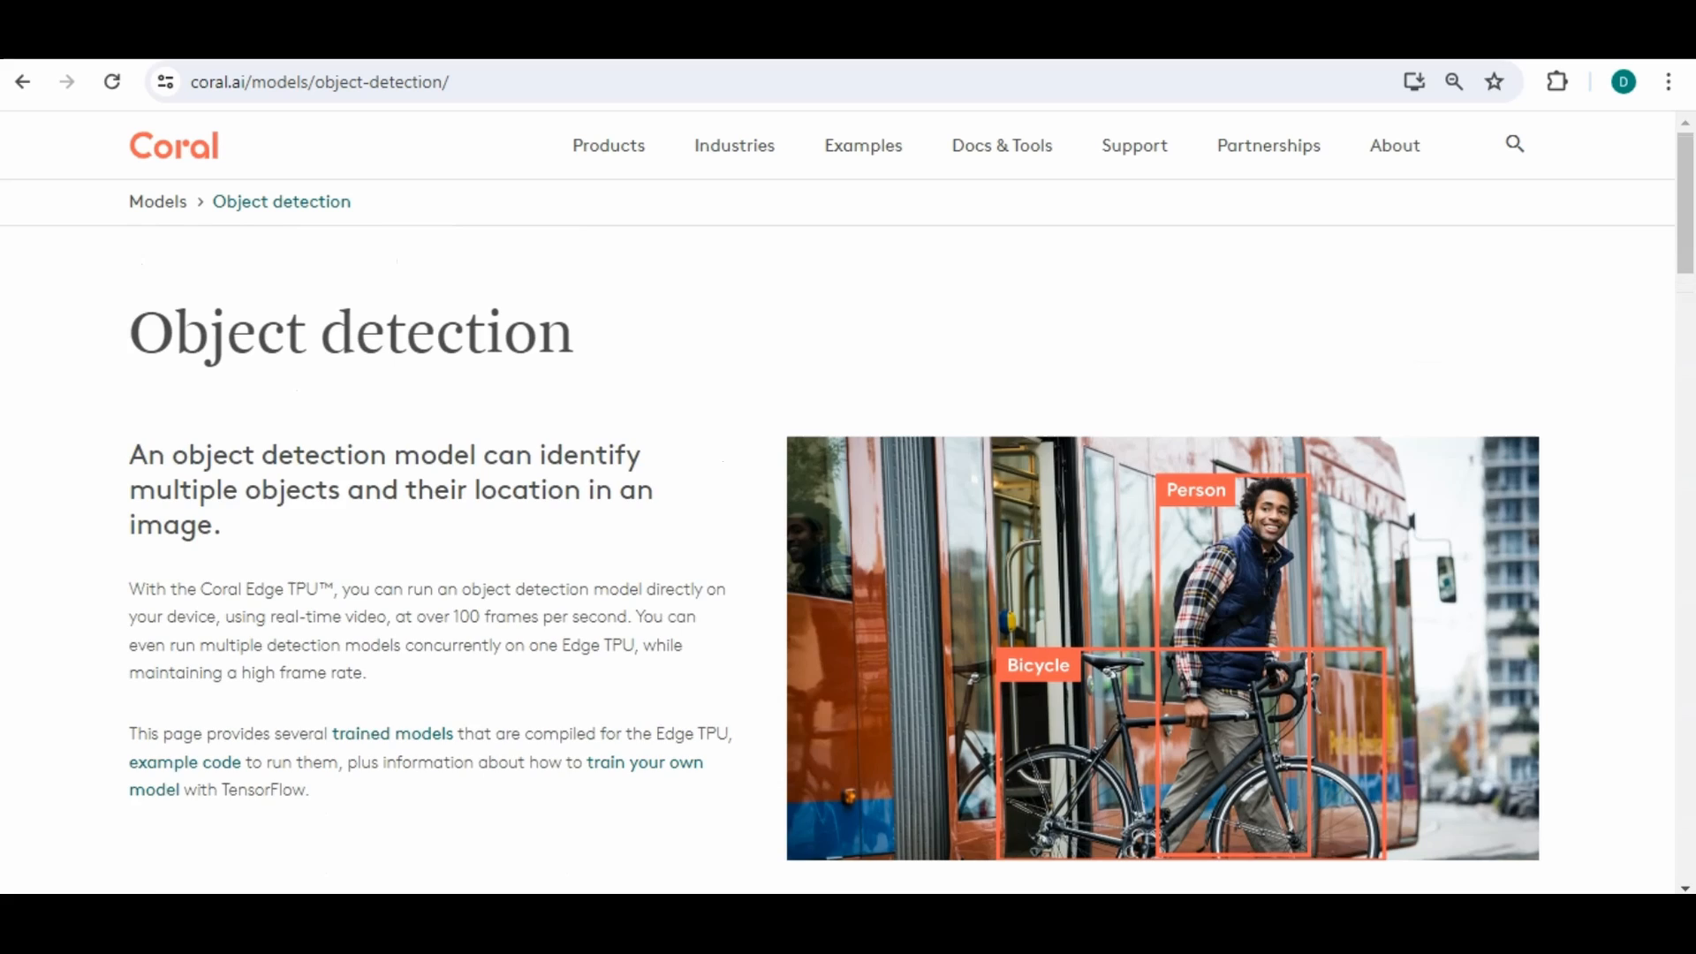
scroll("down", 3)
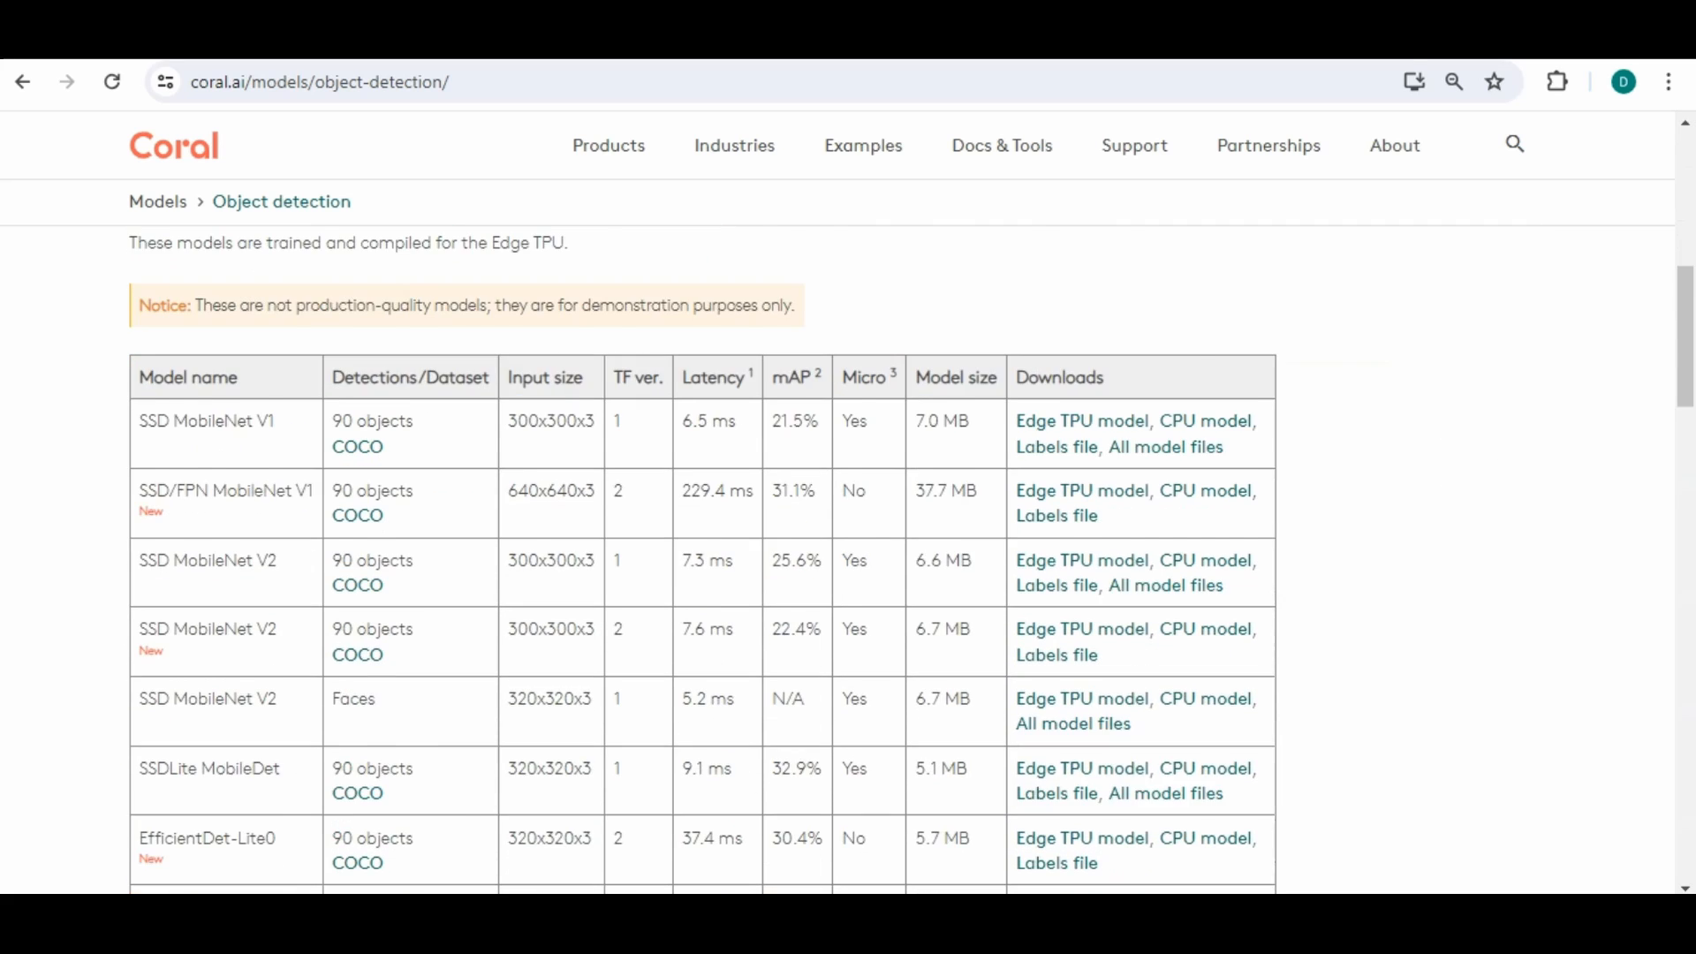
scroll("up", 3)
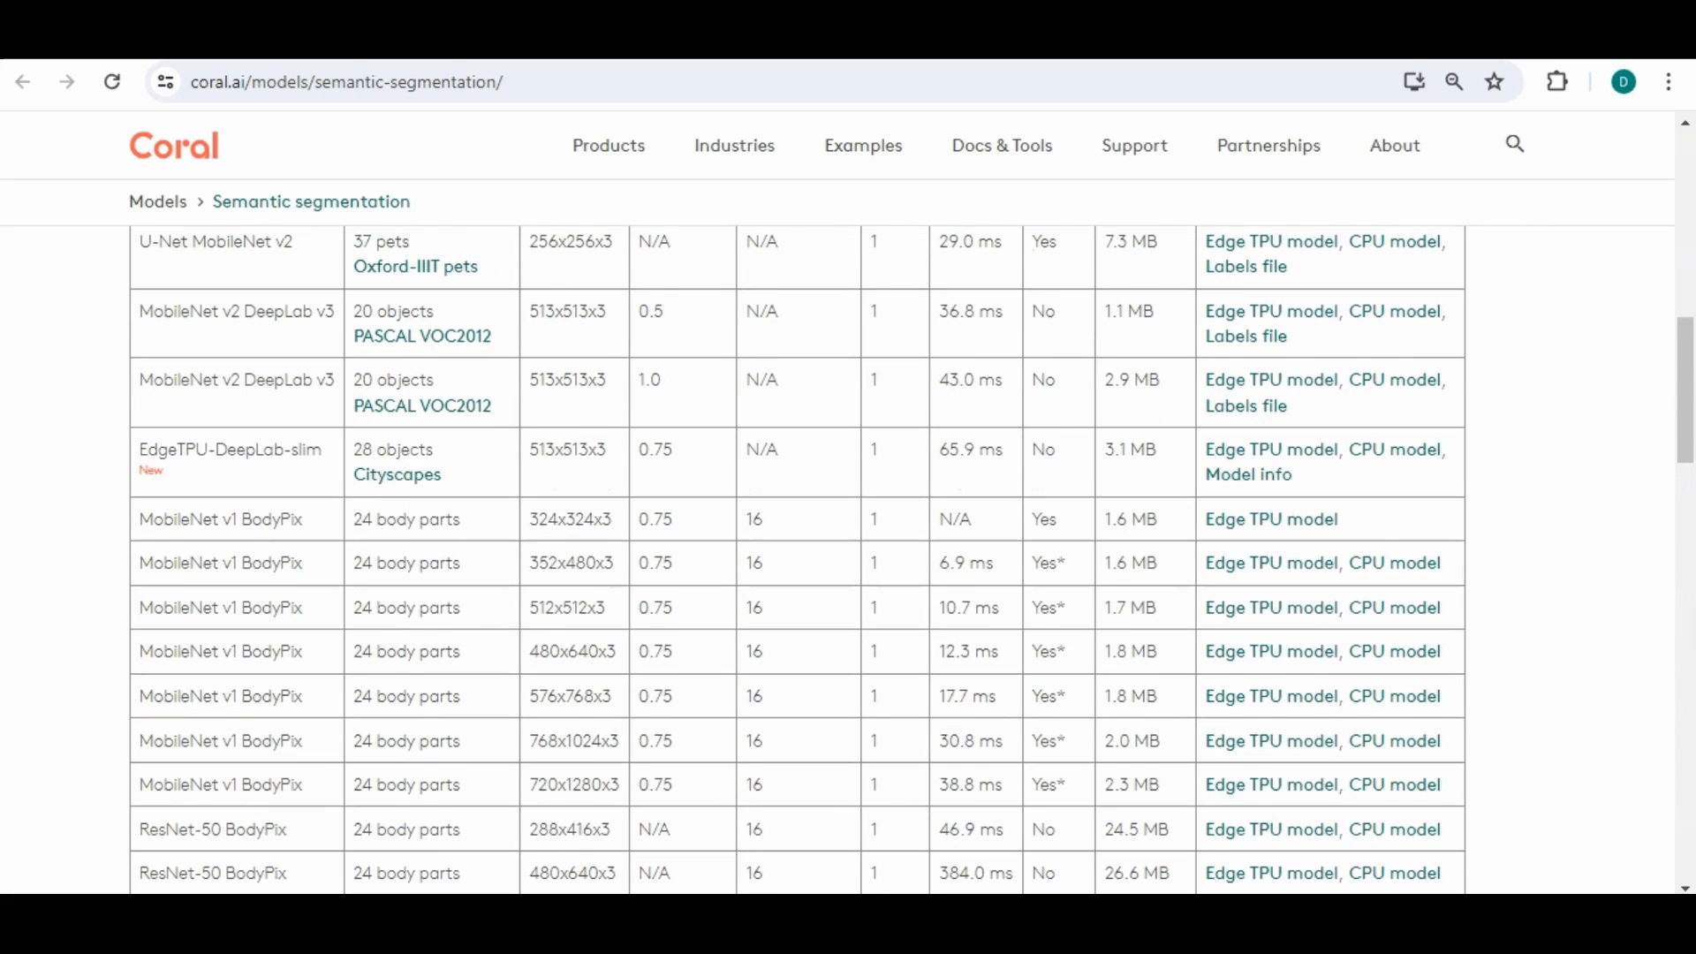
scroll("up", 3)
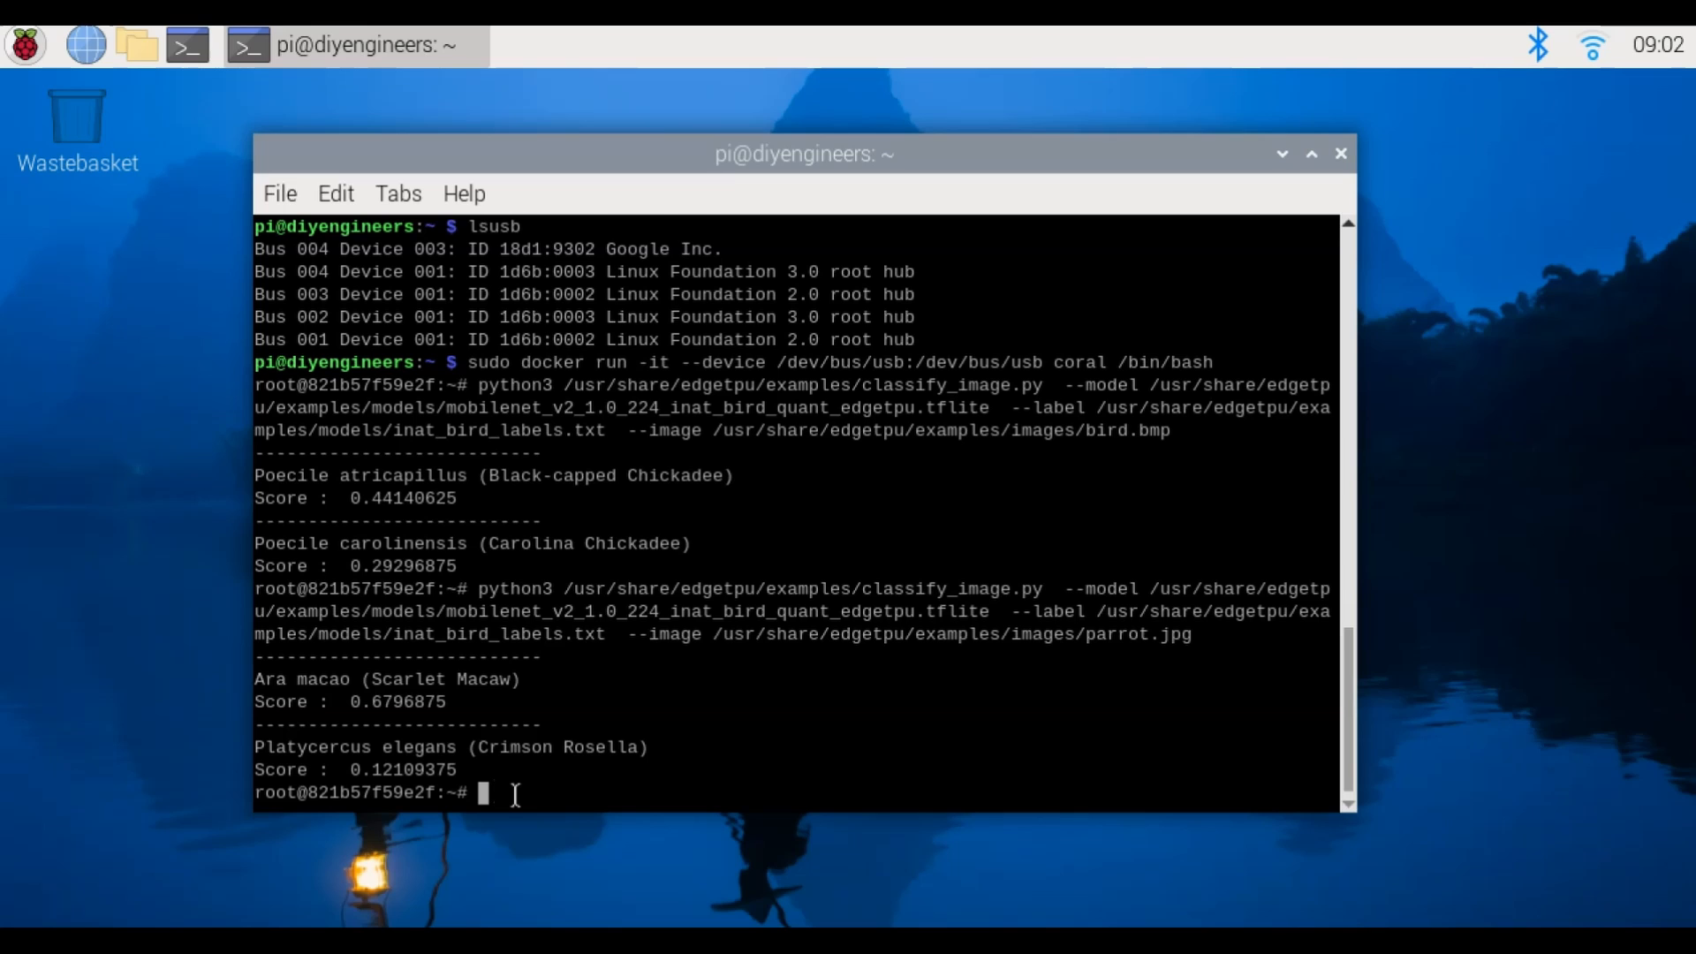
Type exit to leave the coral container for the host pi prompt
type("exit")
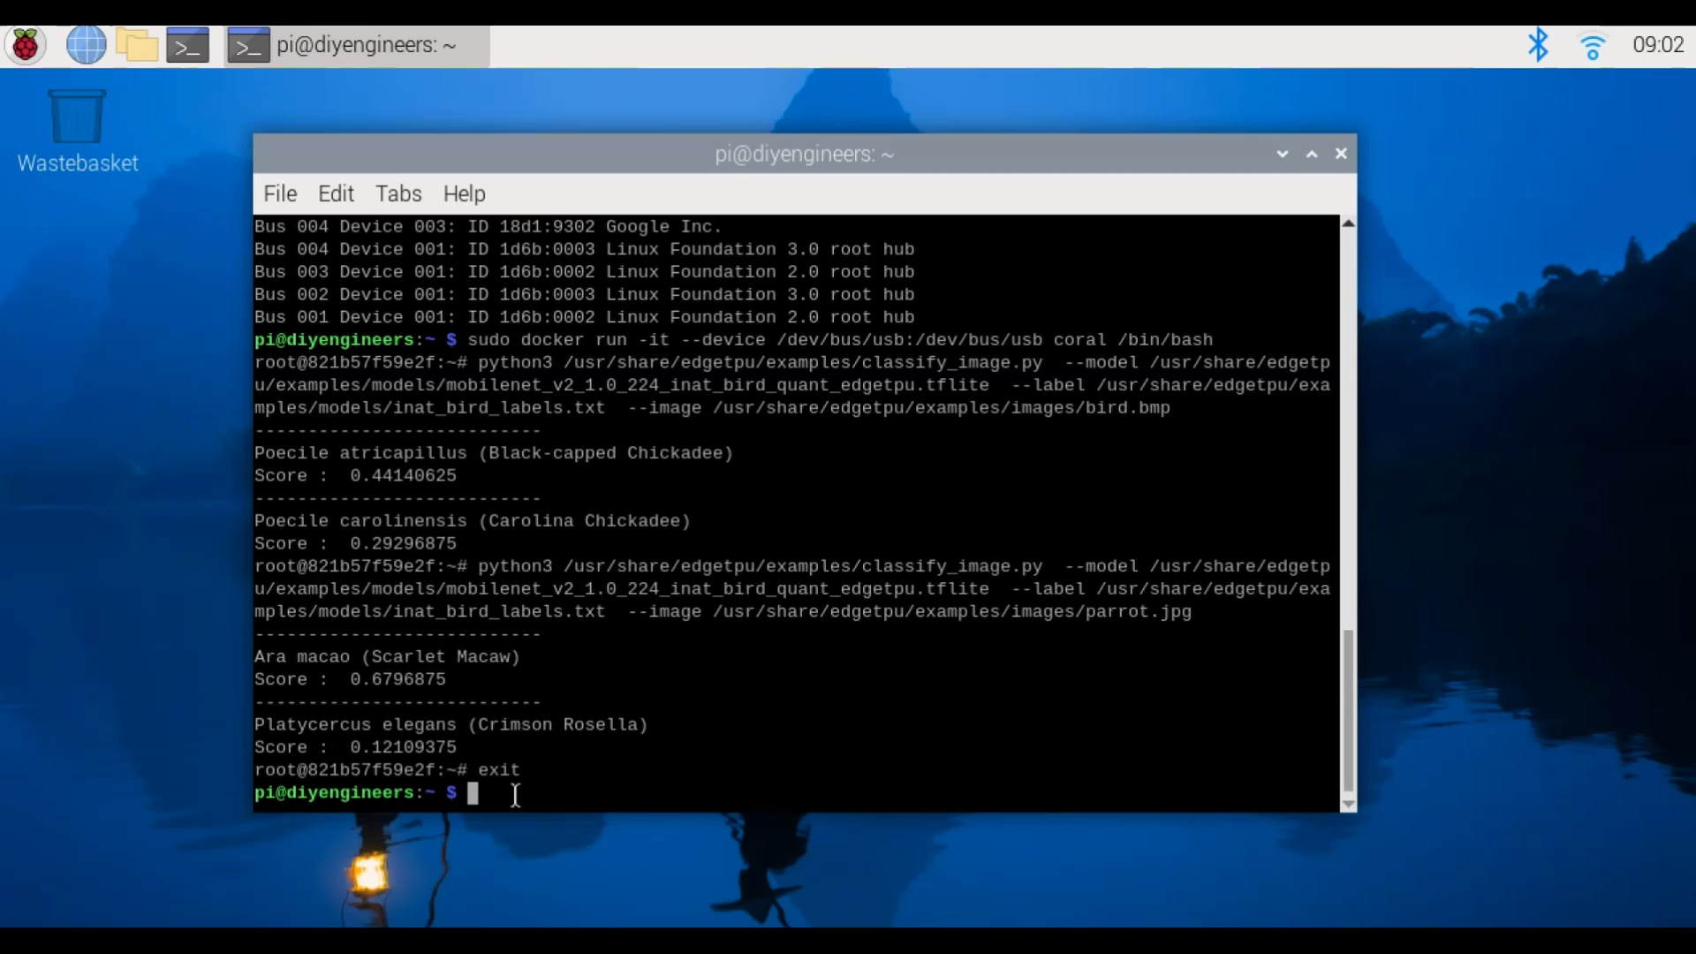
mouse_move(553, 847)
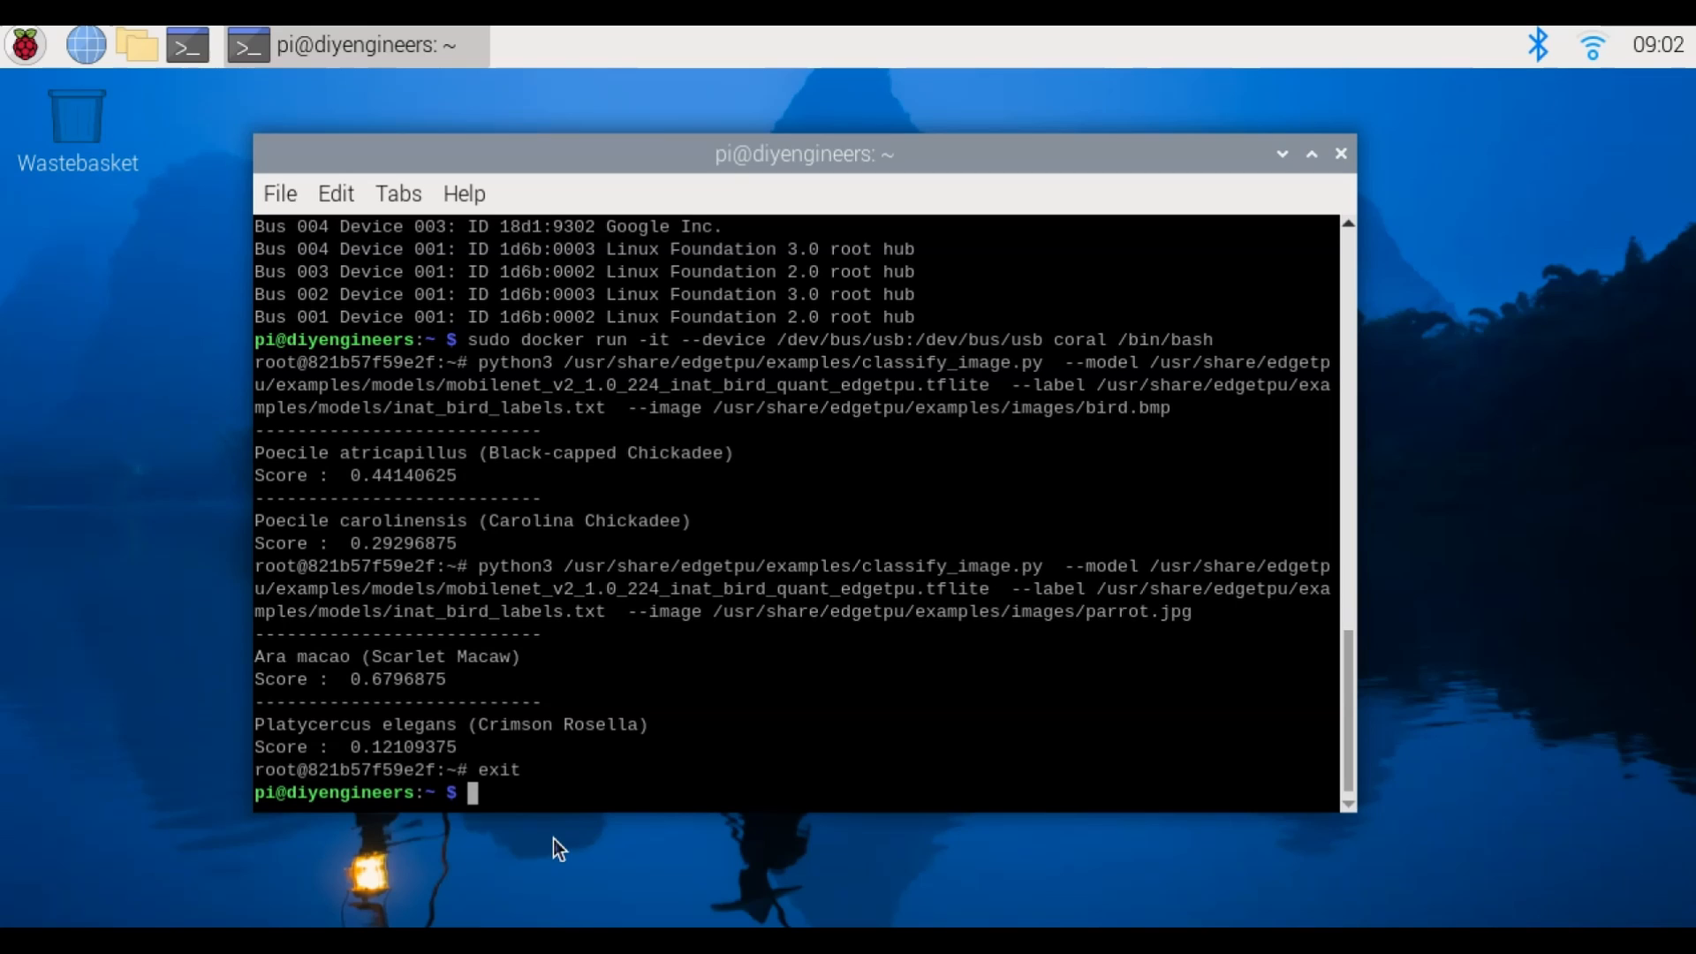